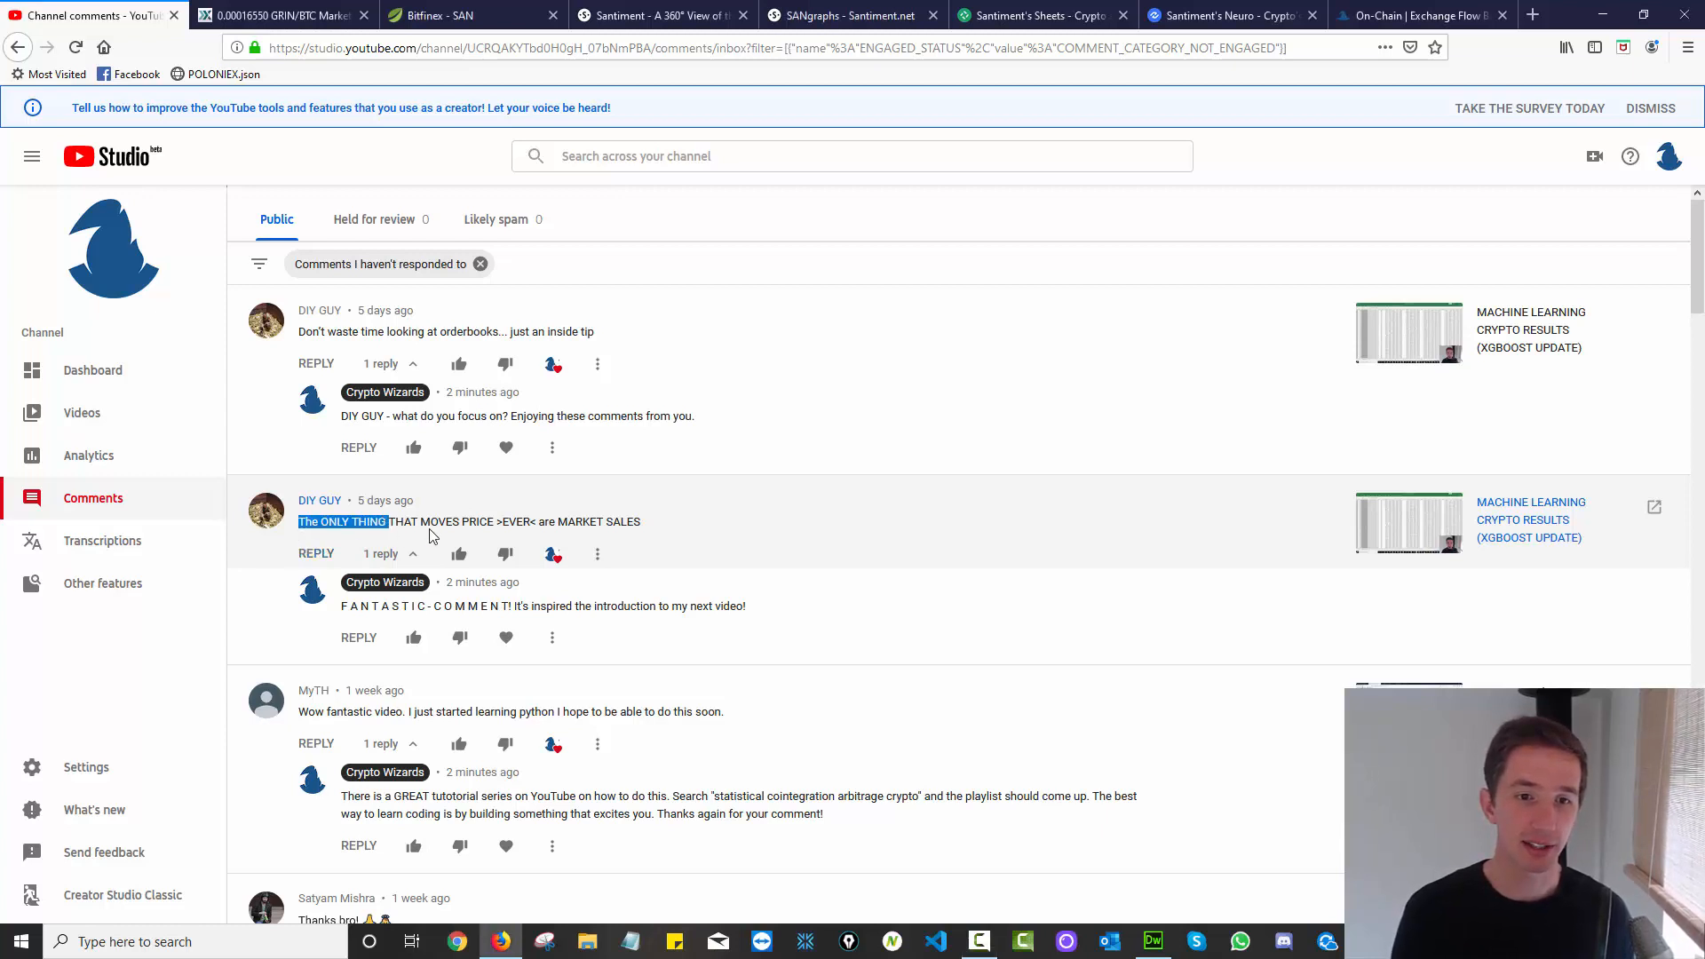
Deselect the market sales comment text and bring up the Poloniex GRIN/BTC page.
click(517, 528)
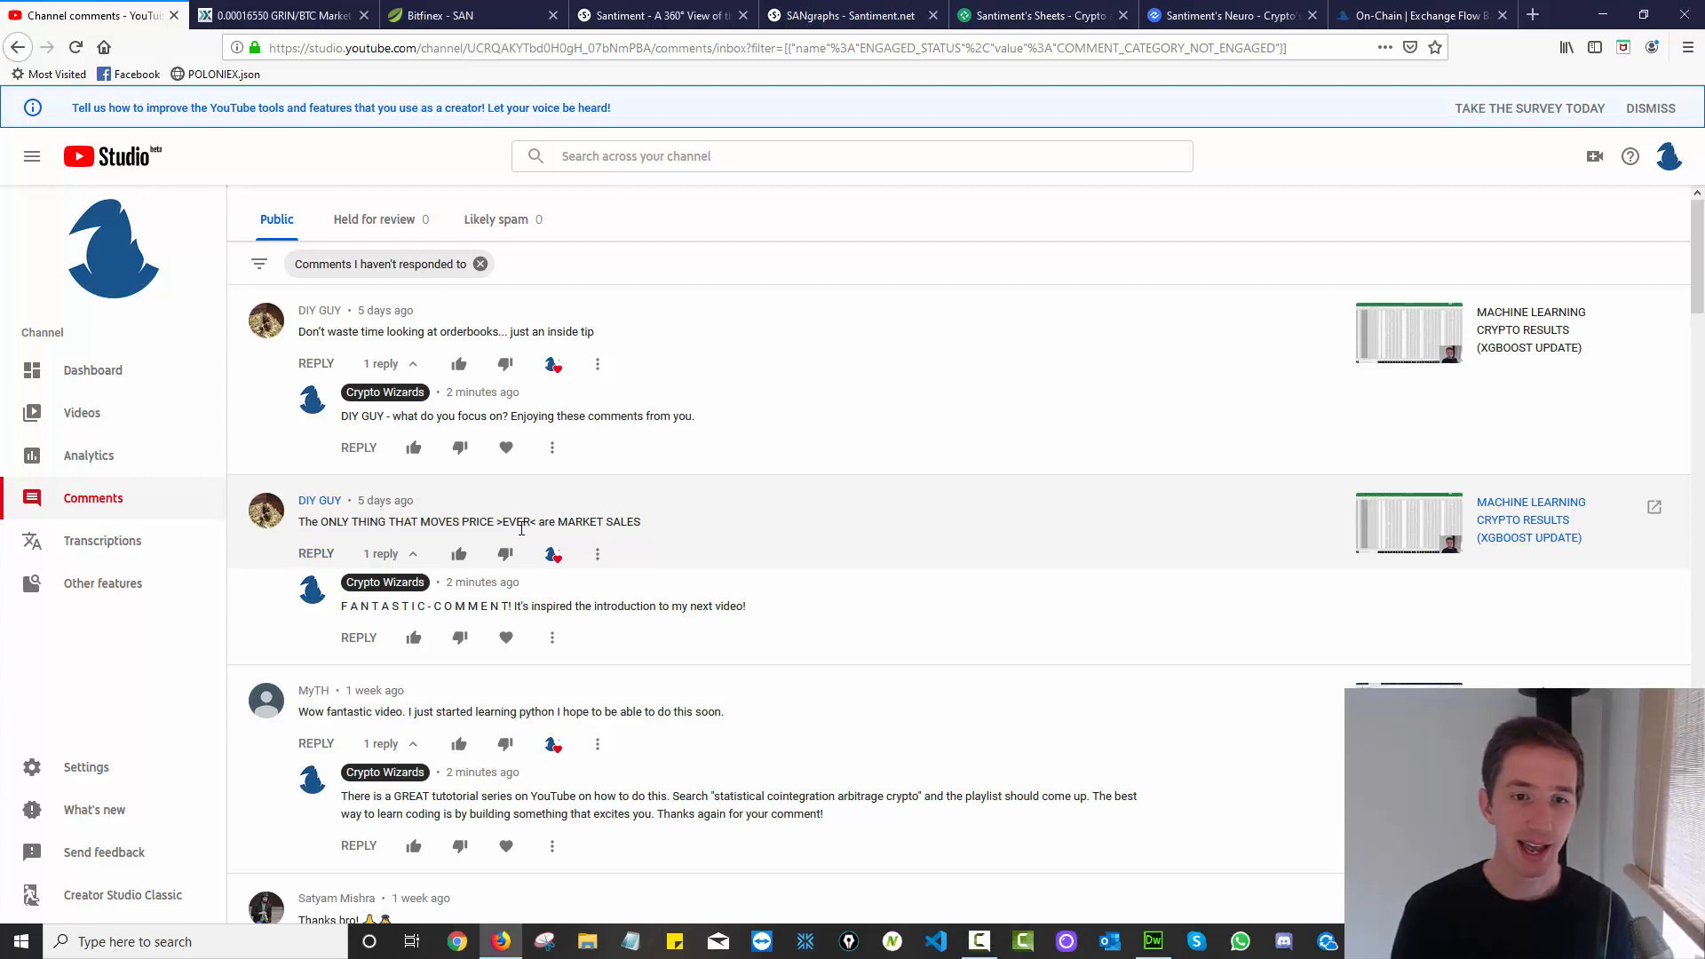
mouse_move(650, 528)
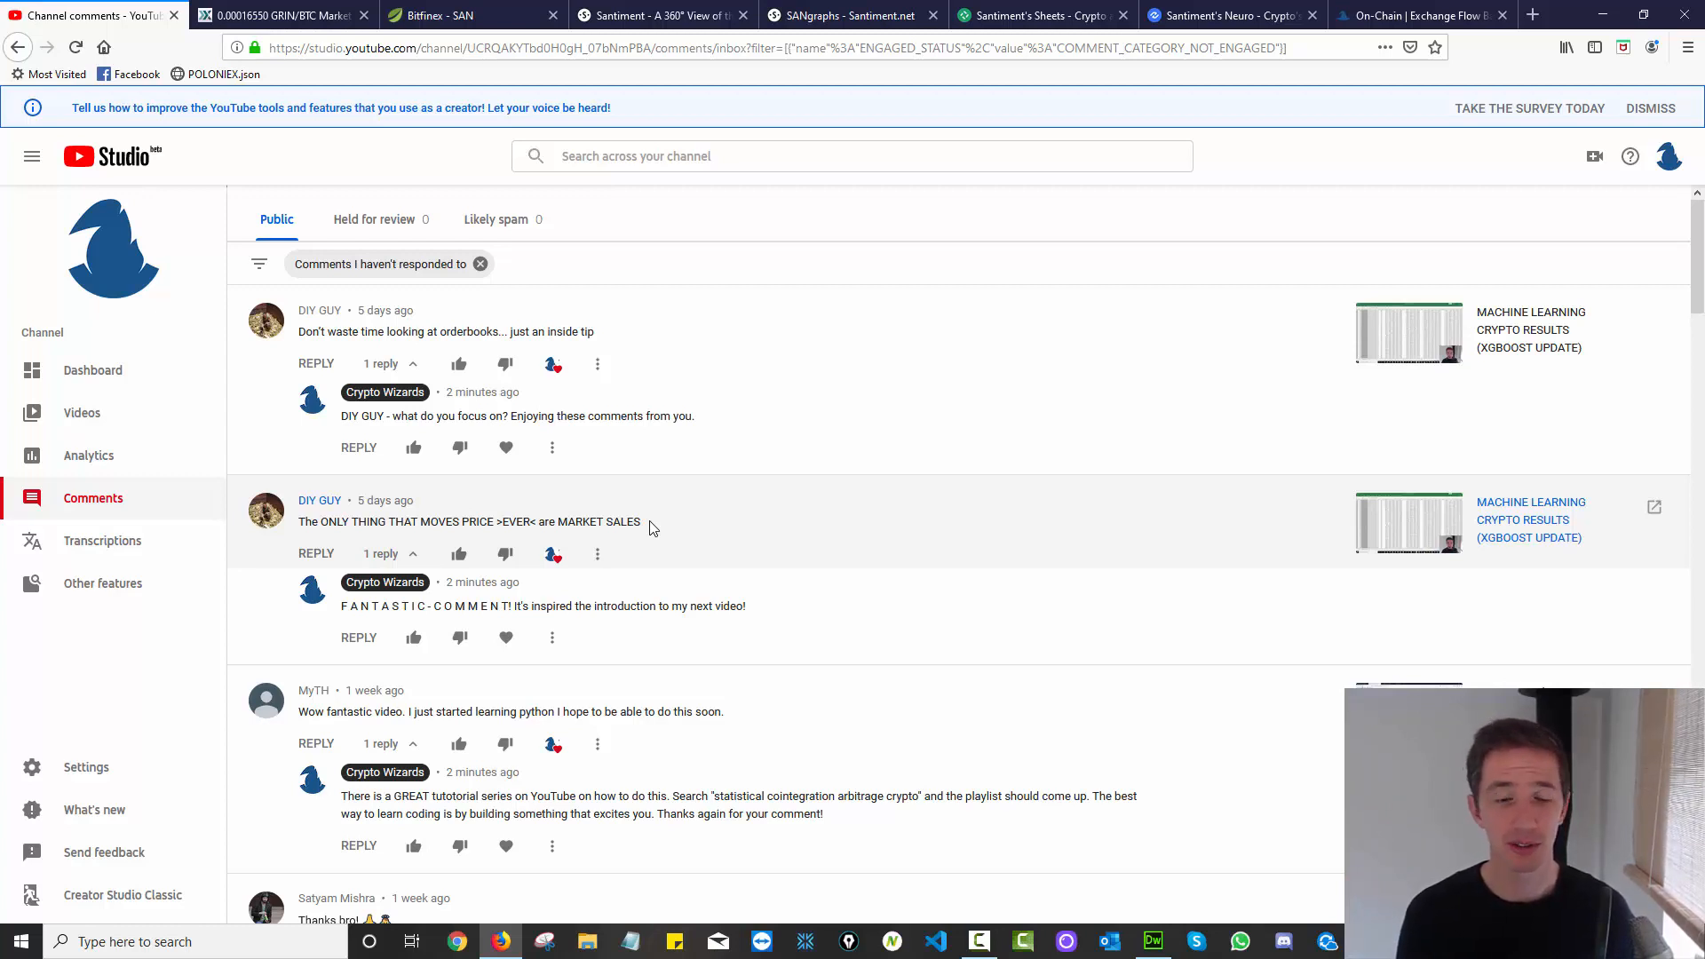
mouse_move(658, 533)
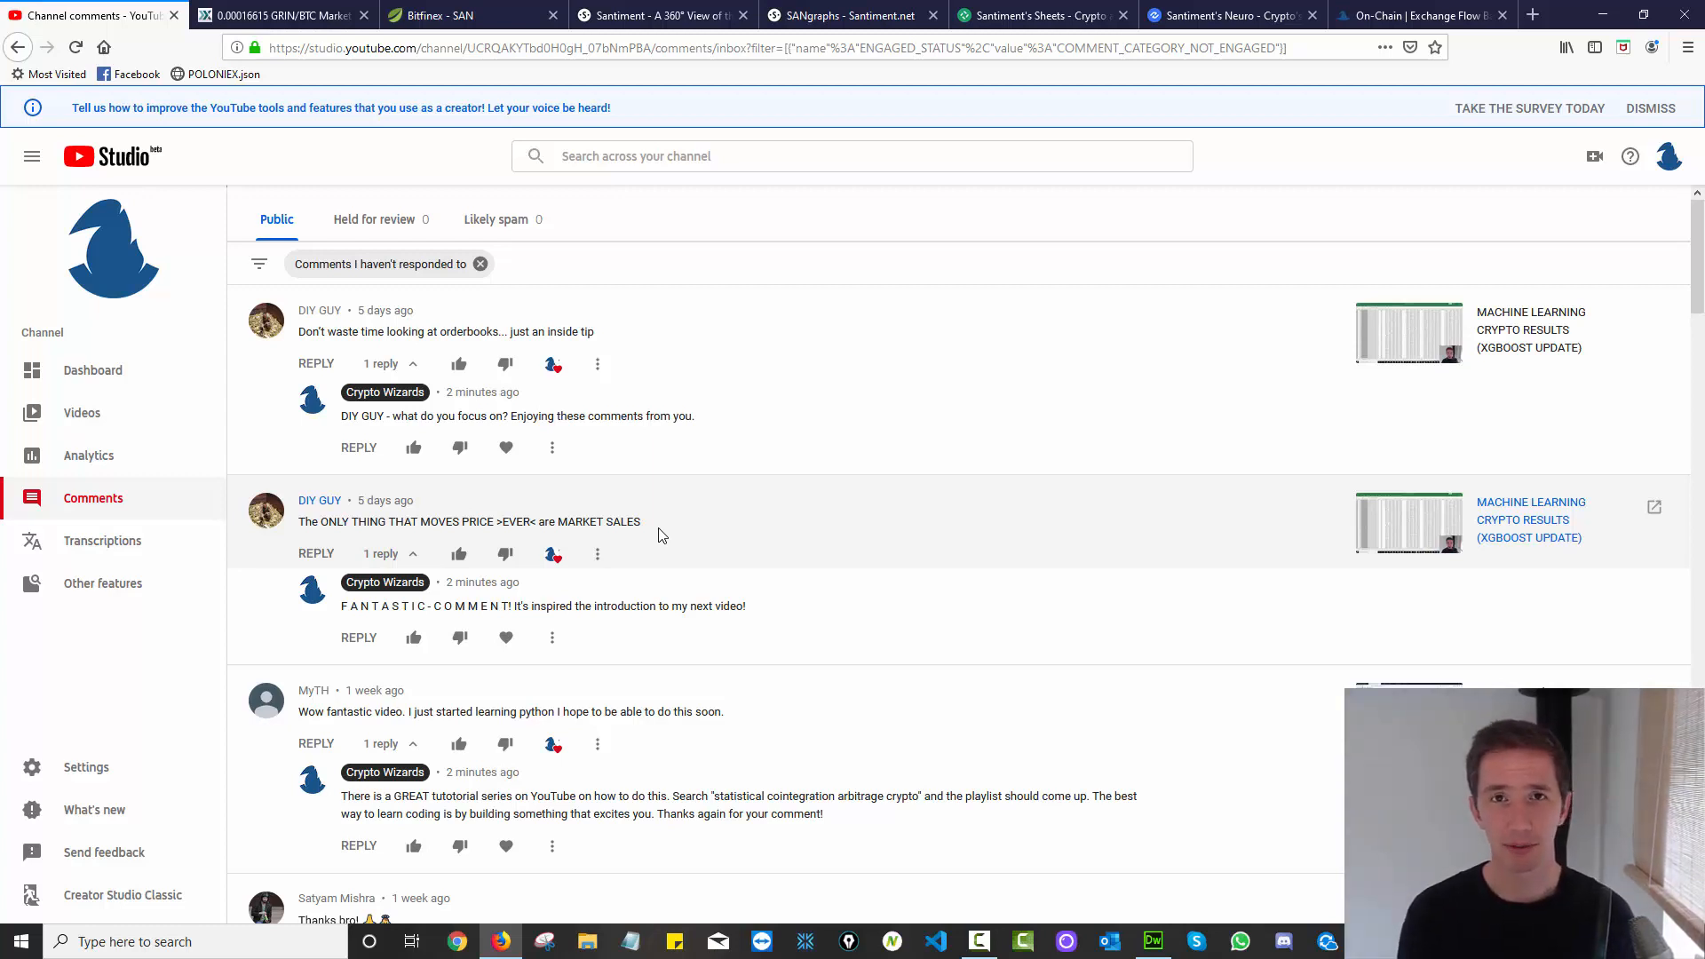
mouse_move(668, 534)
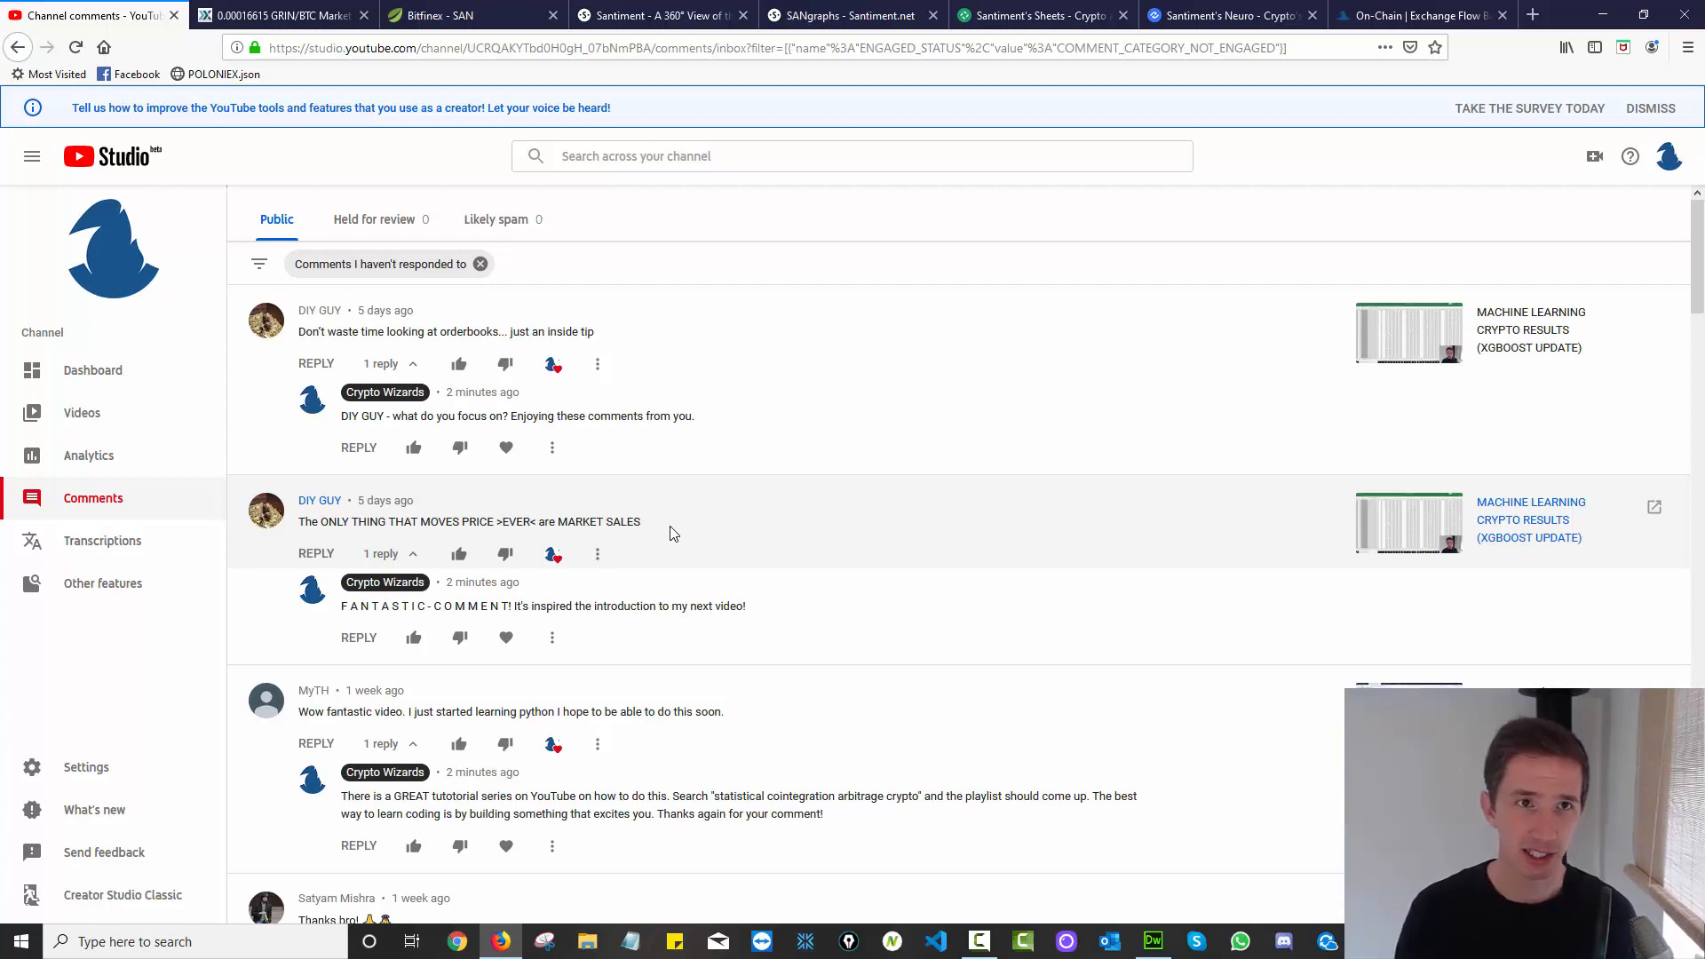
click(277, 15)
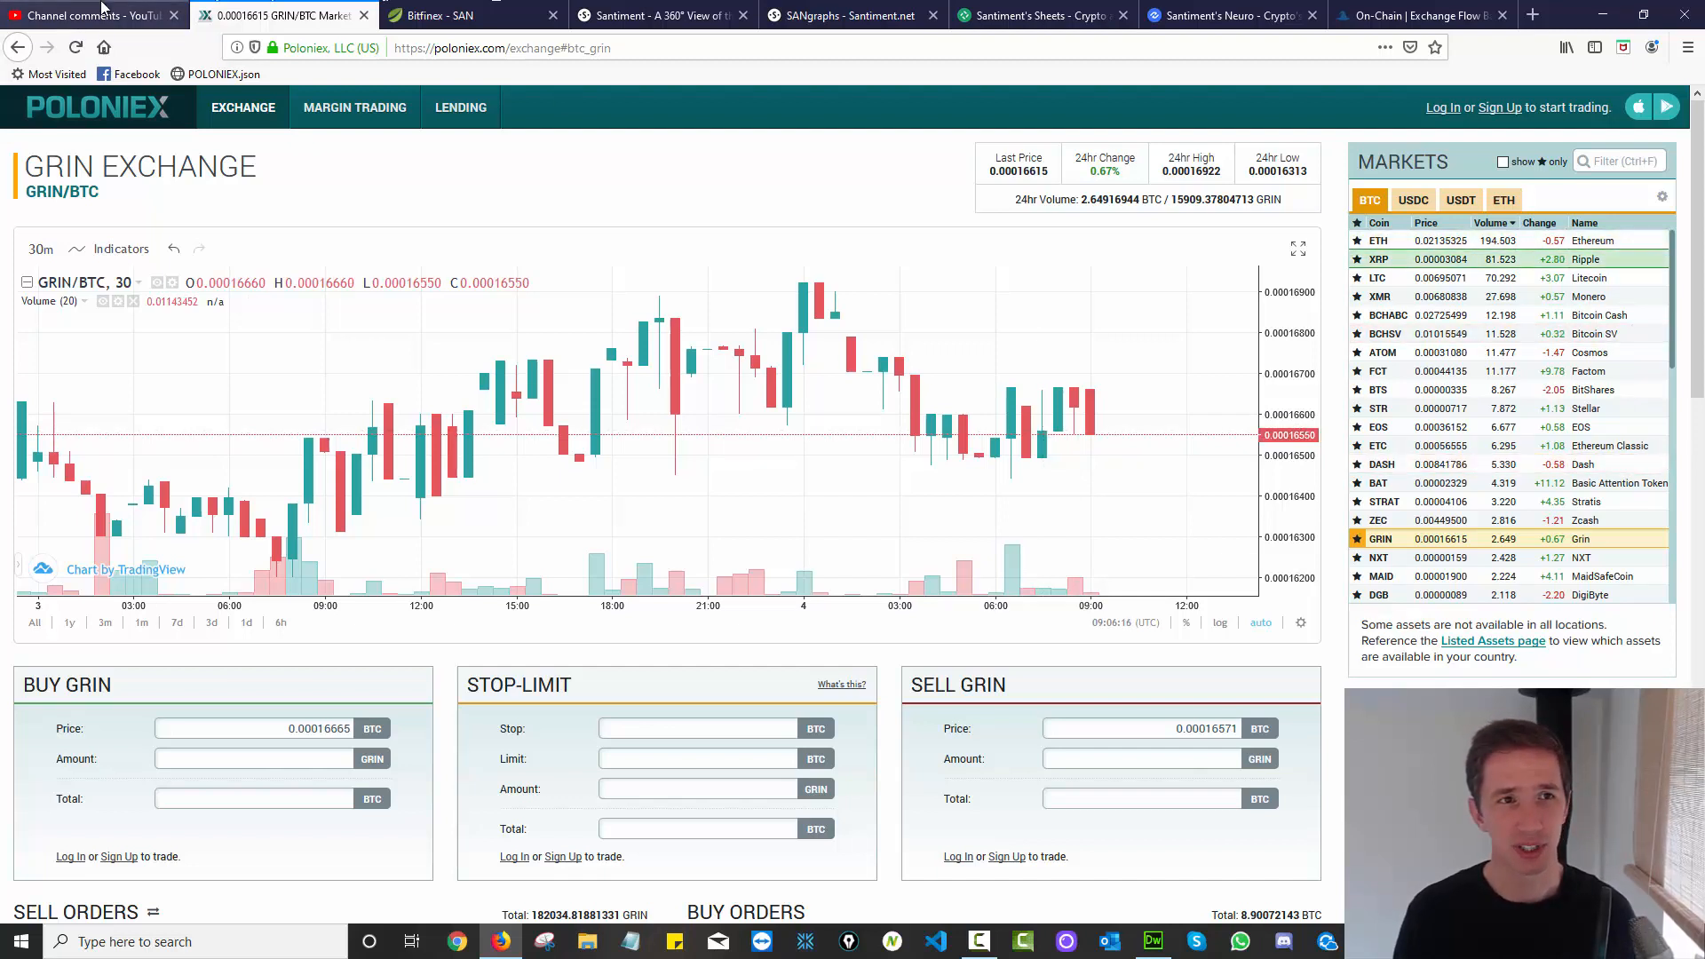
Revisit the unanswered comments and GRIN/BTC chart, then show Bitfinex's SAN Bitcoin page.
click(93, 14)
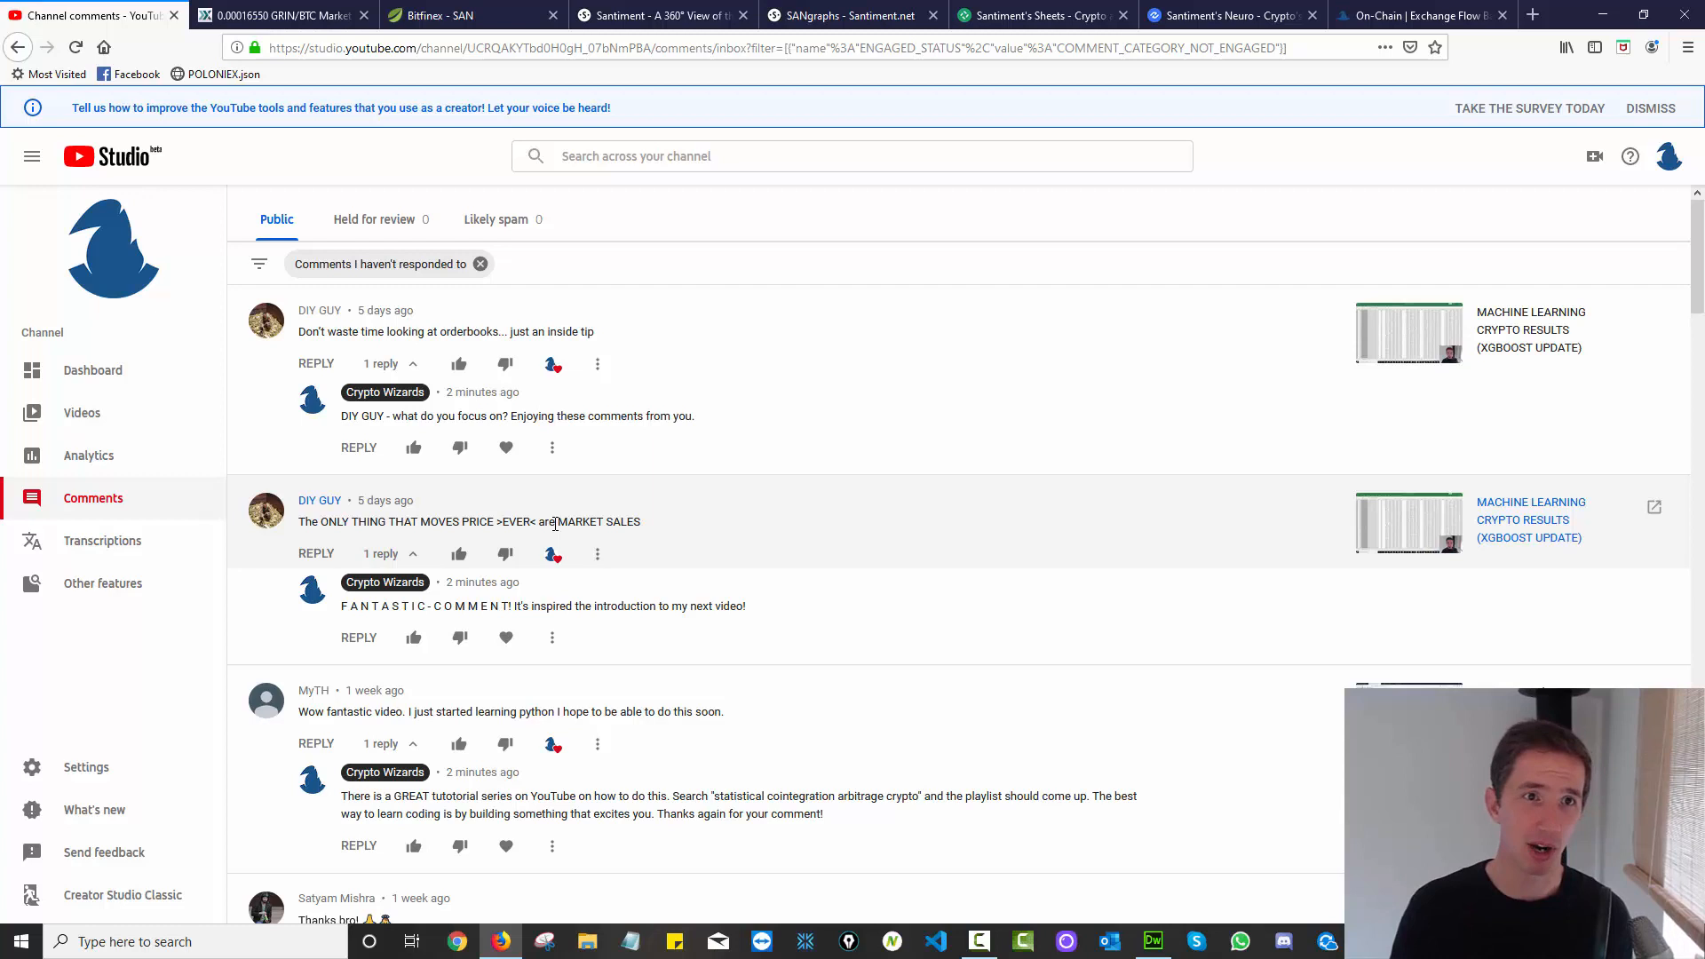
click(278, 15)
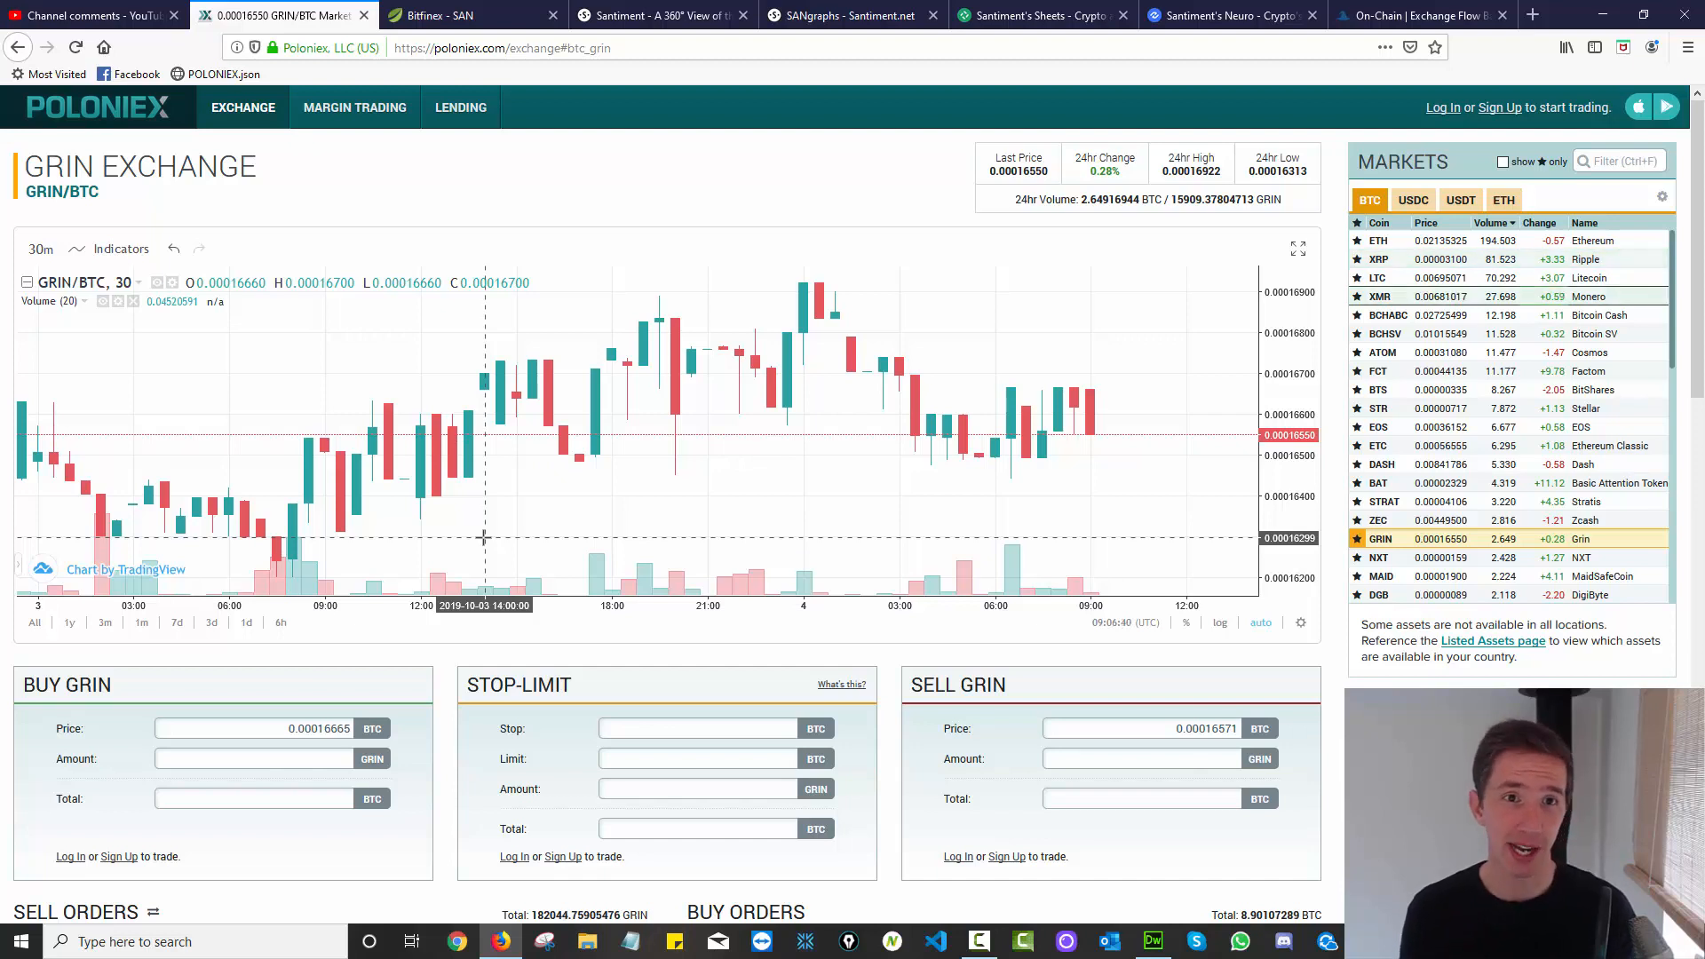
click(474, 15)
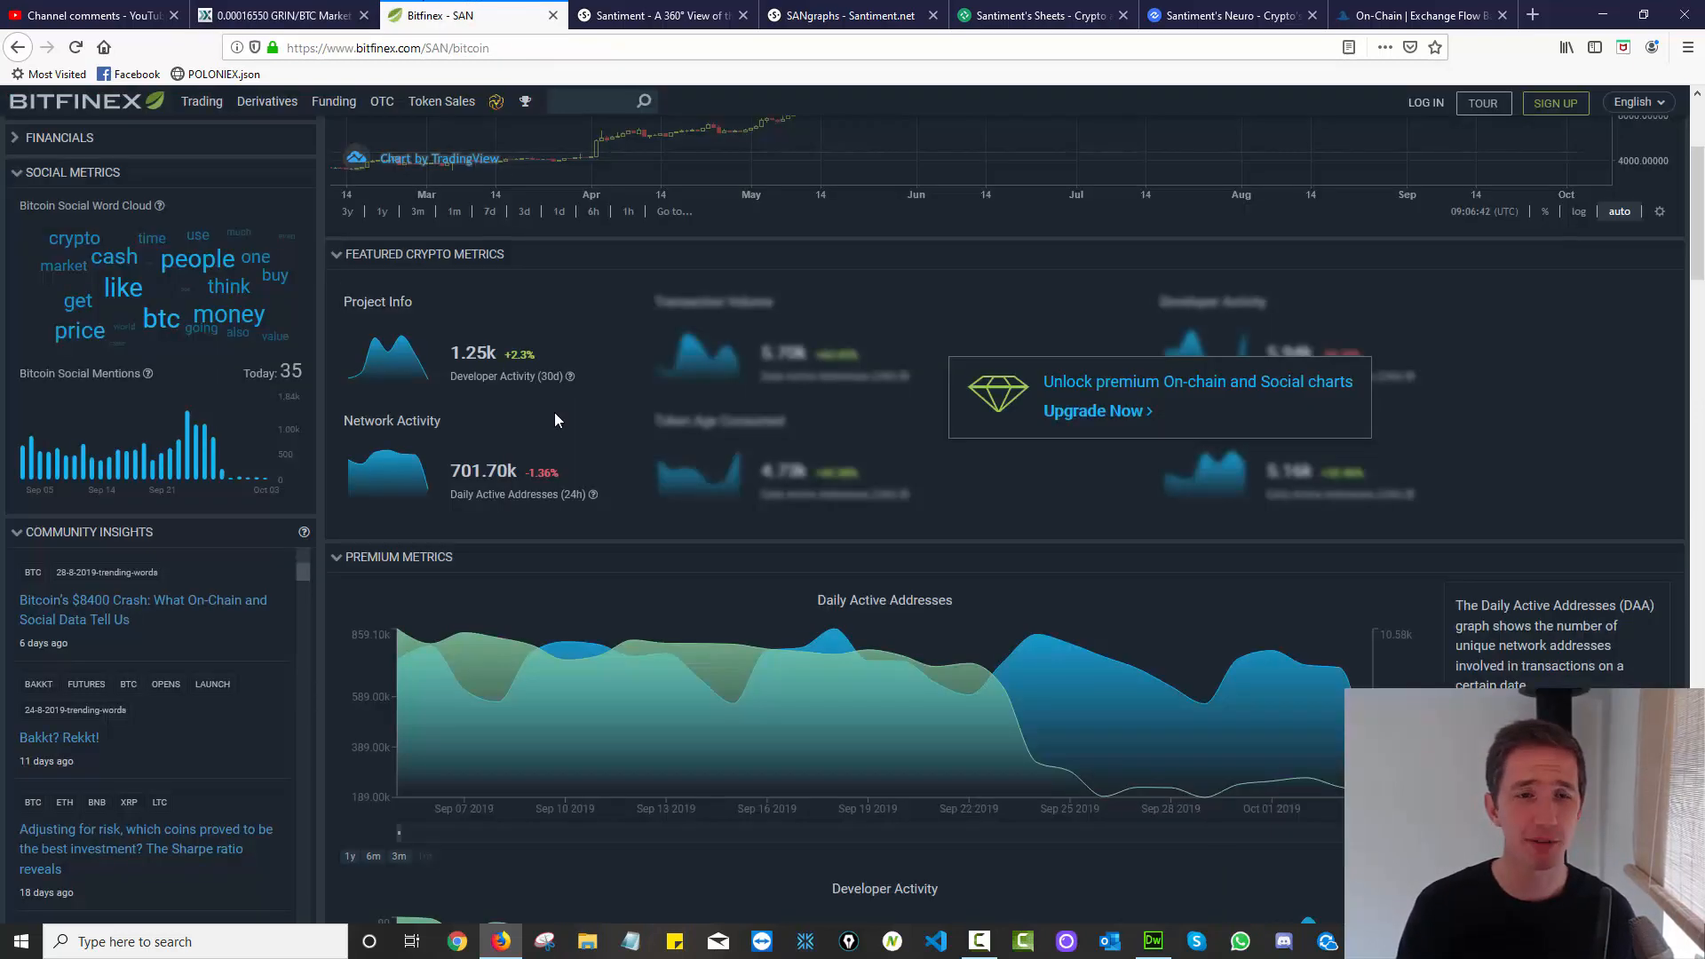
mouse_move(128, 191)
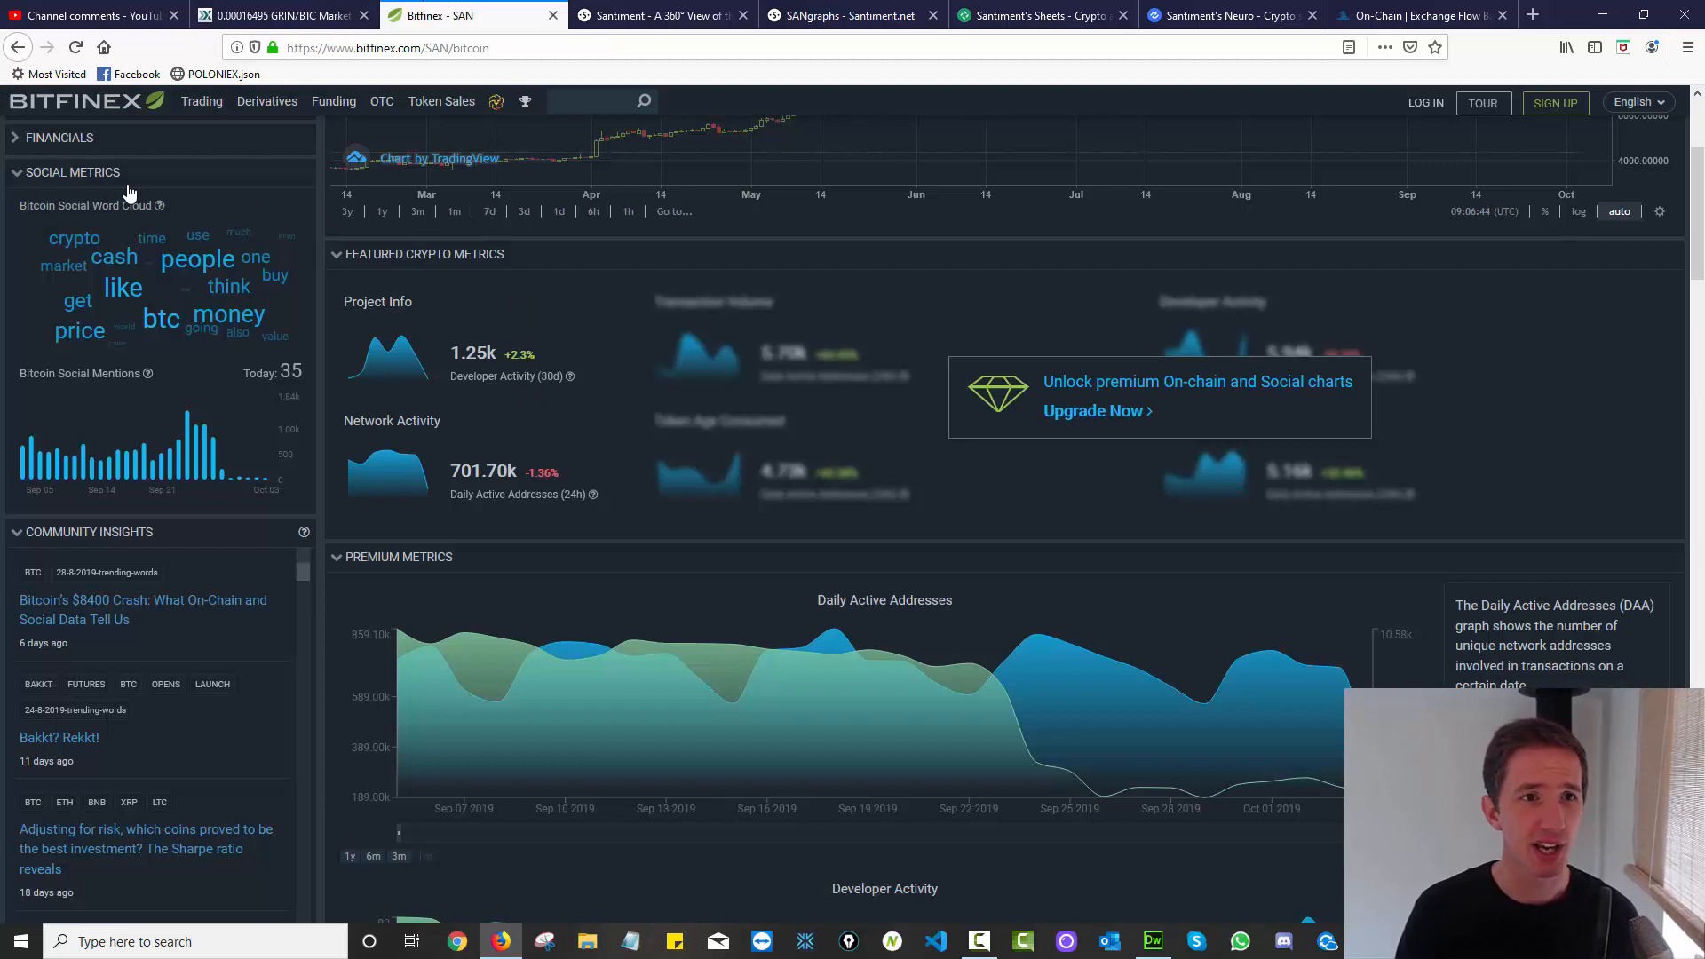
From BTC/USD trading, reach Bitcoin's Santiment on-chain, social and project indicators.
click(202, 101)
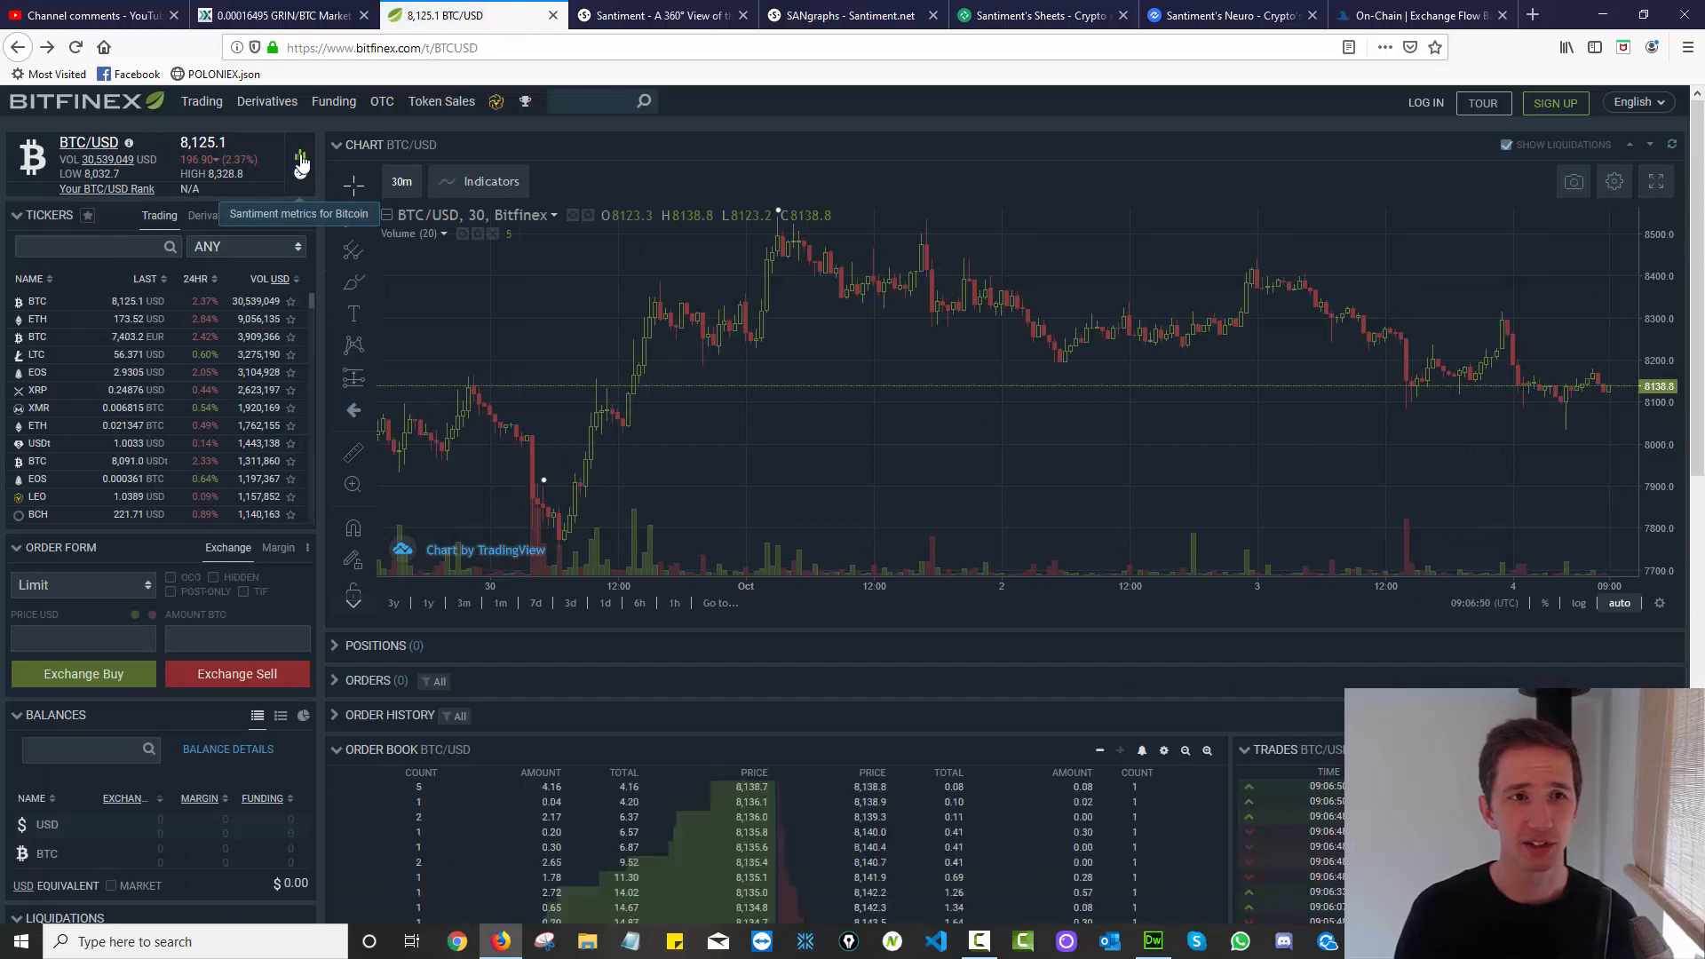
click(301, 150)
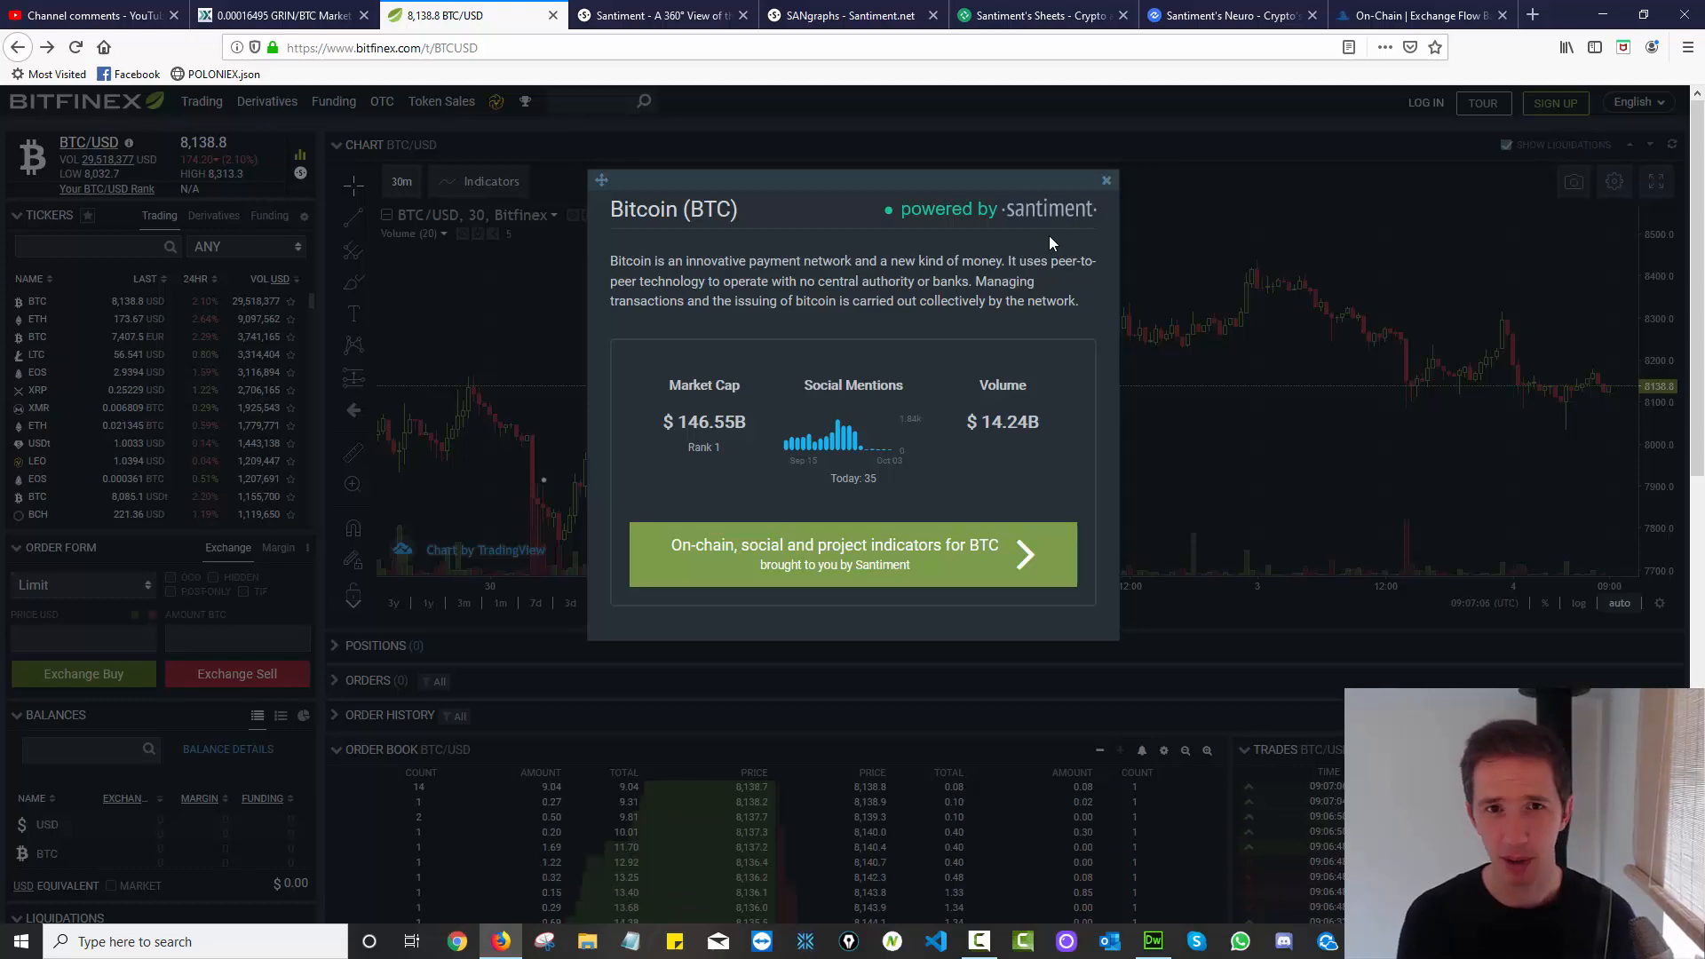
click(853, 554)
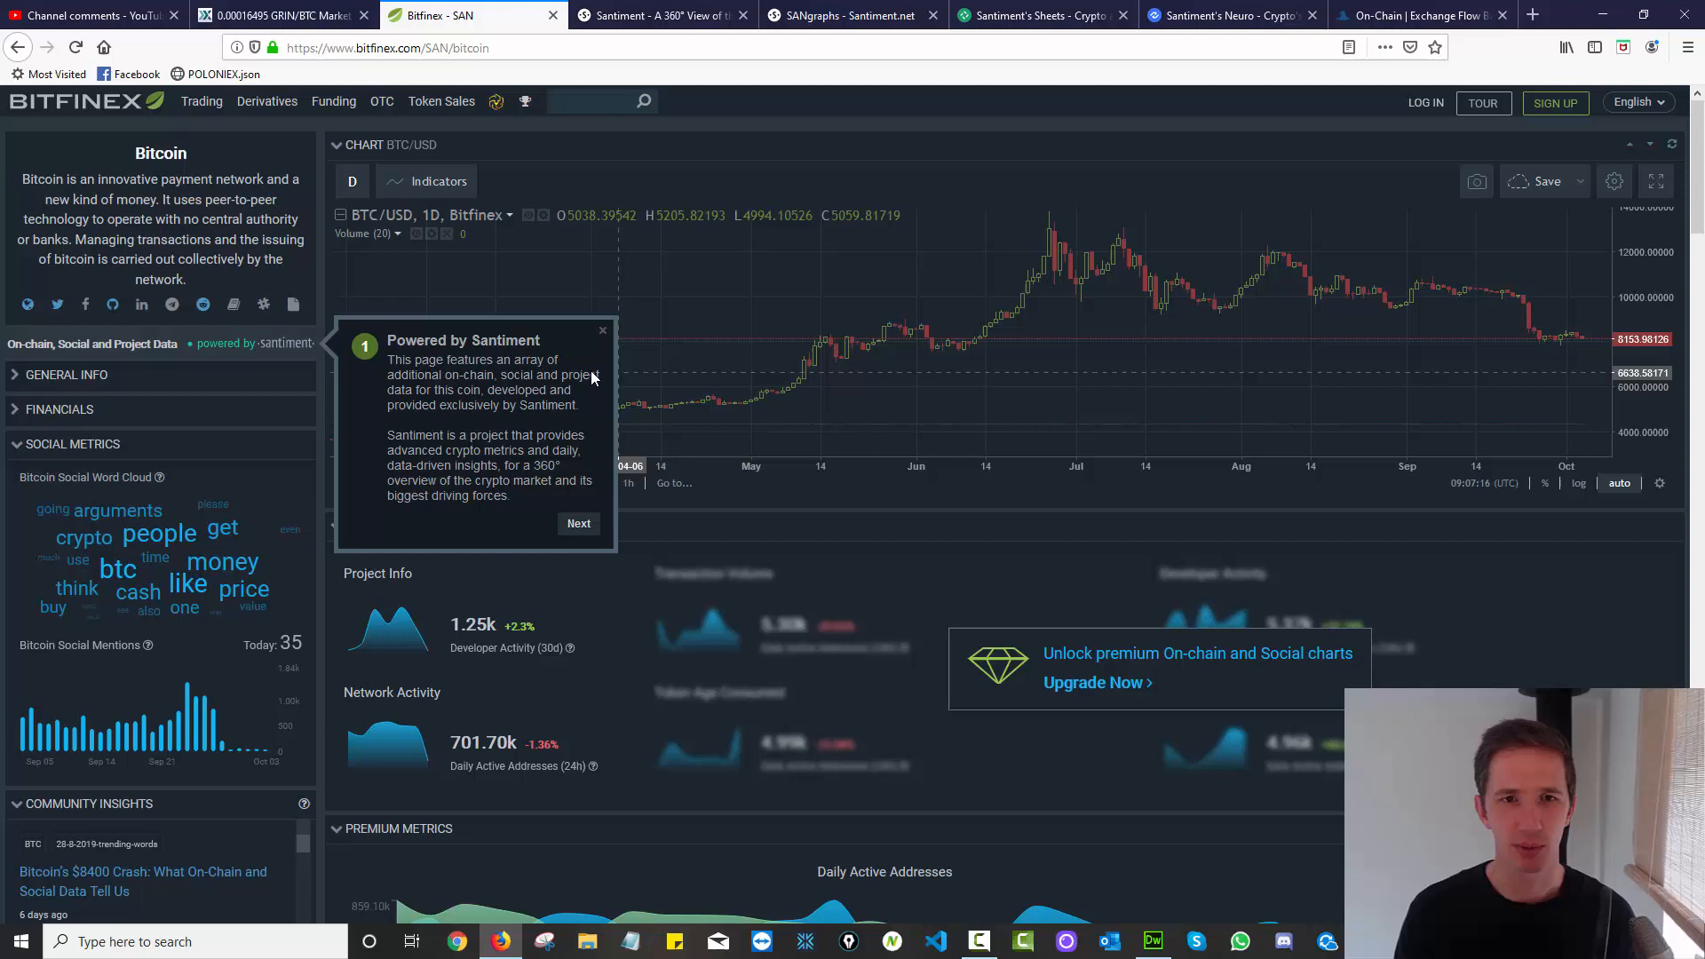
Close the Powered by Santiment guide and browse Bitcoin's active addresses and developer activity charts.
click(602, 329)
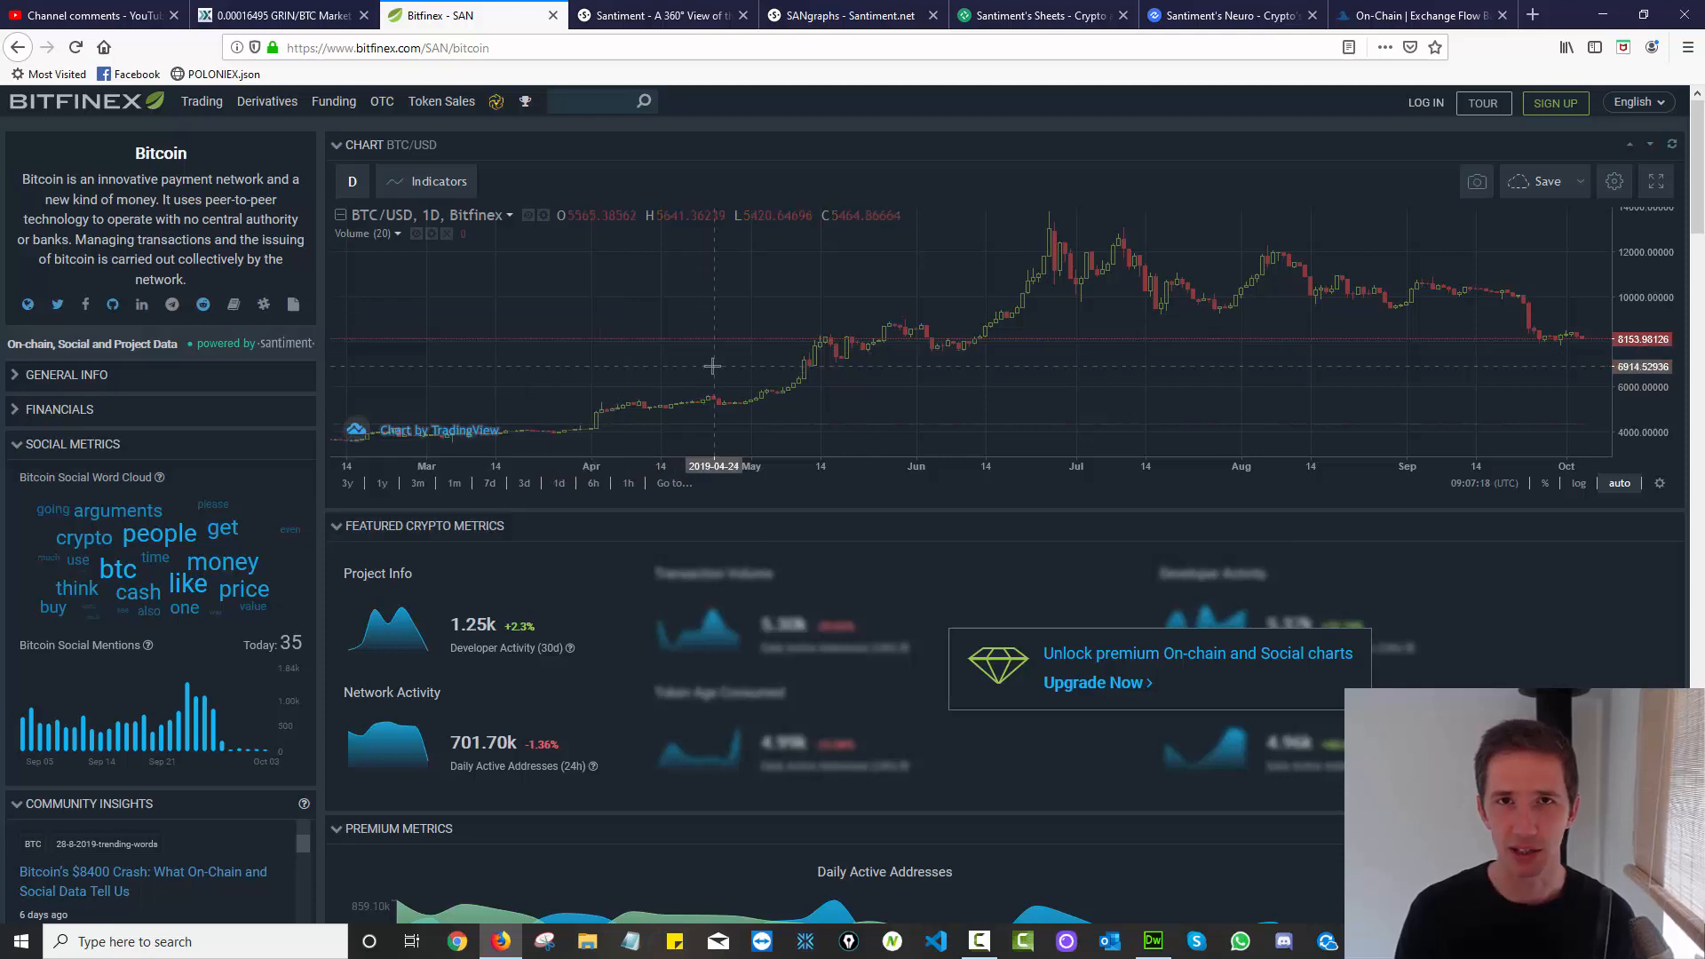
scroll(down, 3)
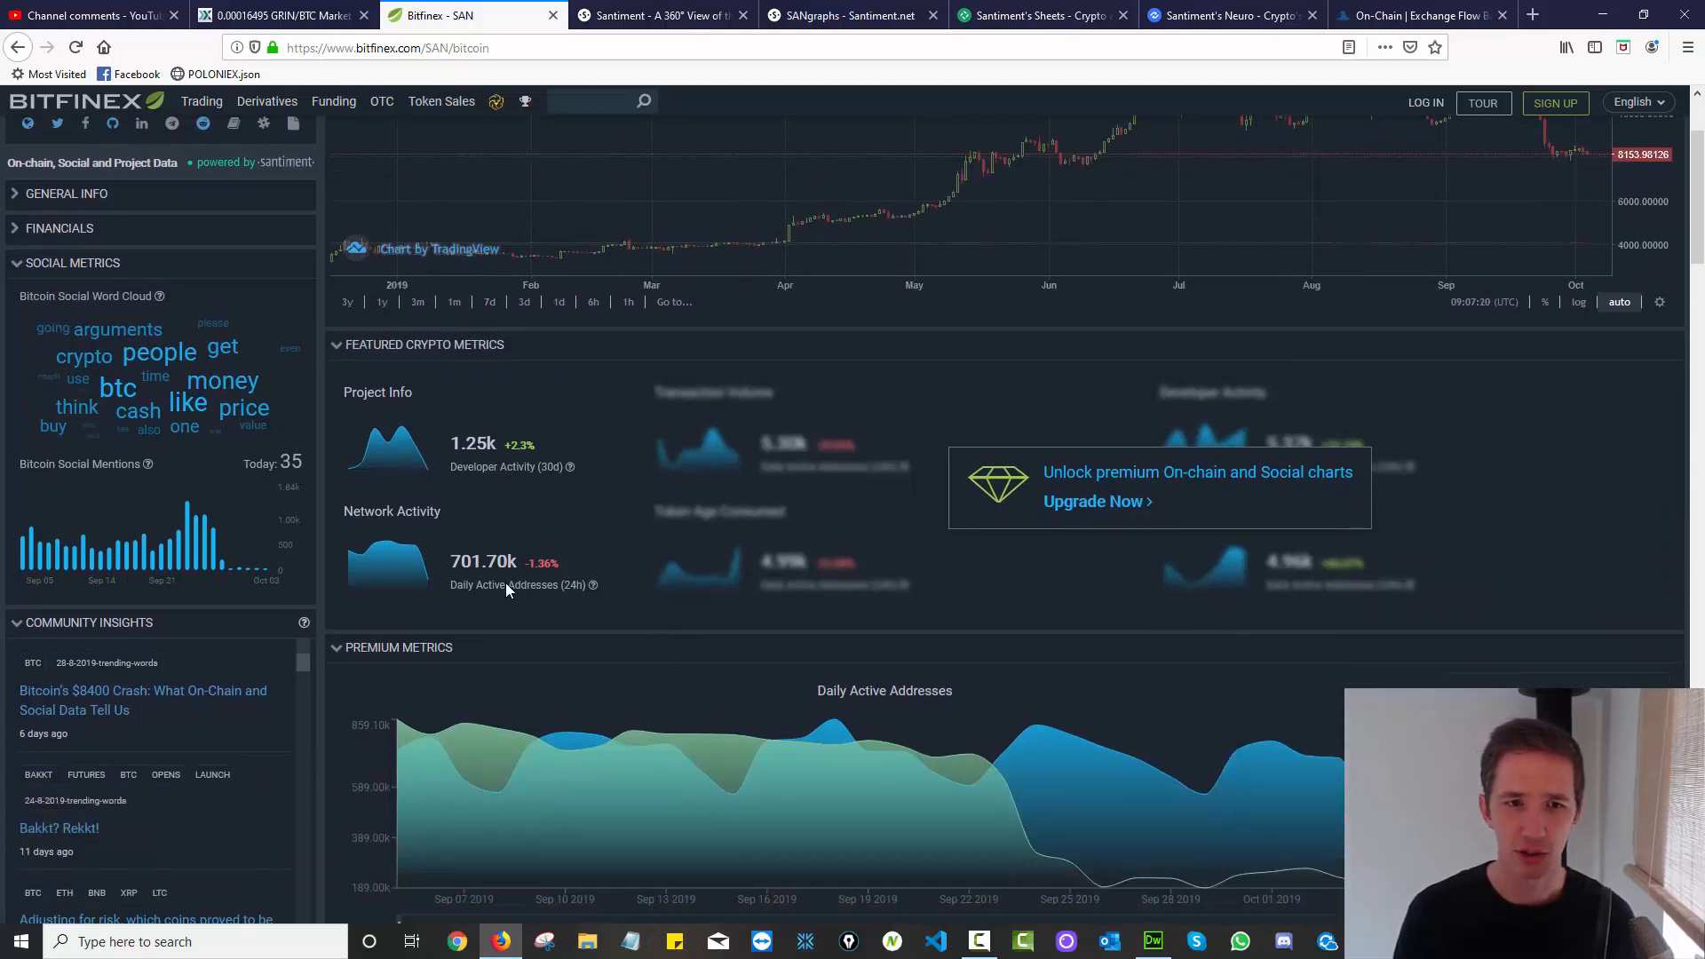
scroll(down, 3)
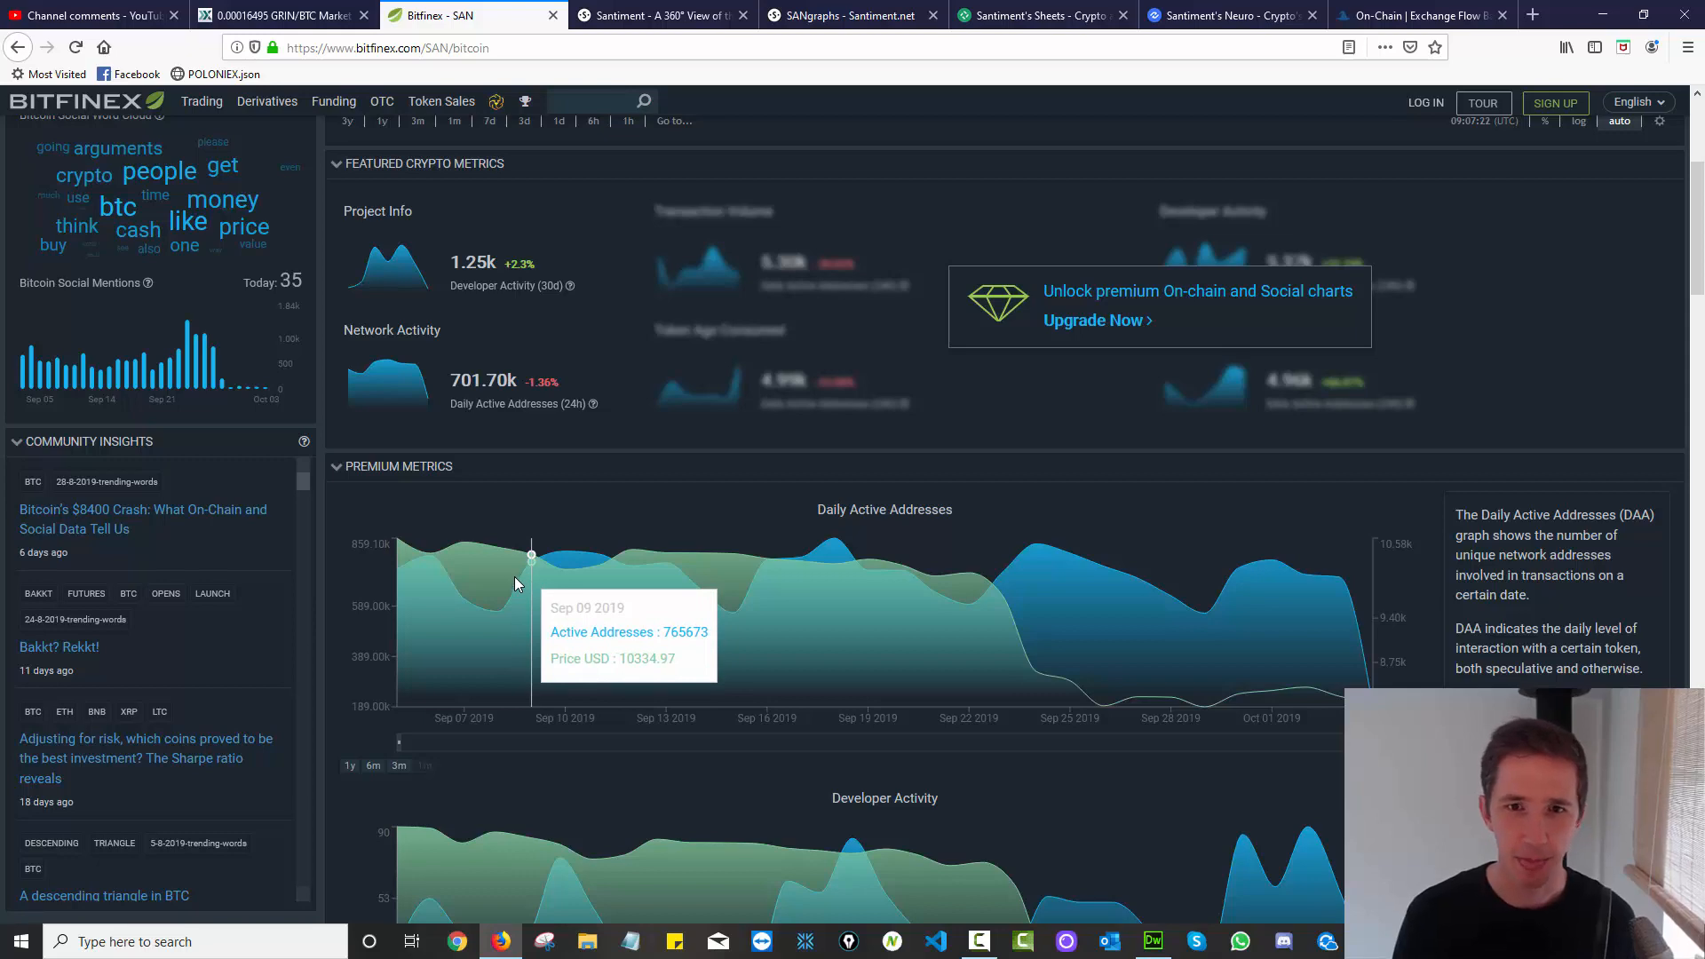
scroll(down, 3)
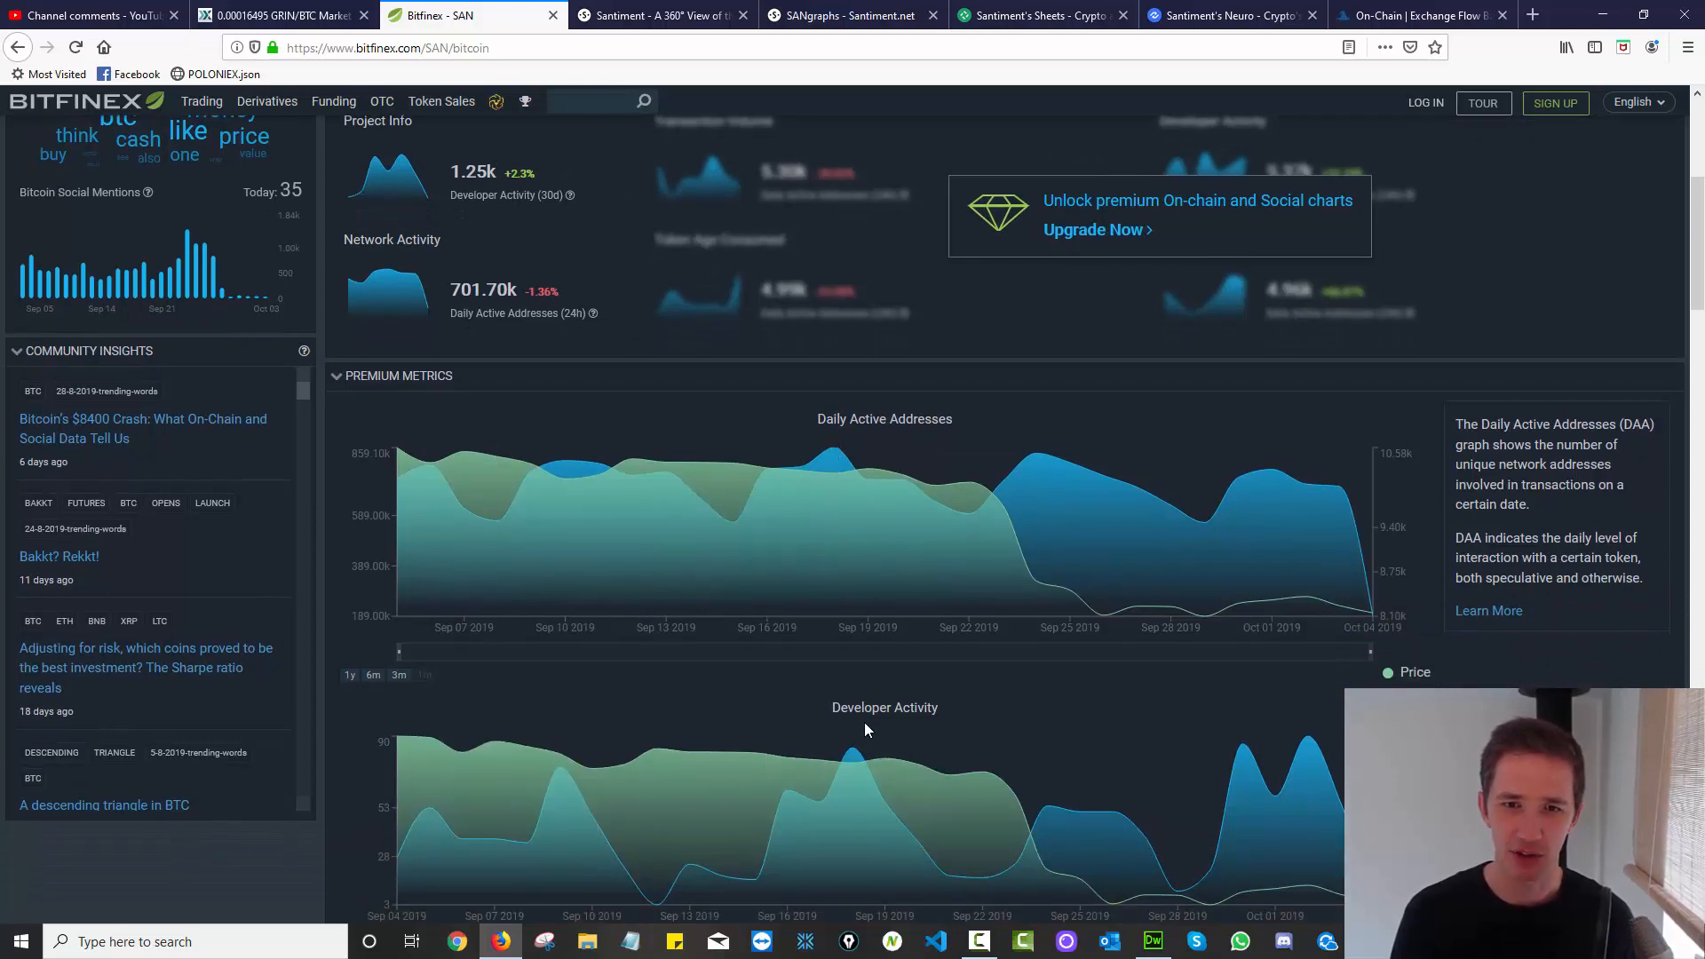
scroll(down, 3)
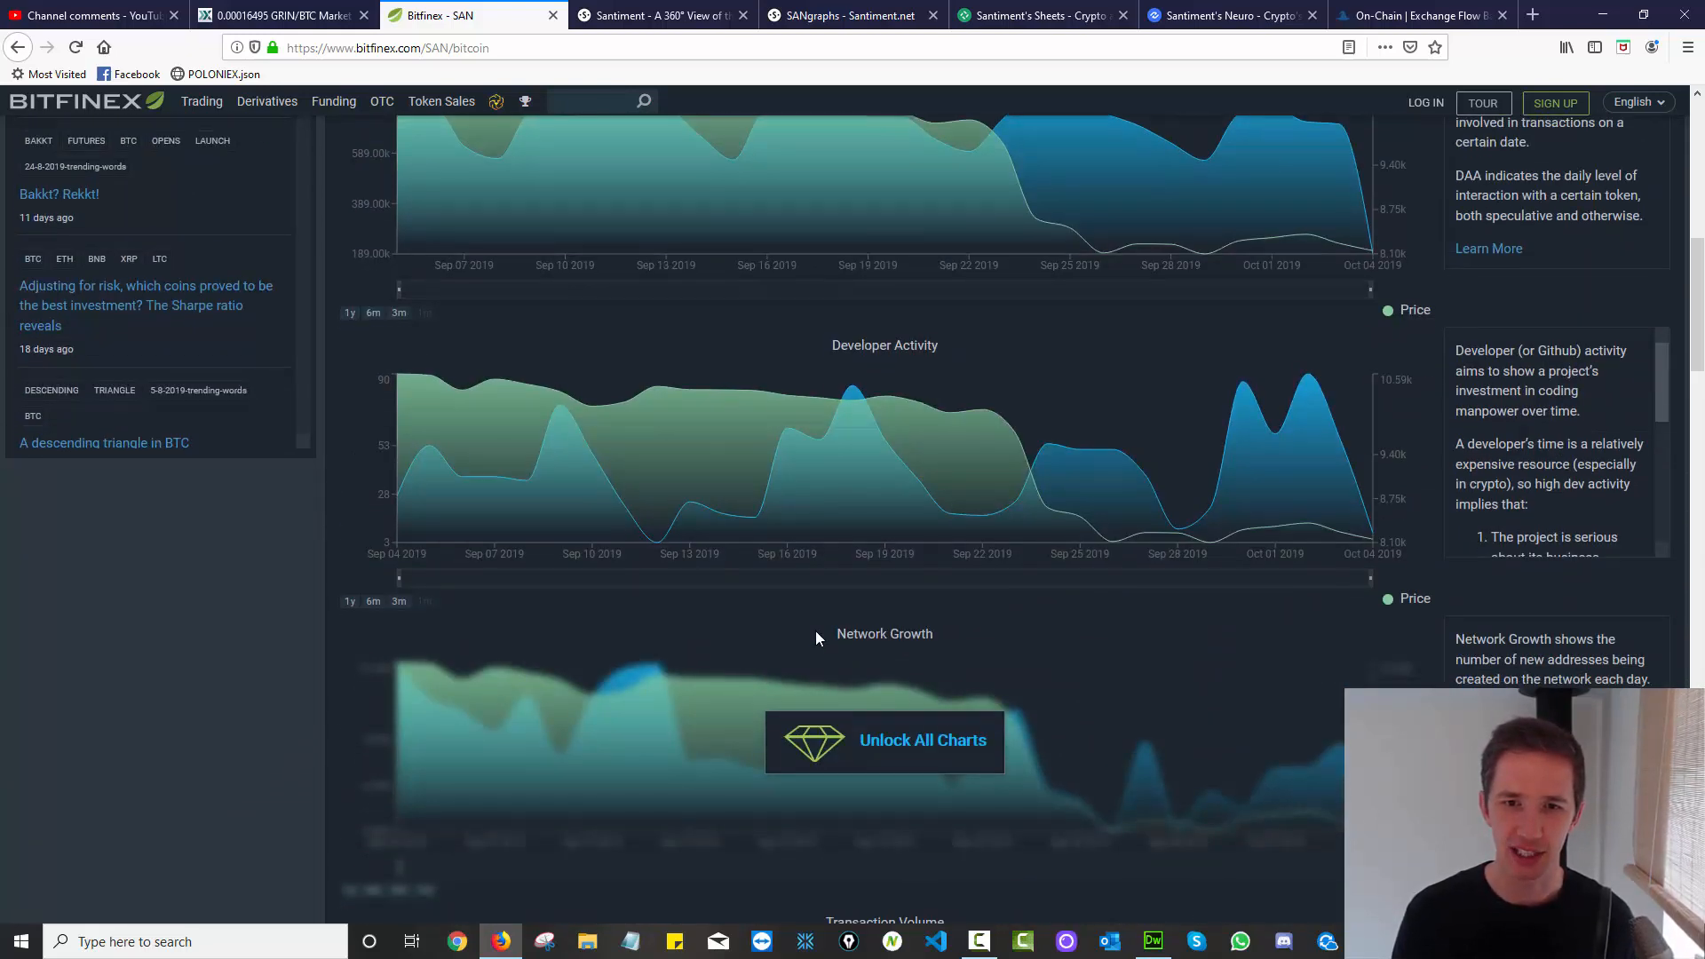
scroll(down, 3)
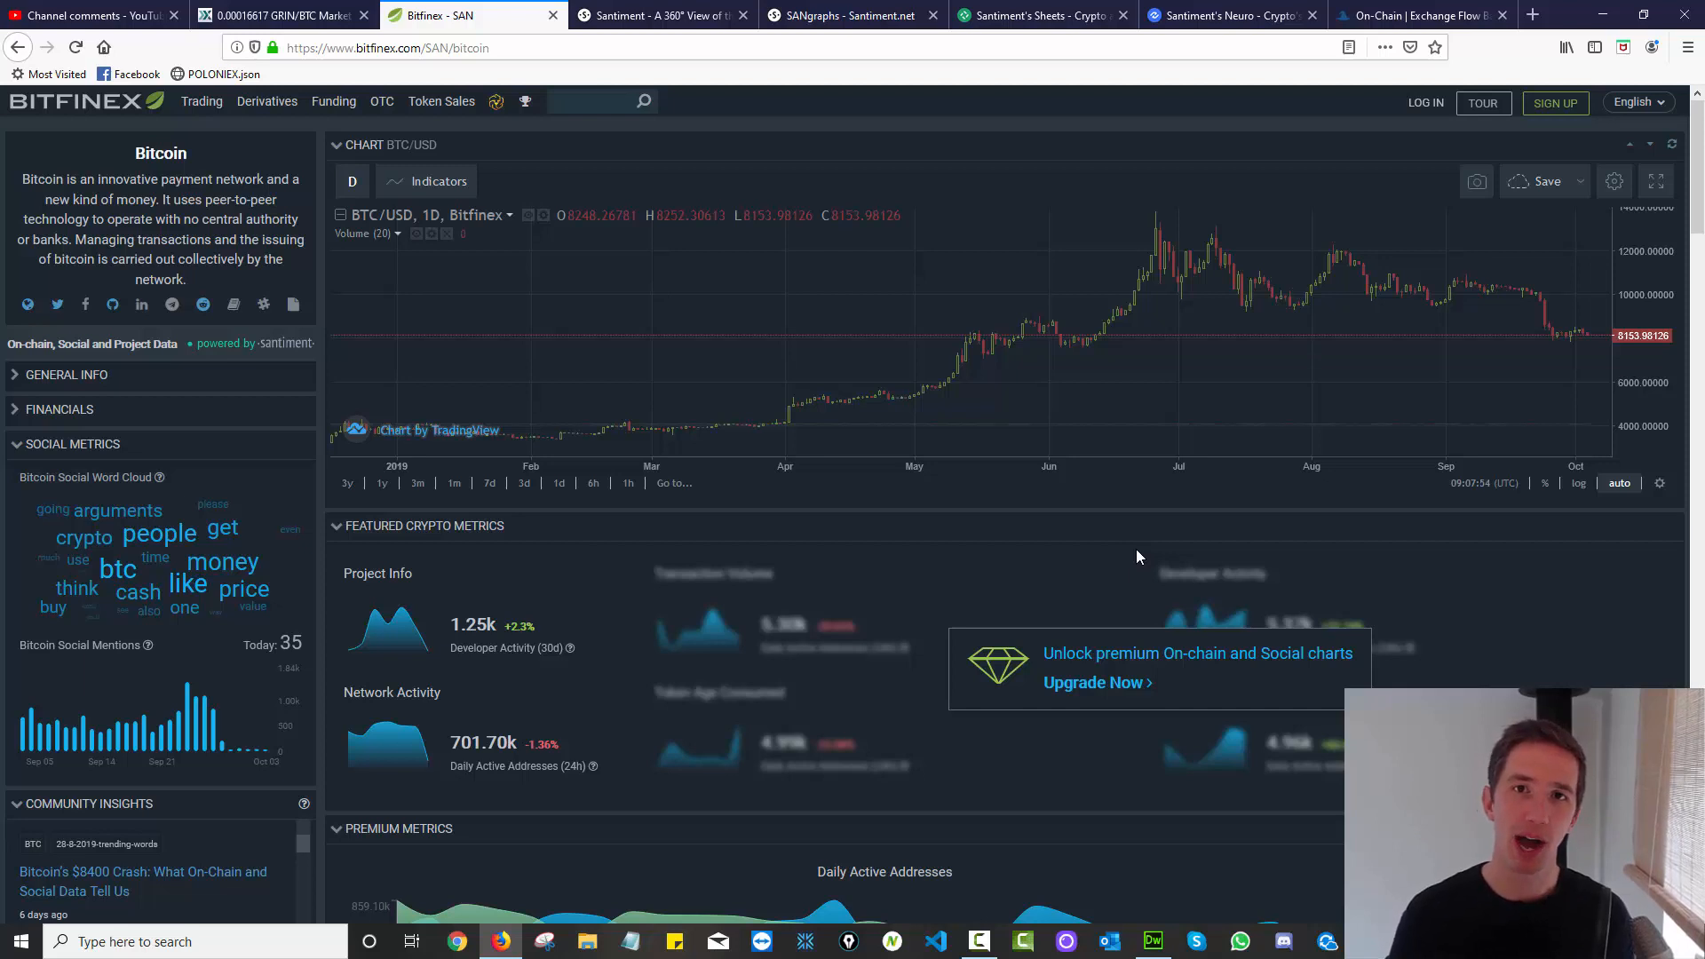
mouse_move(663, 15)
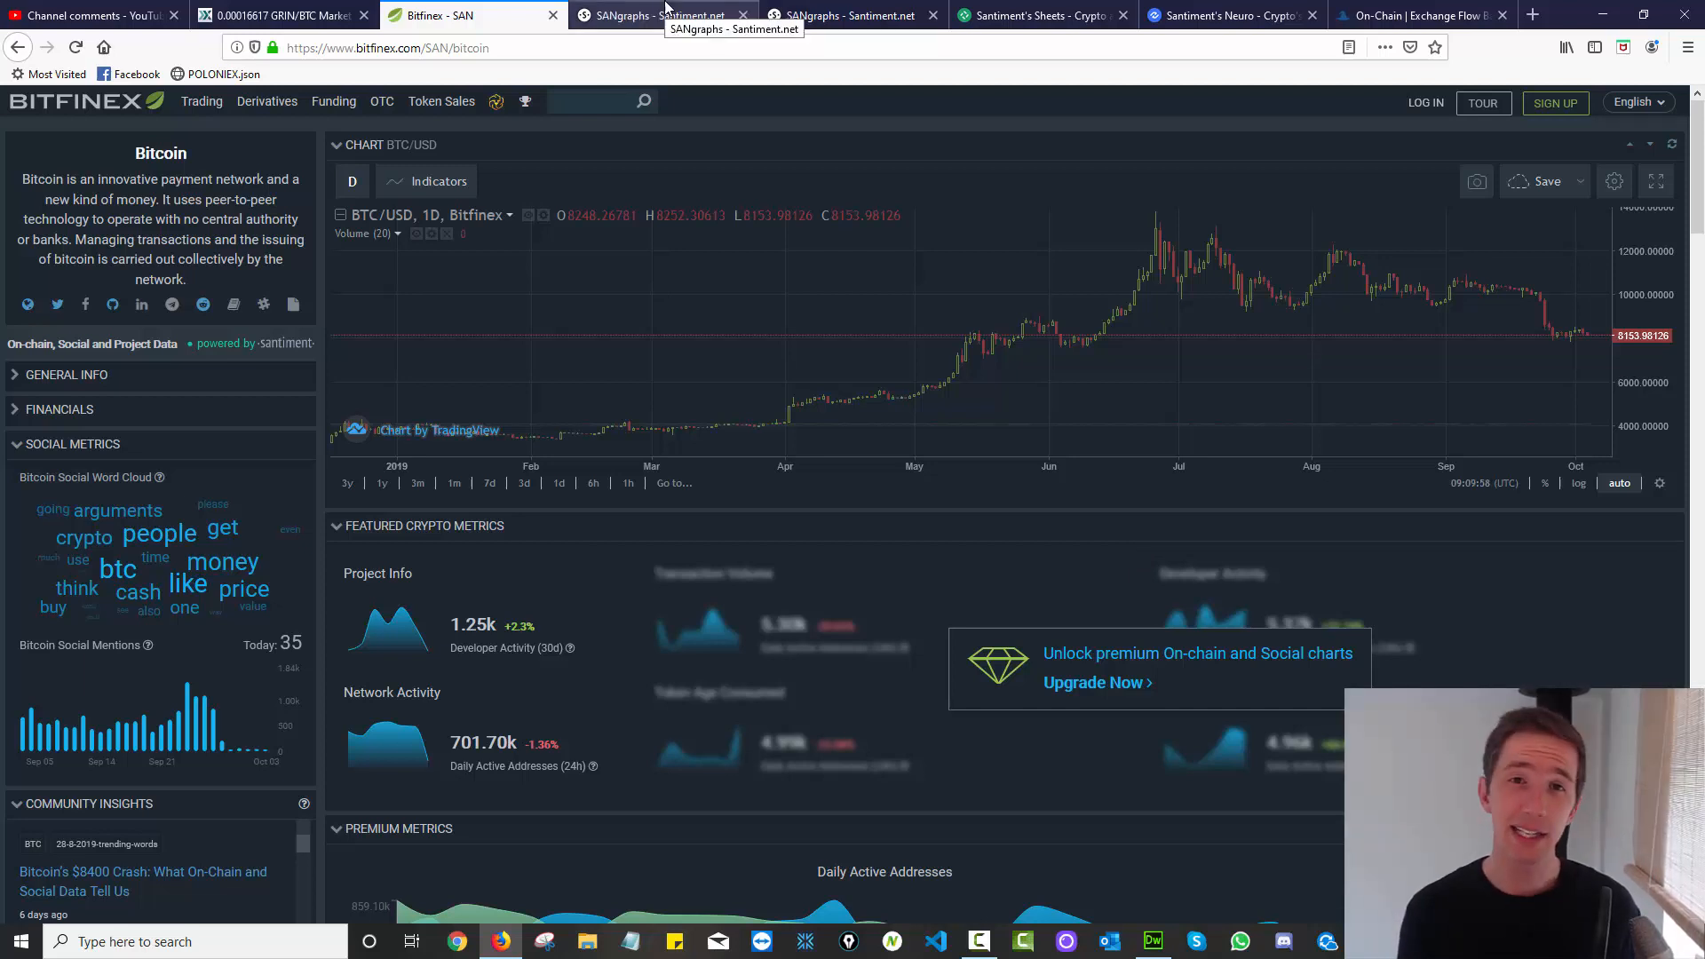
Show SANgraphs and its Products list, then scroll to the Metrics Tour and Overview.
click(663, 15)
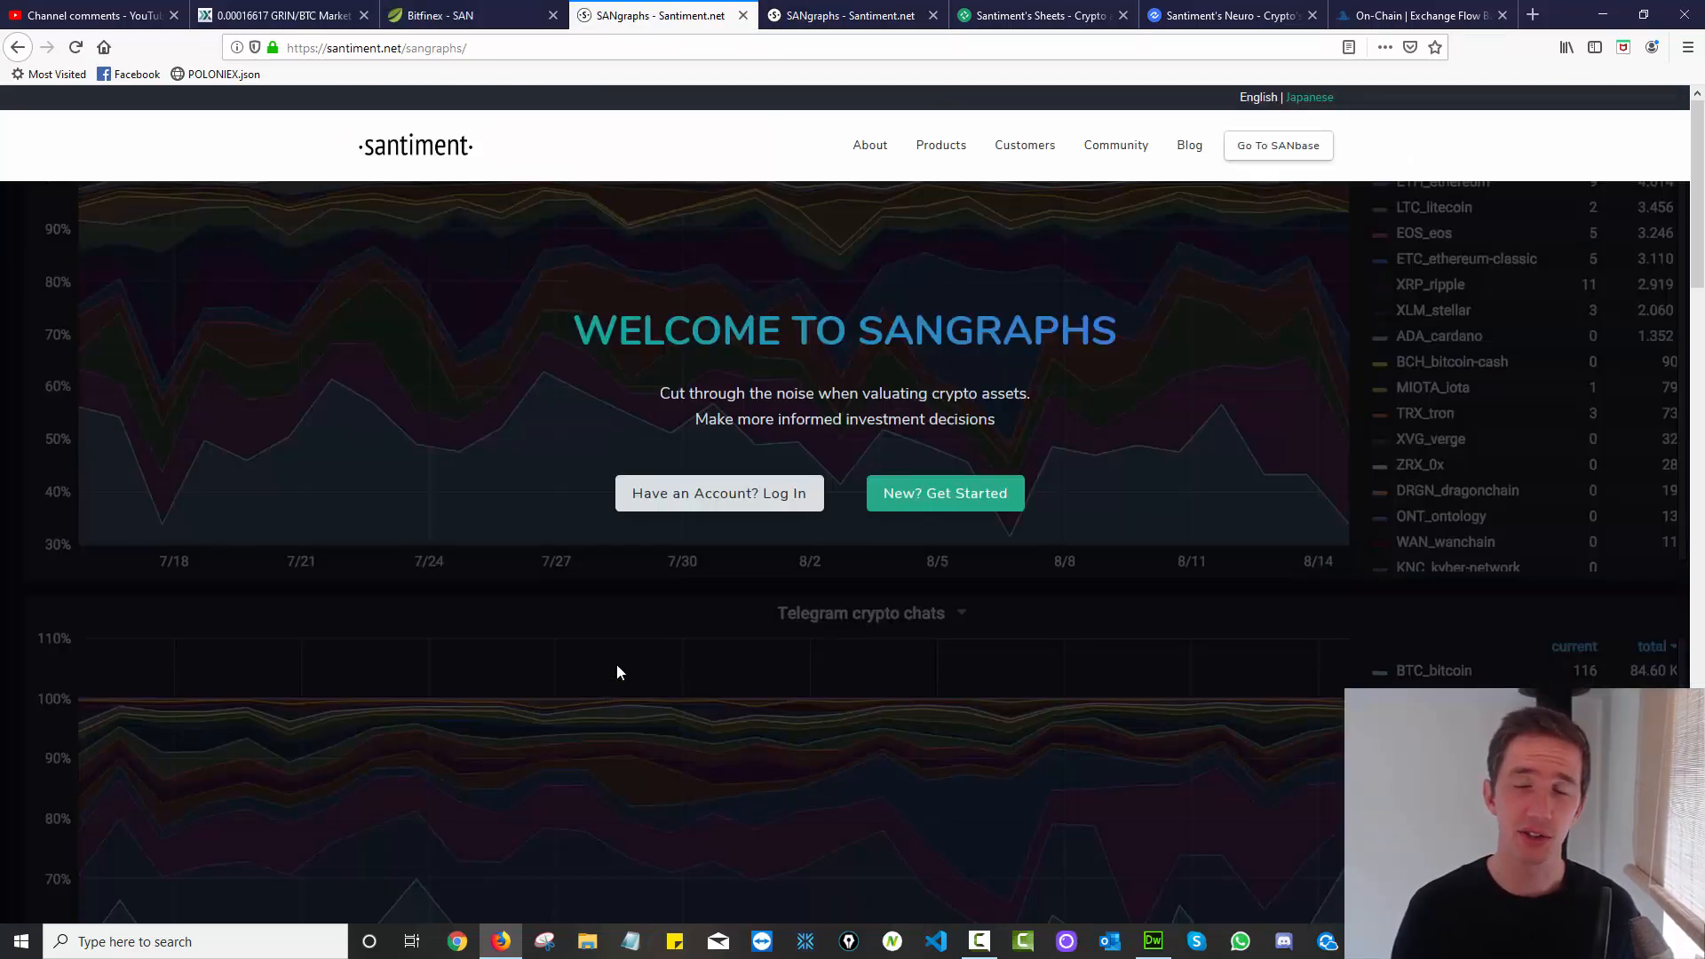
click(940, 145)
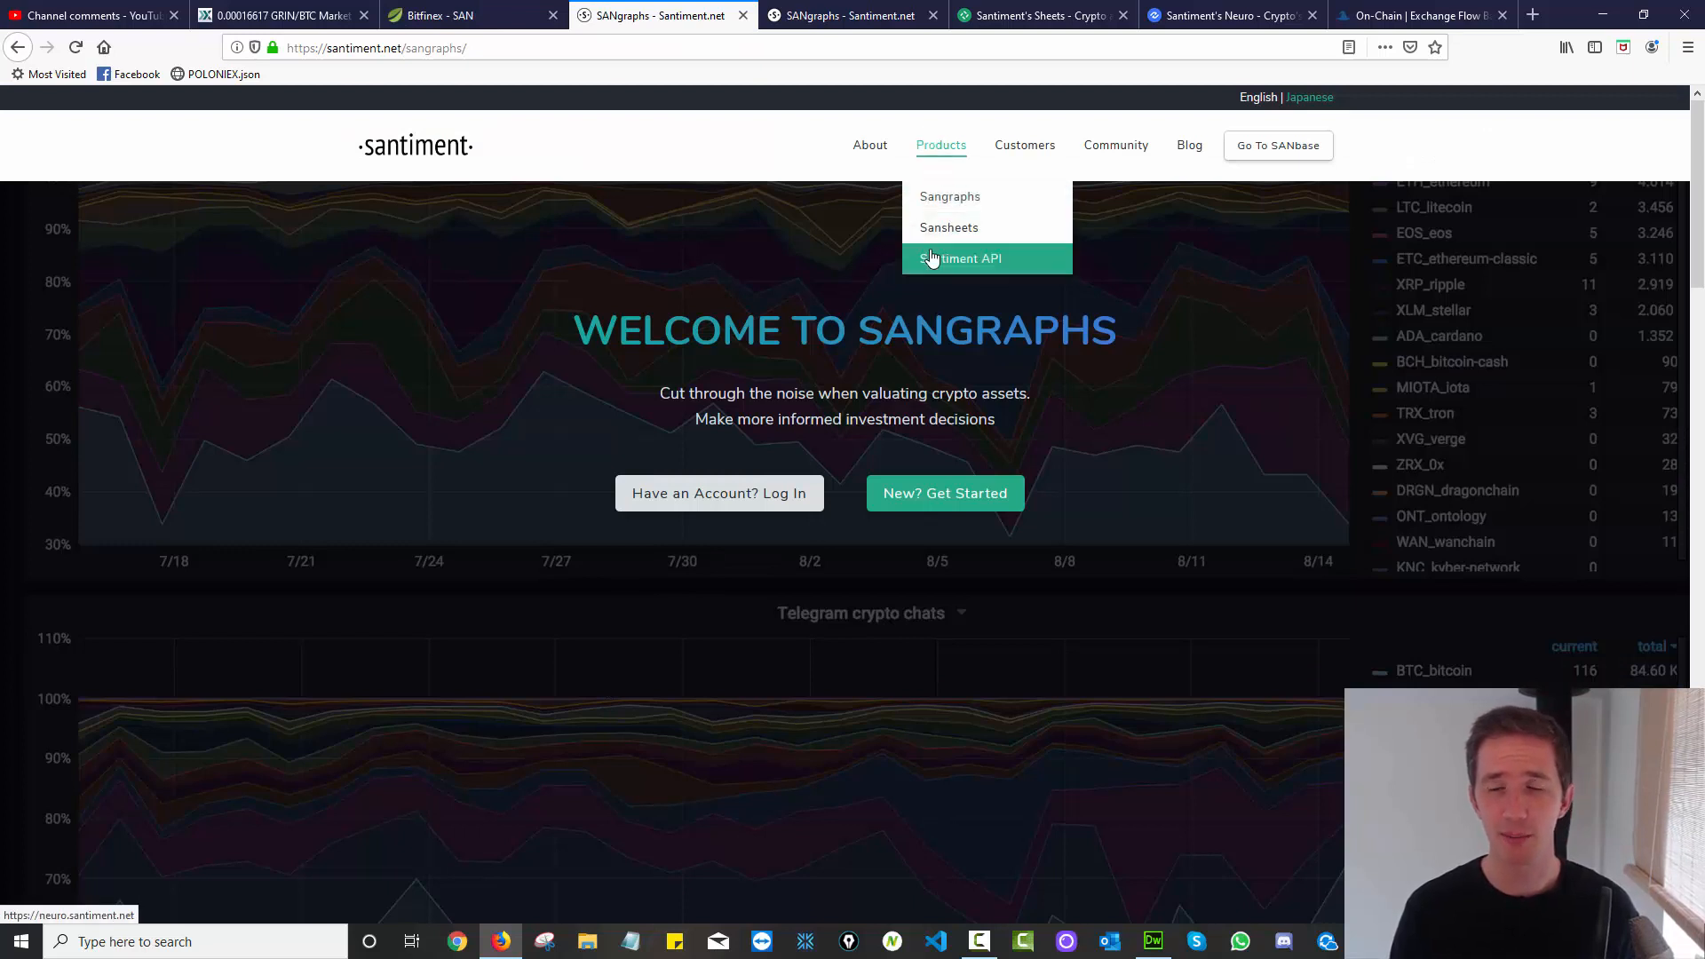
mouse_move(1064, 258)
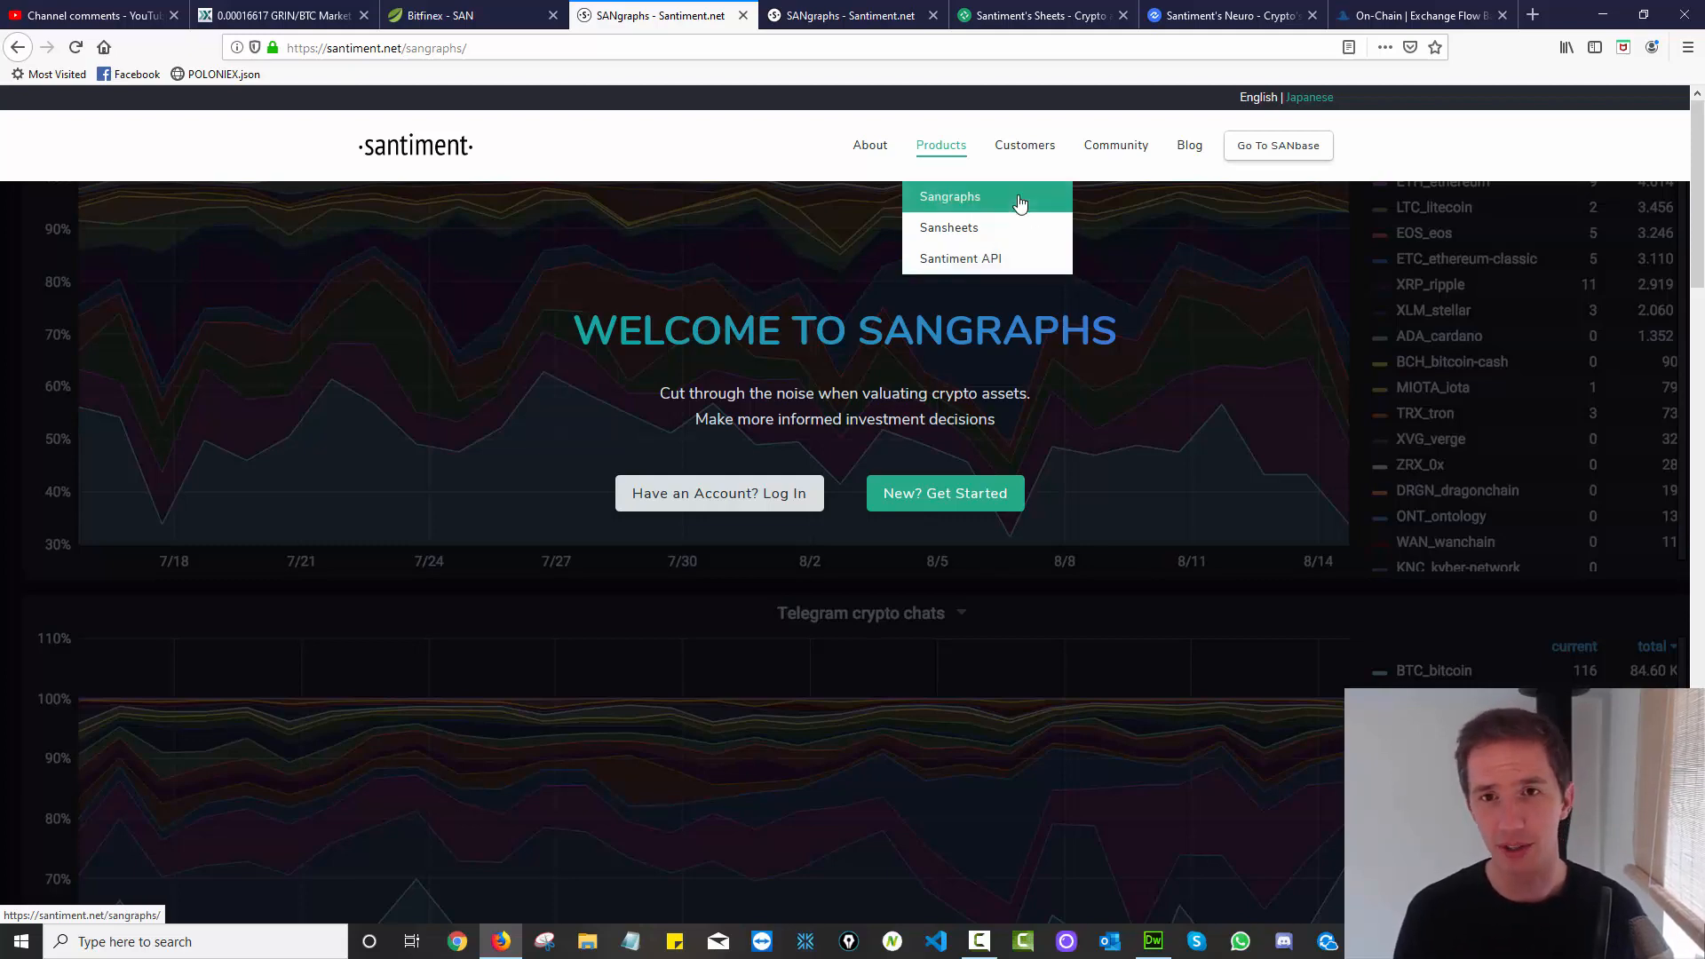
scroll(down, 3)
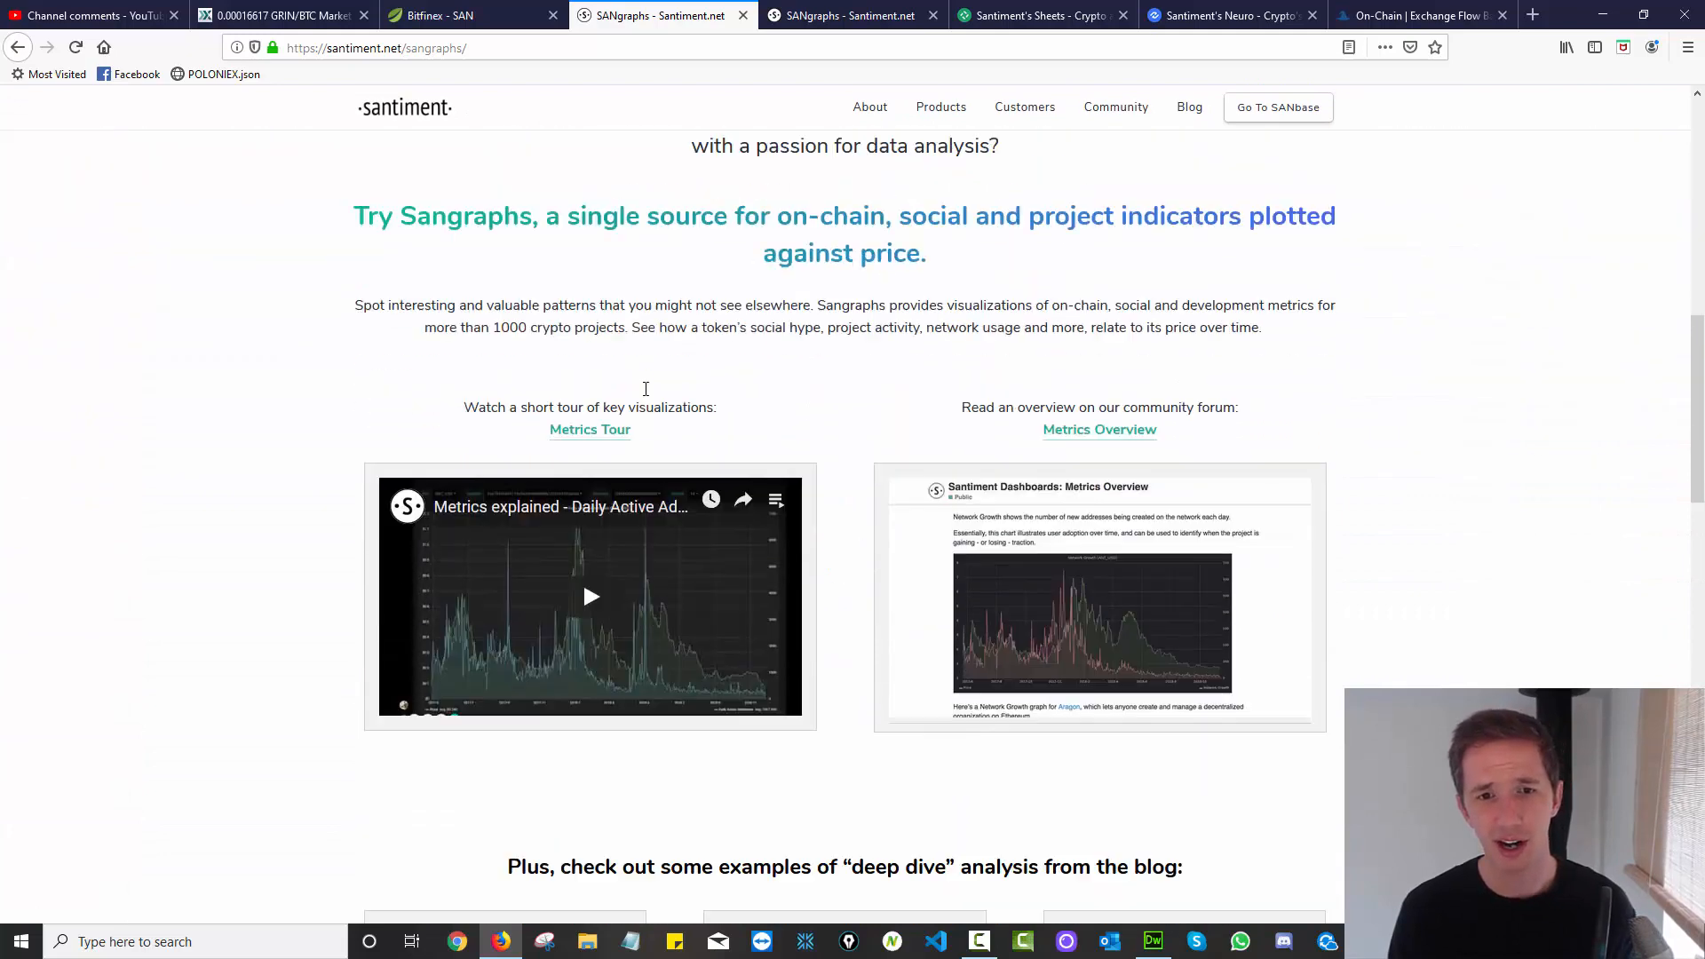
scroll(down, 3)
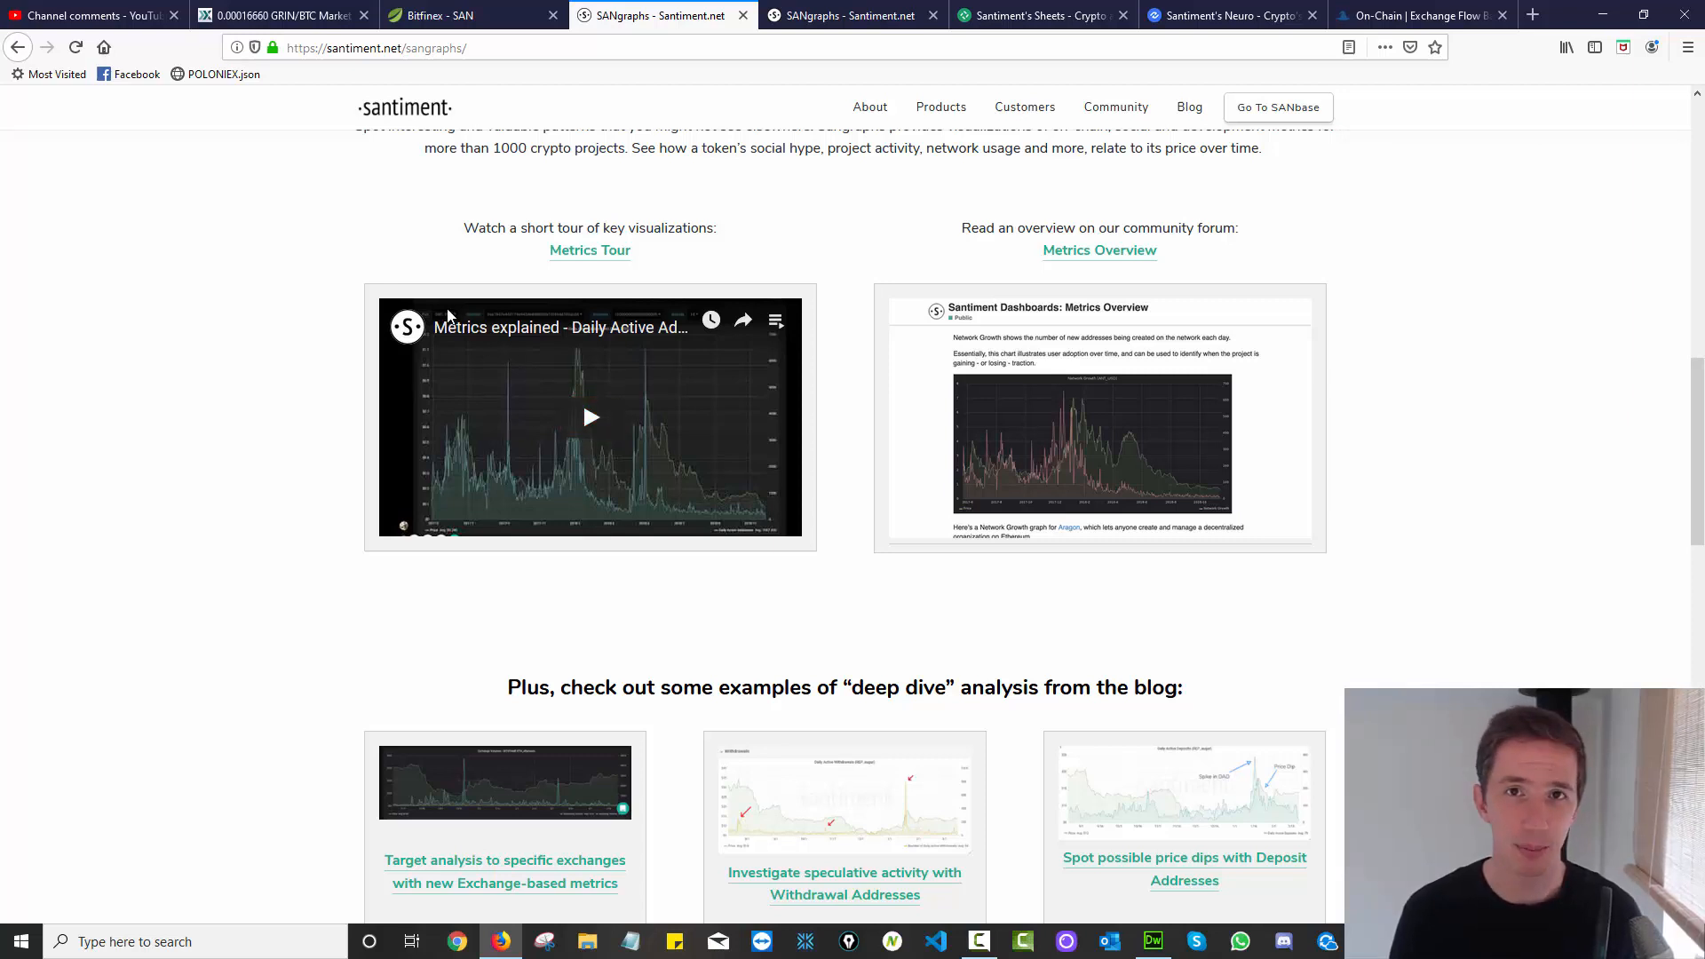
mouse_move(634, 360)
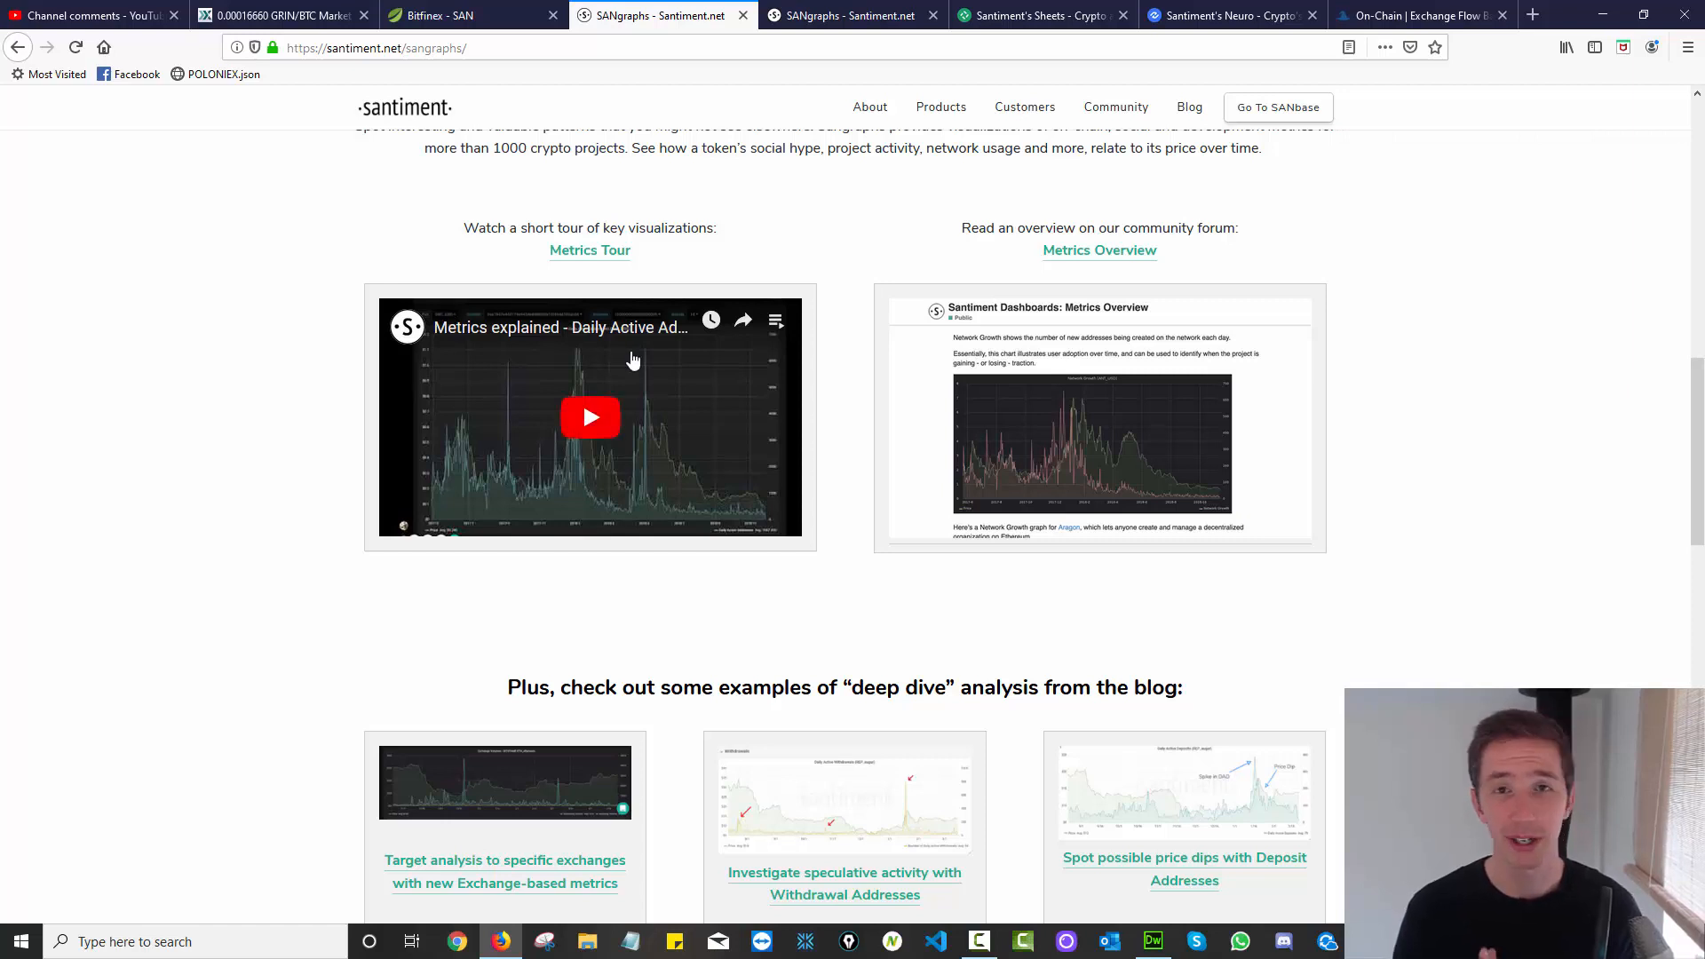
mouse_move(623, 399)
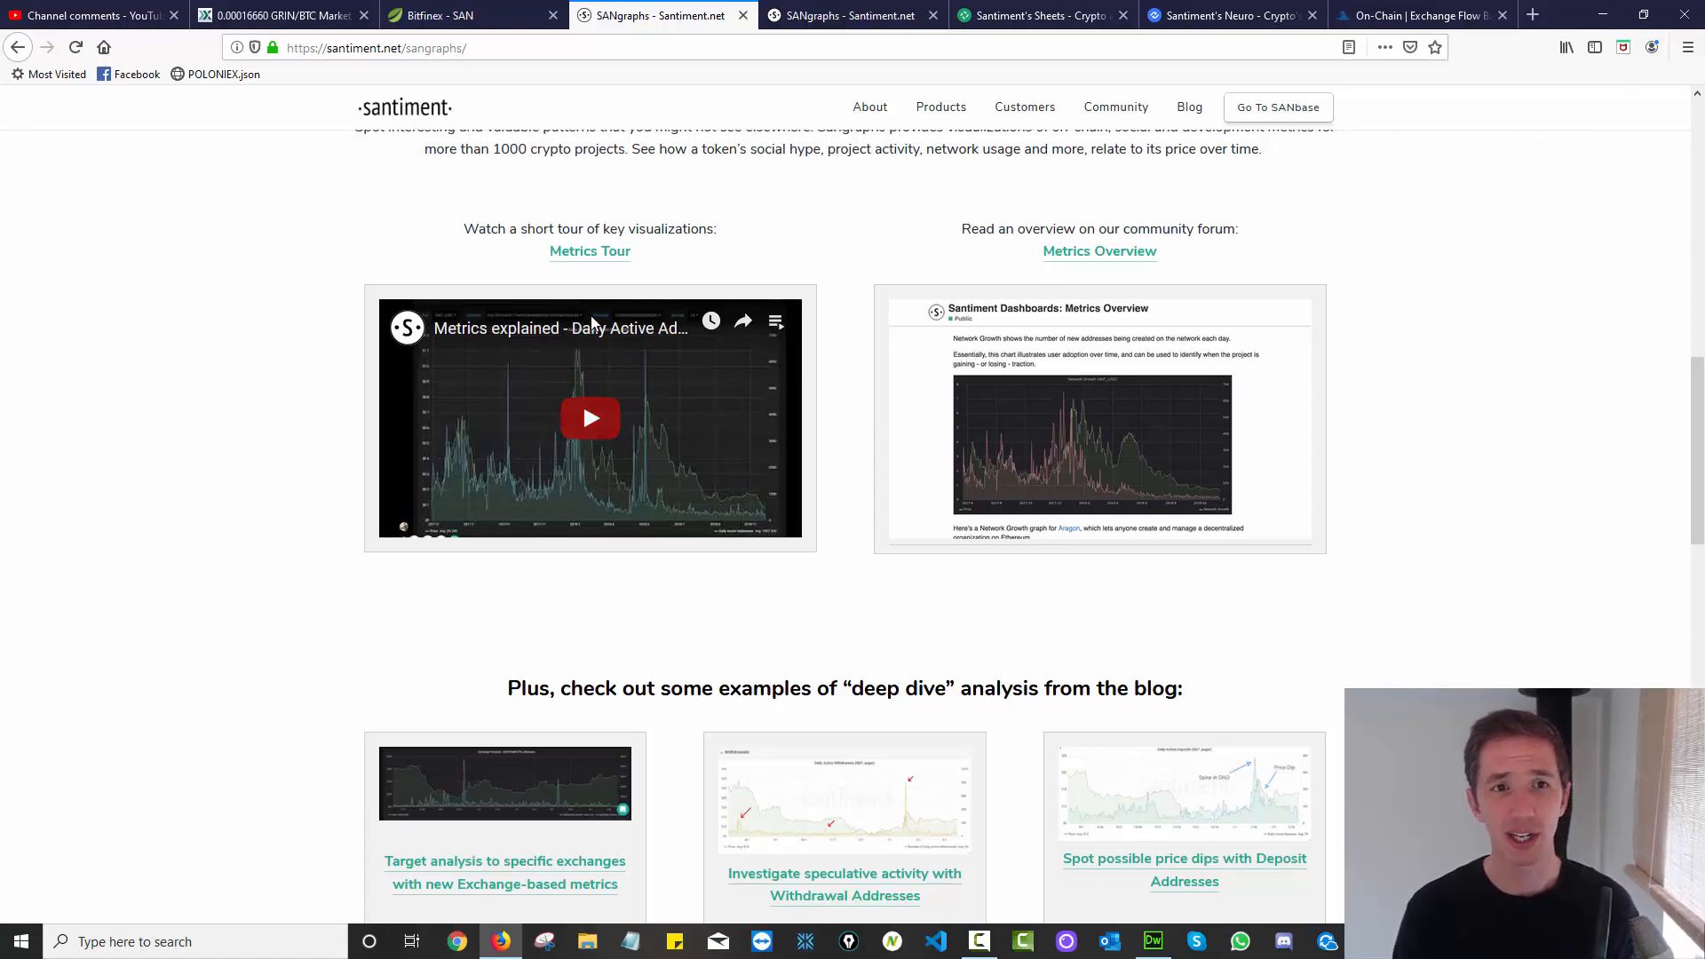
Look over Santiment's Sheets page, then switch to CryptoWizards' All Metrics listing.
scroll(up, 3)
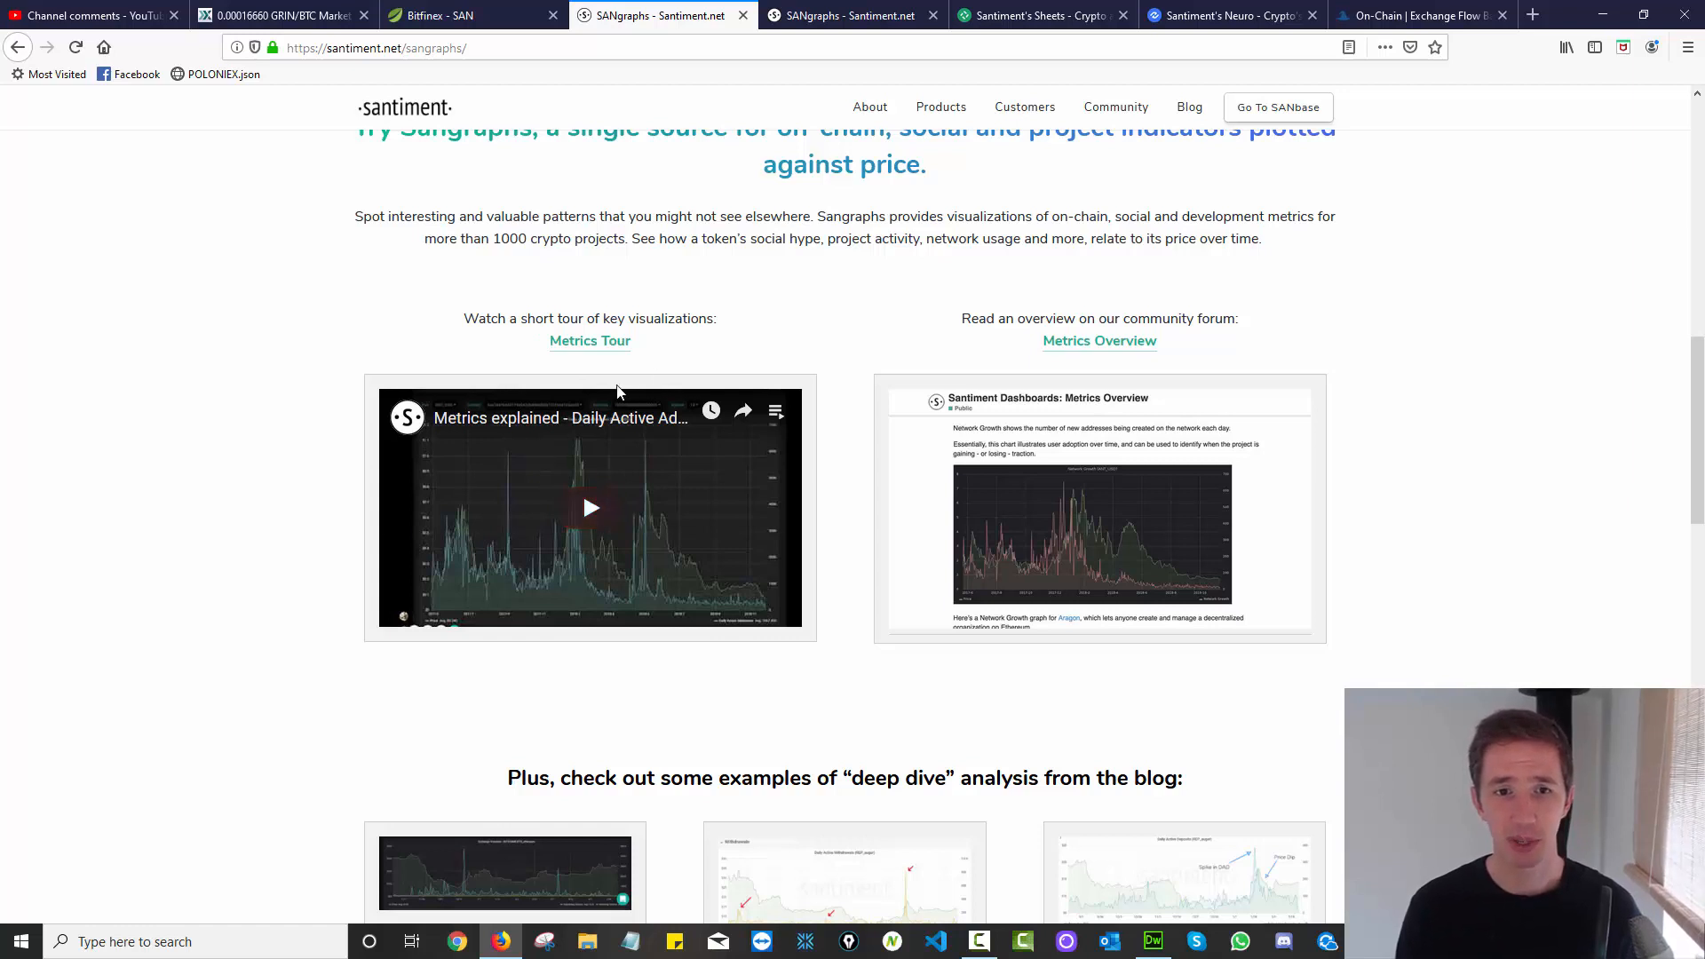
click(852, 15)
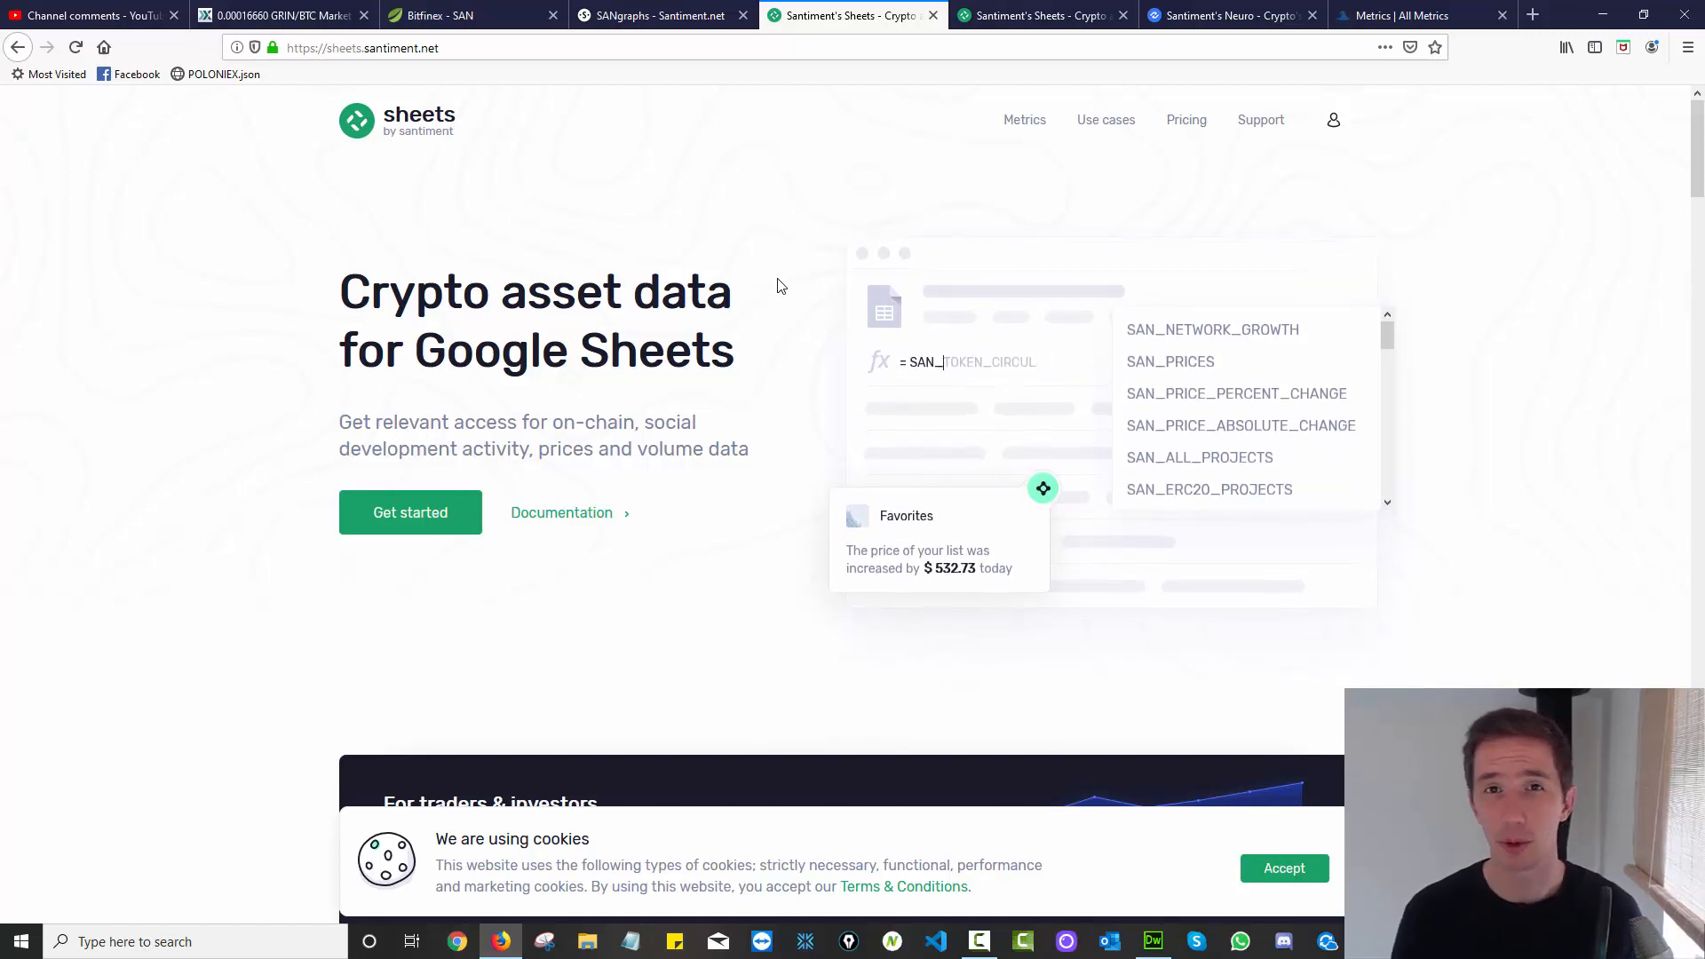
scroll(down, 3)
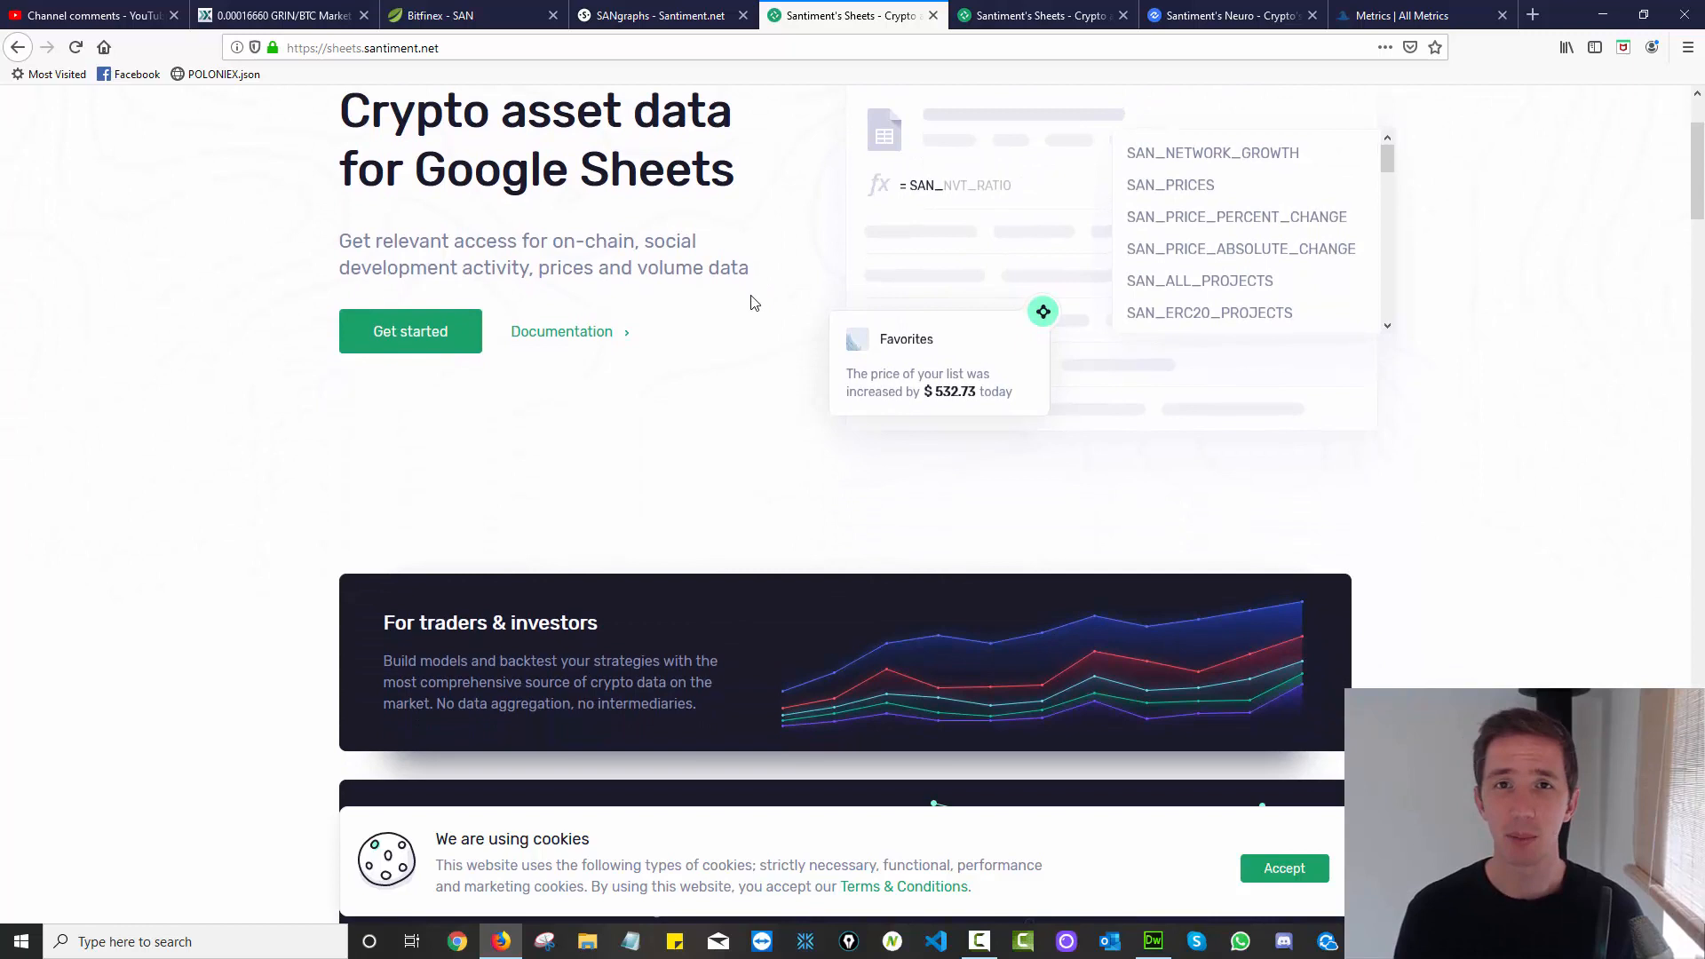
click(1403, 15)
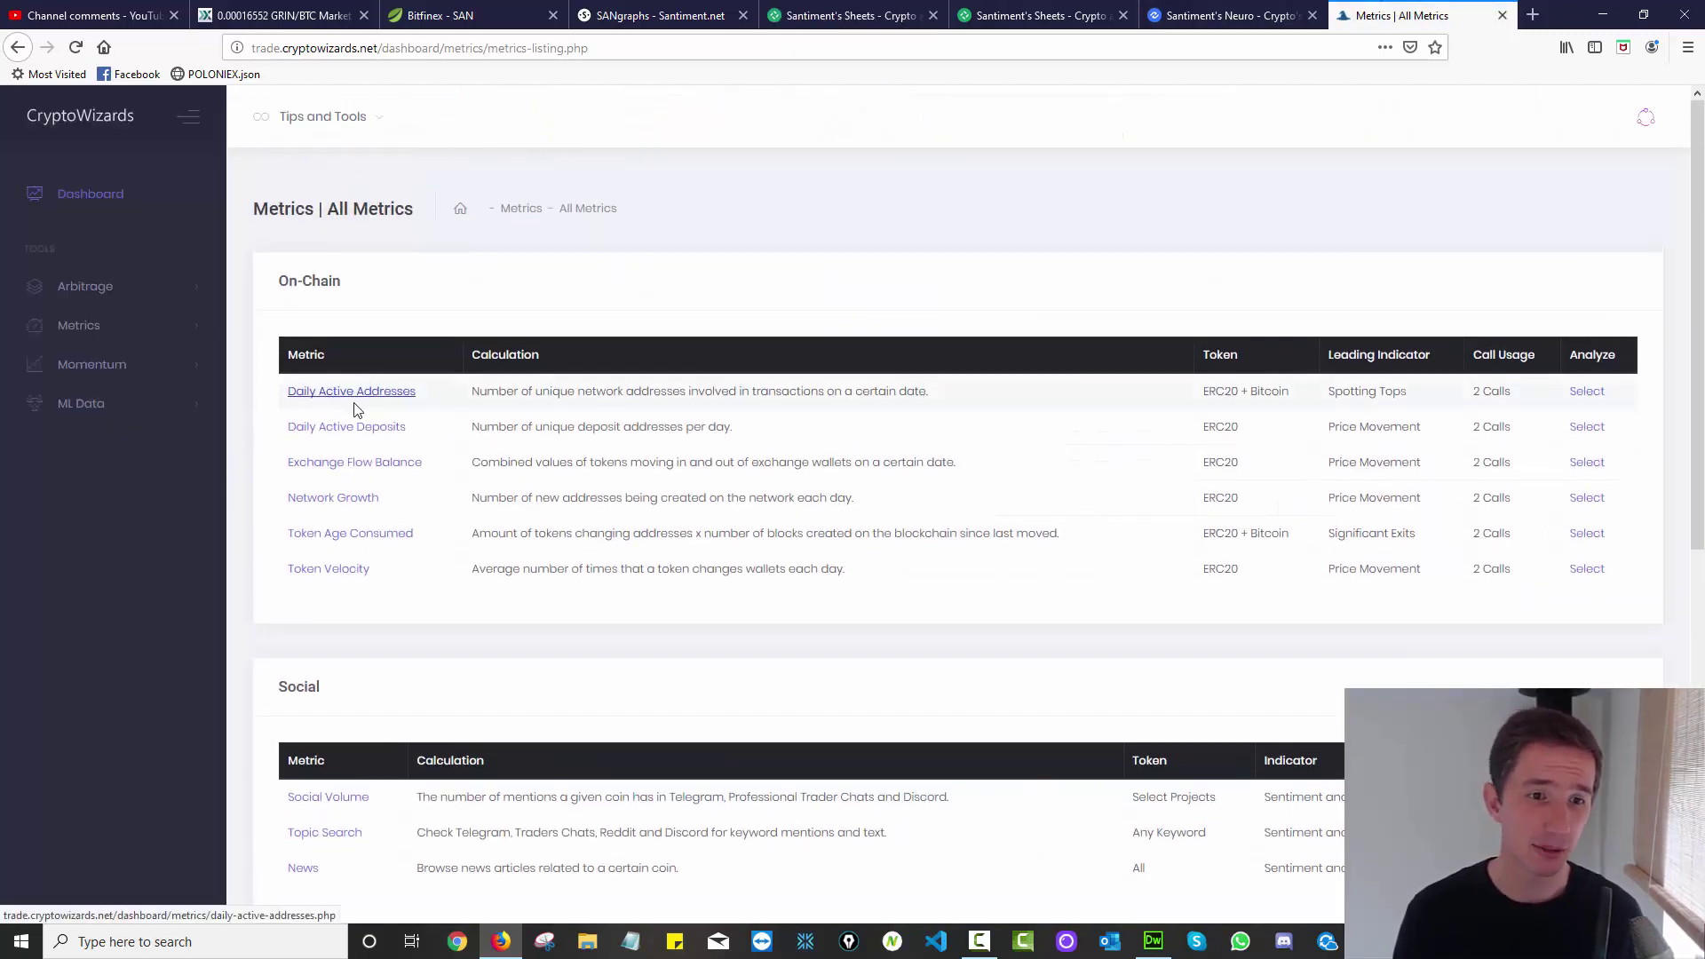
mouse_move(354, 461)
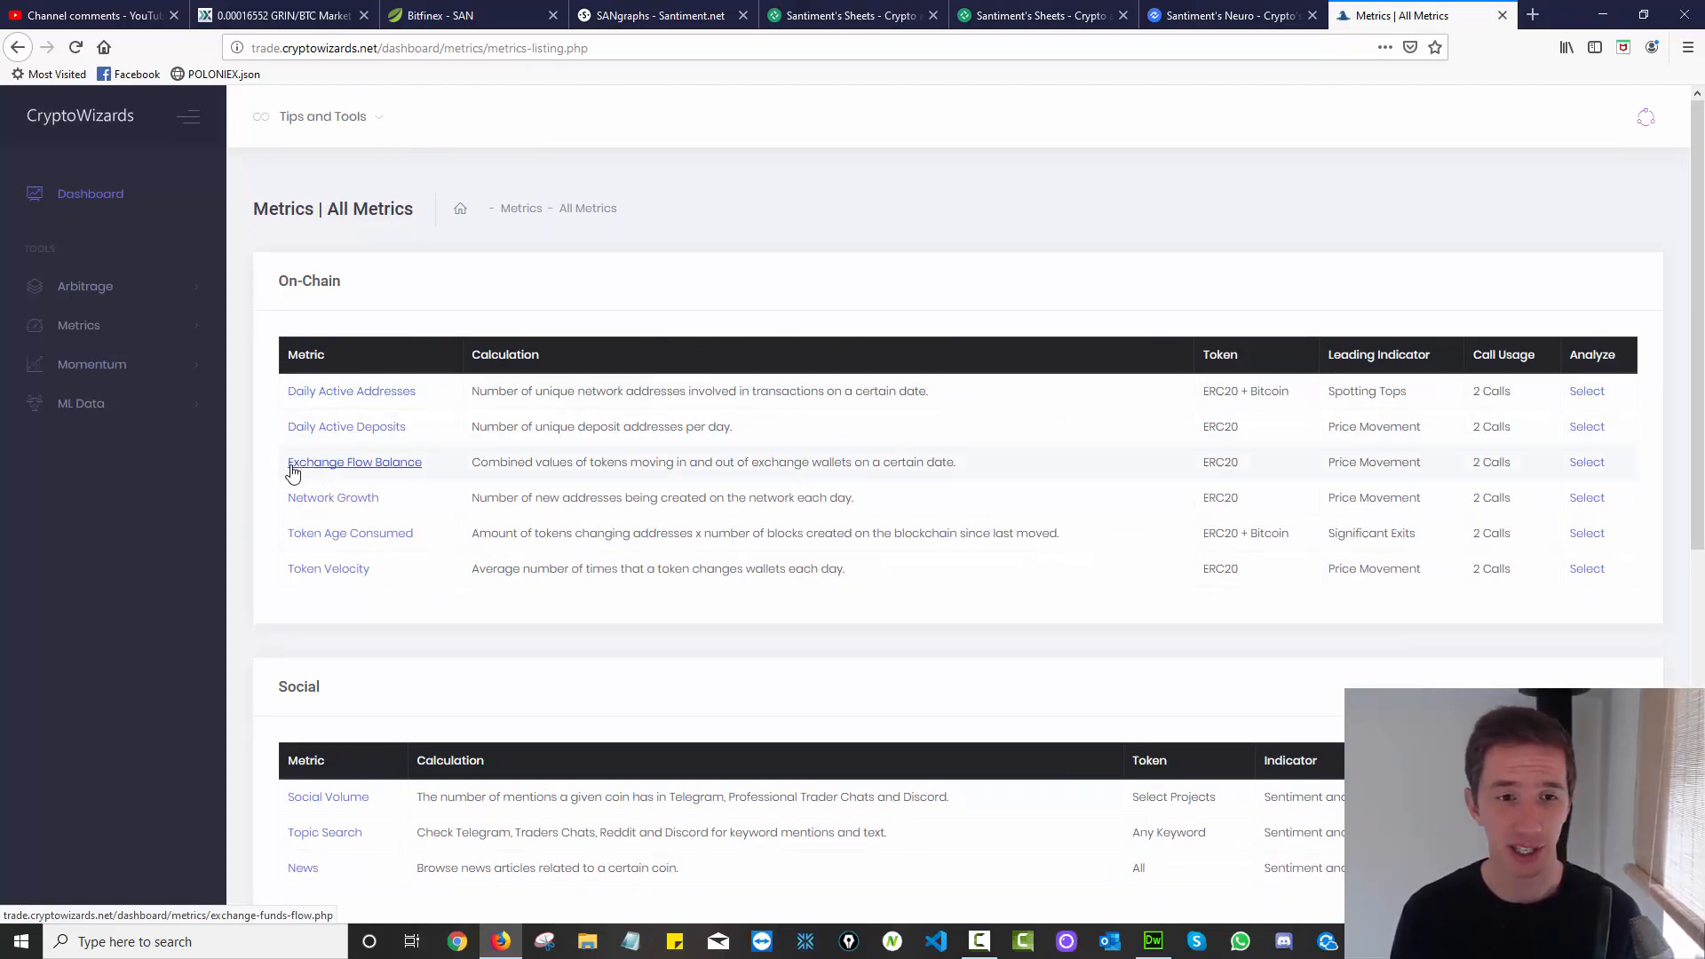
Scroll through CryptoWizards' on-chain, social, financial and development metrics, then return to SANgraphs.
scroll(down, 3)
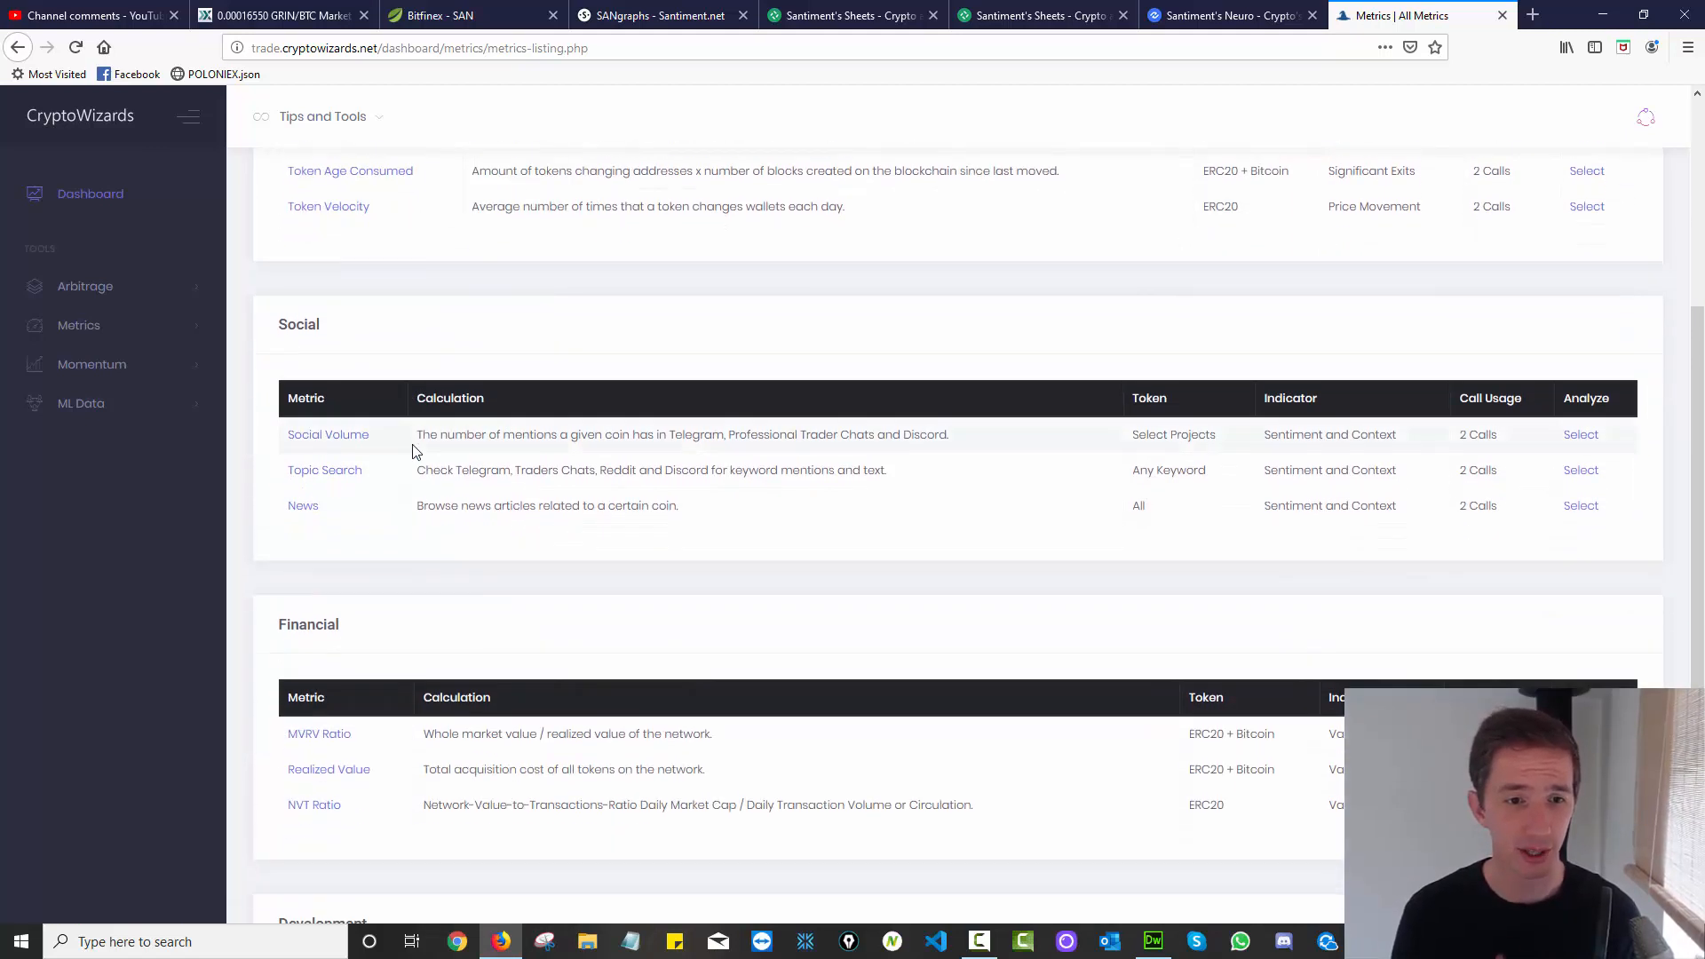
scroll(down, 3)
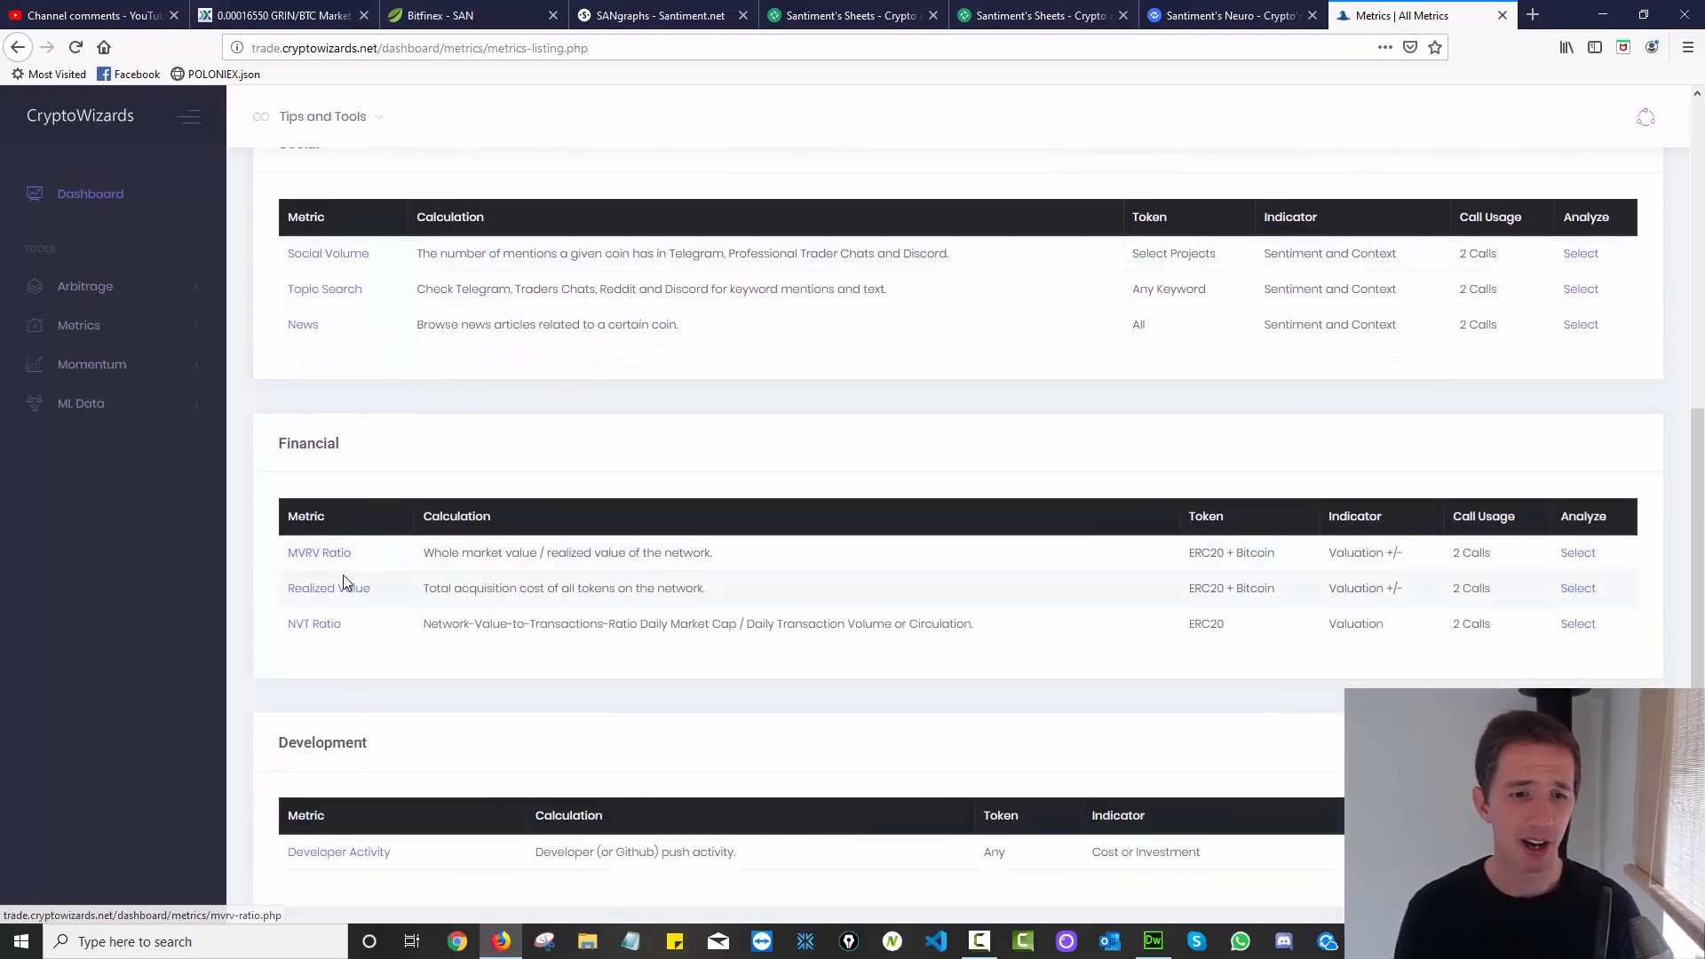
scroll(down, 3)
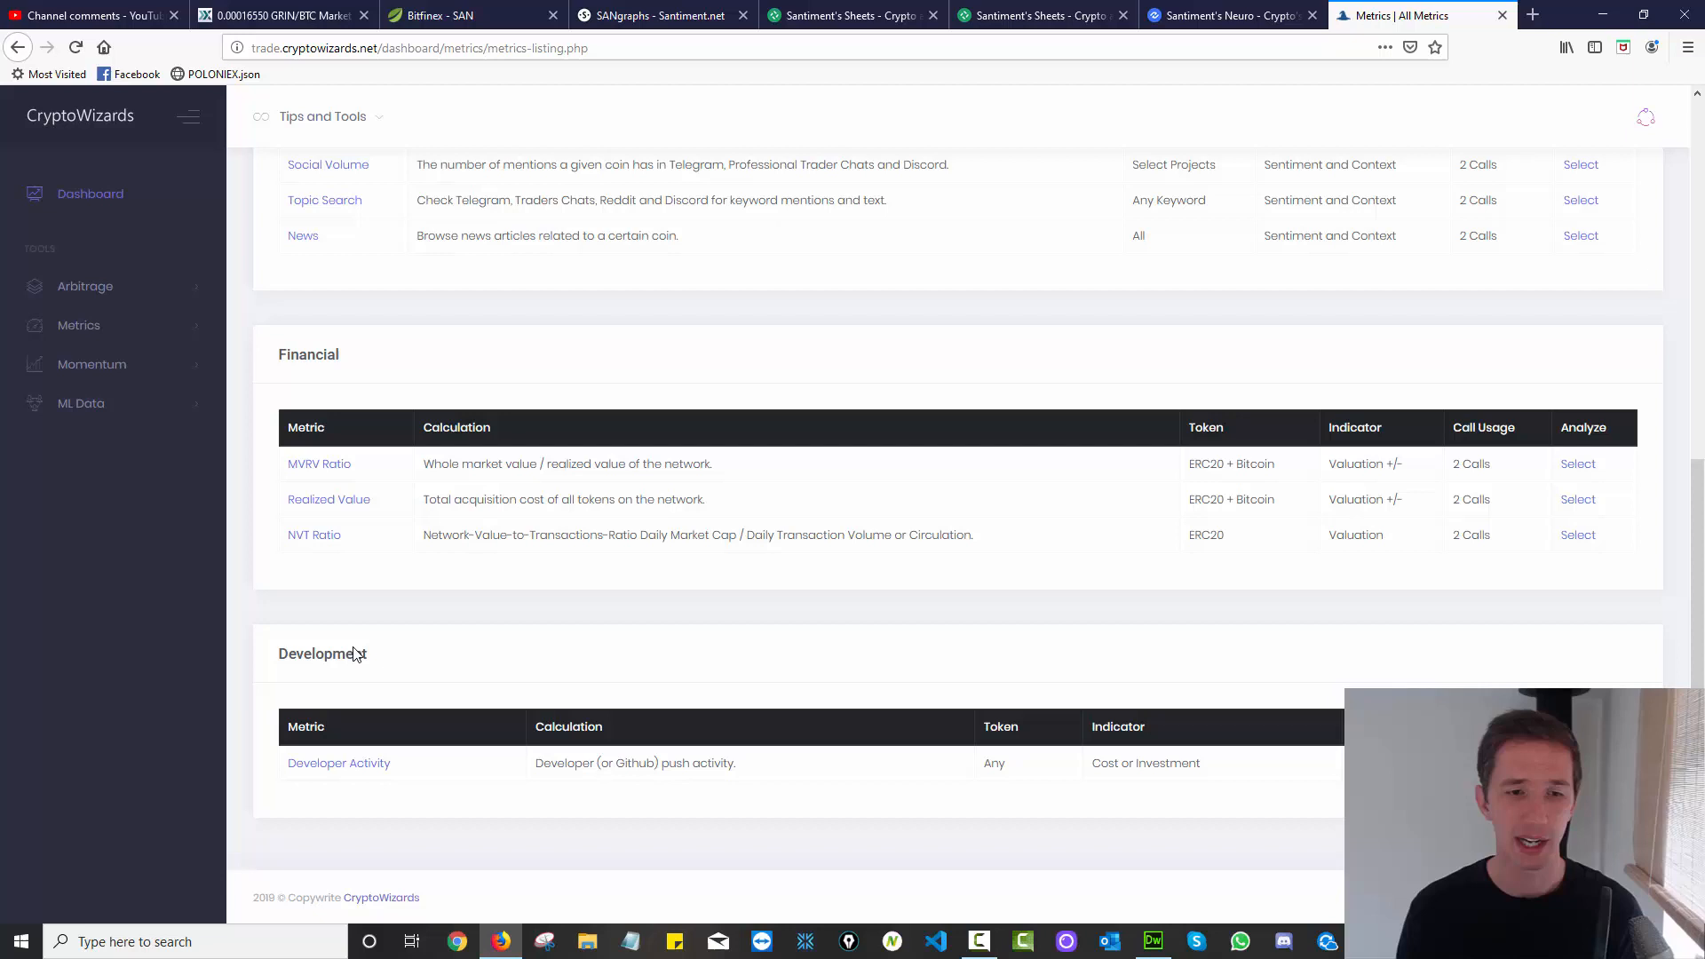
mouse_move(339, 762)
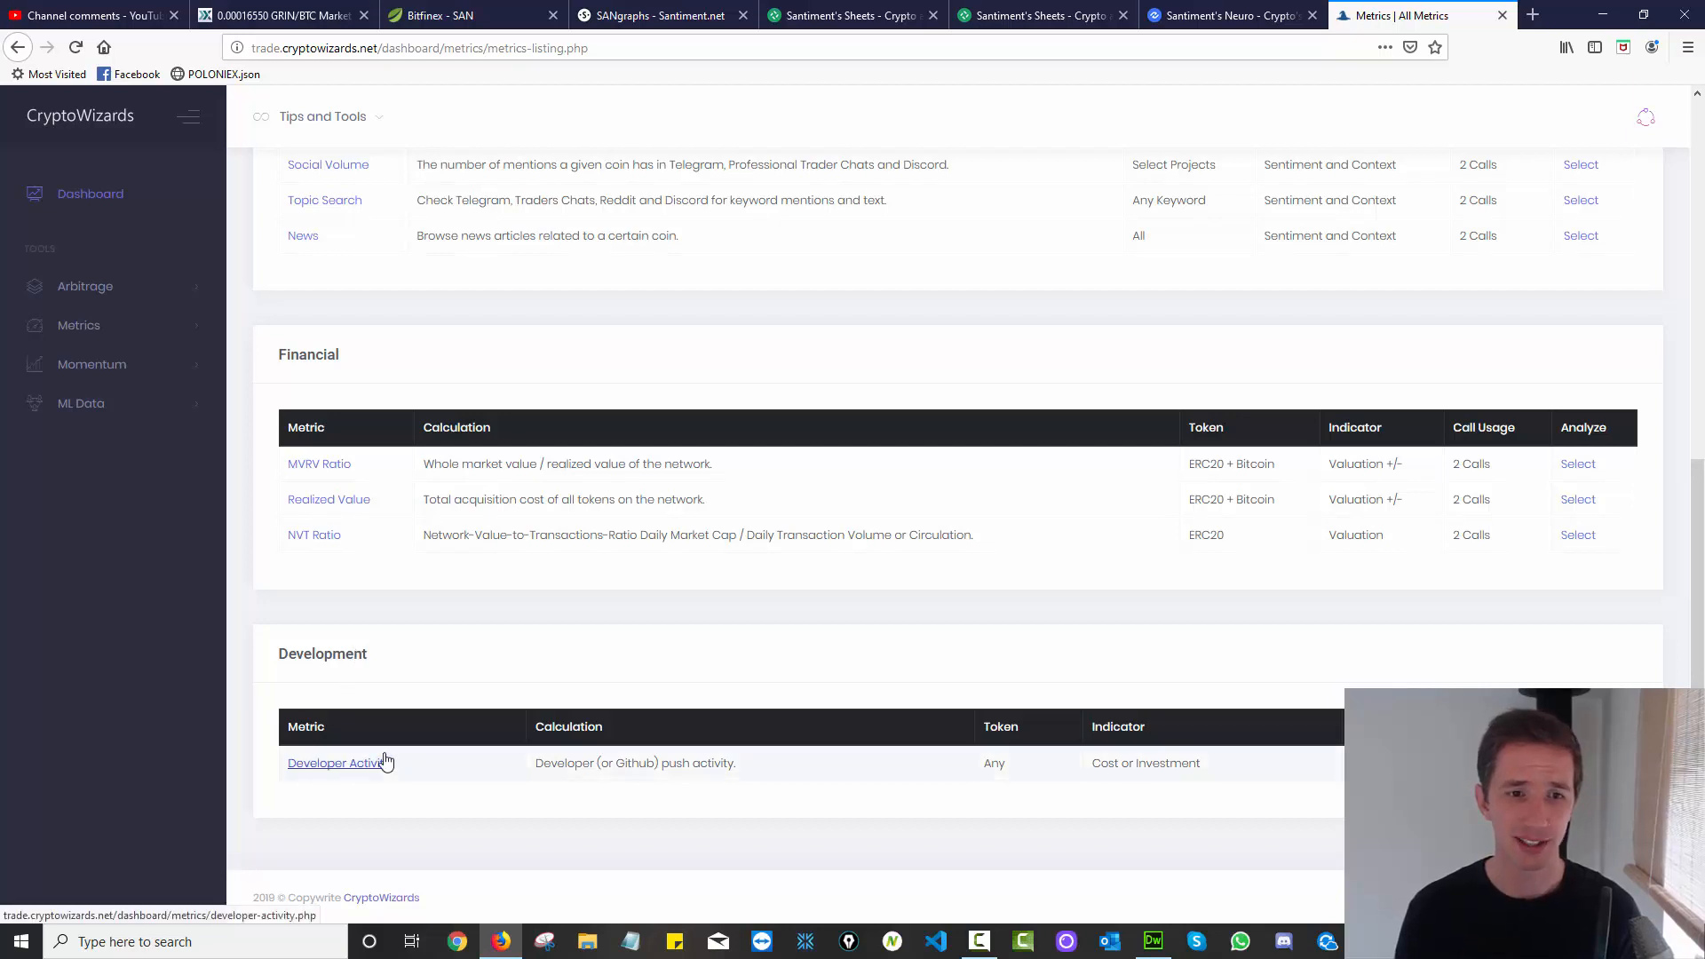
mouse_move(324, 200)
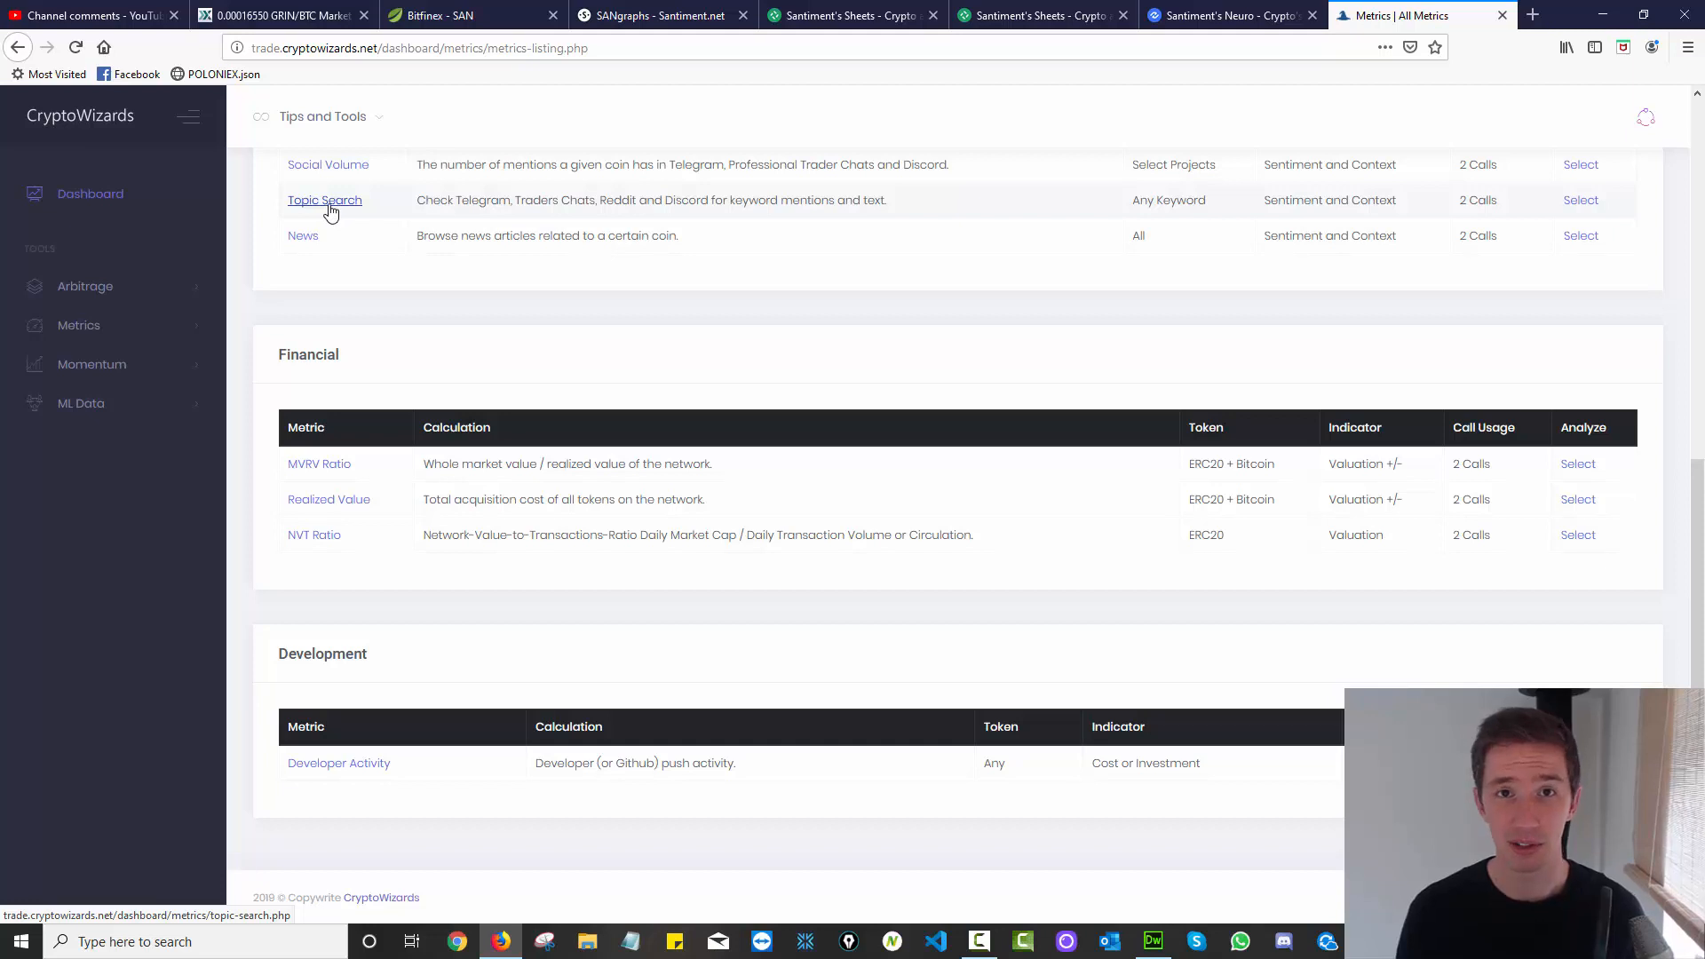
scroll(up, 3)
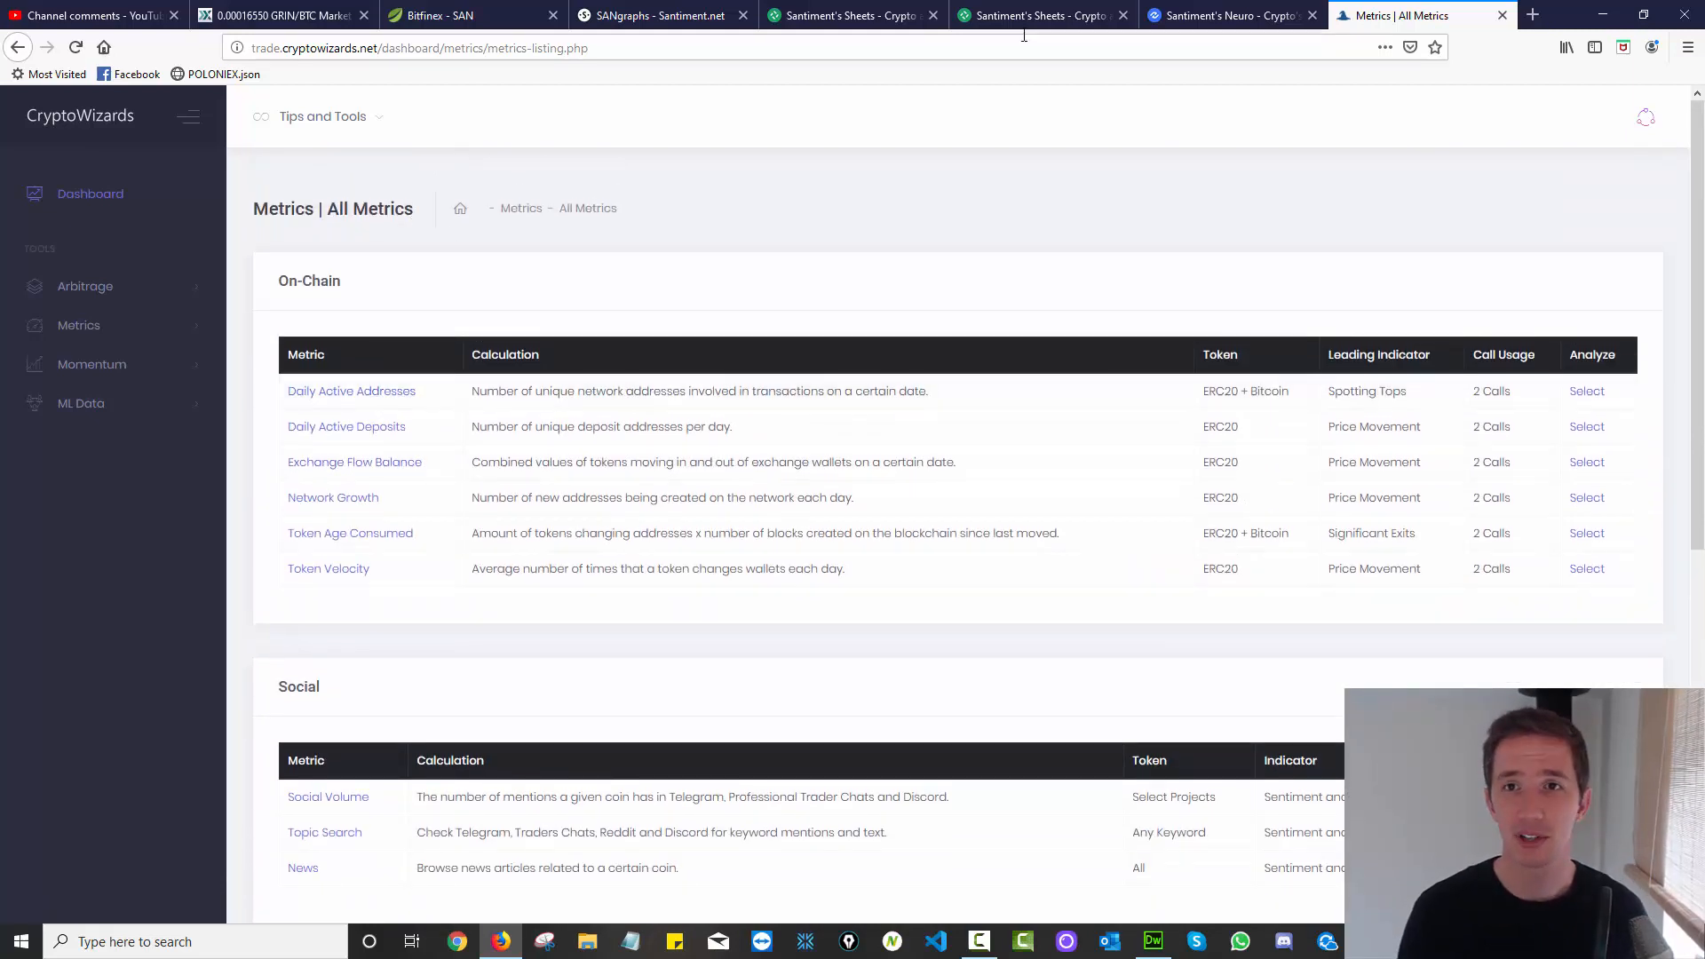
click(658, 15)
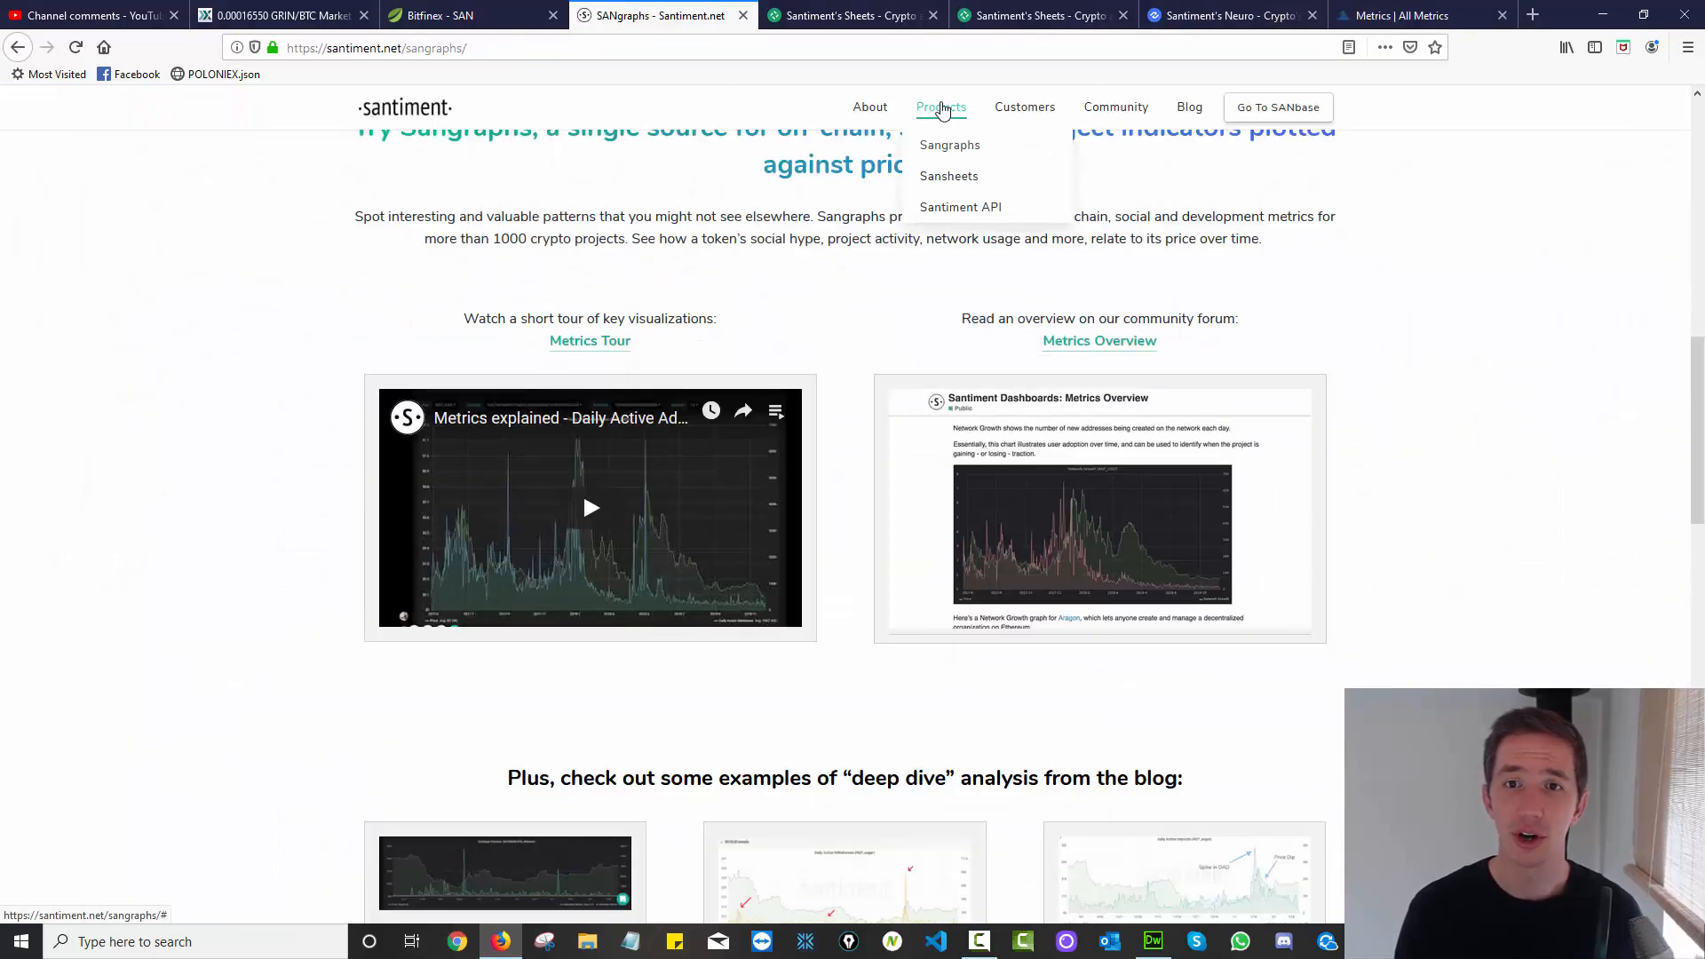
View the Santiment API page's data sets, then return to CryptoWizards All Metrics.
click(960, 207)
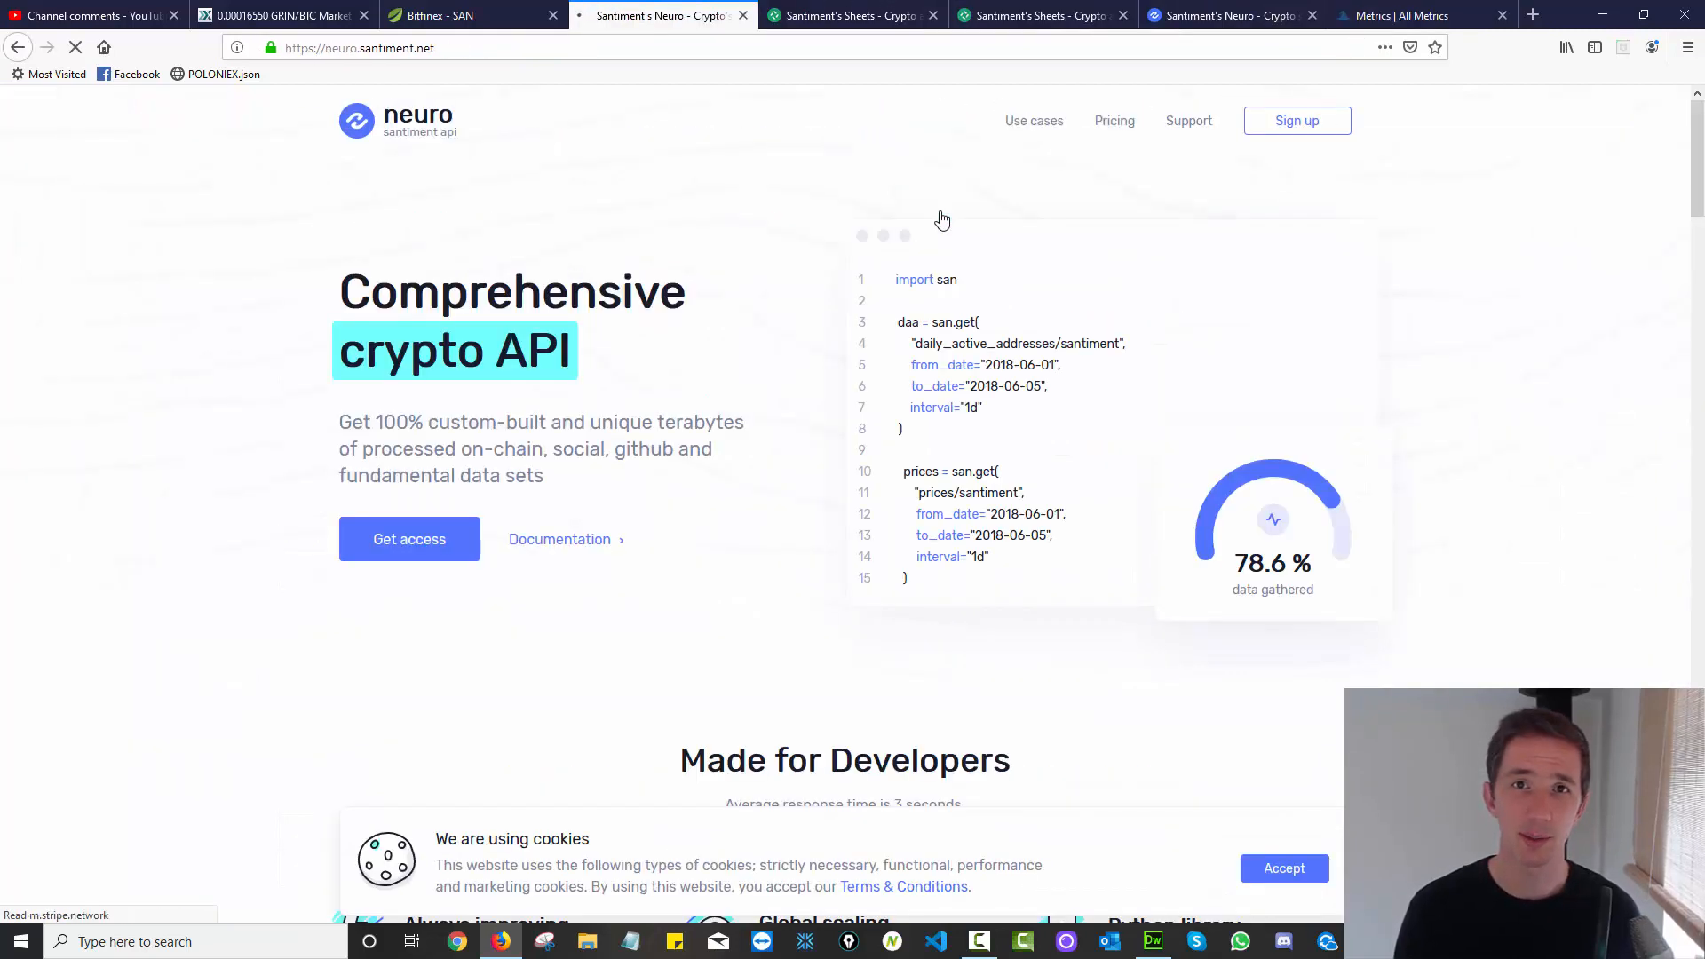
scroll(down, 3)
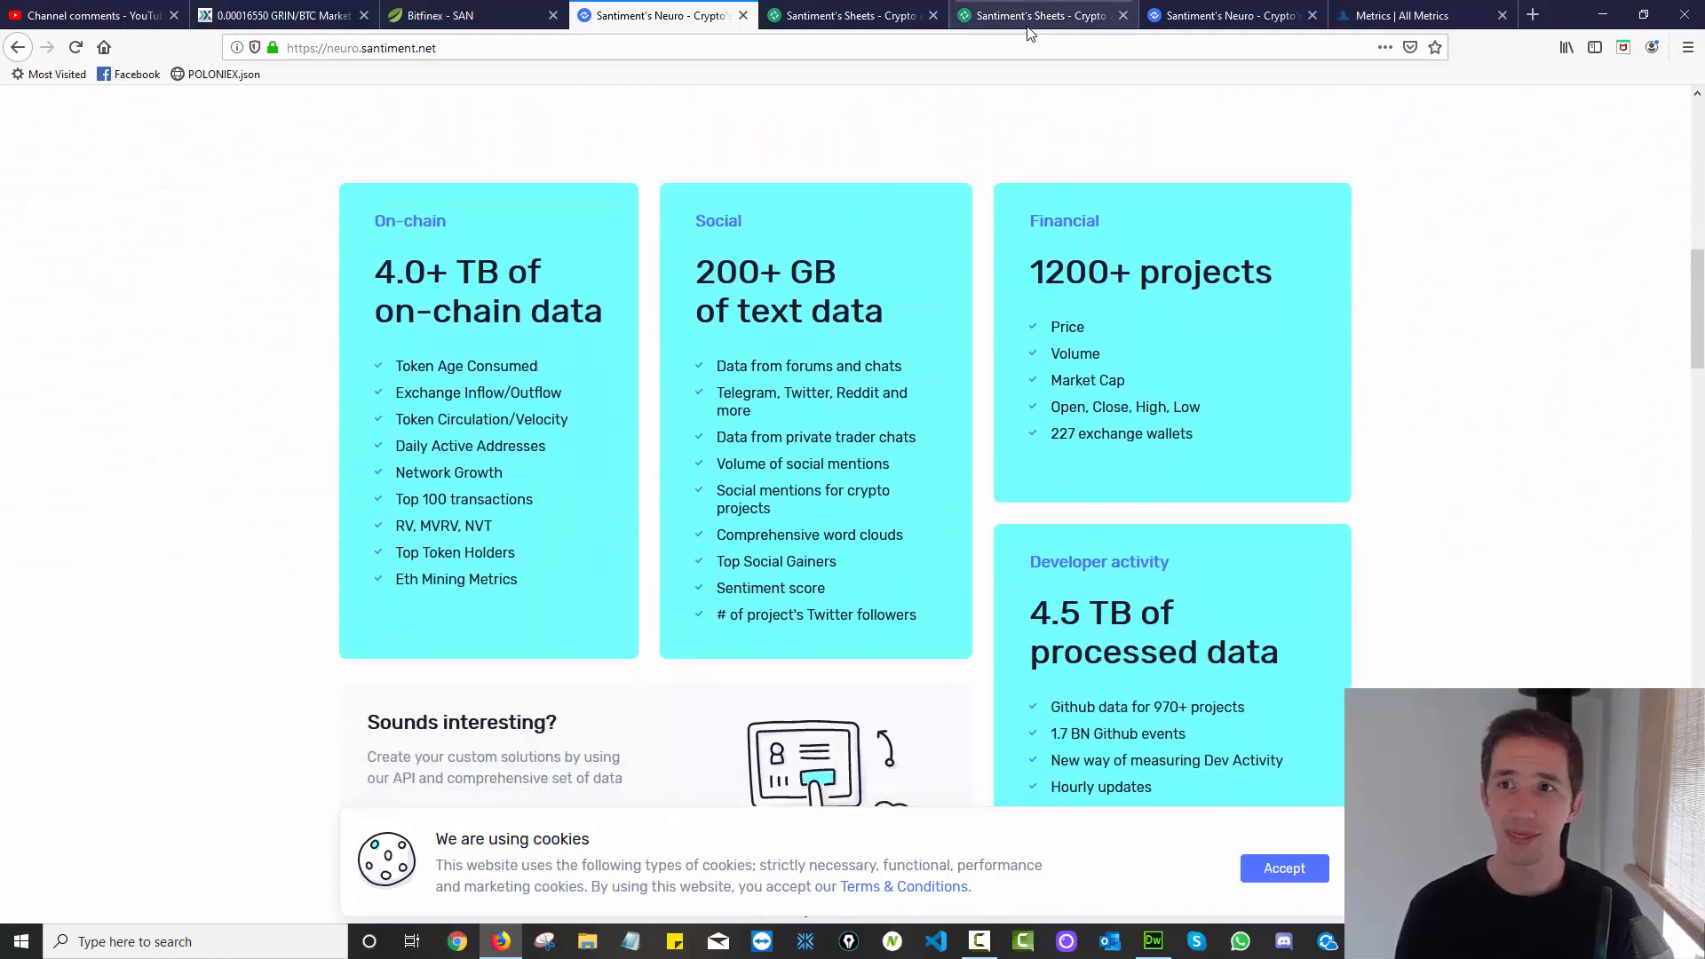
click(1414, 15)
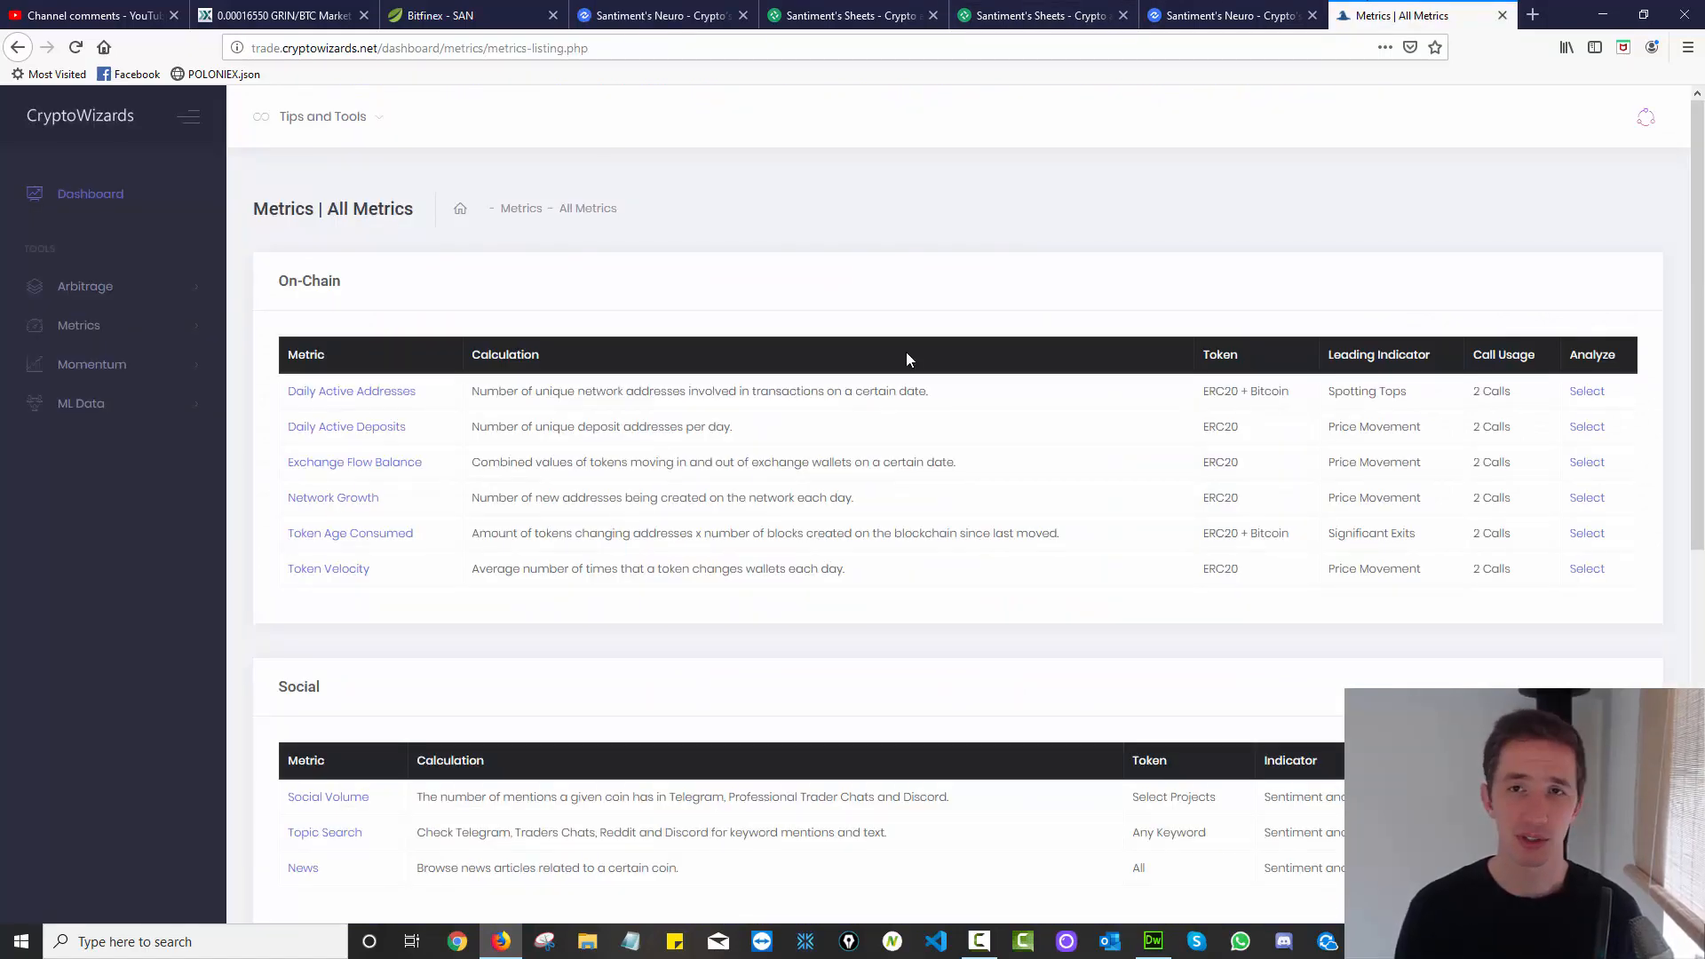
mouse_move(85, 285)
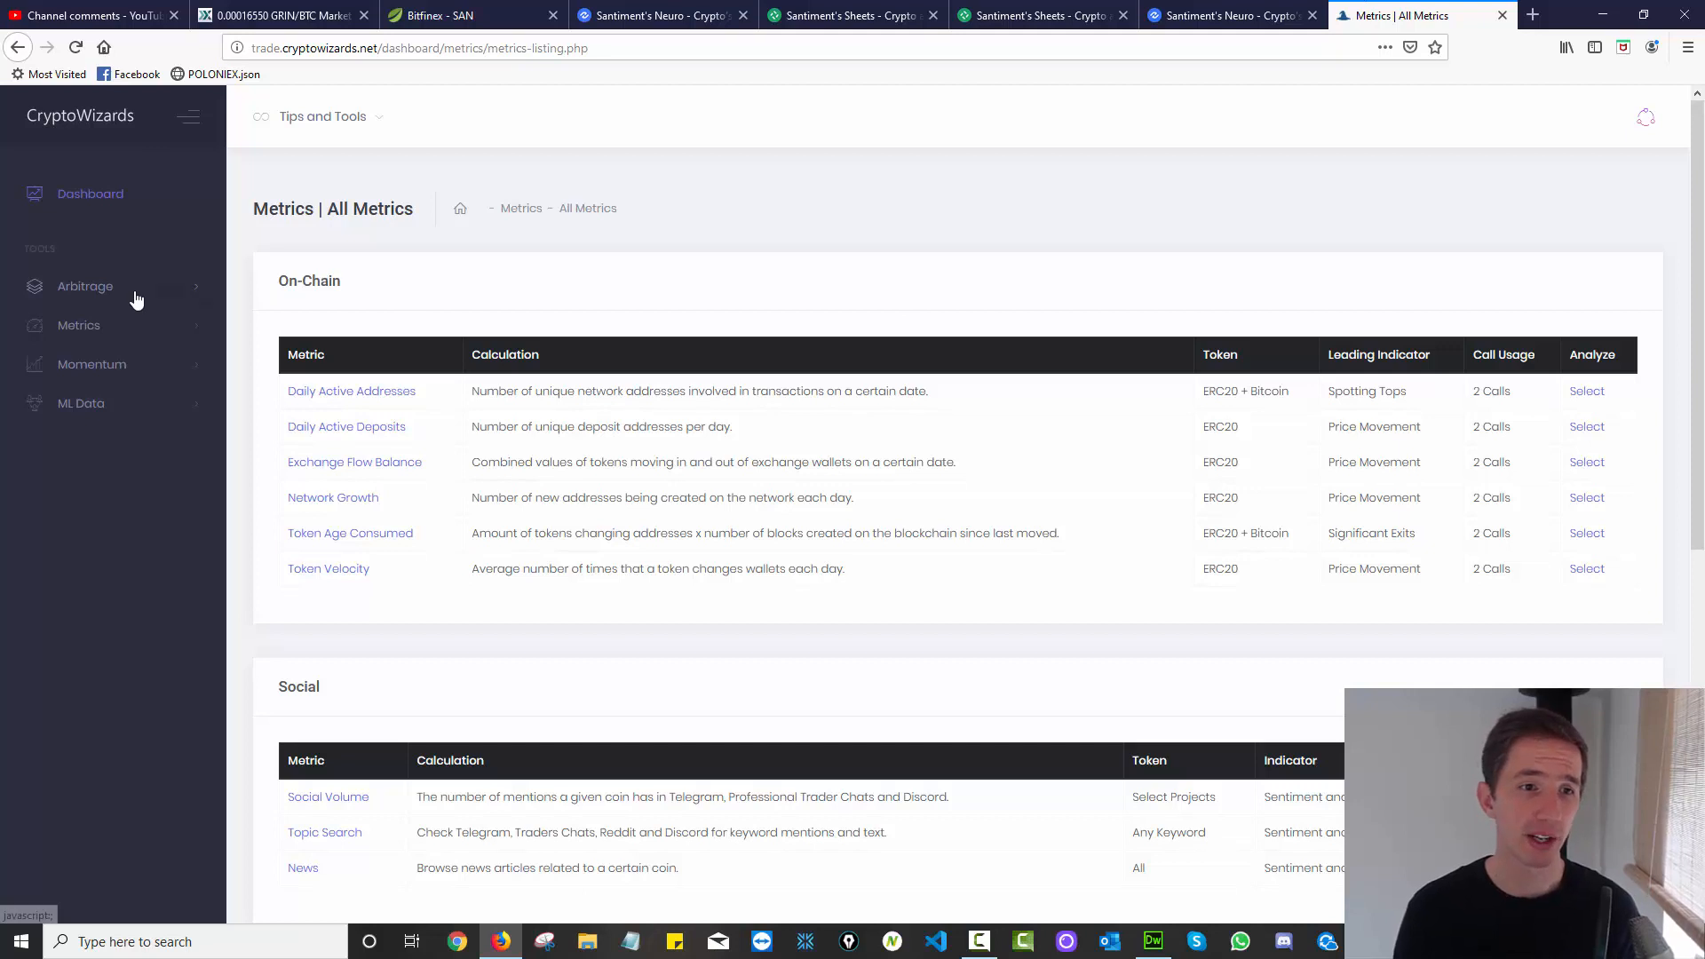
Expand CryptoWizards' Metrics sidebar section, then switch to Santiment's Sheets page.
click(77, 325)
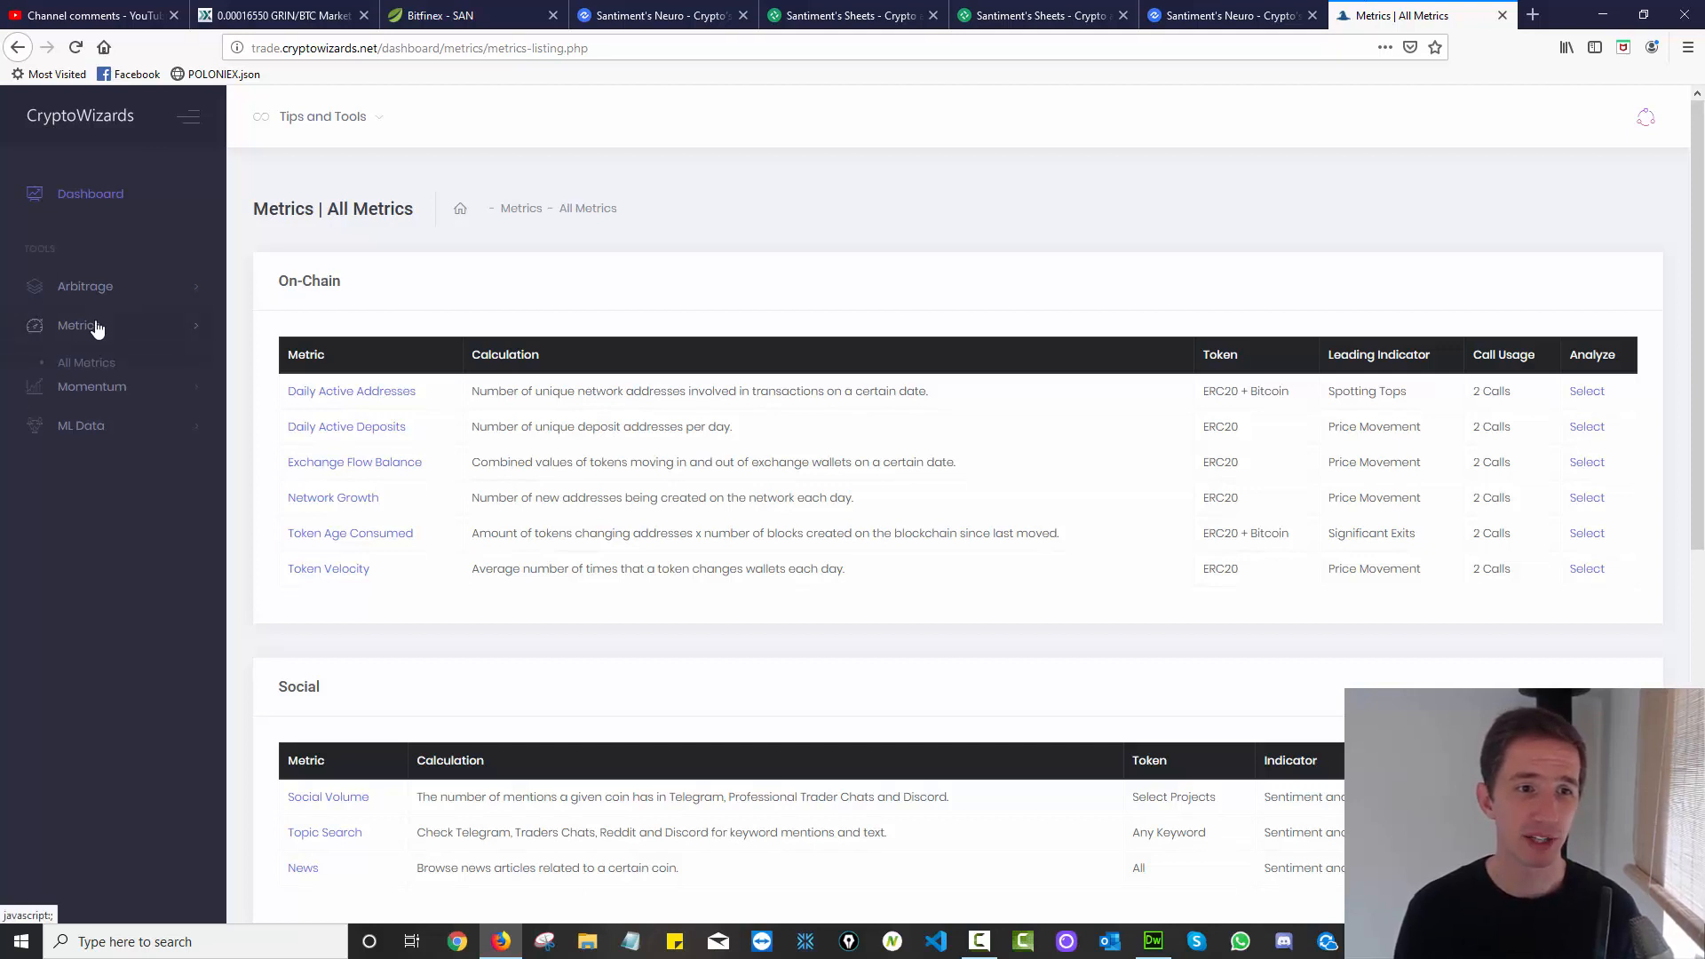
click(78, 325)
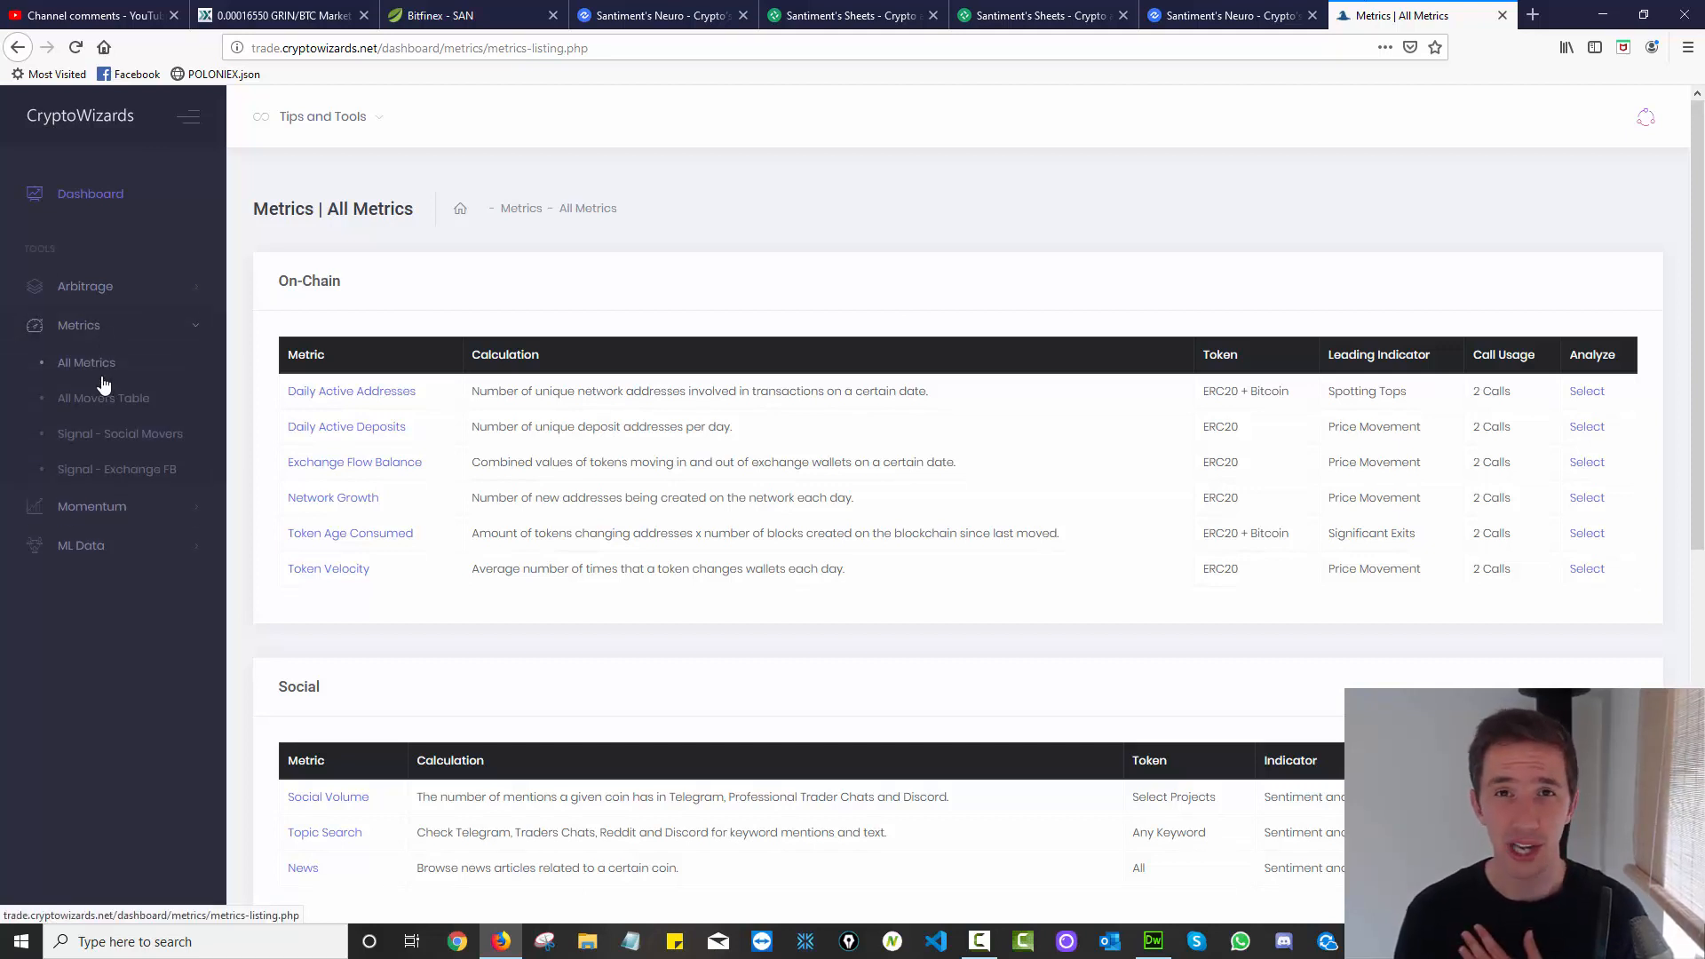
mouse_move(116, 469)
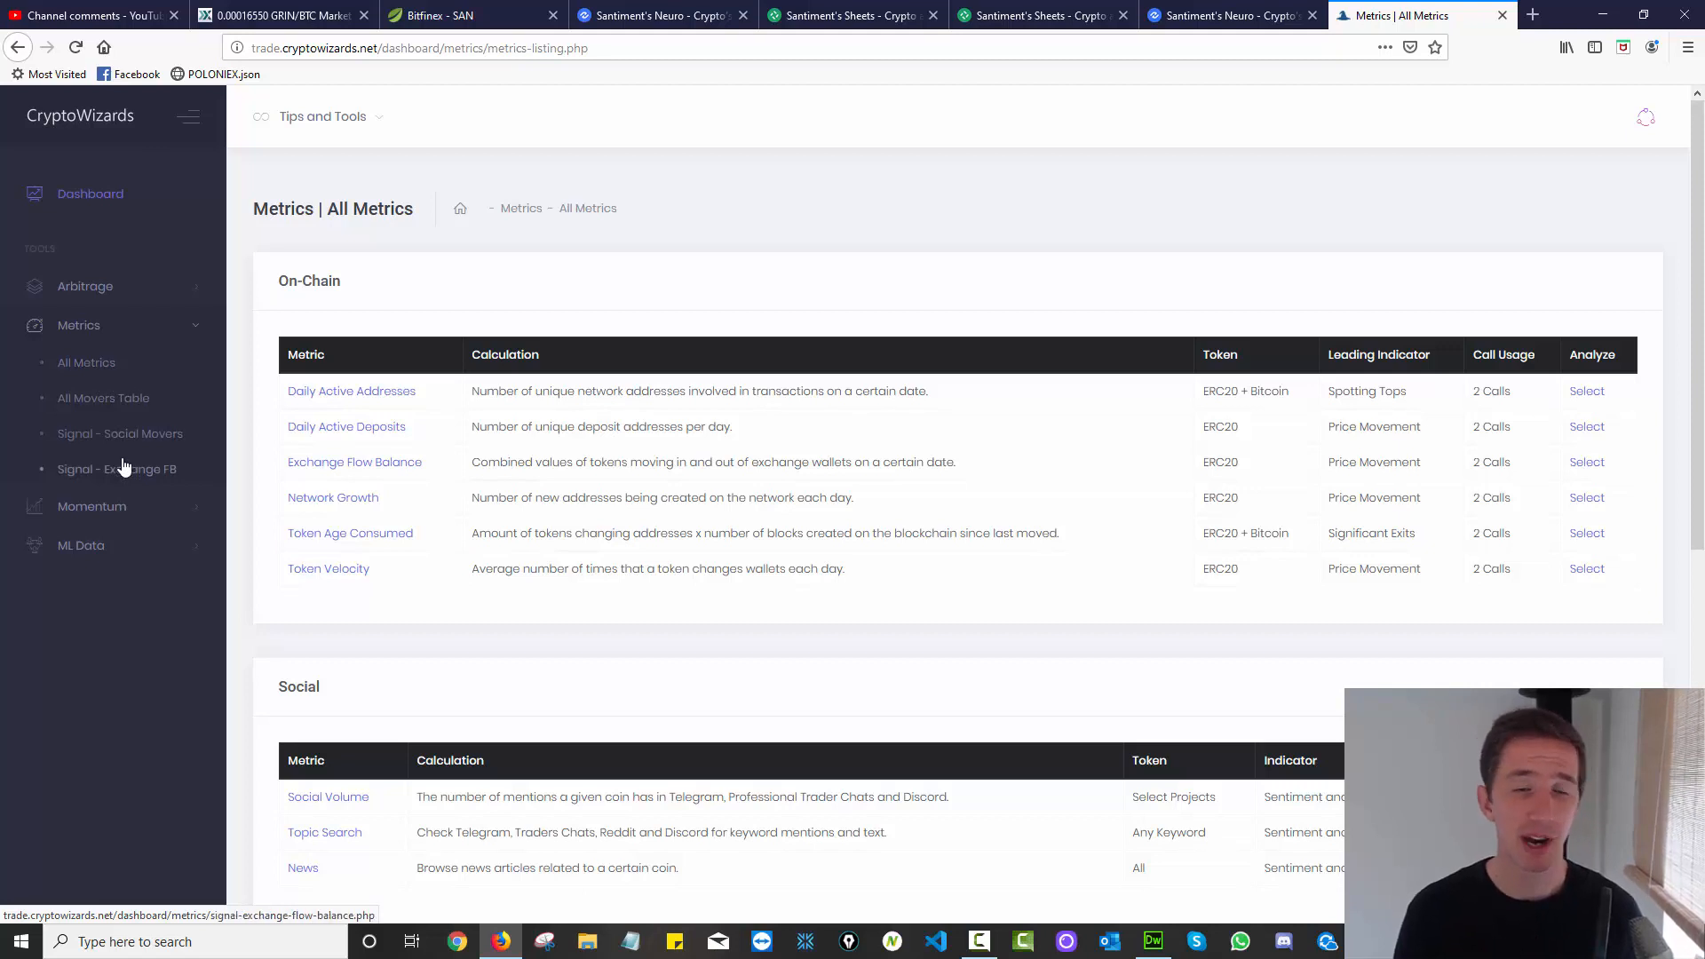
mouse_move(120, 441)
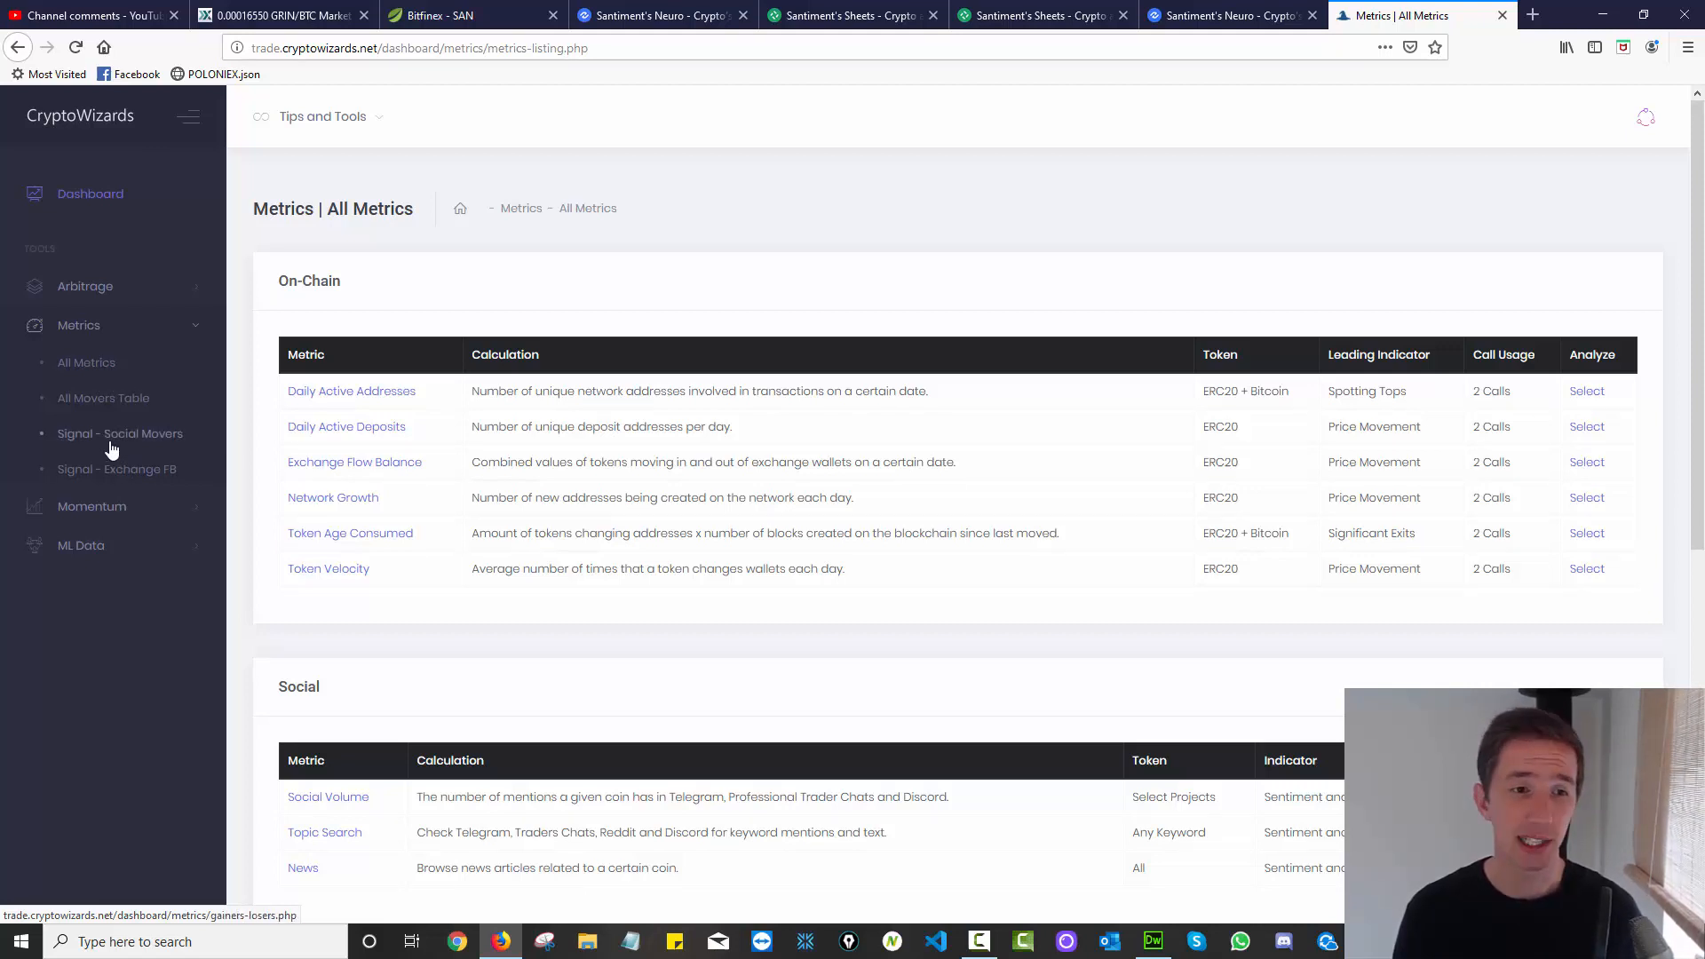
mouse_move(105, 398)
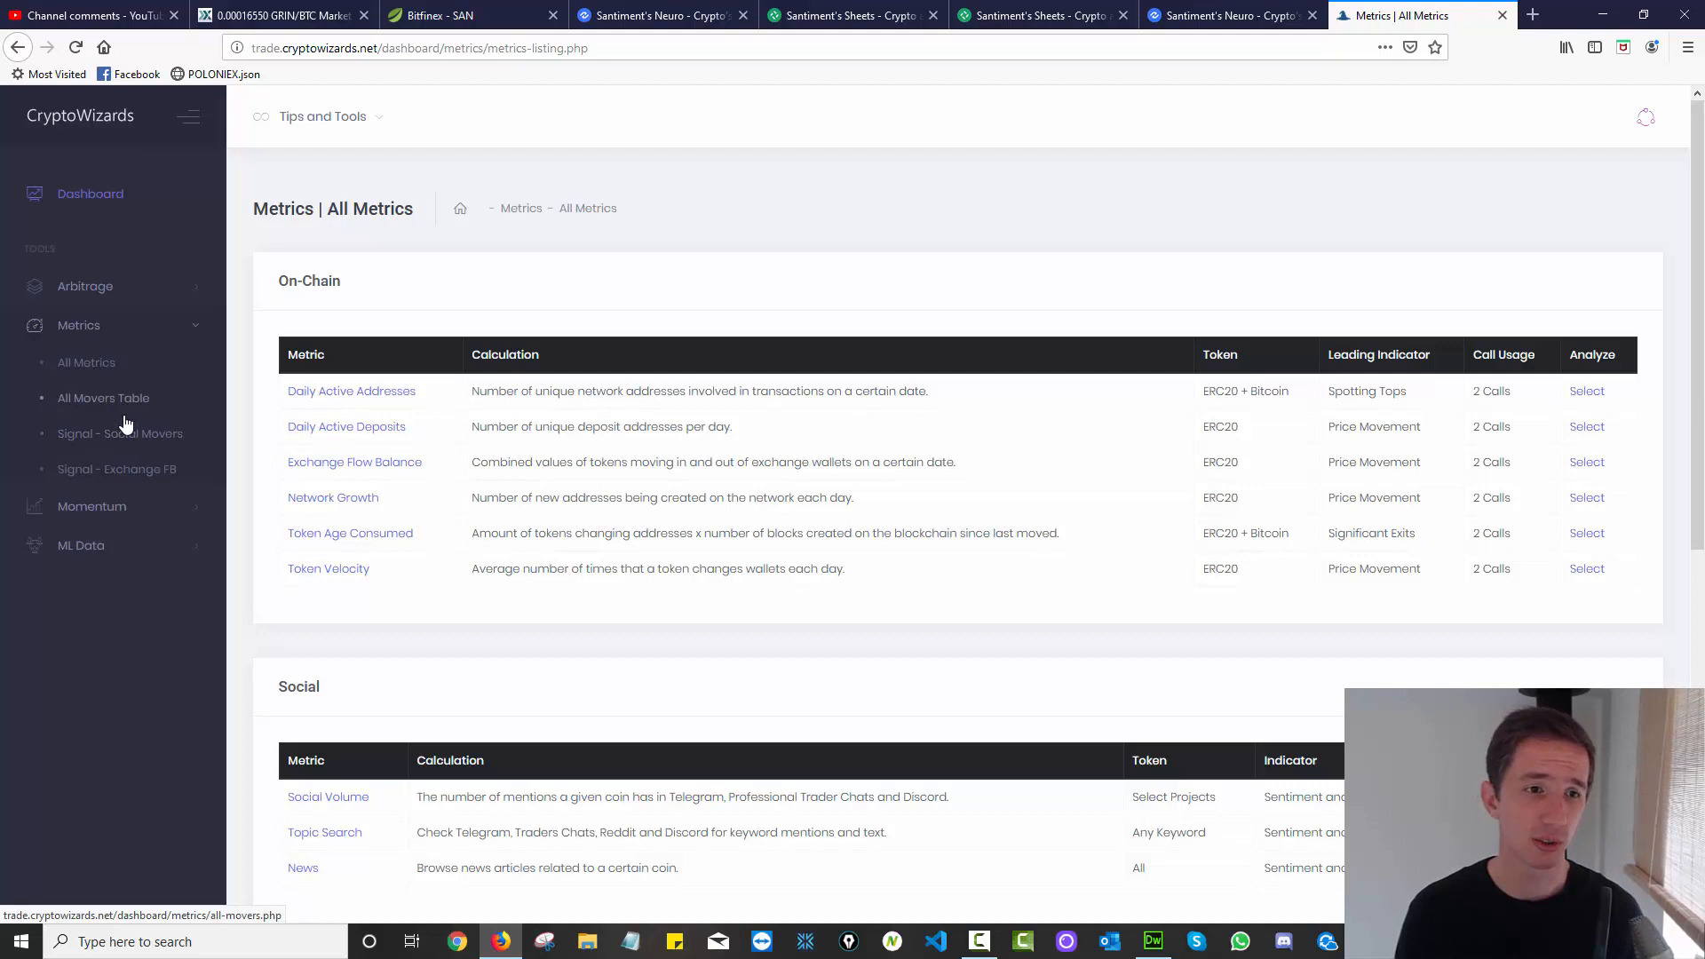
click(1028, 15)
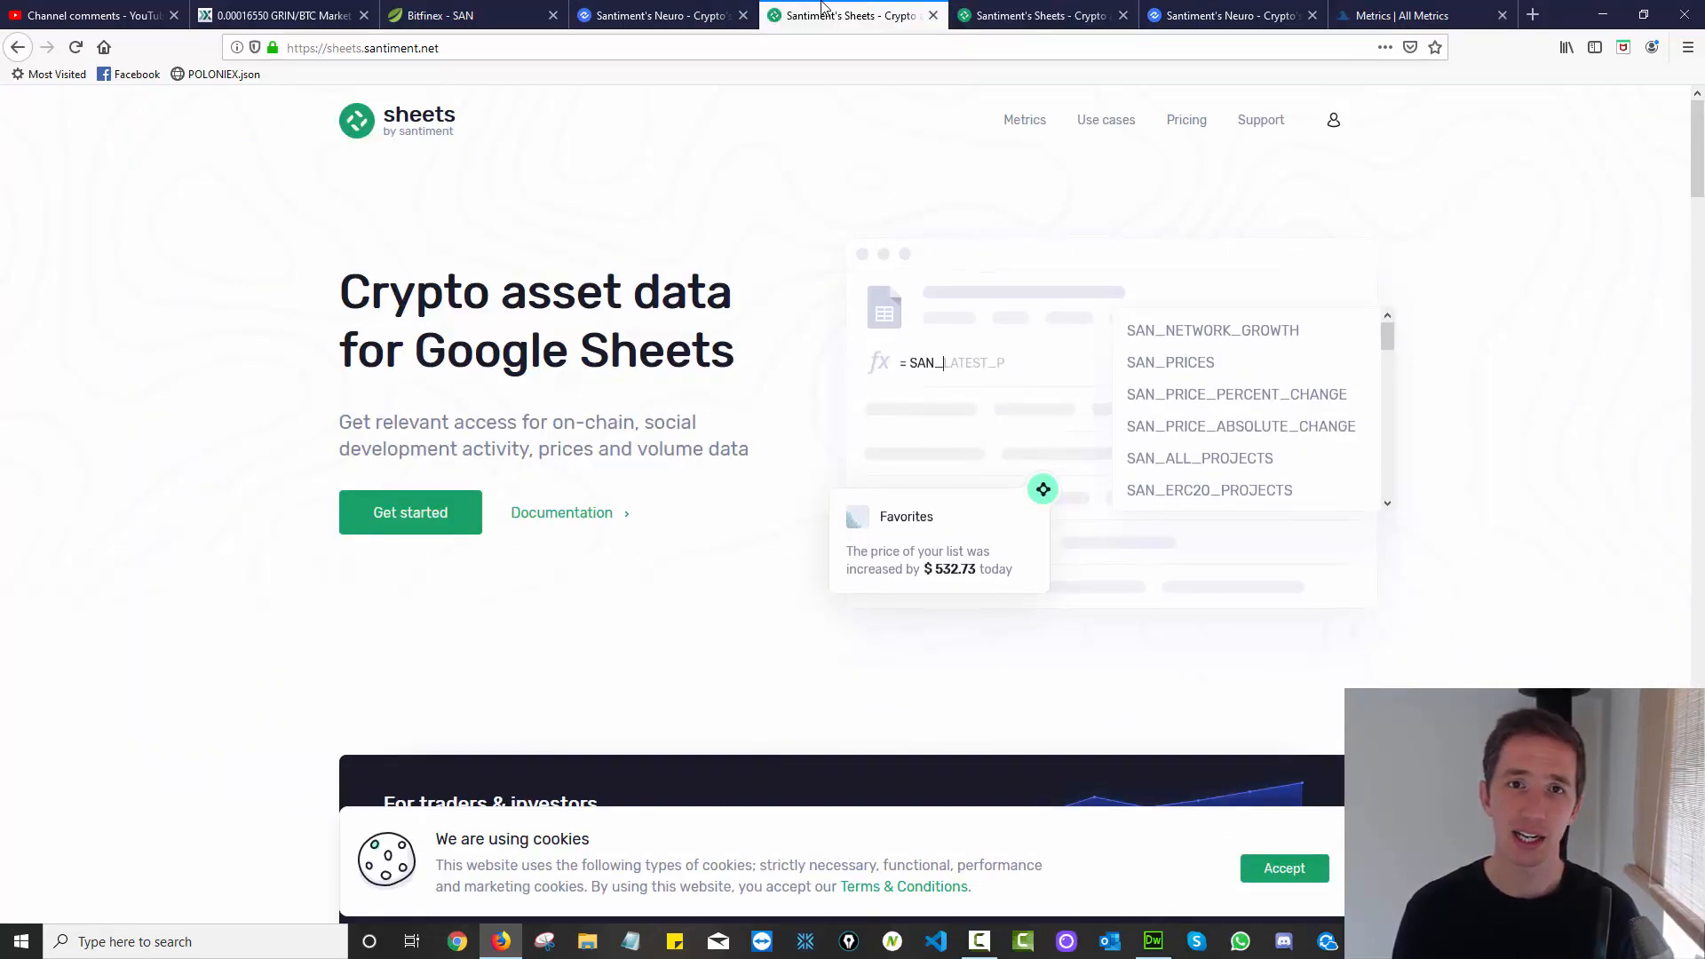
Revisit the Santiment Neuro API page top, then go back to CryptoWizards All Metrics.
click(663, 16)
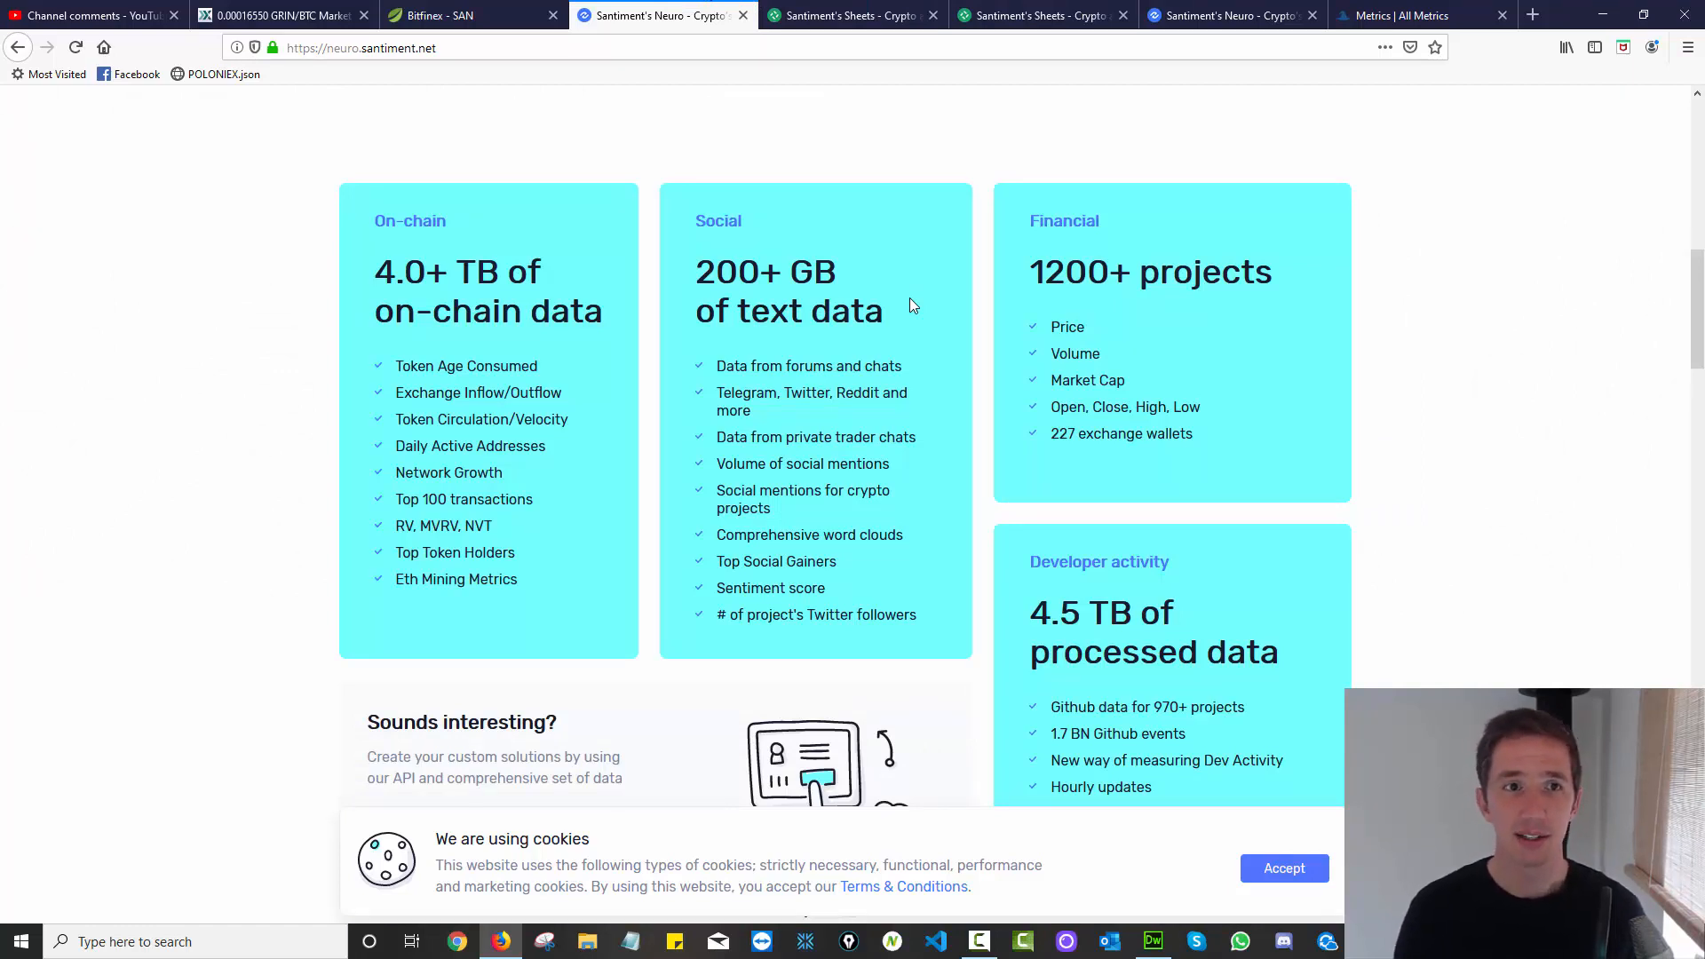
scroll(up, 3)
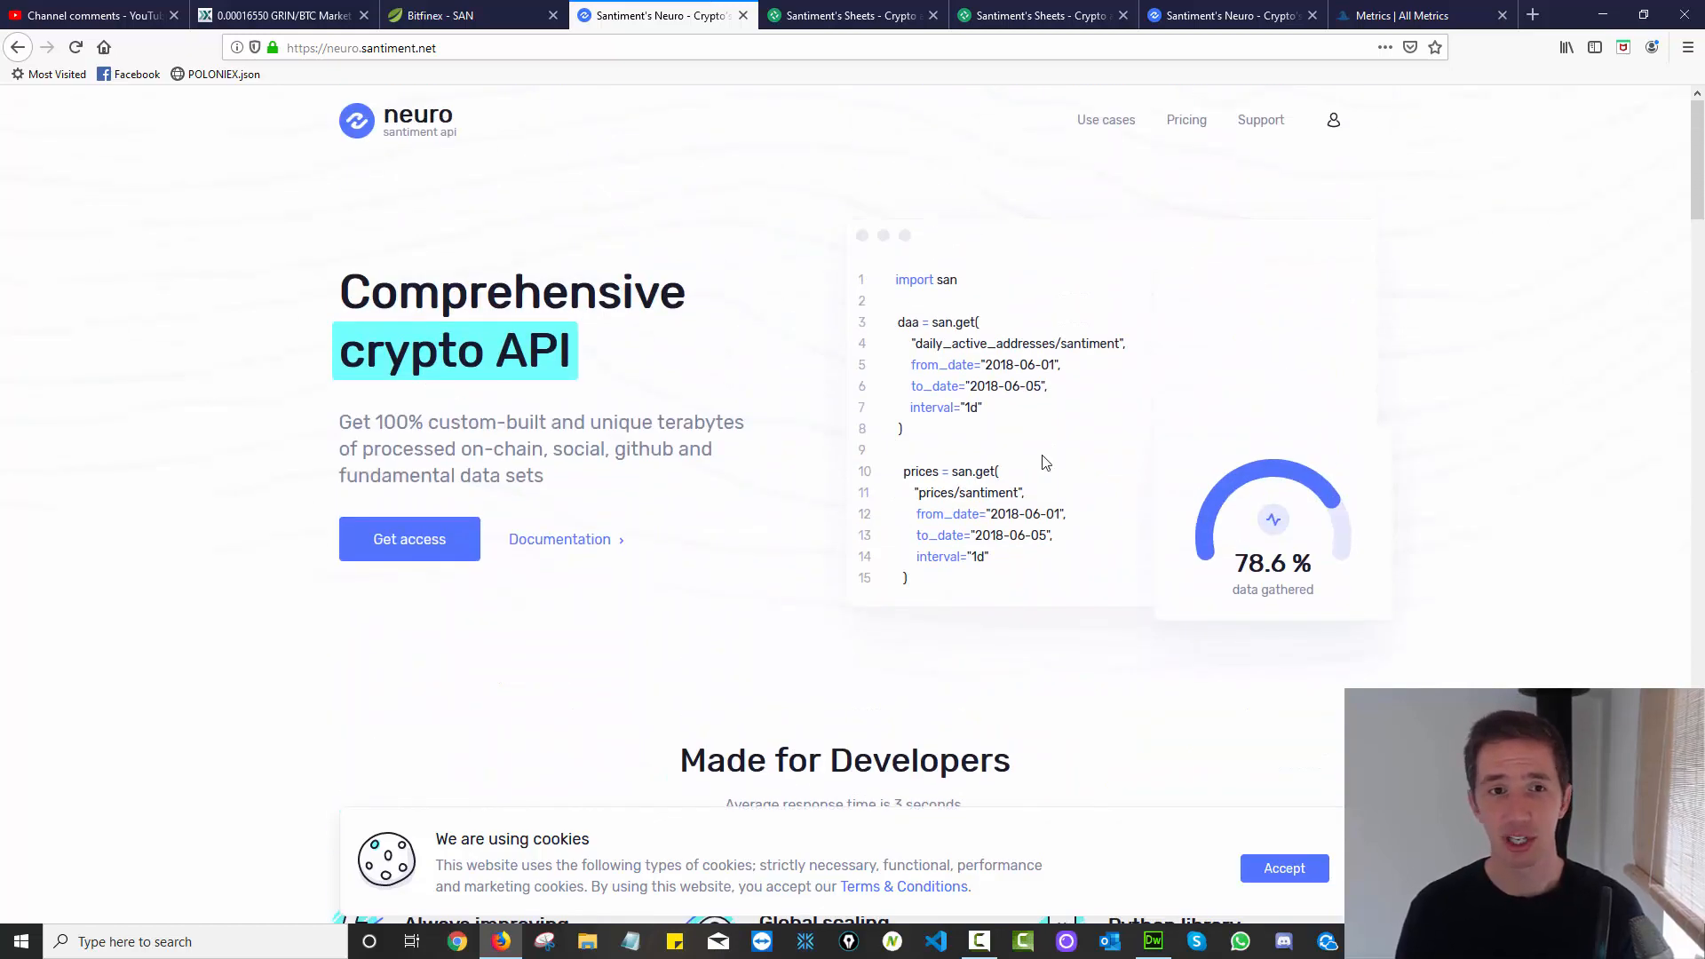
mouse_move(1034, 431)
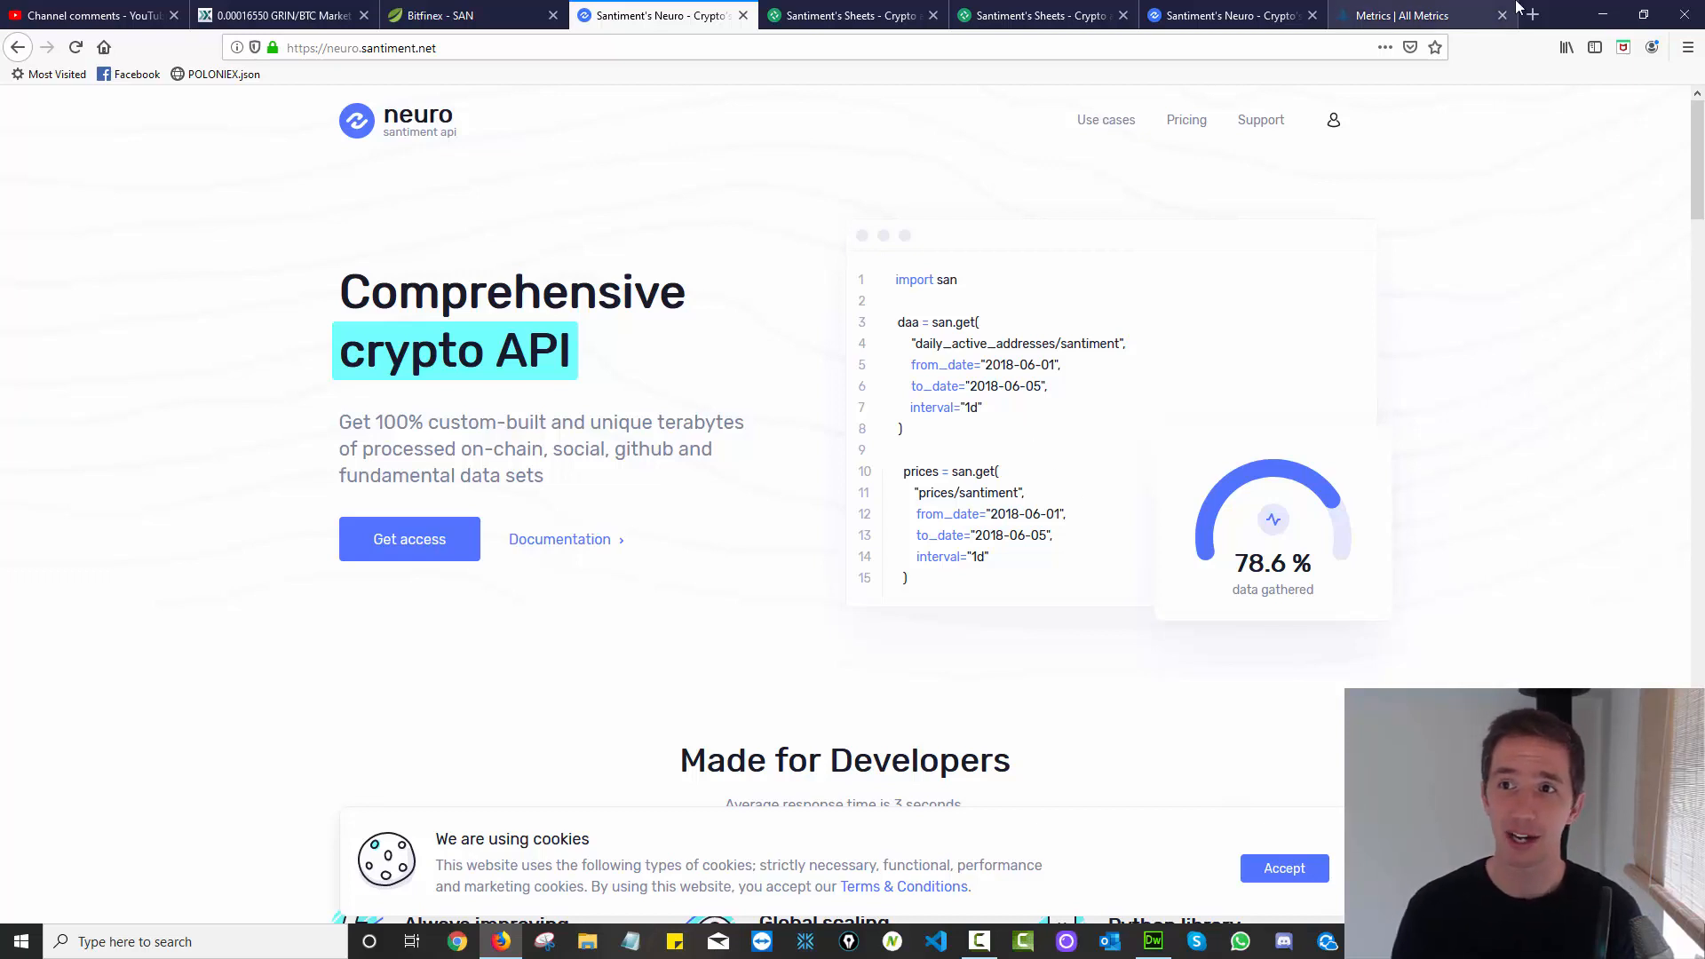
click(1414, 15)
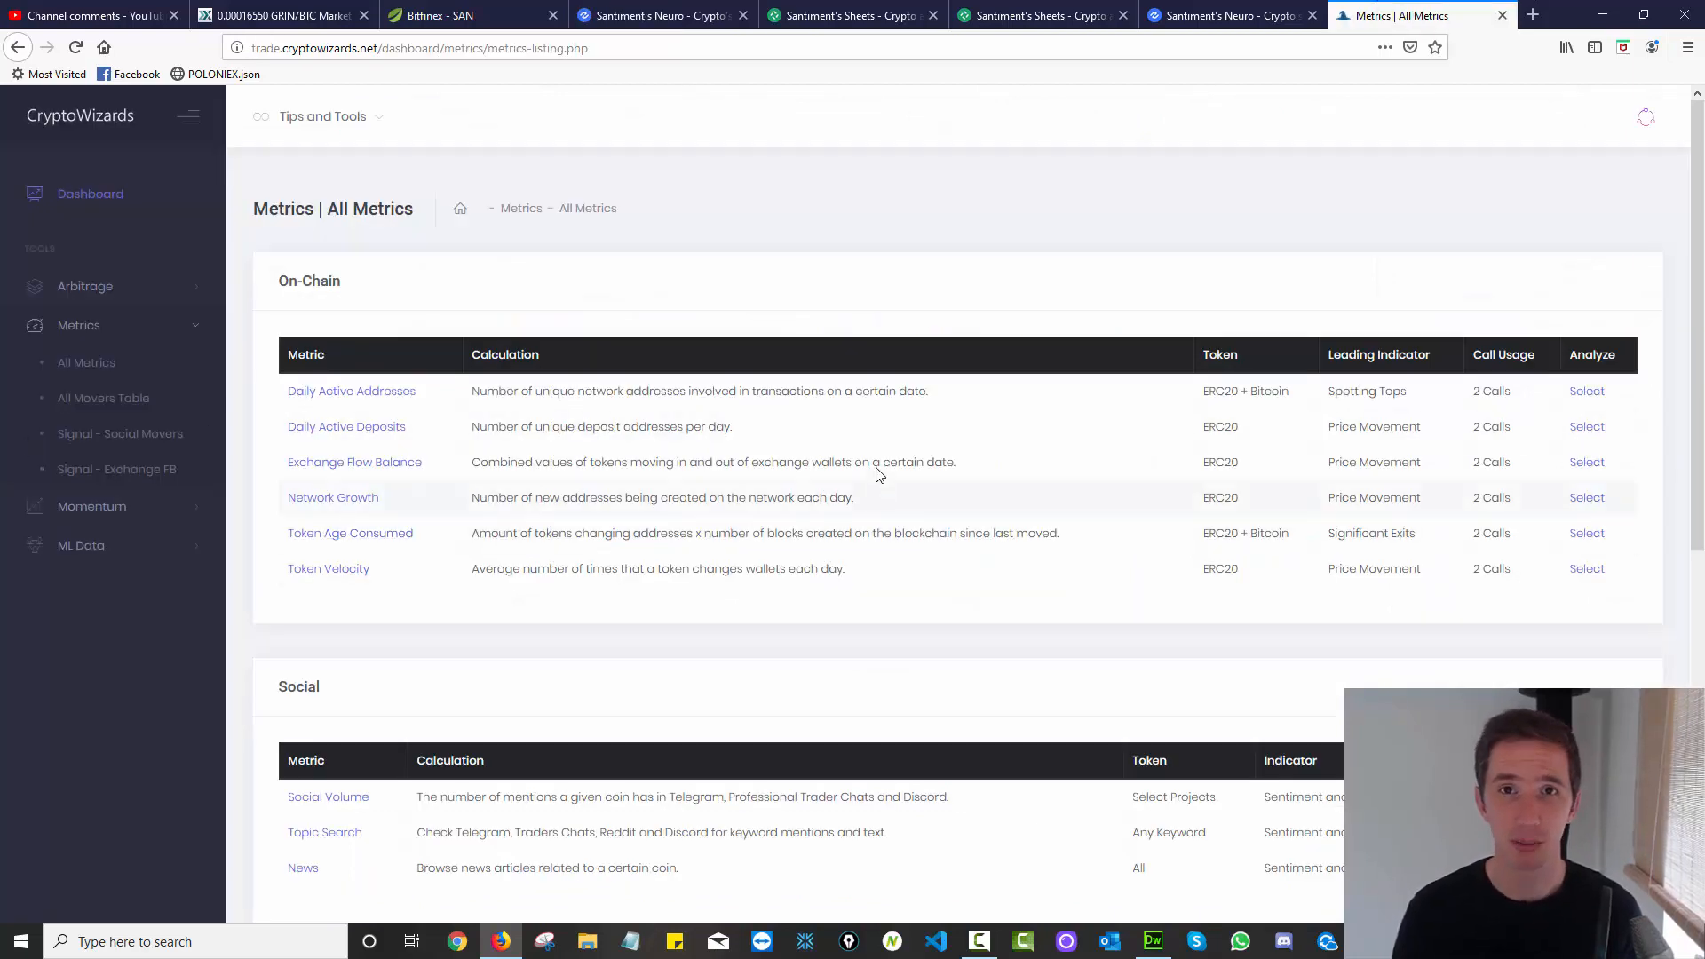
Glance at the second Santiment Sheets tab, then return to CryptoWizards' All Metrics listing.
click(1038, 16)
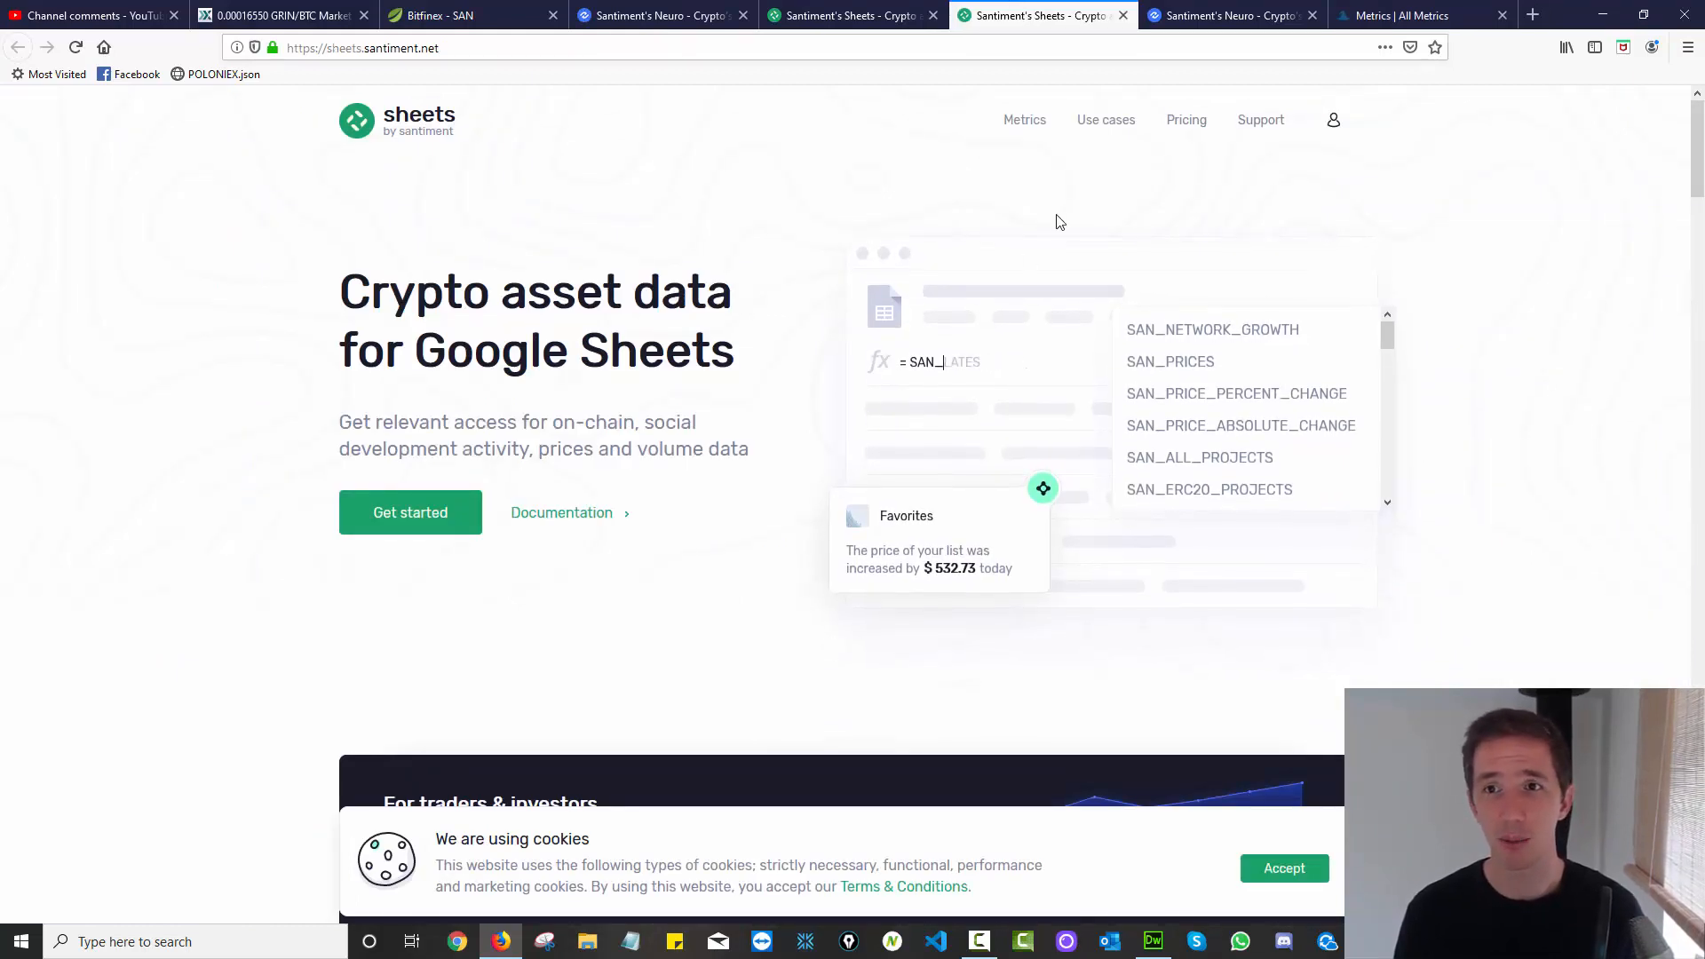
click(1414, 15)
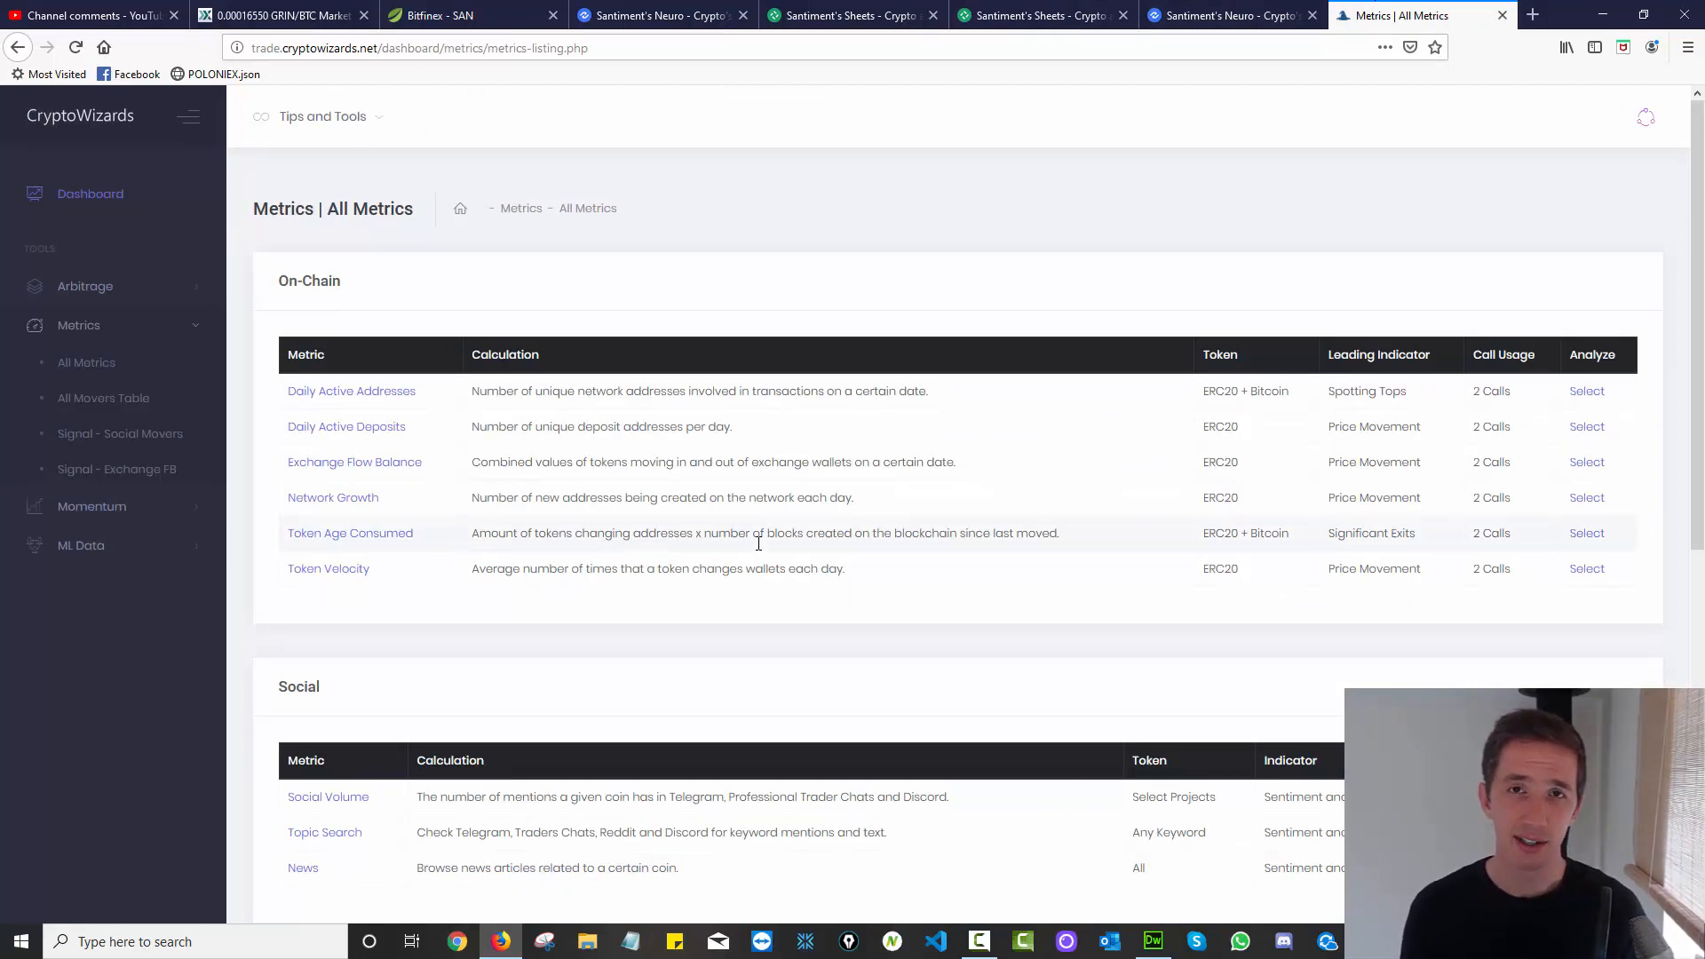
mouse_move(473, 587)
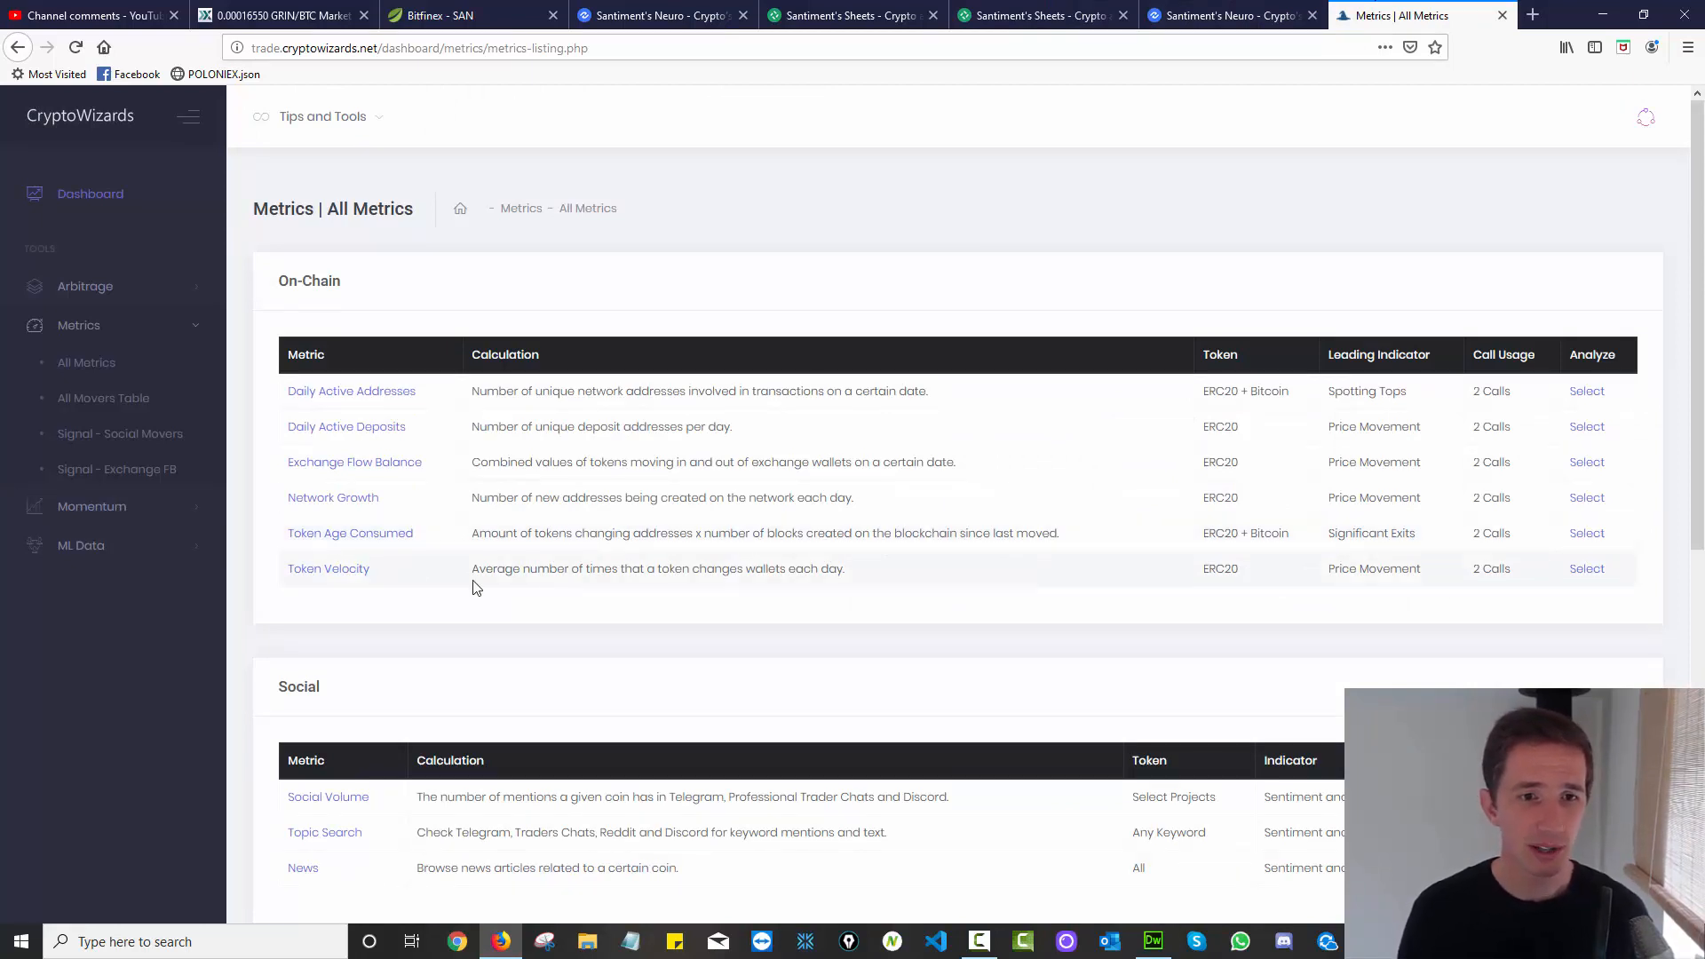
mouse_move(353, 461)
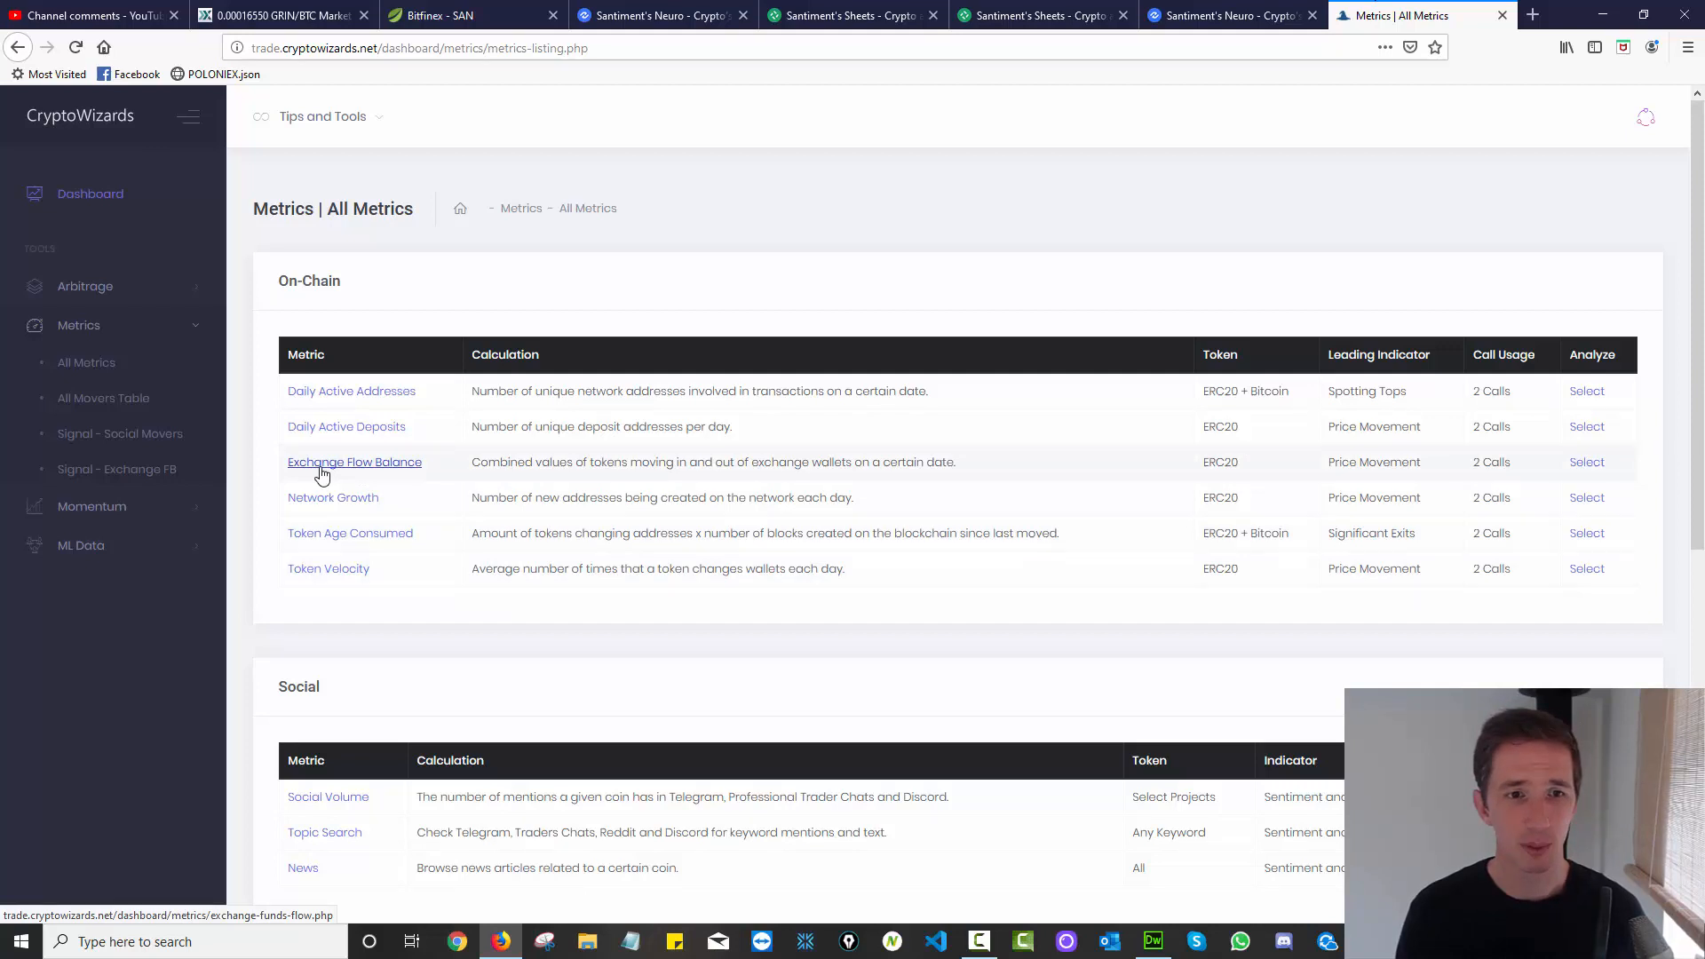
Open the Exchange Flow Balance metric and search for the coin seele.
click(354, 461)
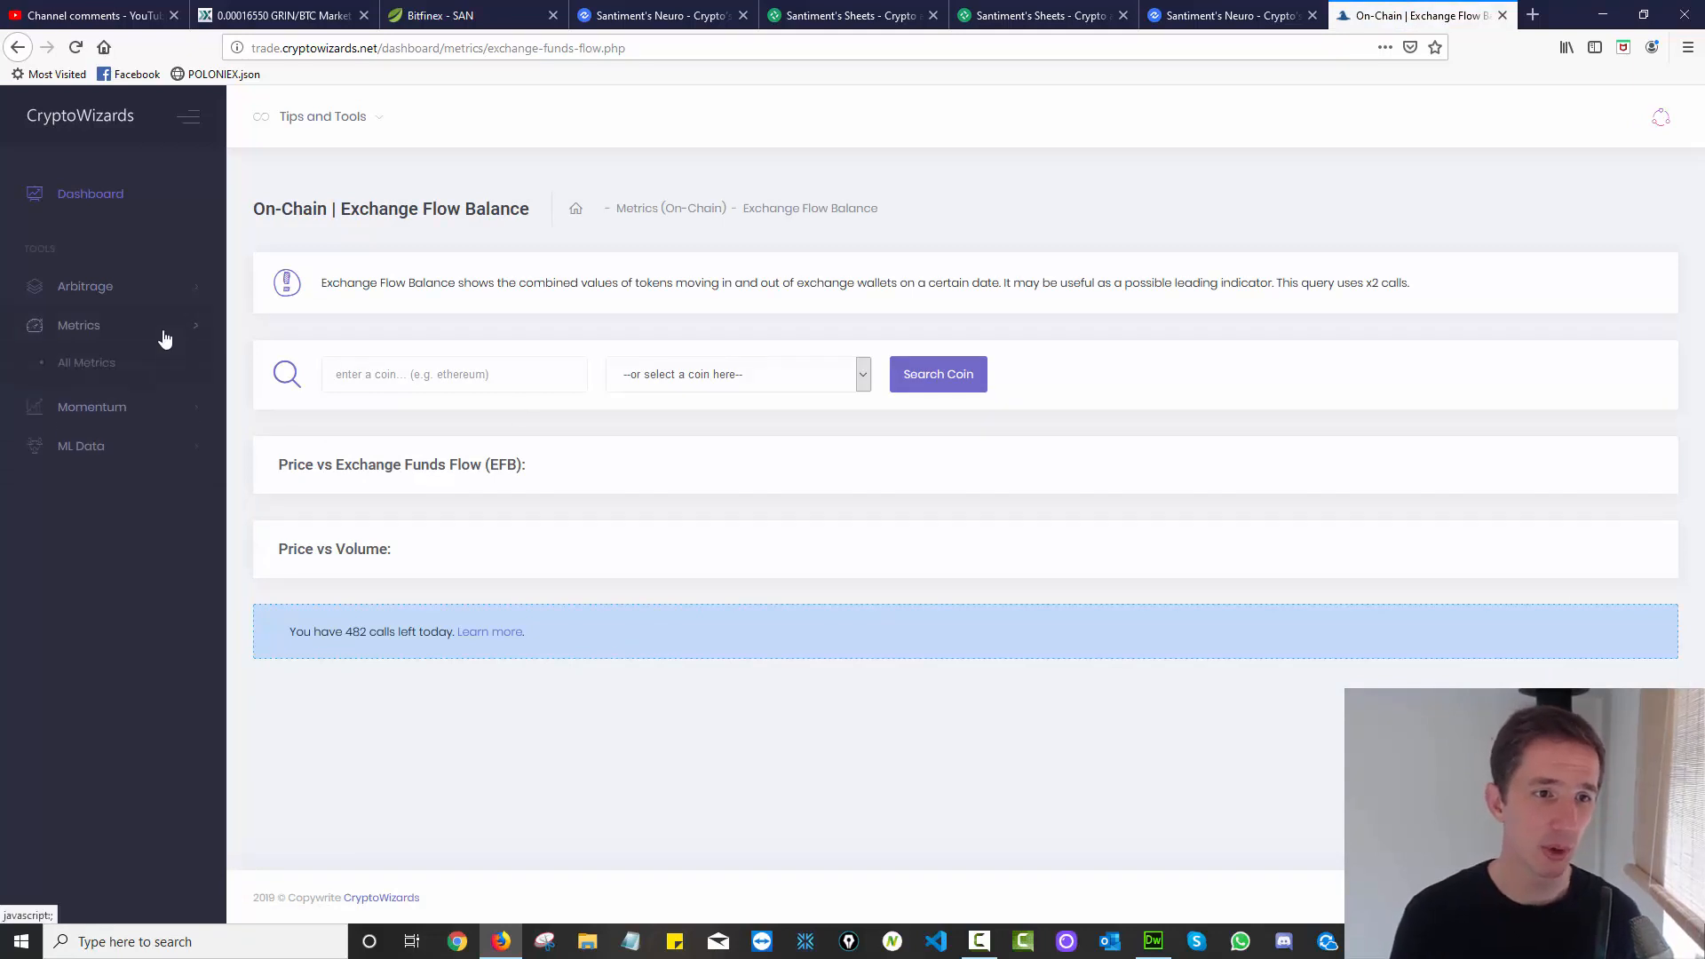
click(78, 325)
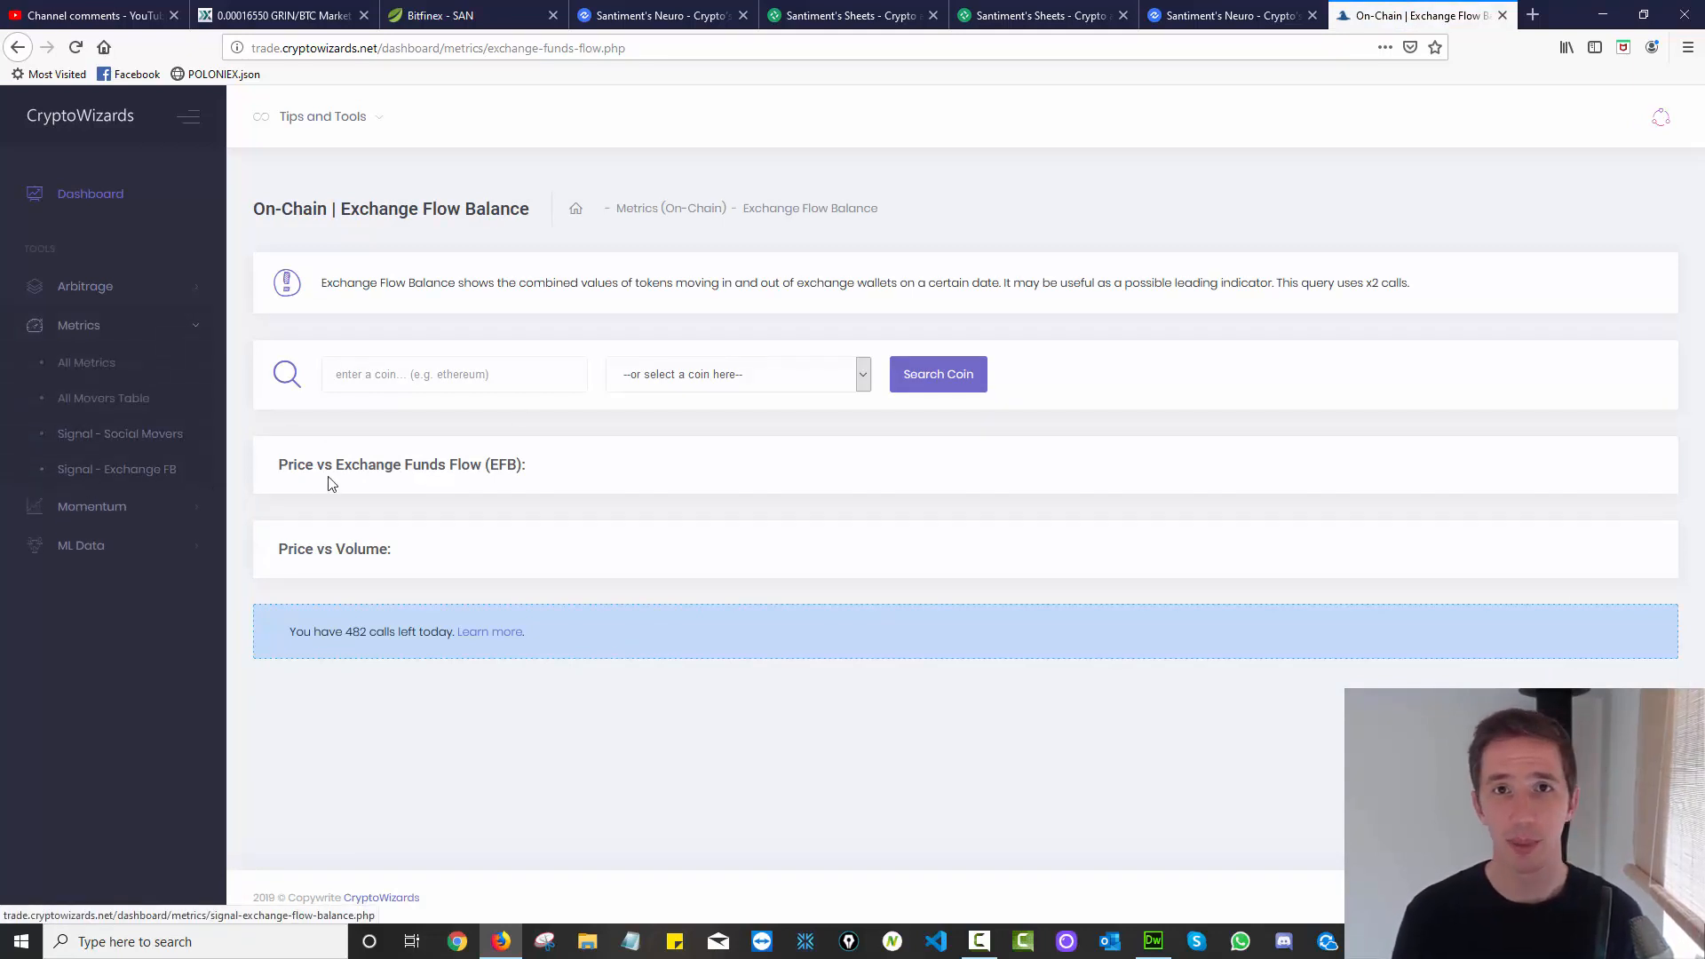
click(454, 374)
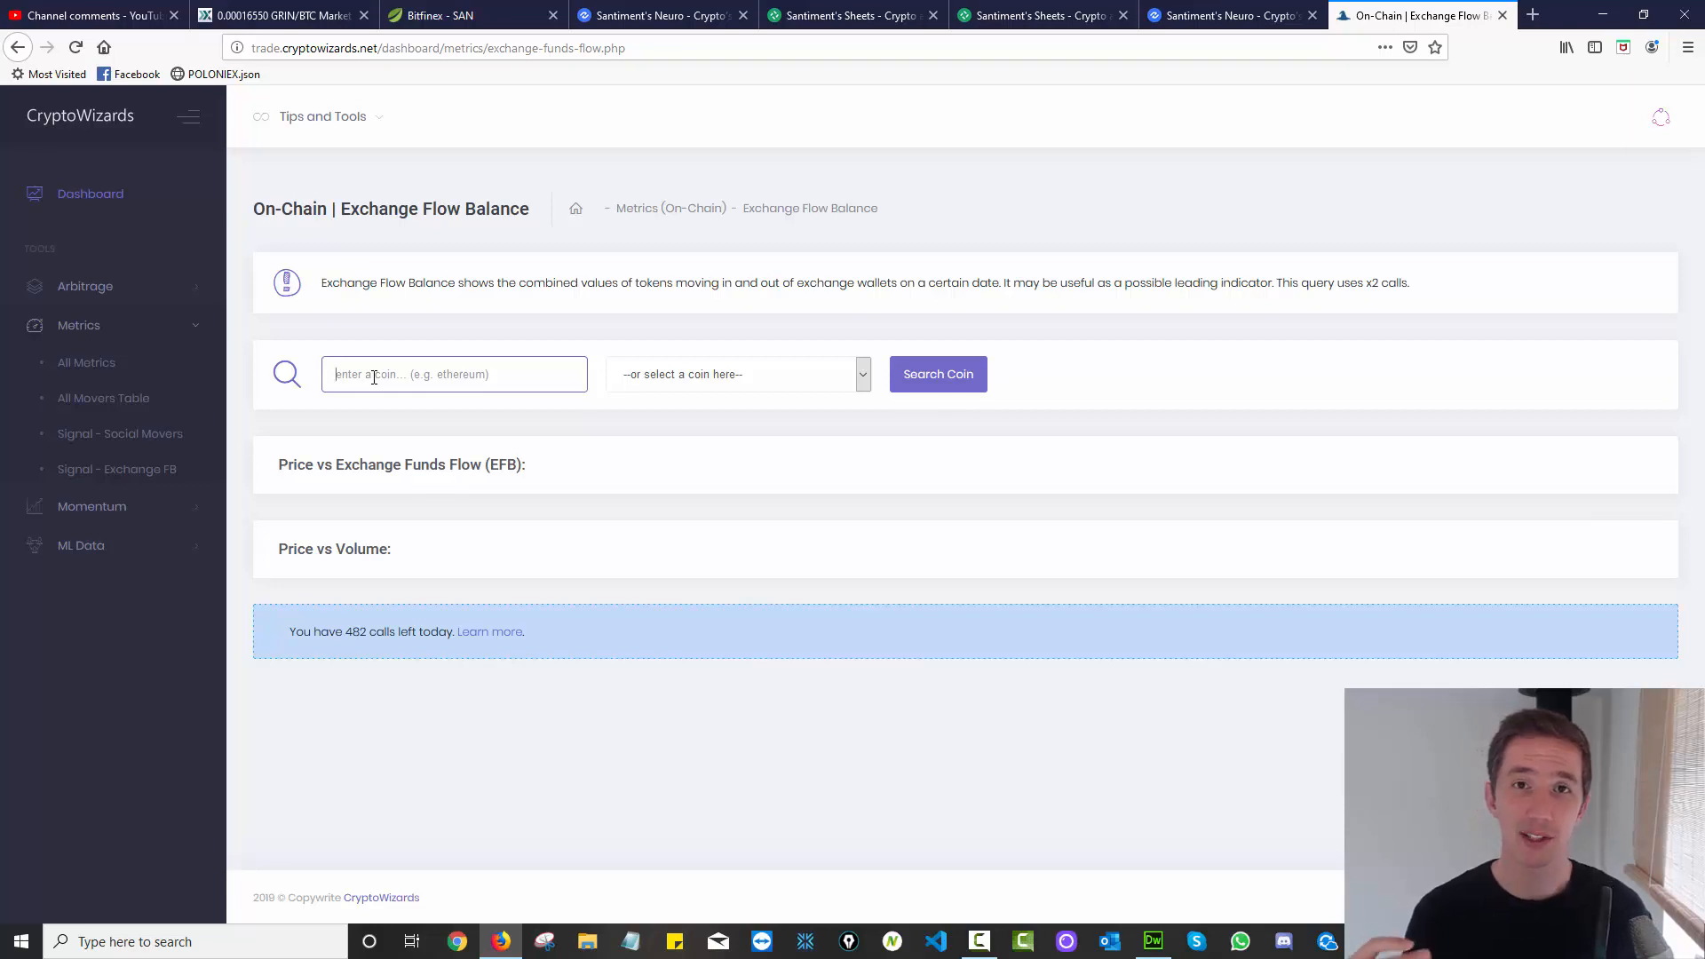
text(seele)
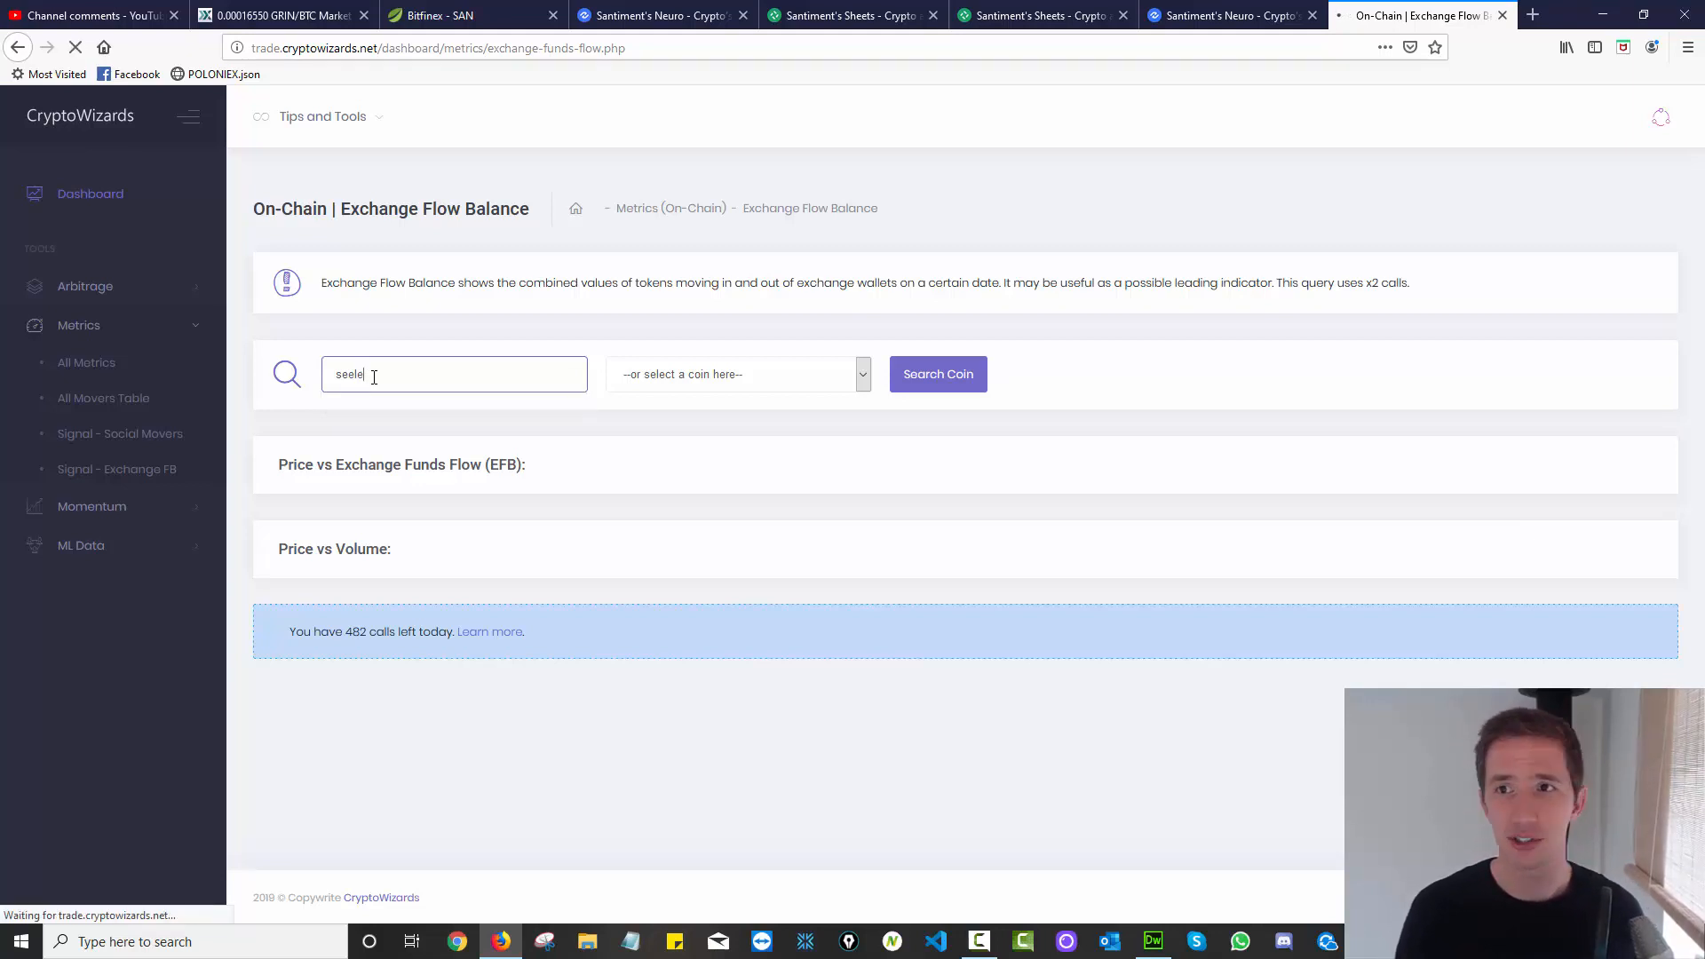
click(938, 373)
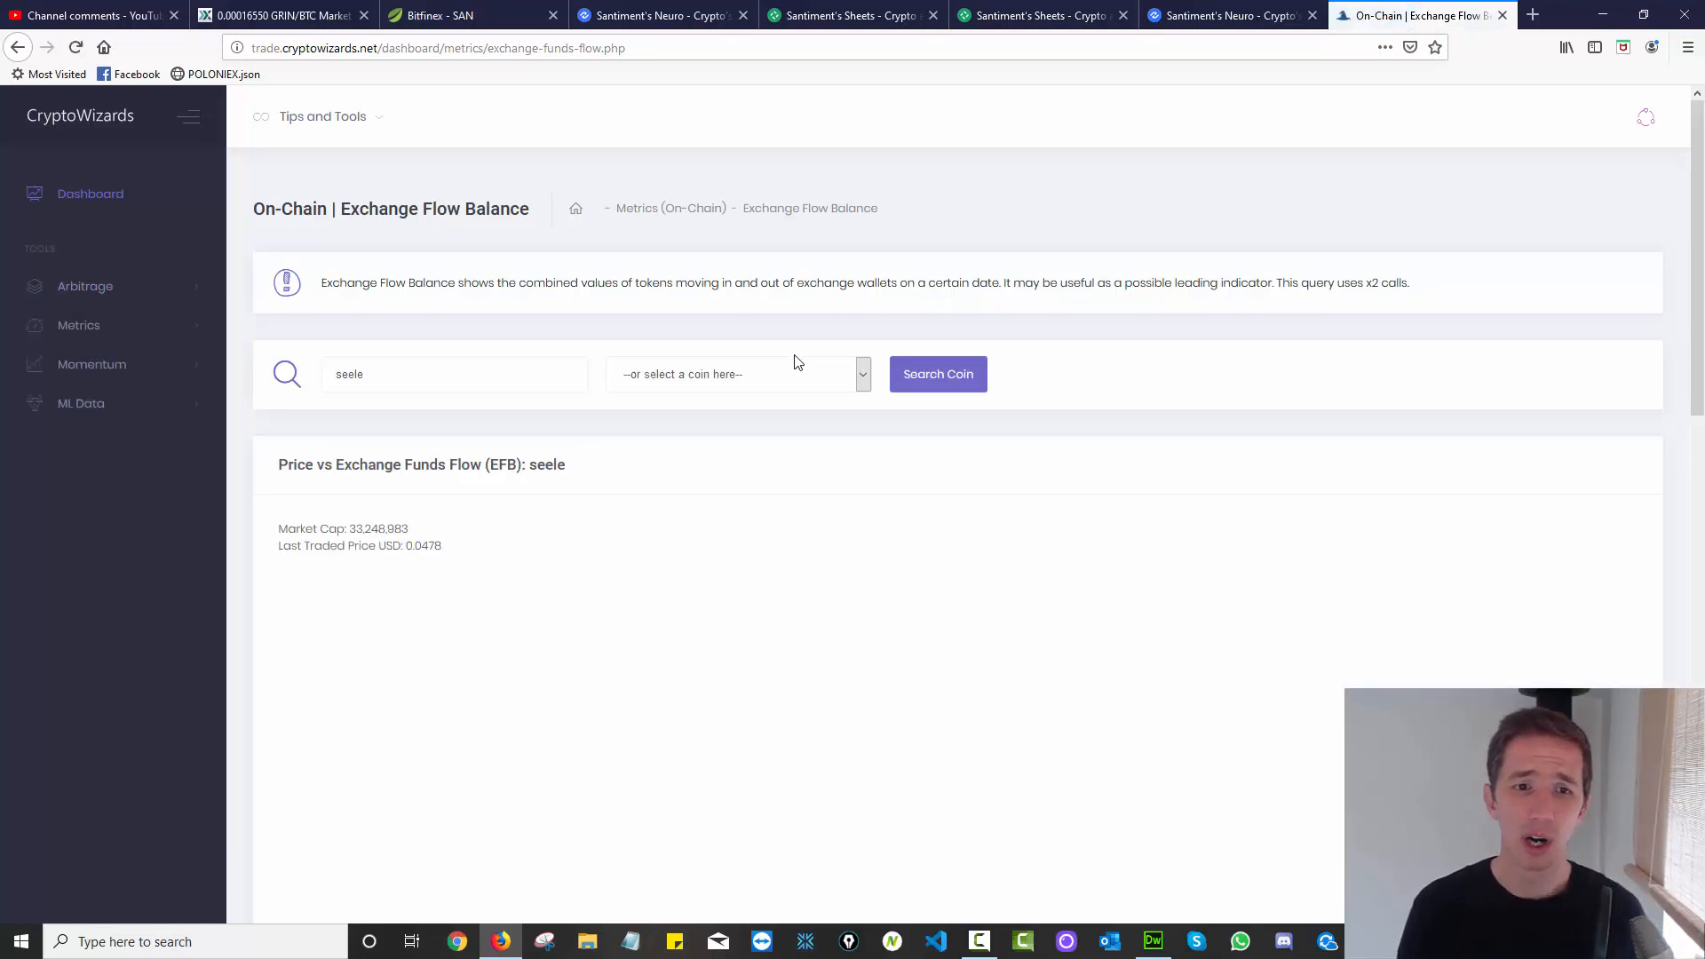
Load seele's Price vs Exchange Funds Flow chart and scroll down to examine its spikes.
click(936, 374)
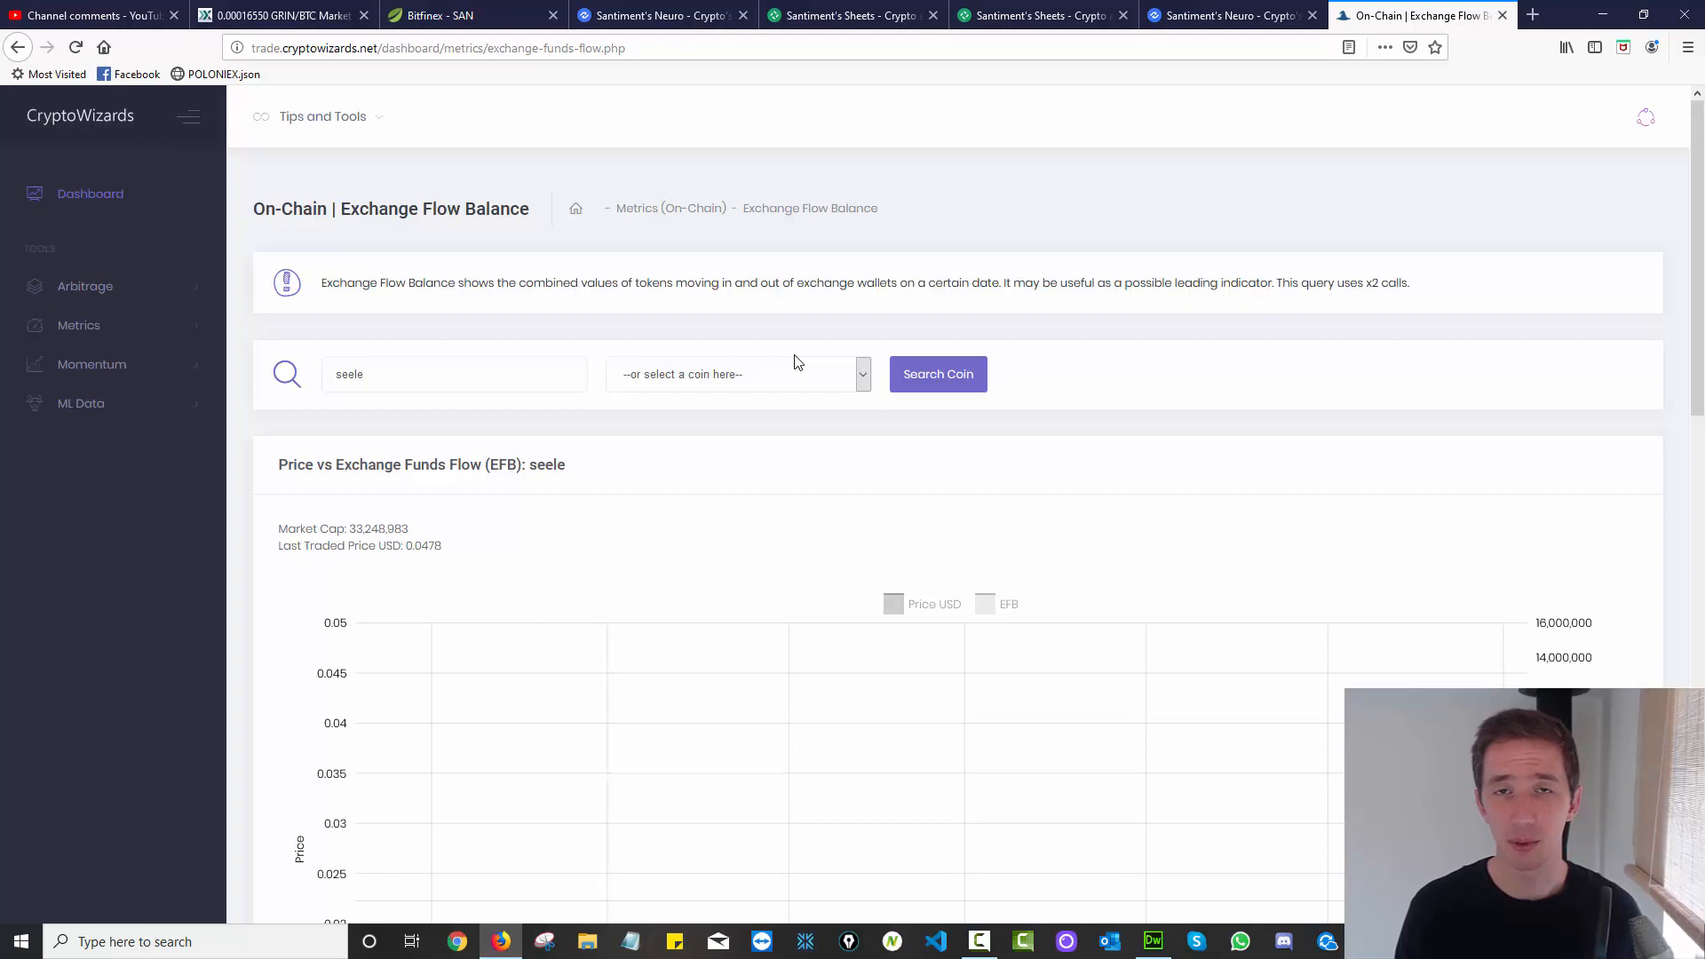
click(936, 373)
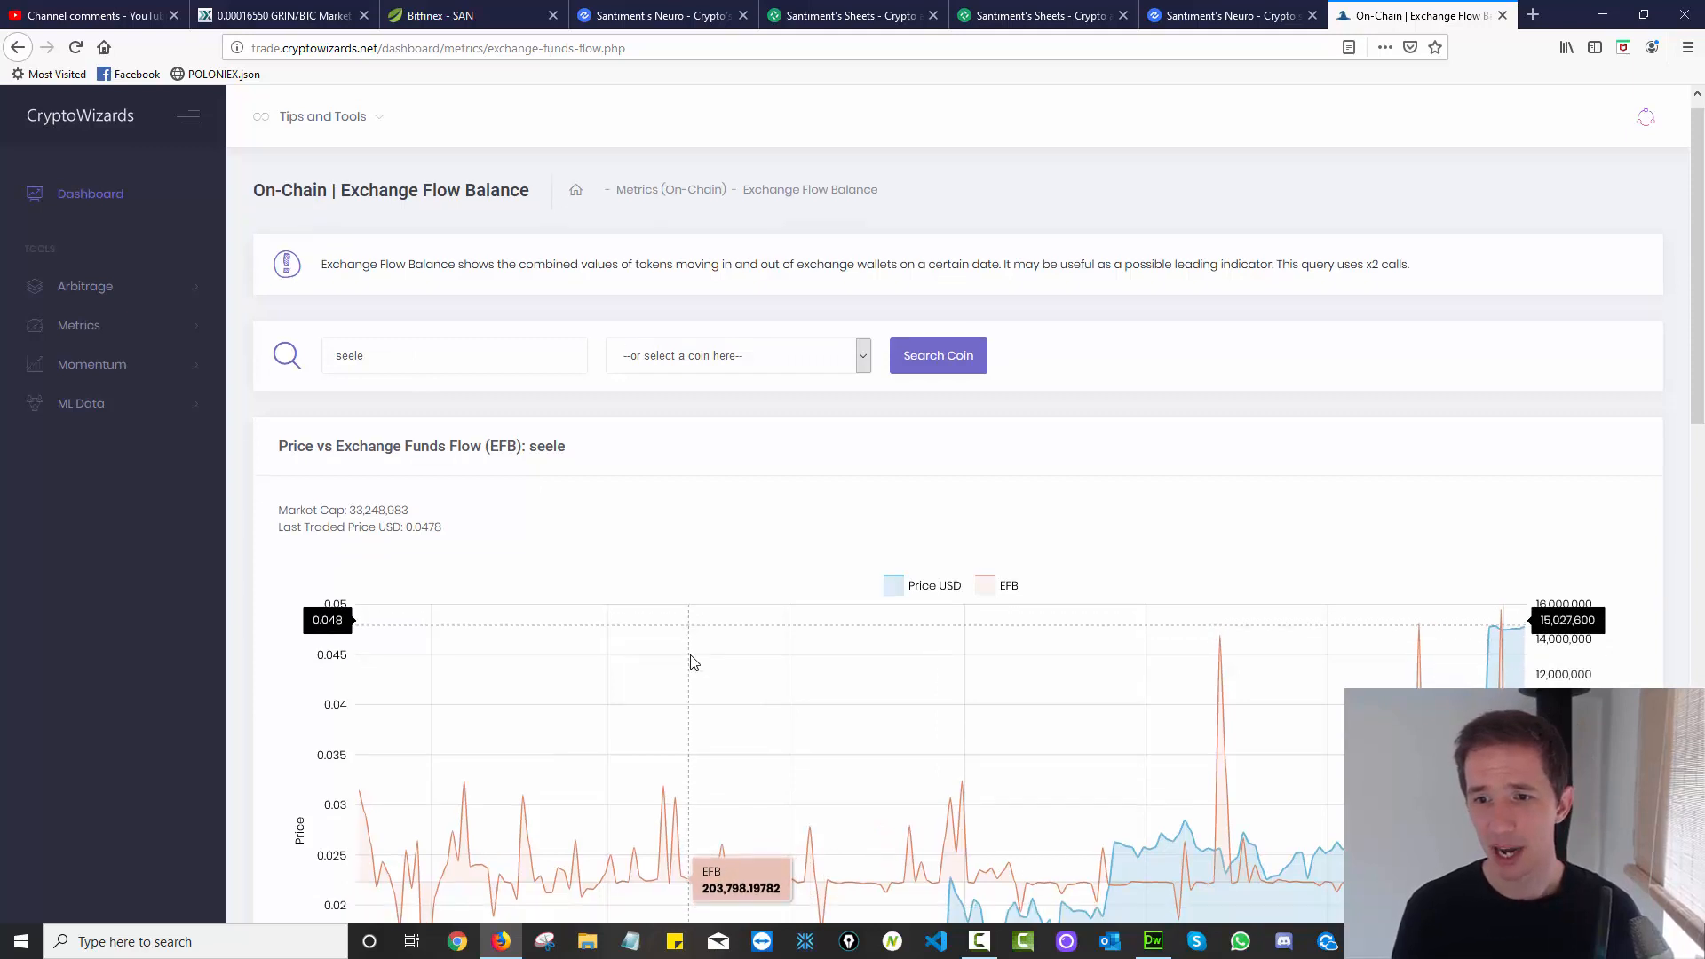
scroll(down, 3)
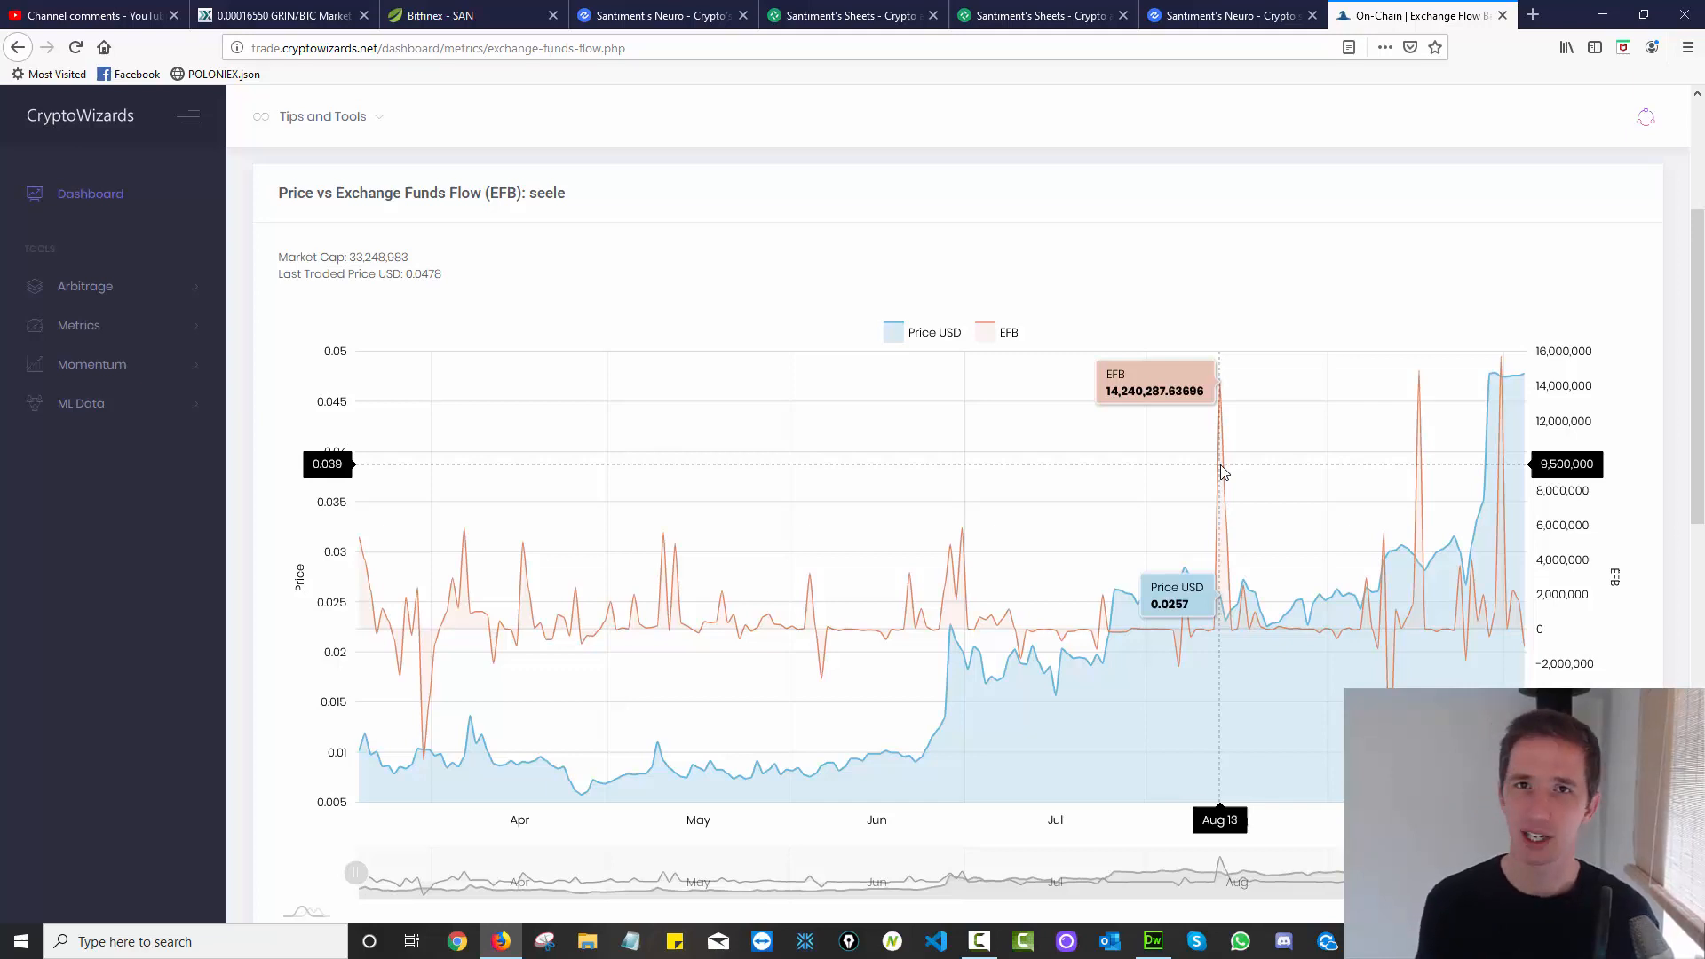
mouse_move(1220, 382)
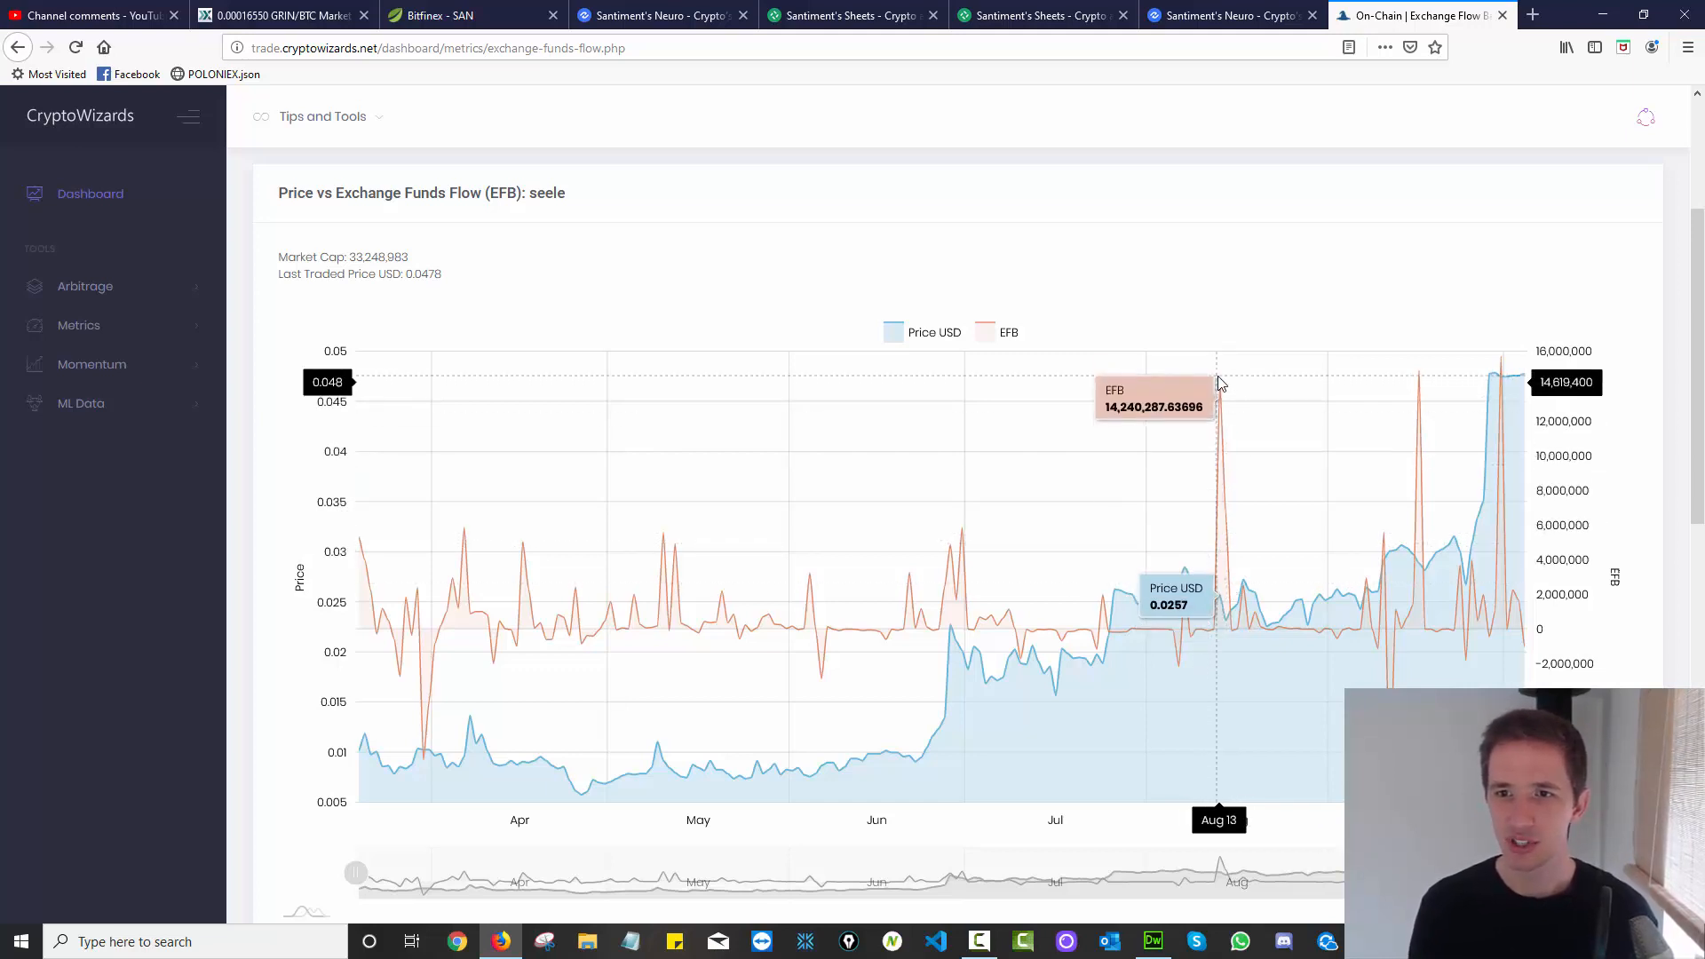
mouse_move(1202, 596)
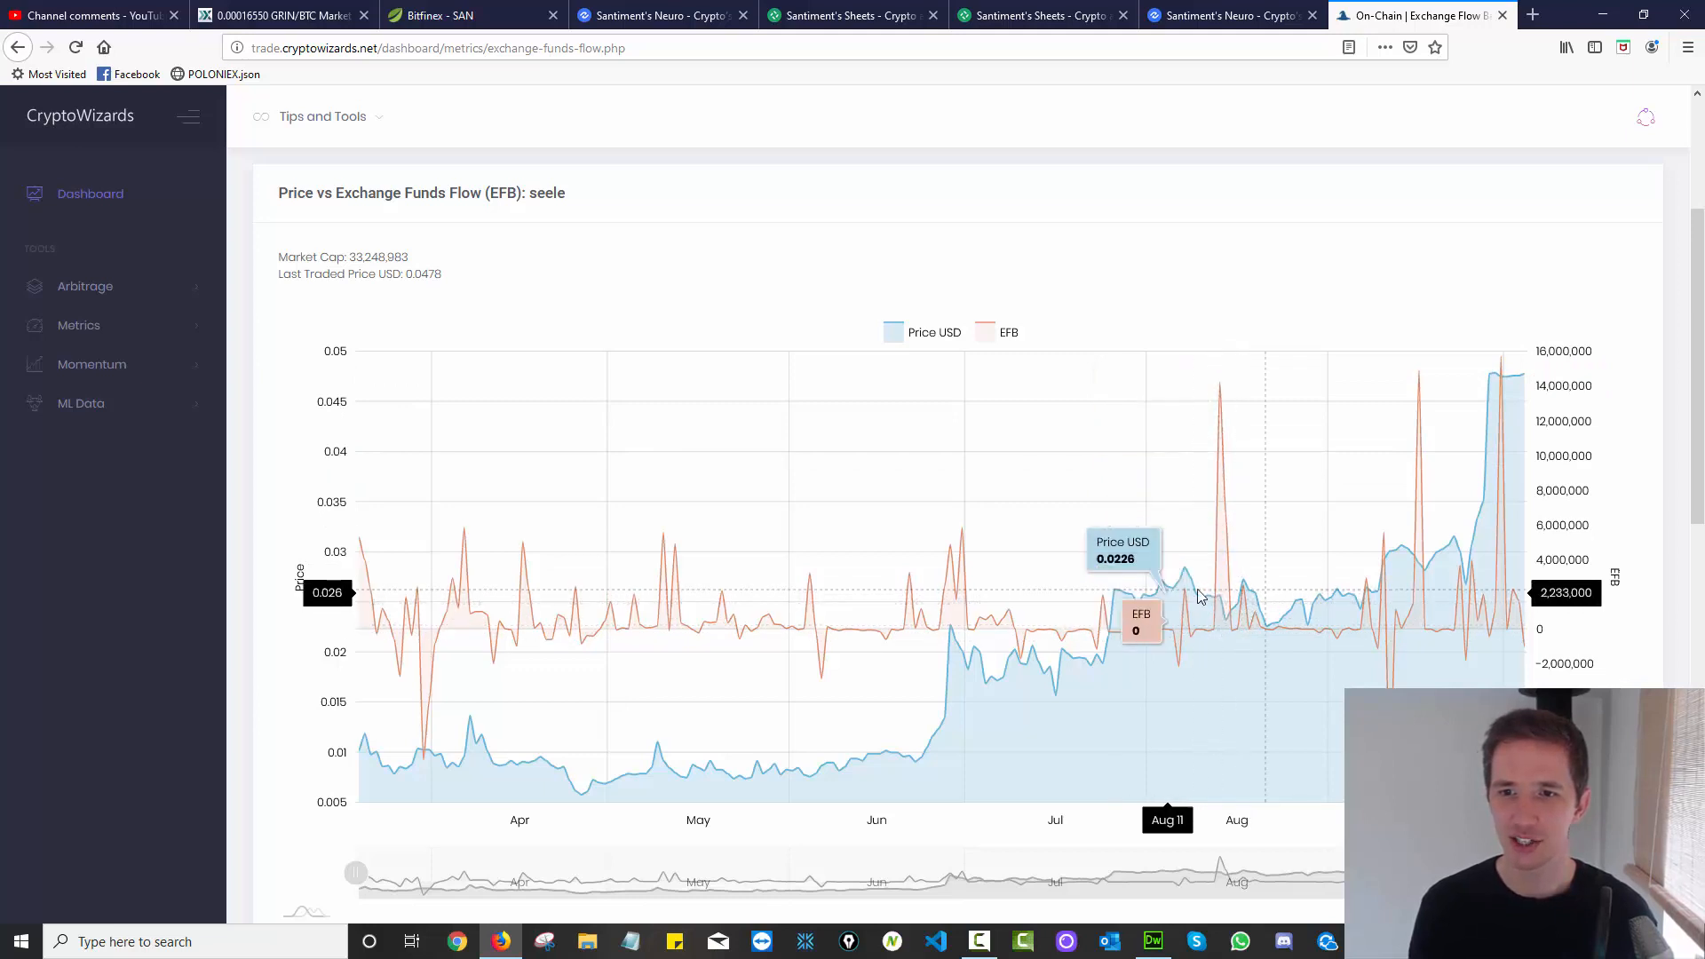
mouse_move(1247, 446)
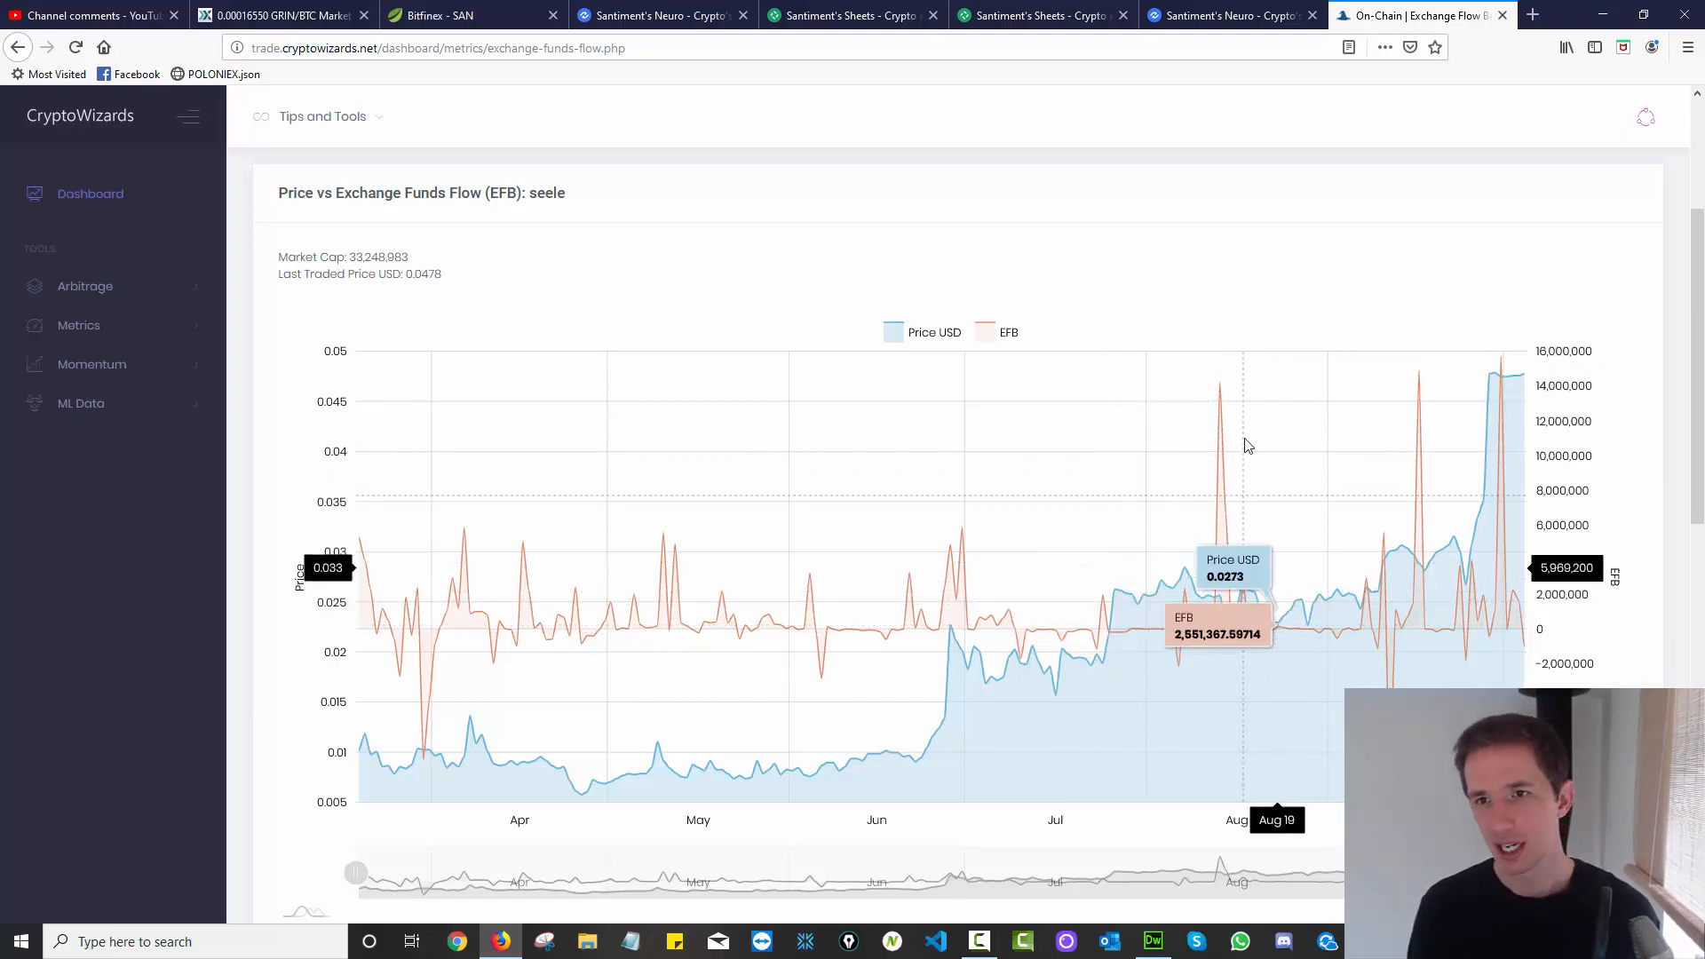
mouse_move(1224, 373)
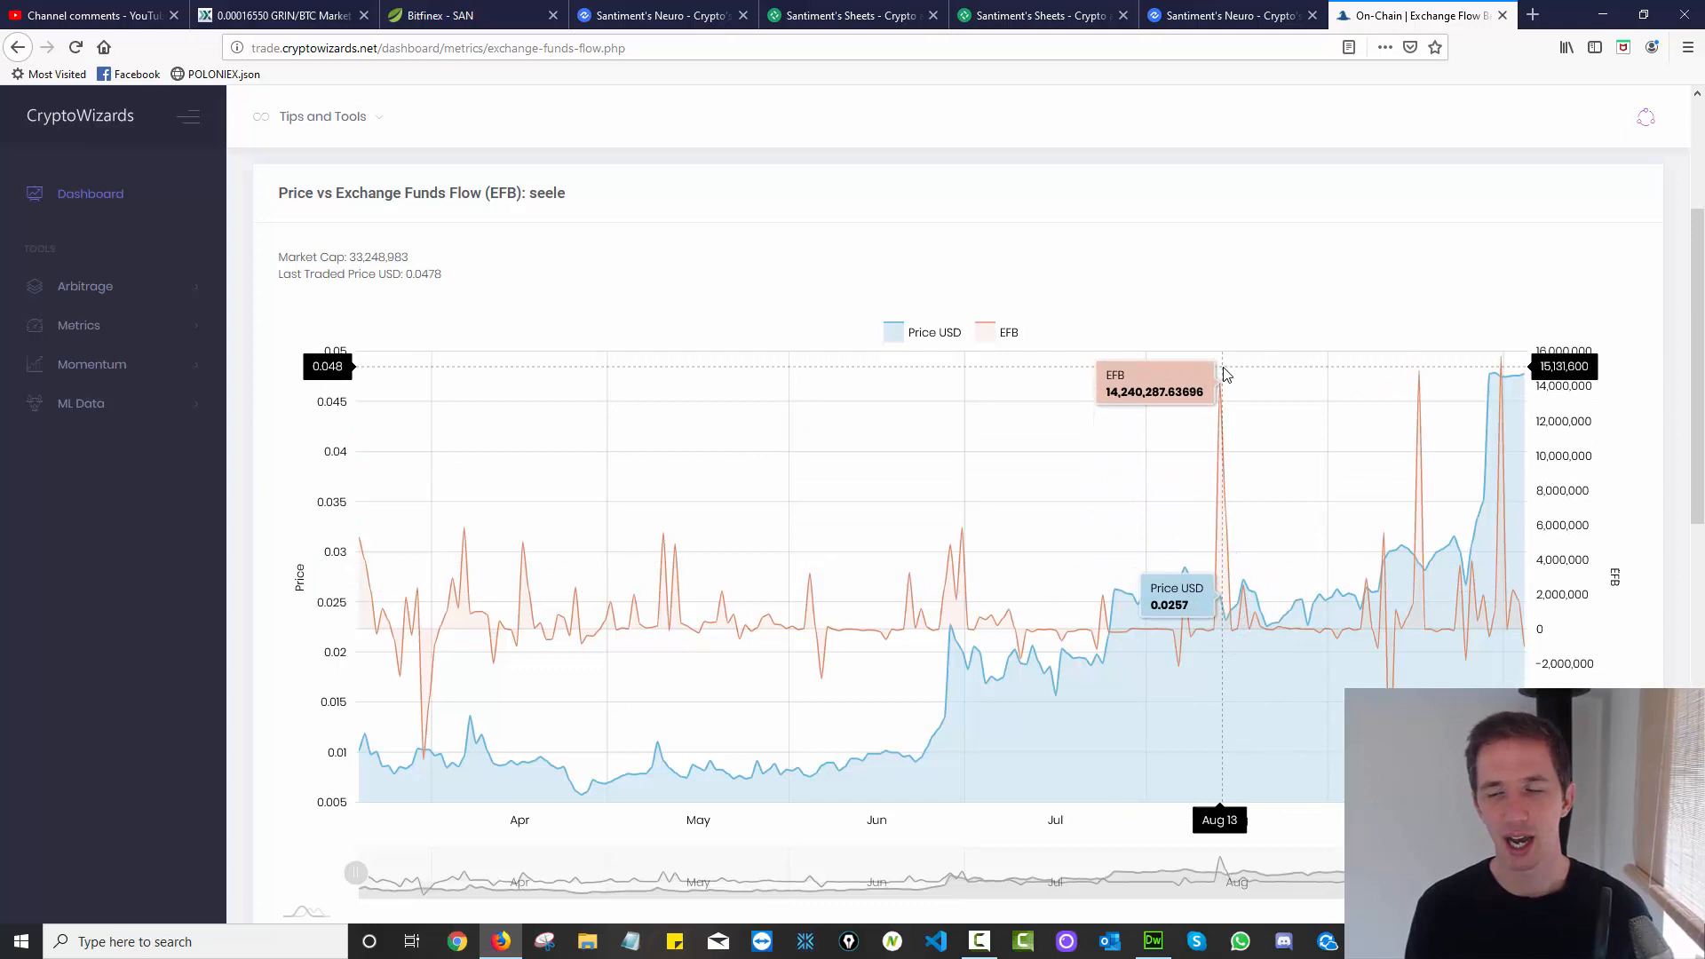
scroll(down, 3)
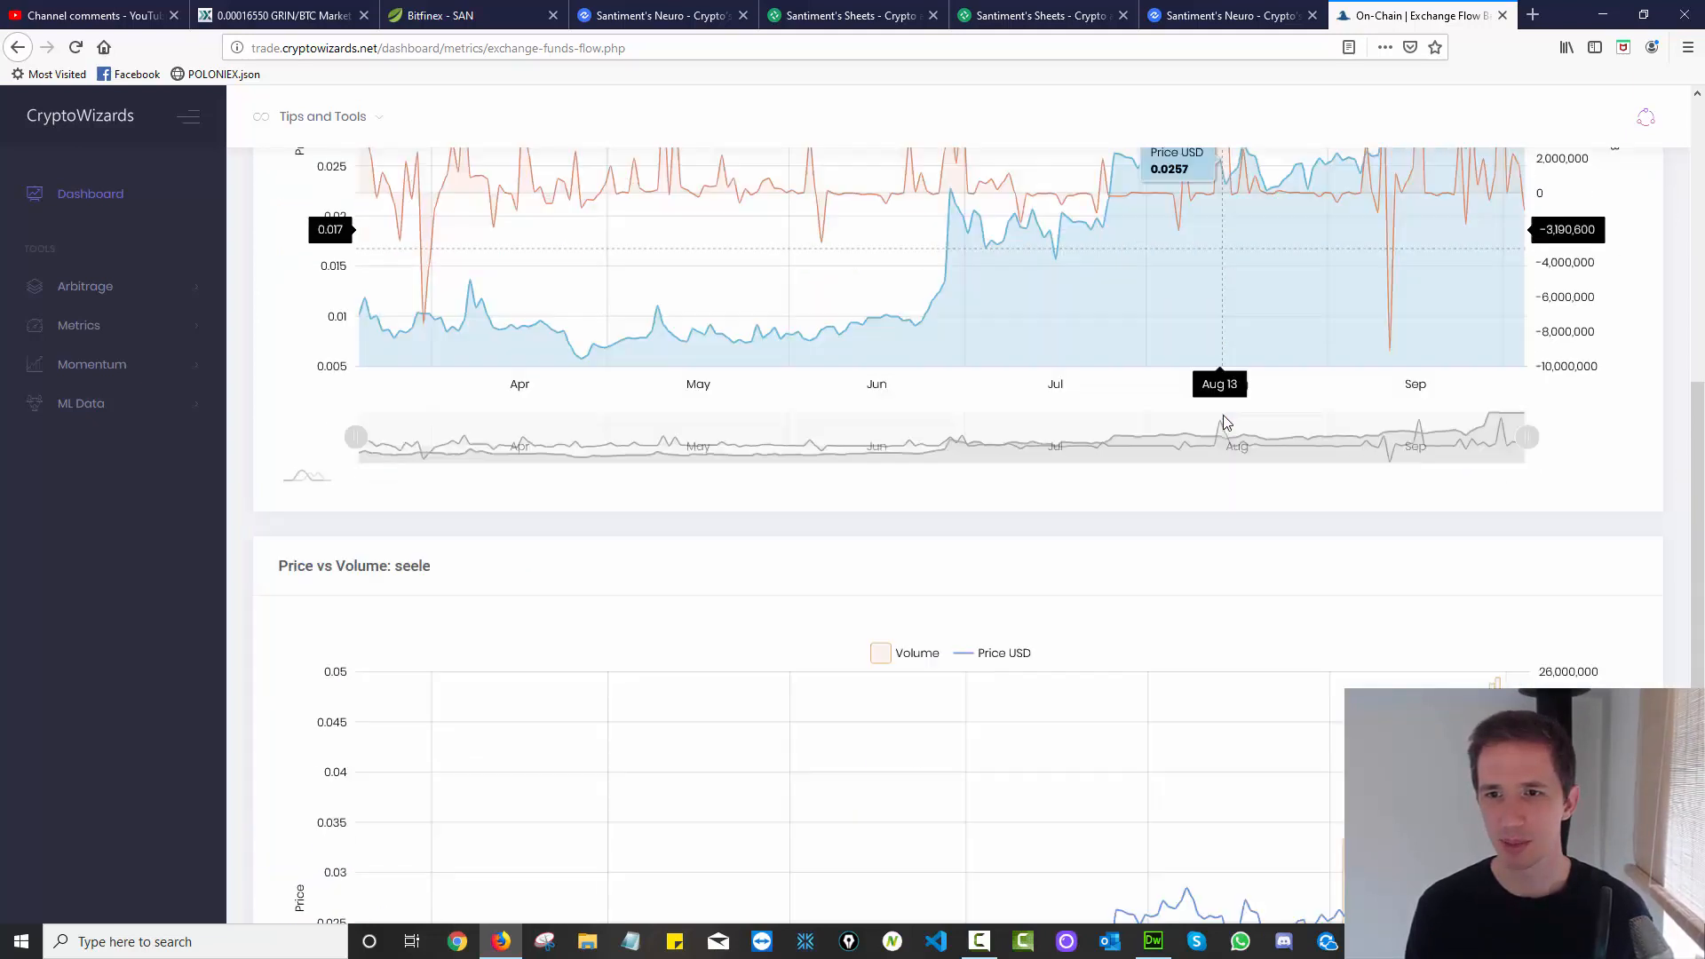
scroll(down, 3)
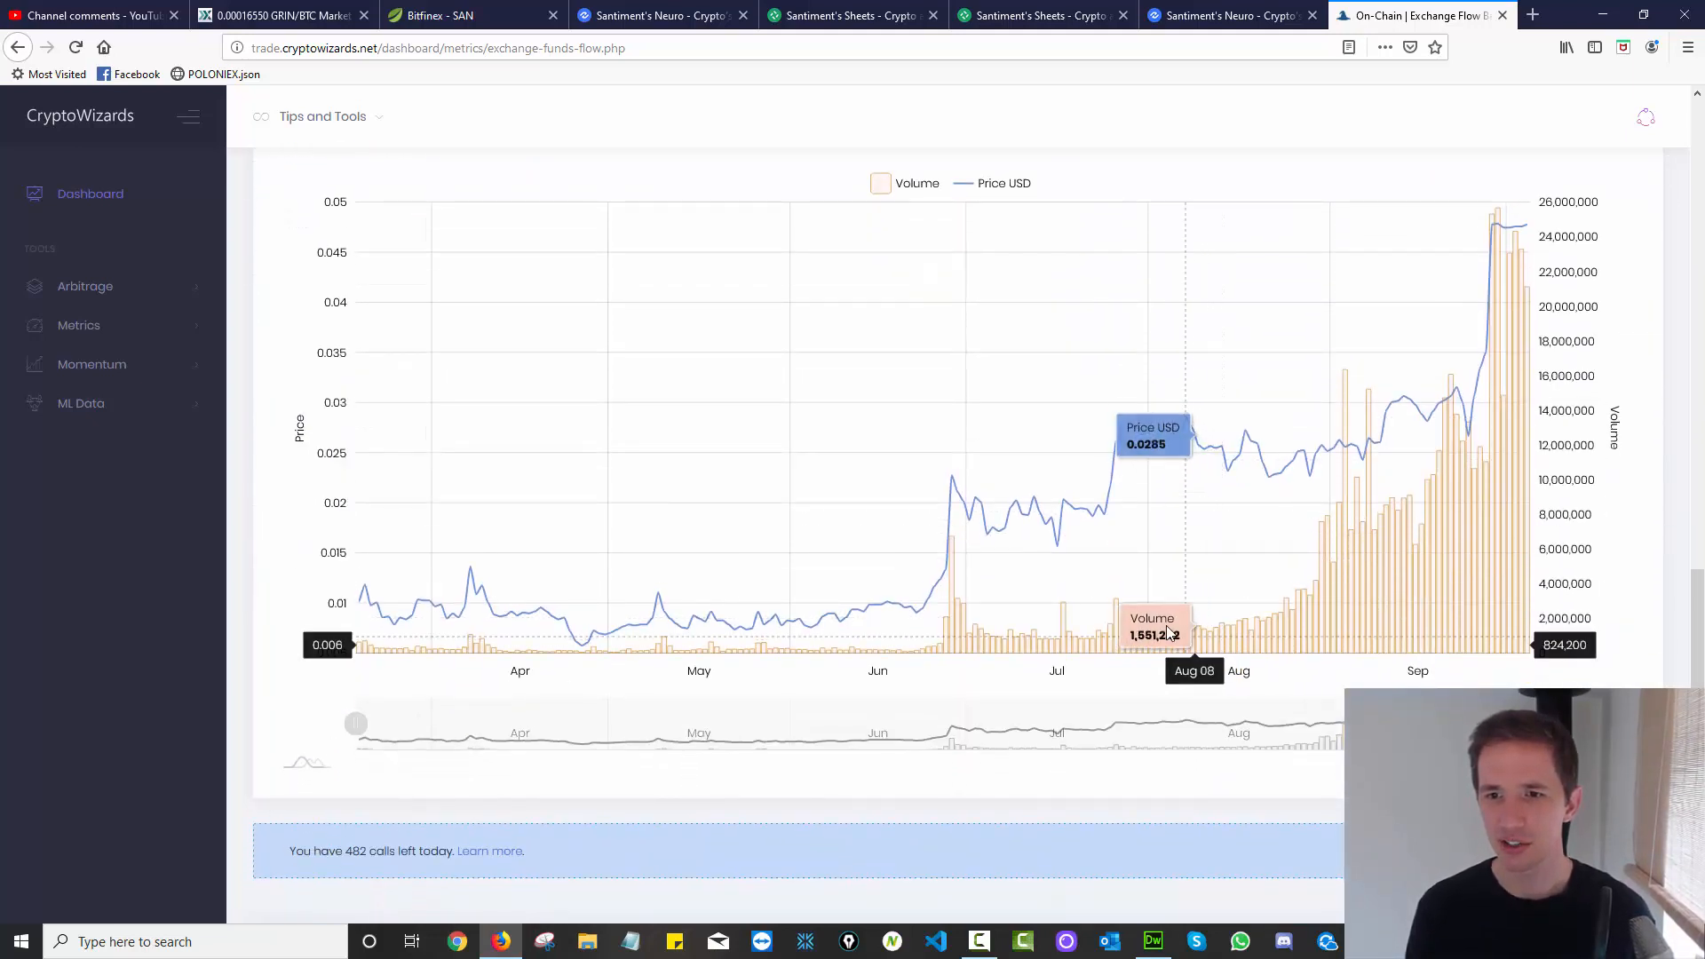
mouse_move(1294, 581)
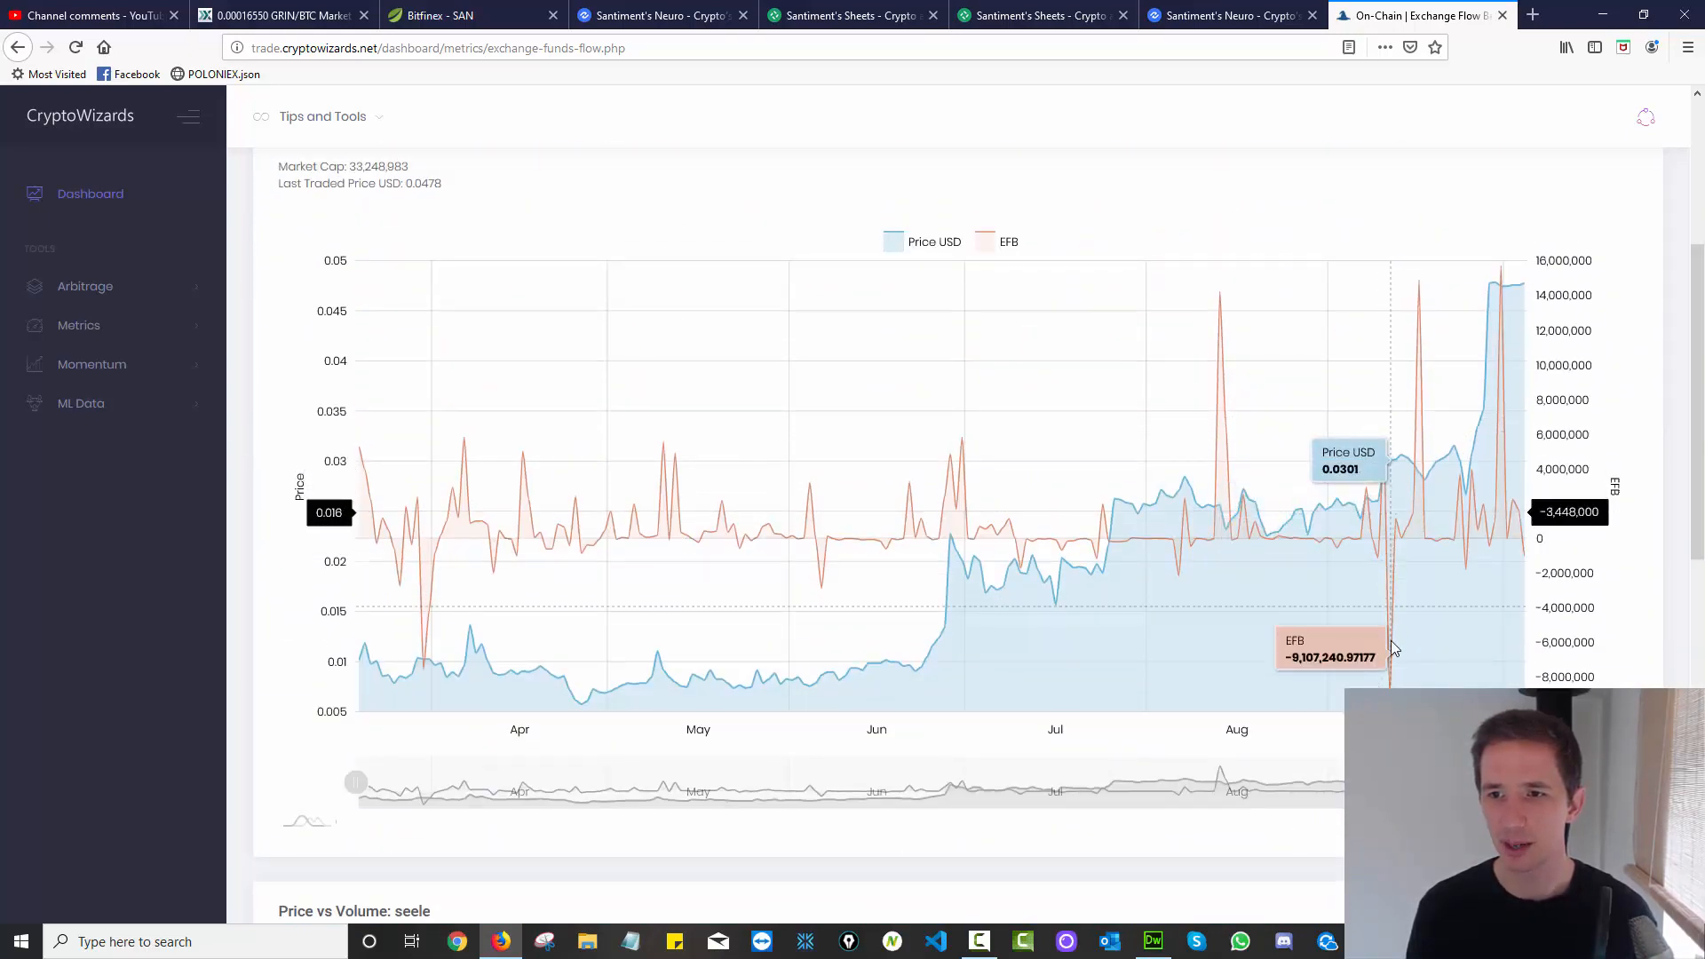
mouse_move(1381, 468)
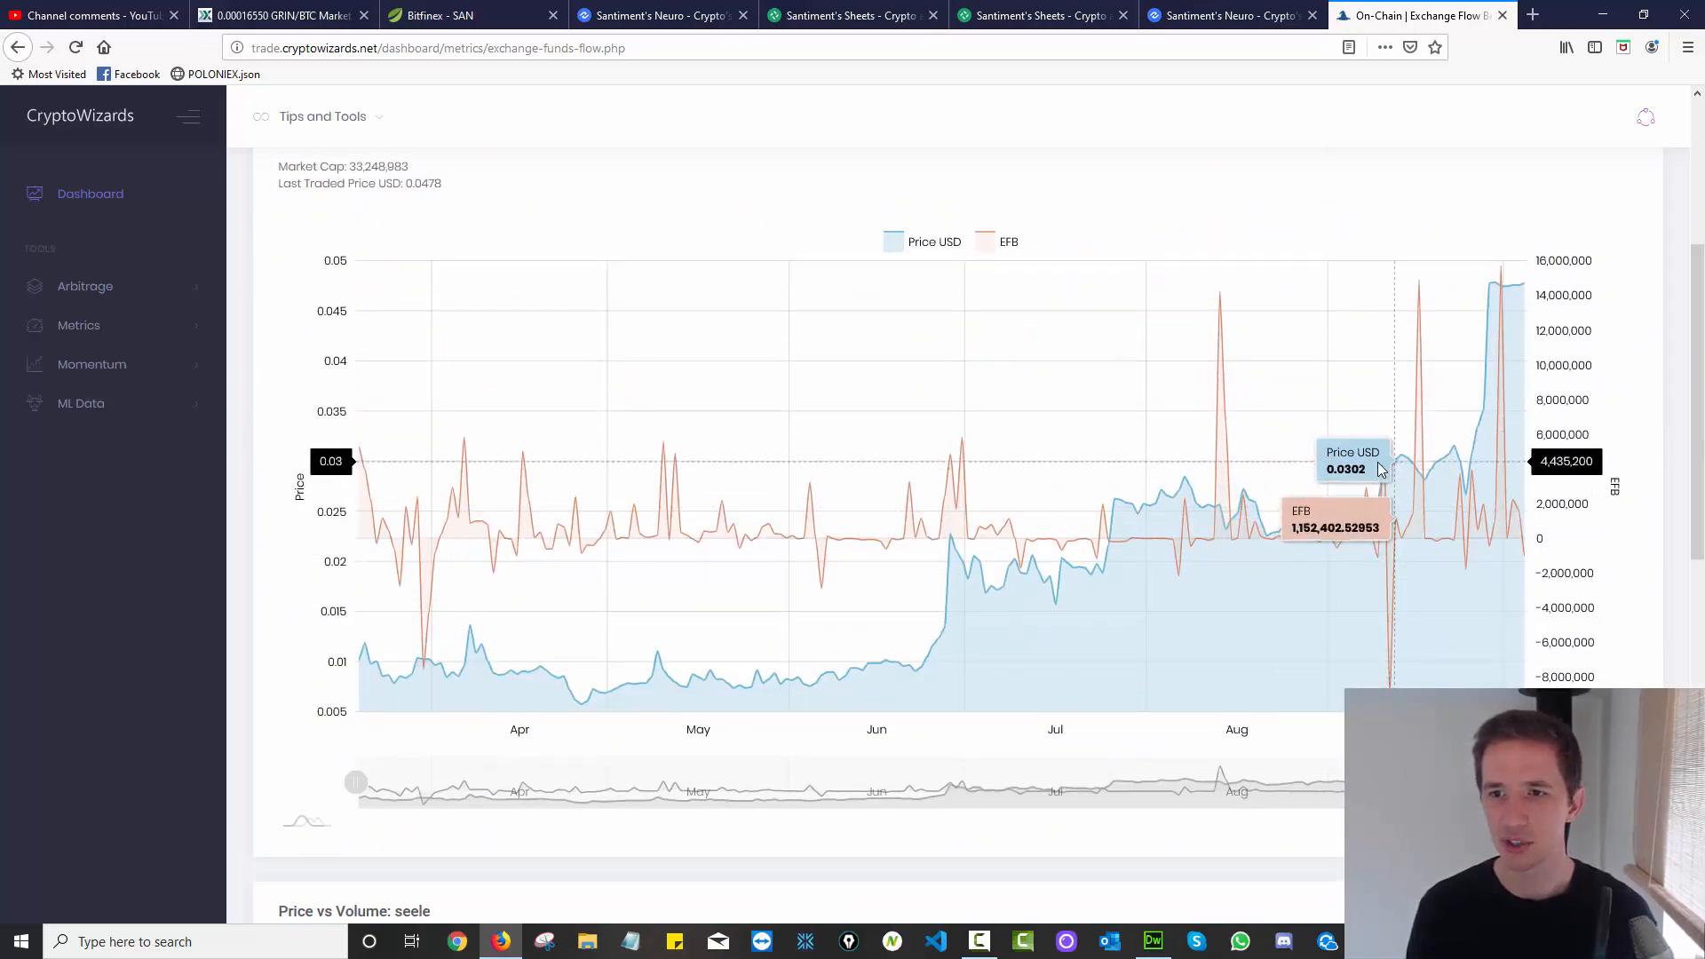
scroll(down, 3)
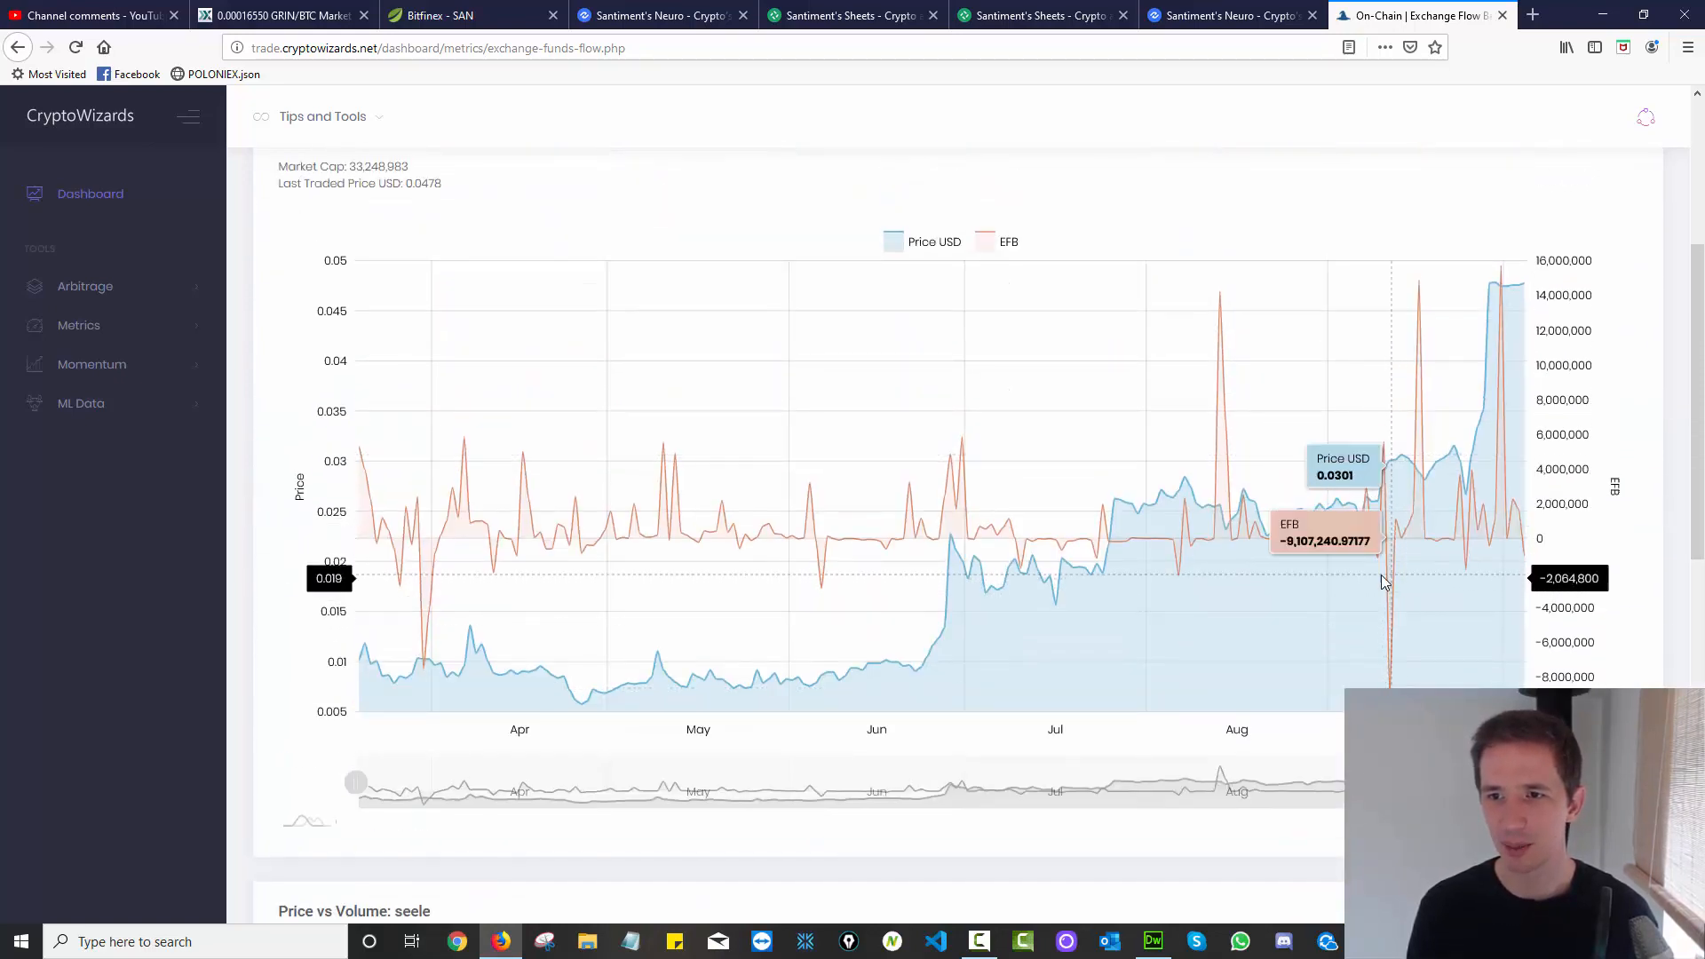
mouse_move(1414, 541)
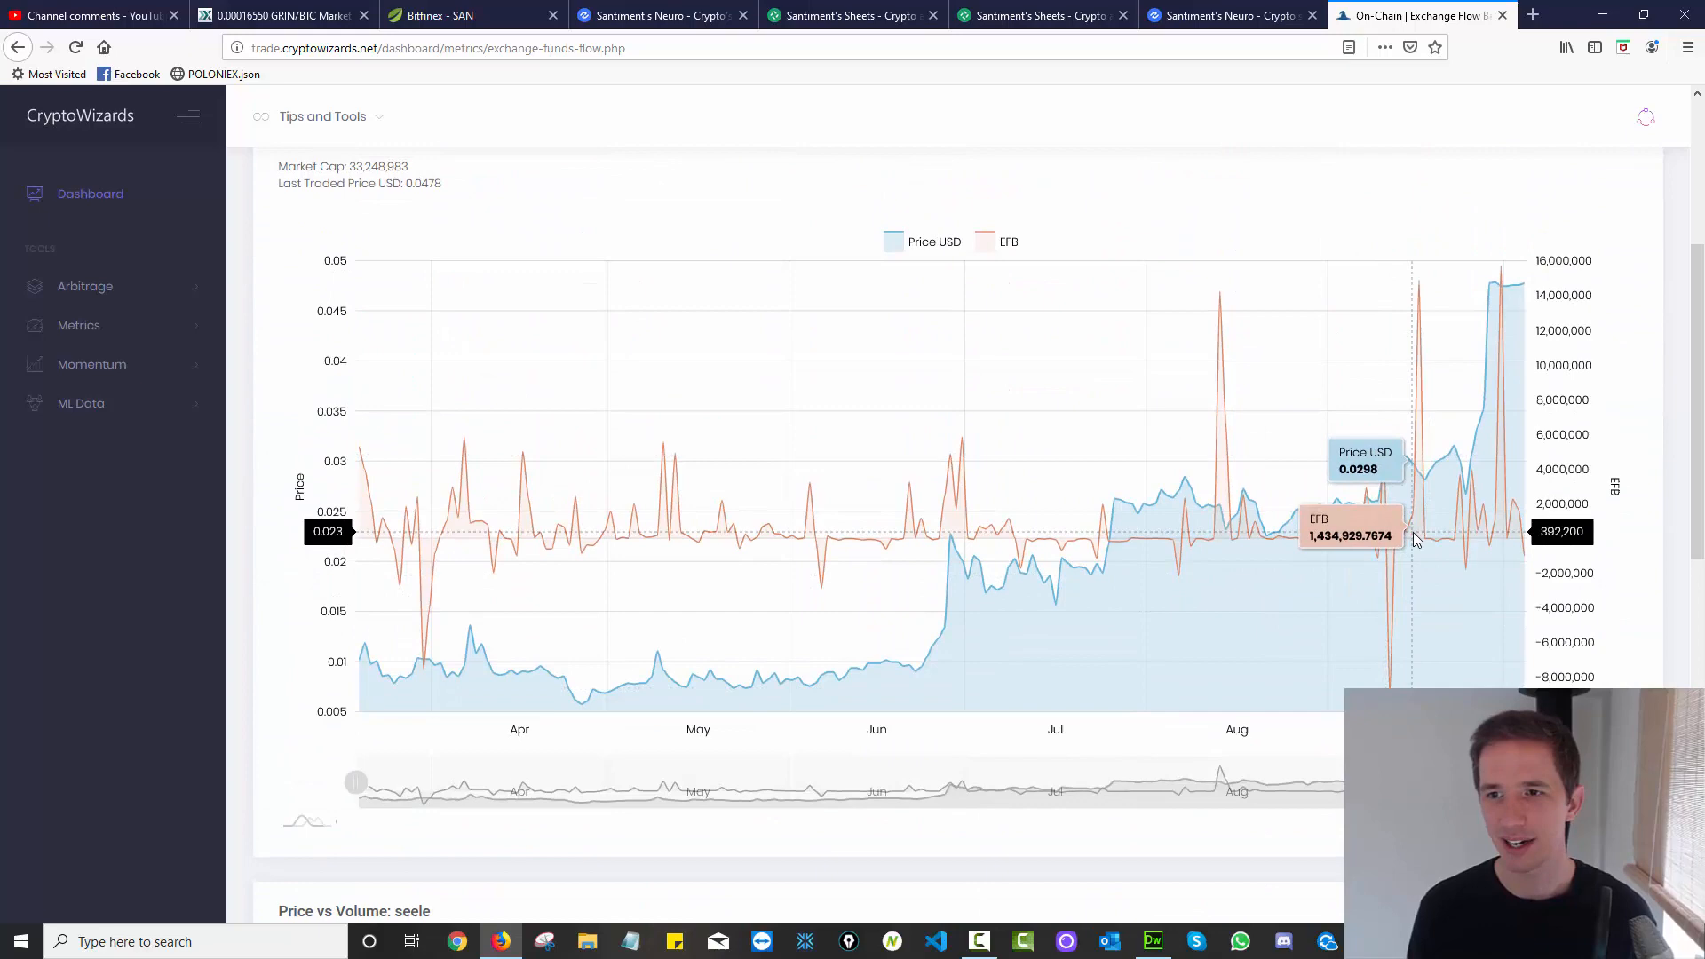
scroll(down, 3)
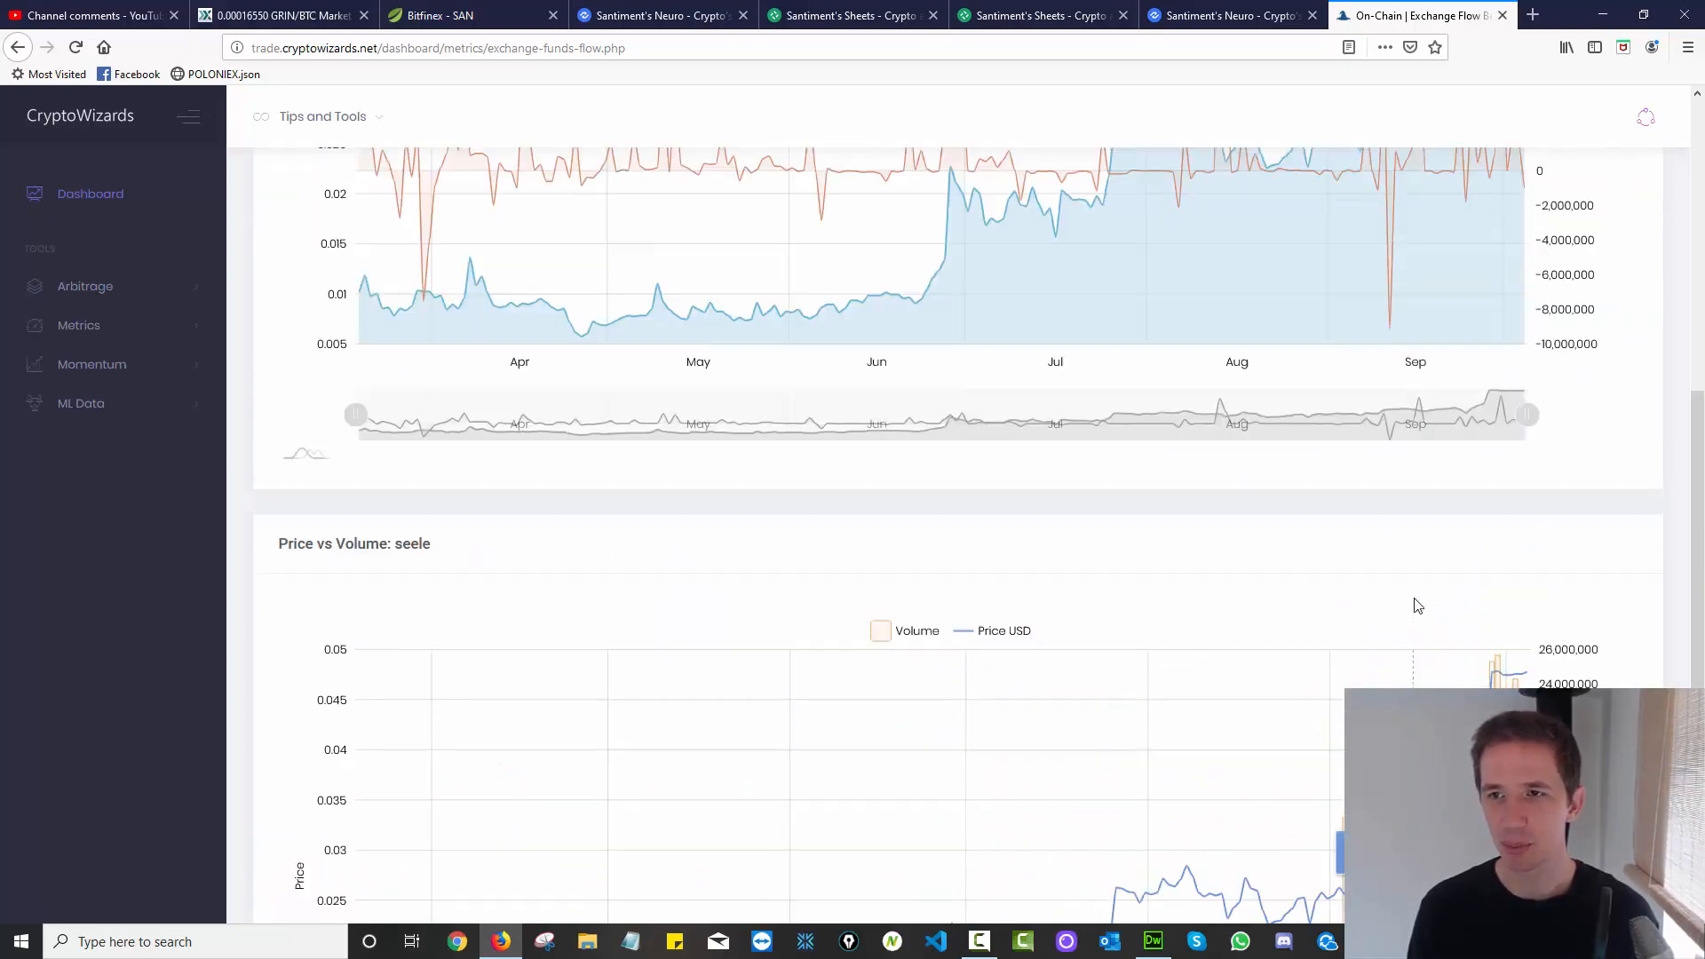
scroll(up, 3)
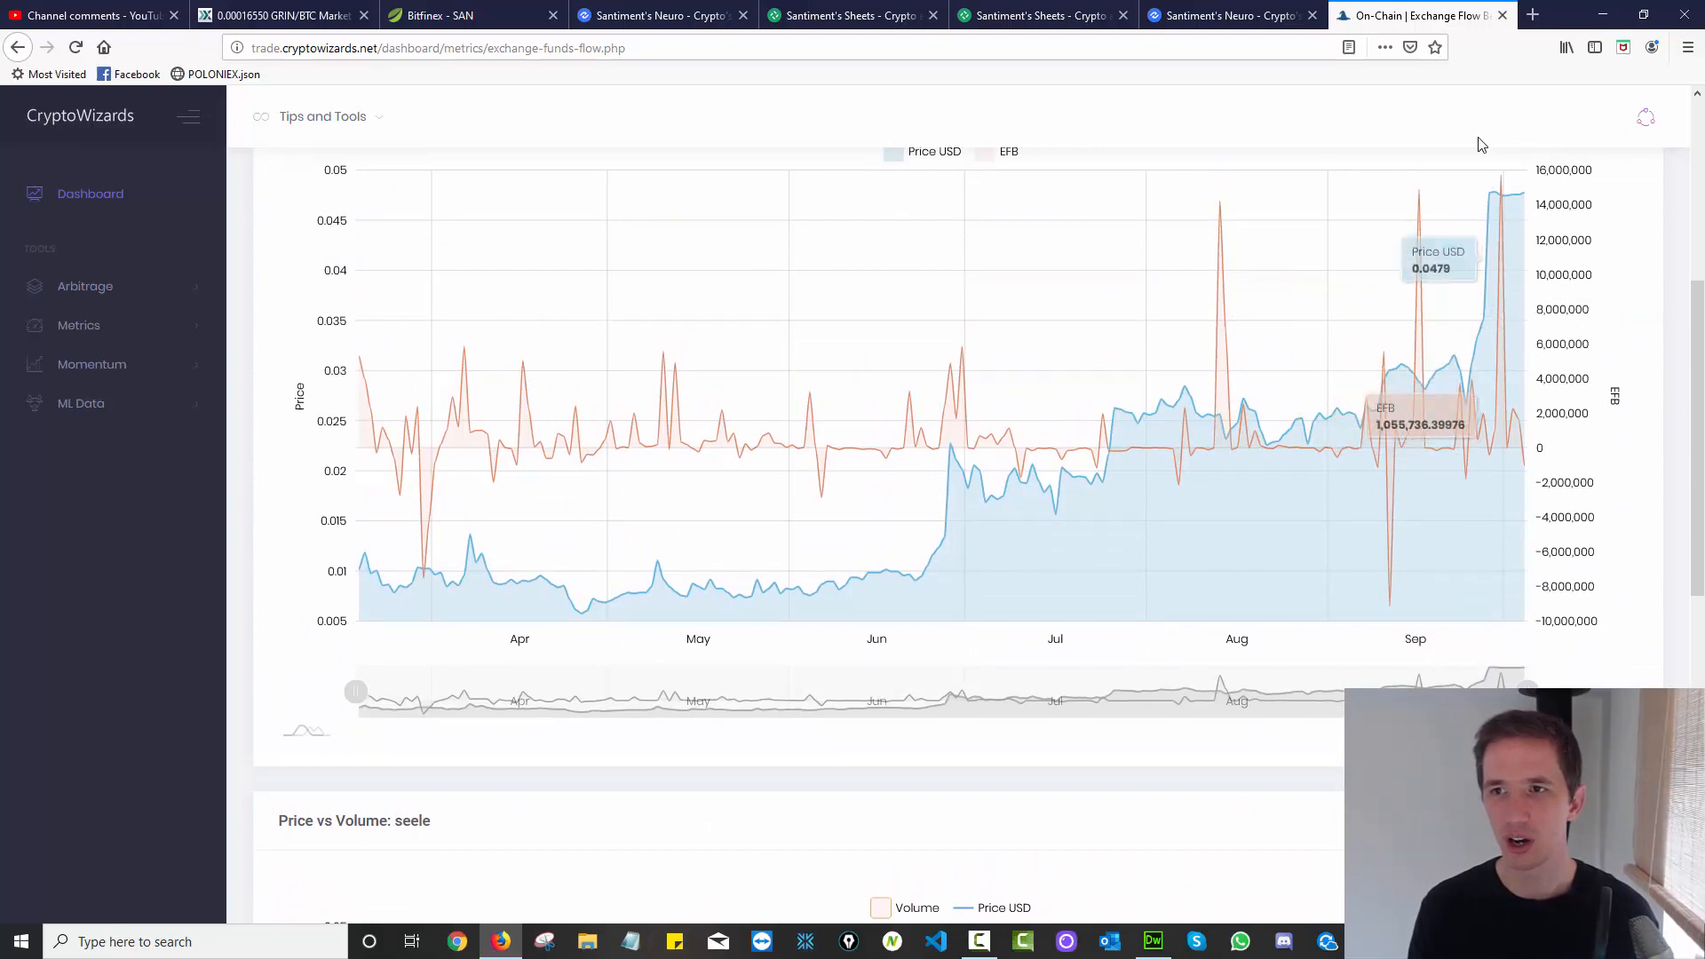
mouse_move(1197, 405)
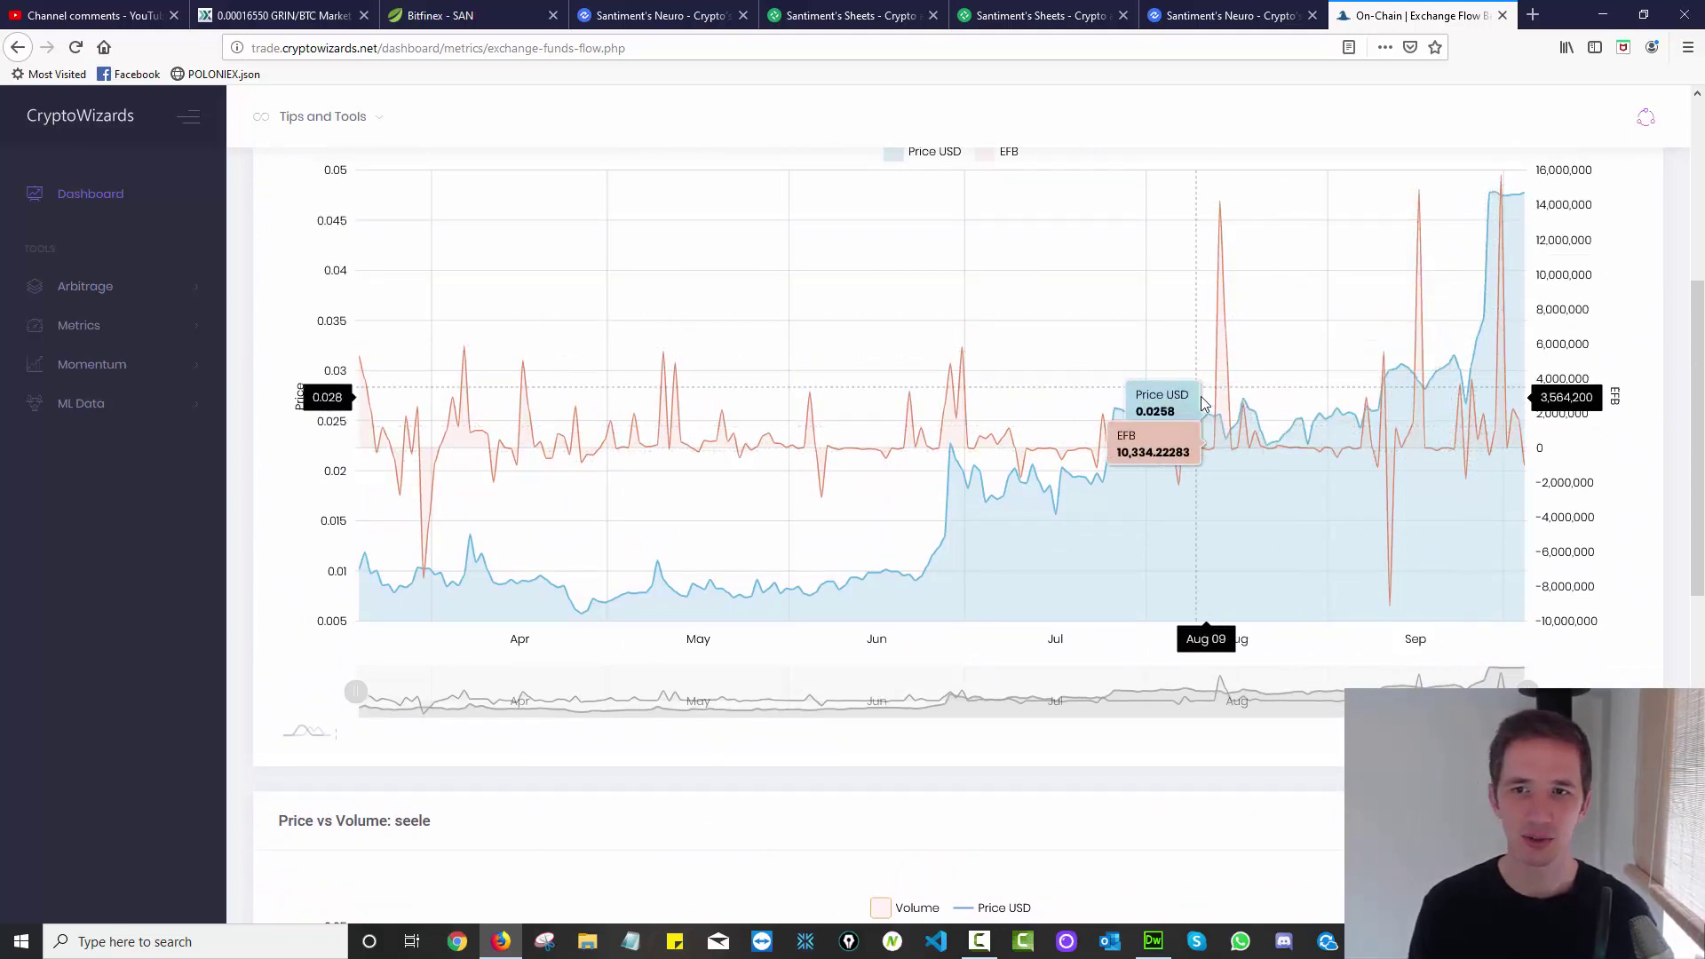
mouse_move(1198, 389)
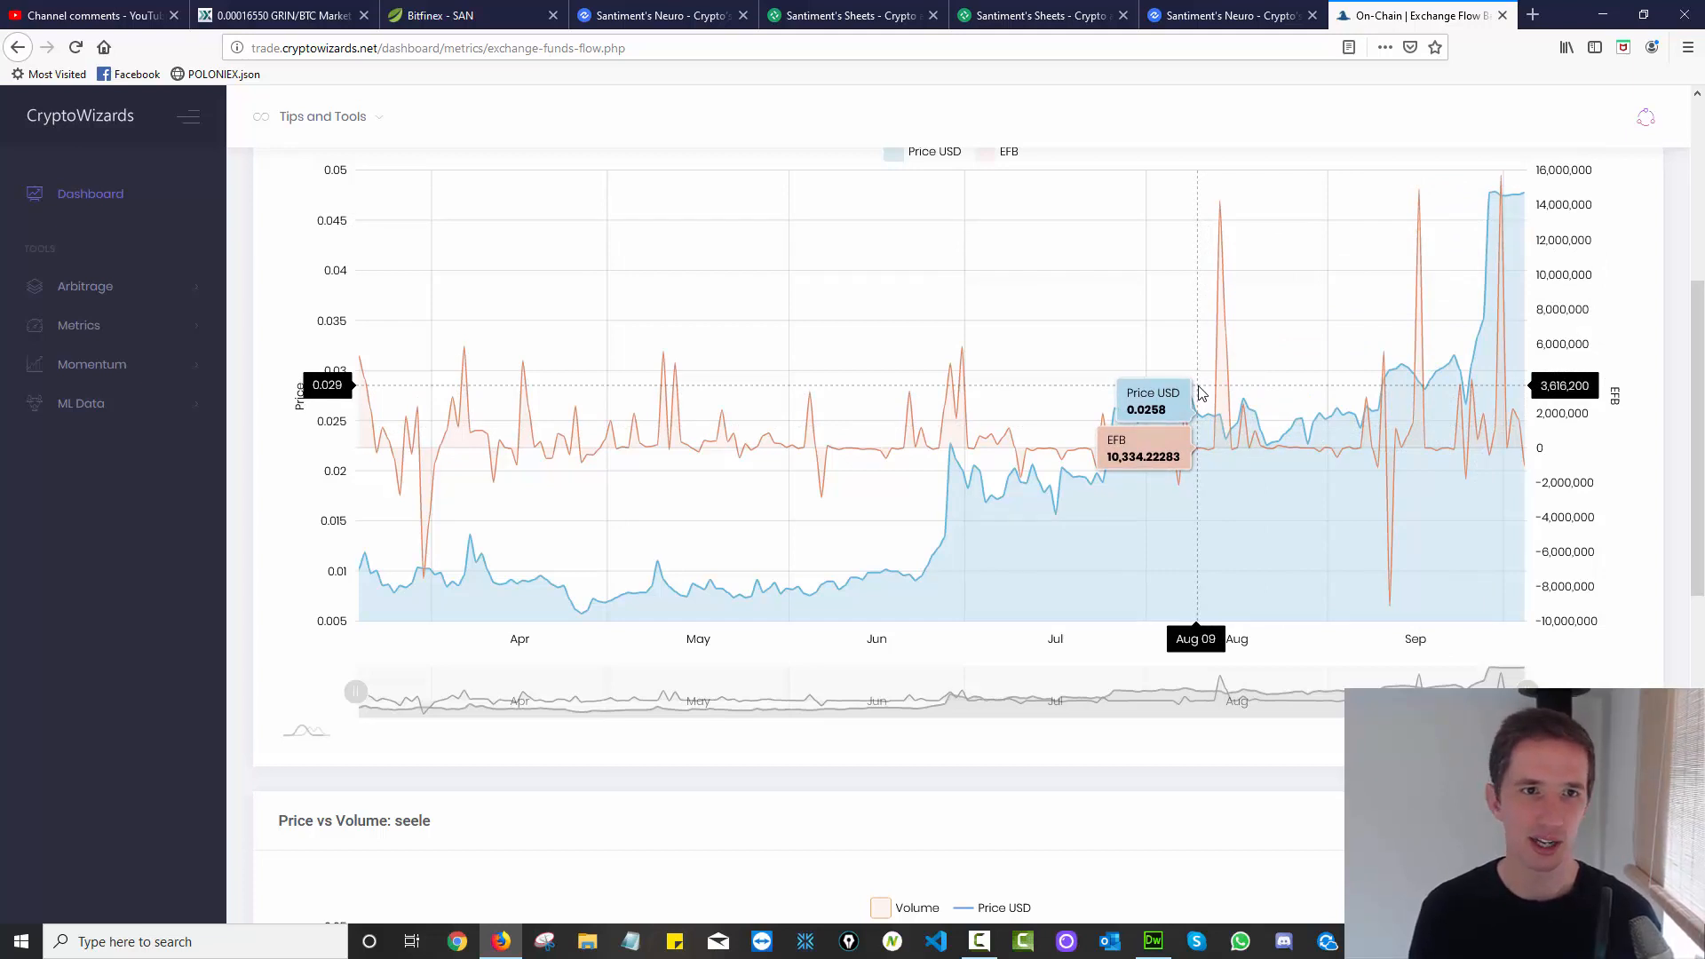
mouse_move(1204, 229)
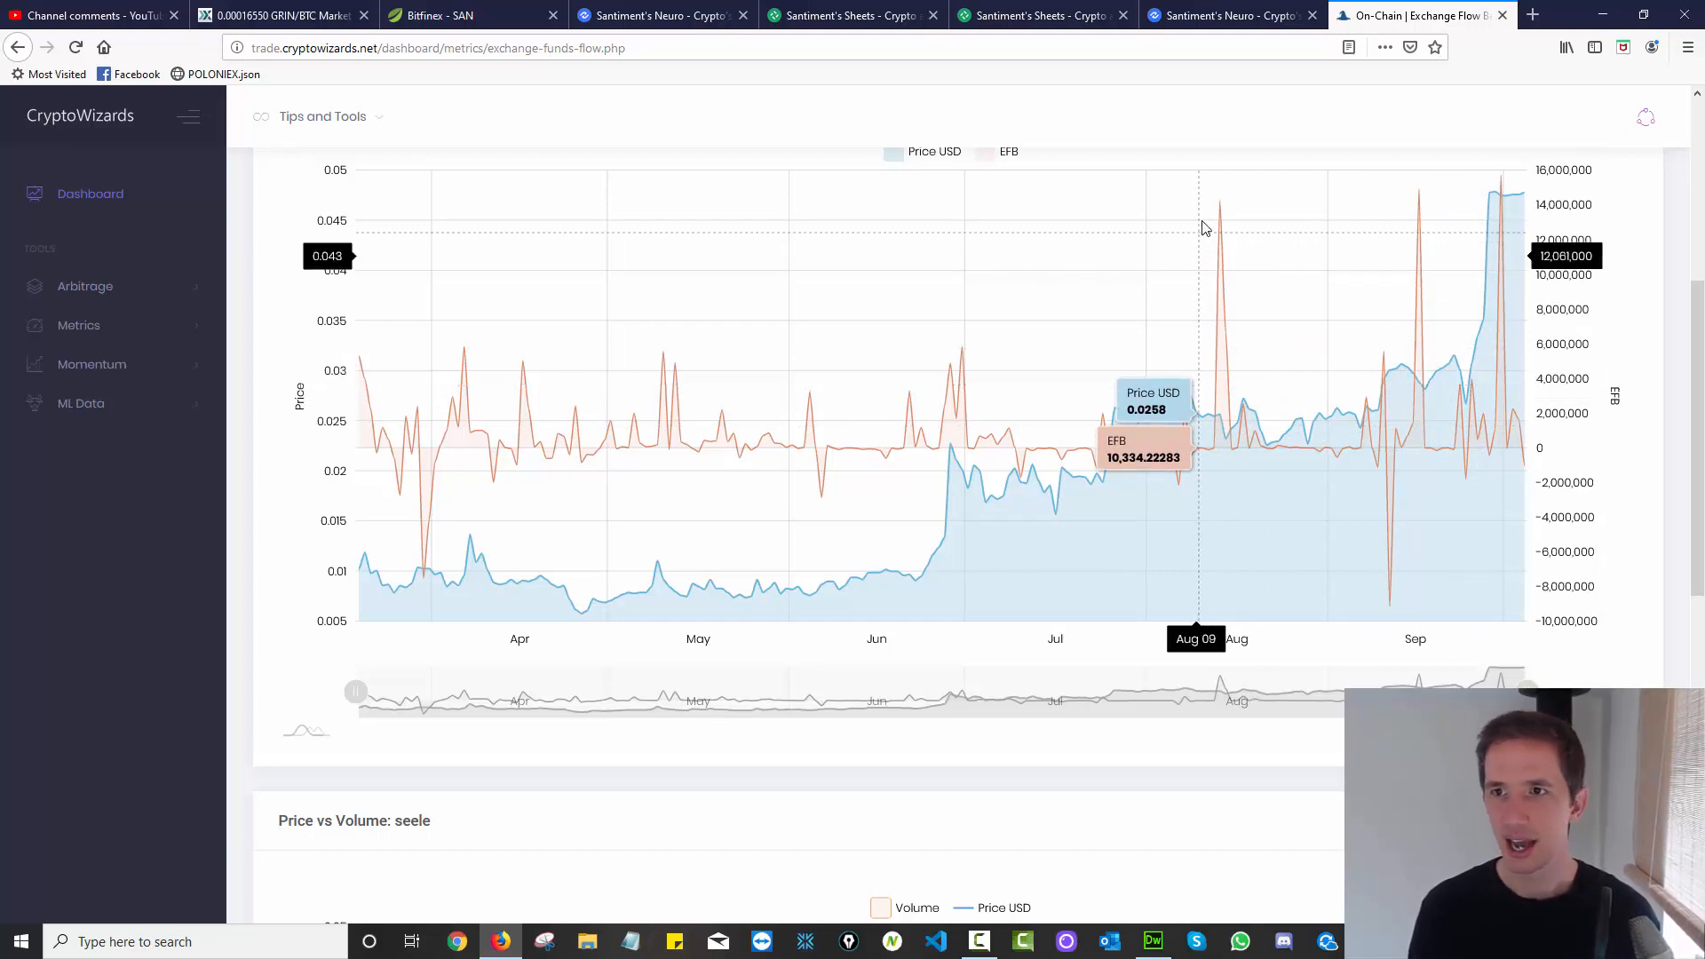
mouse_move(1203, 202)
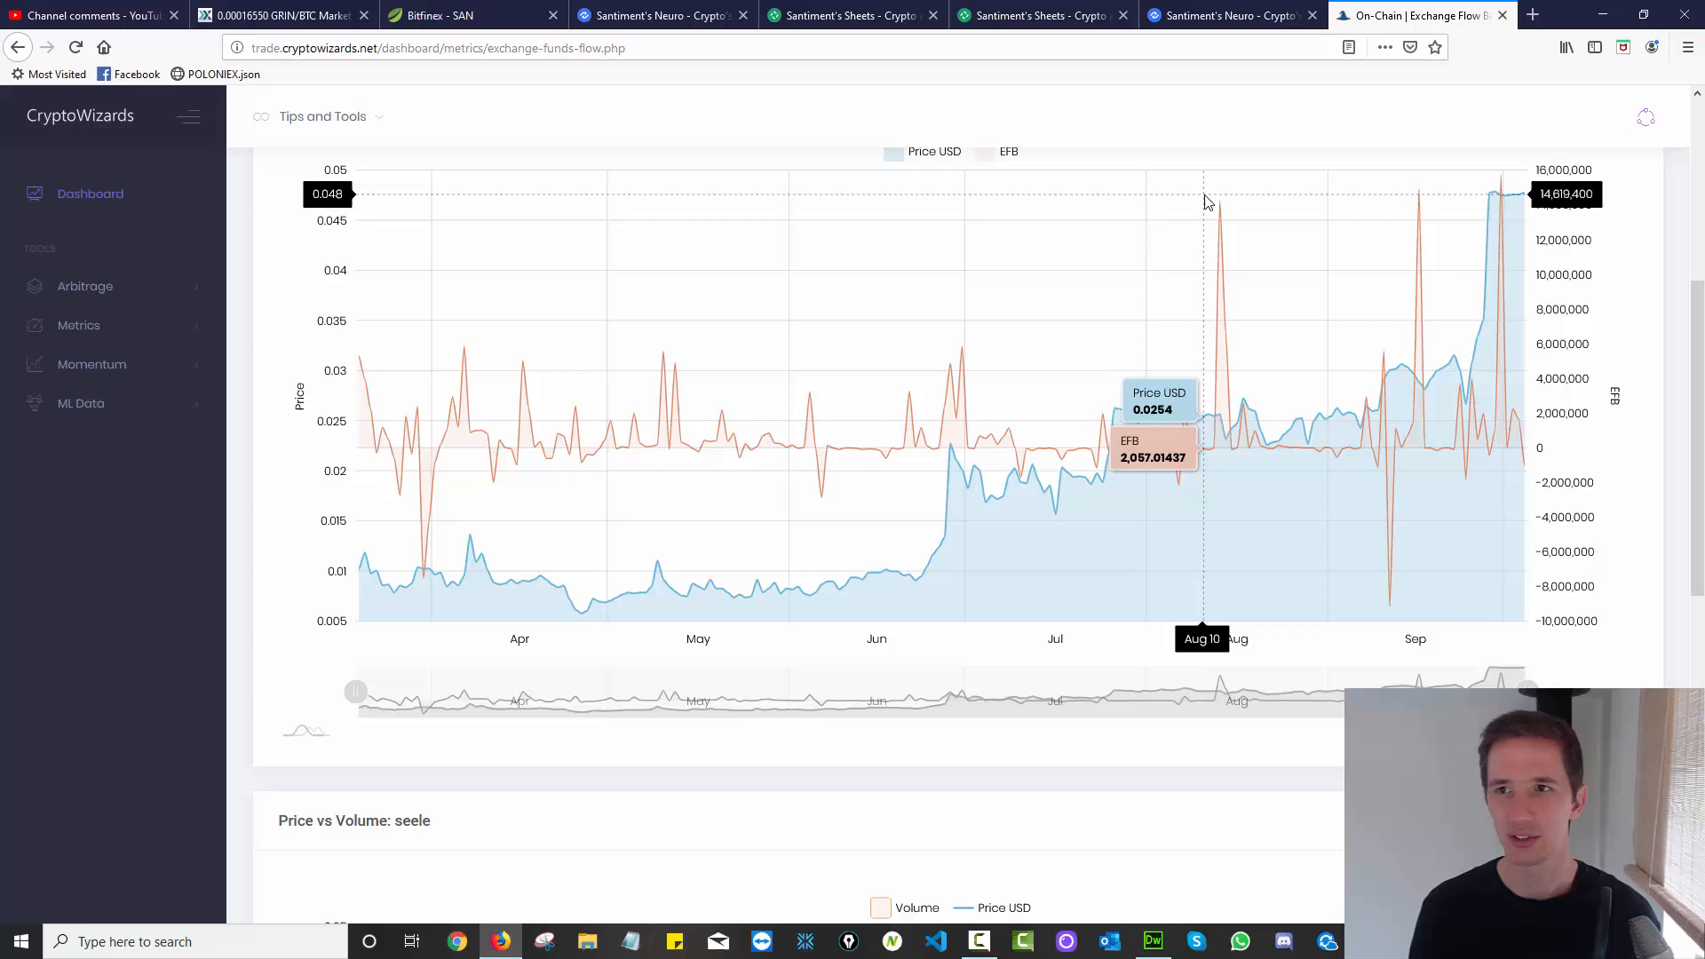
mouse_move(1501, 199)
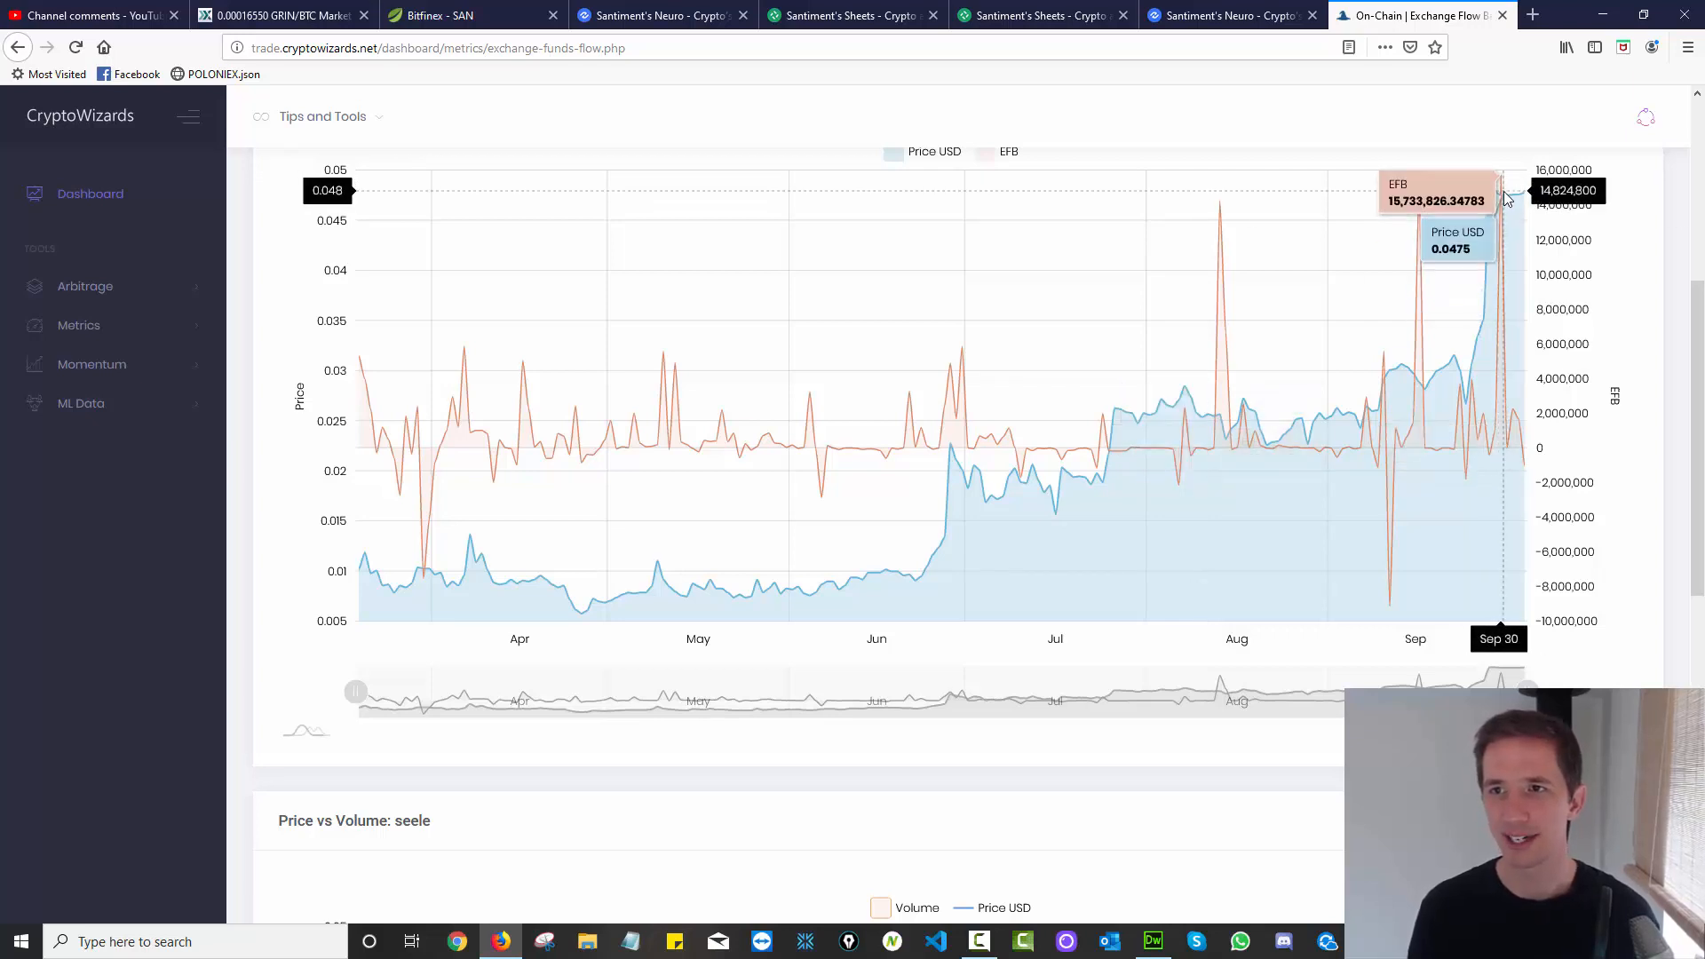
mouse_move(1357, 363)
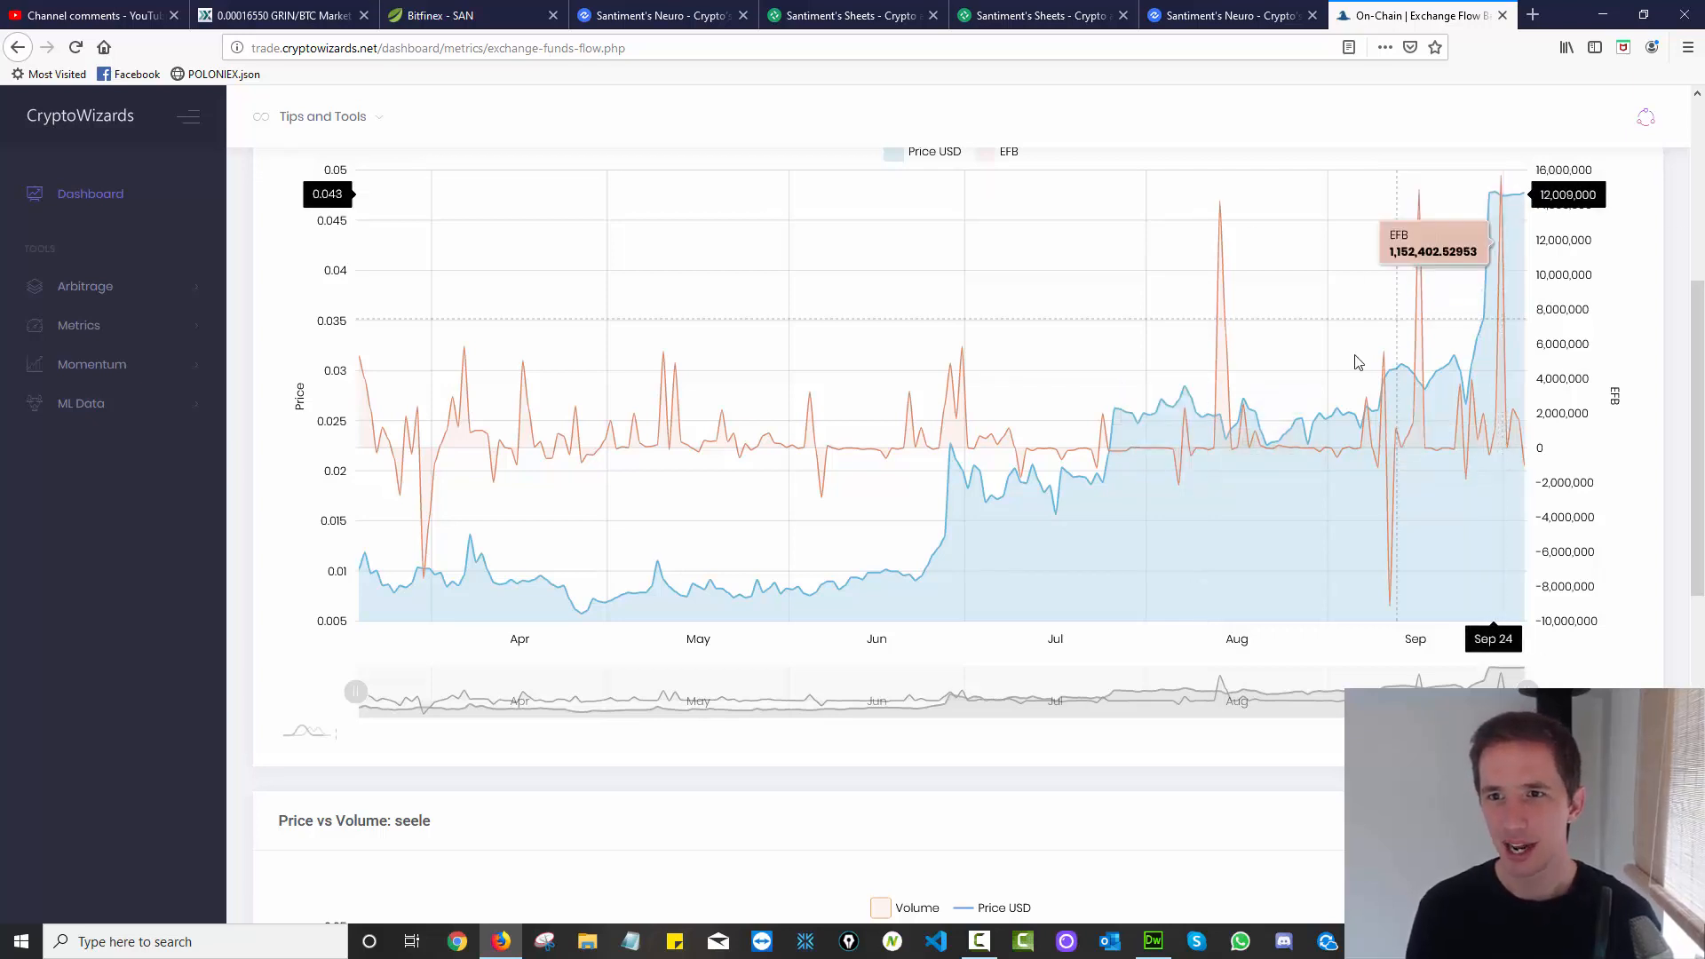
mouse_move(1221, 299)
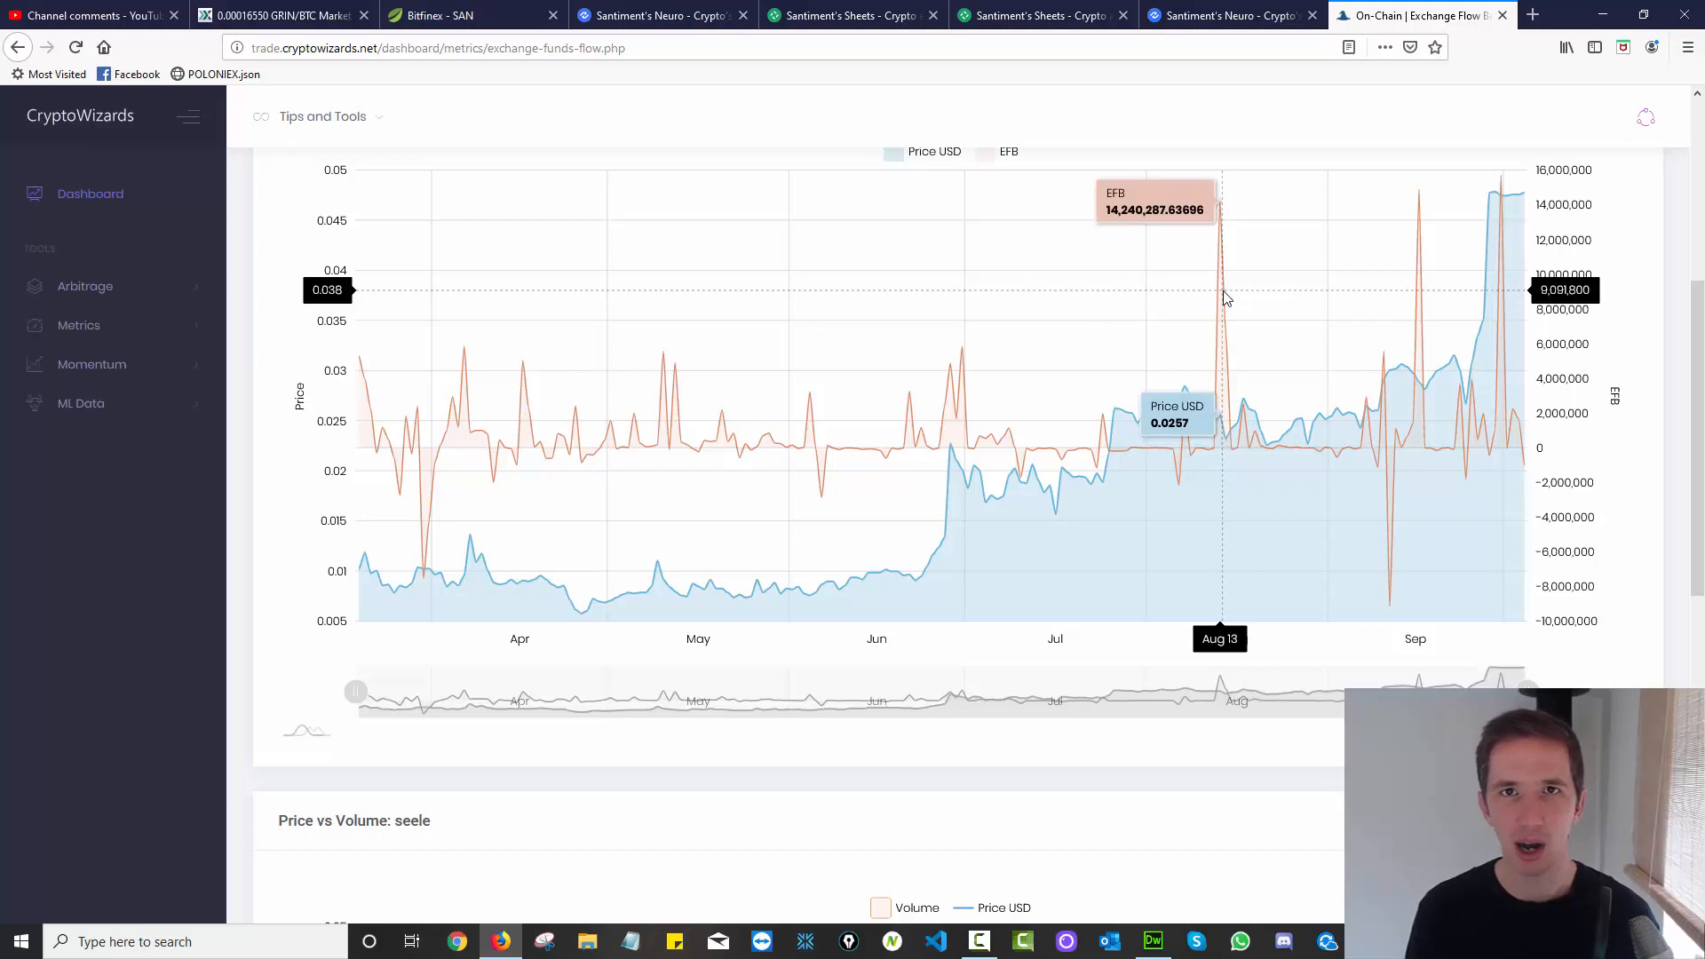
mouse_move(1224, 300)
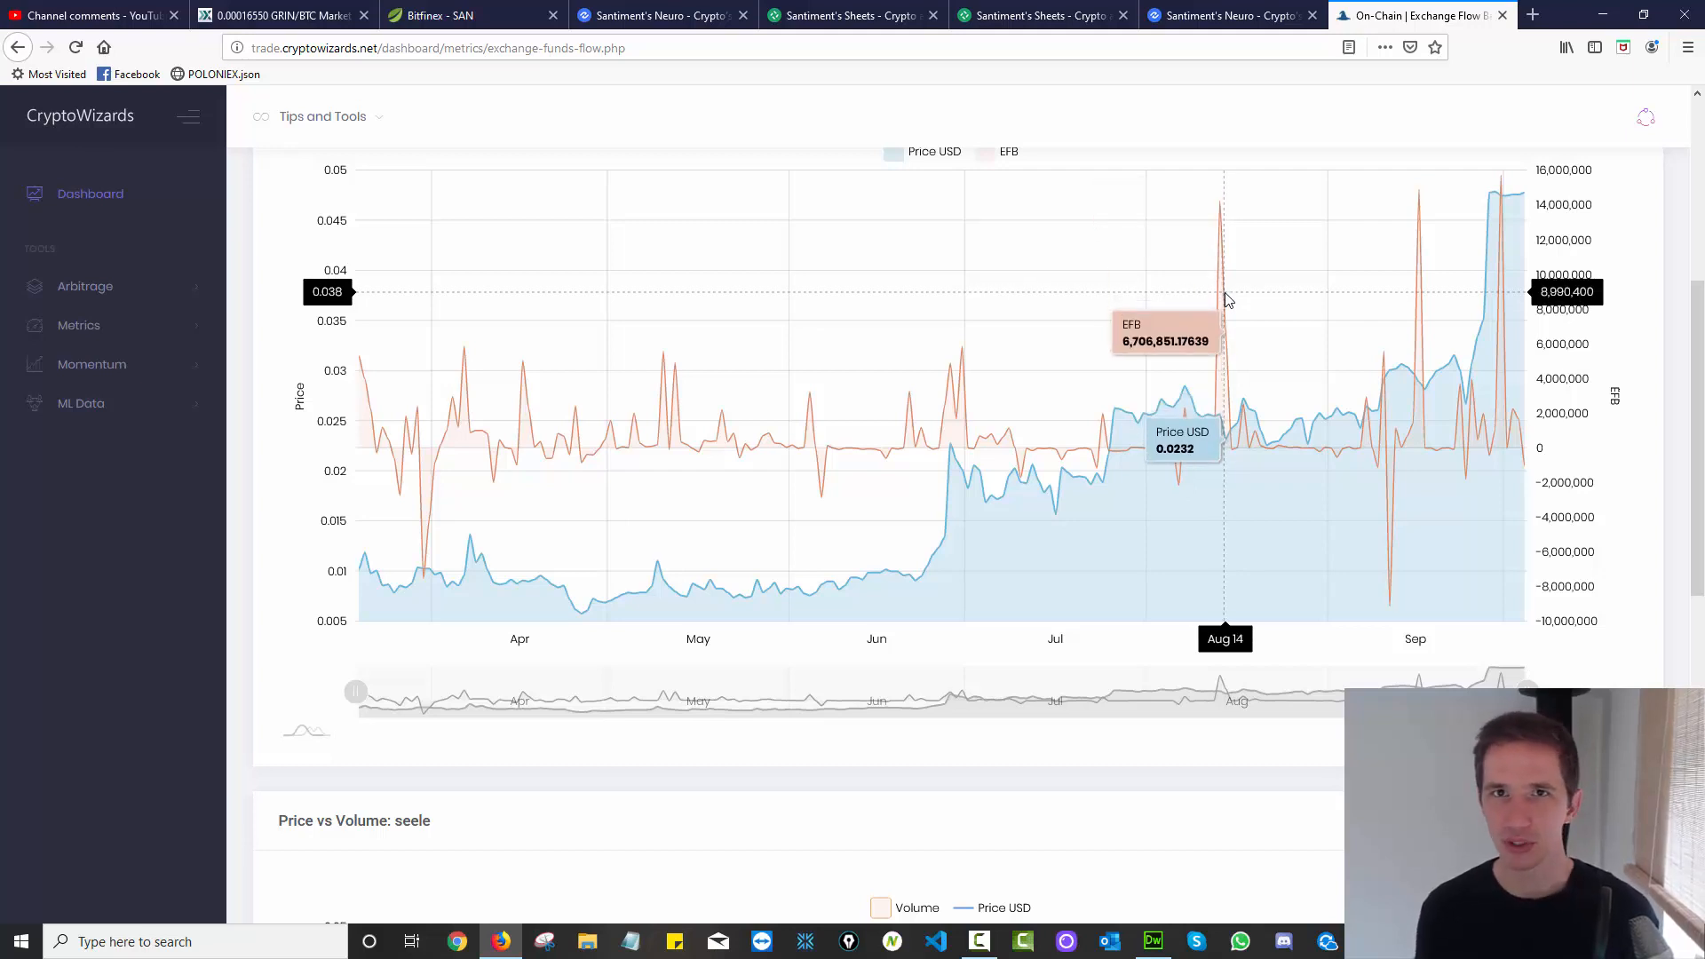
mouse_move(1184, 490)
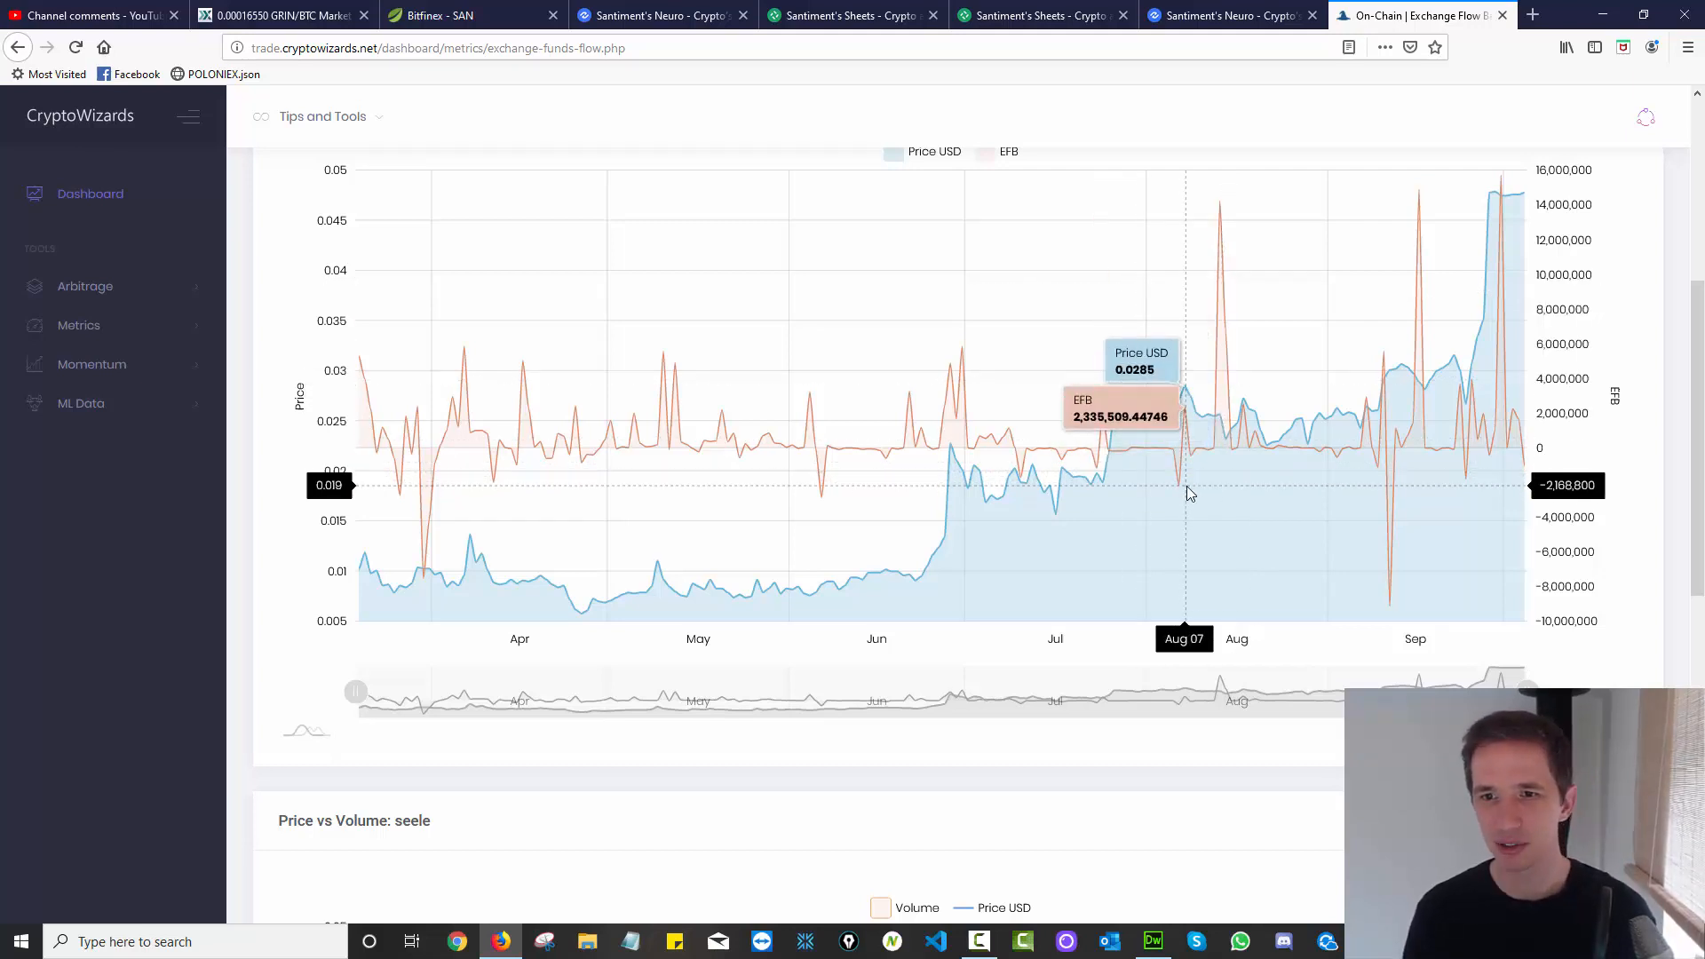
mouse_move(1188, 497)
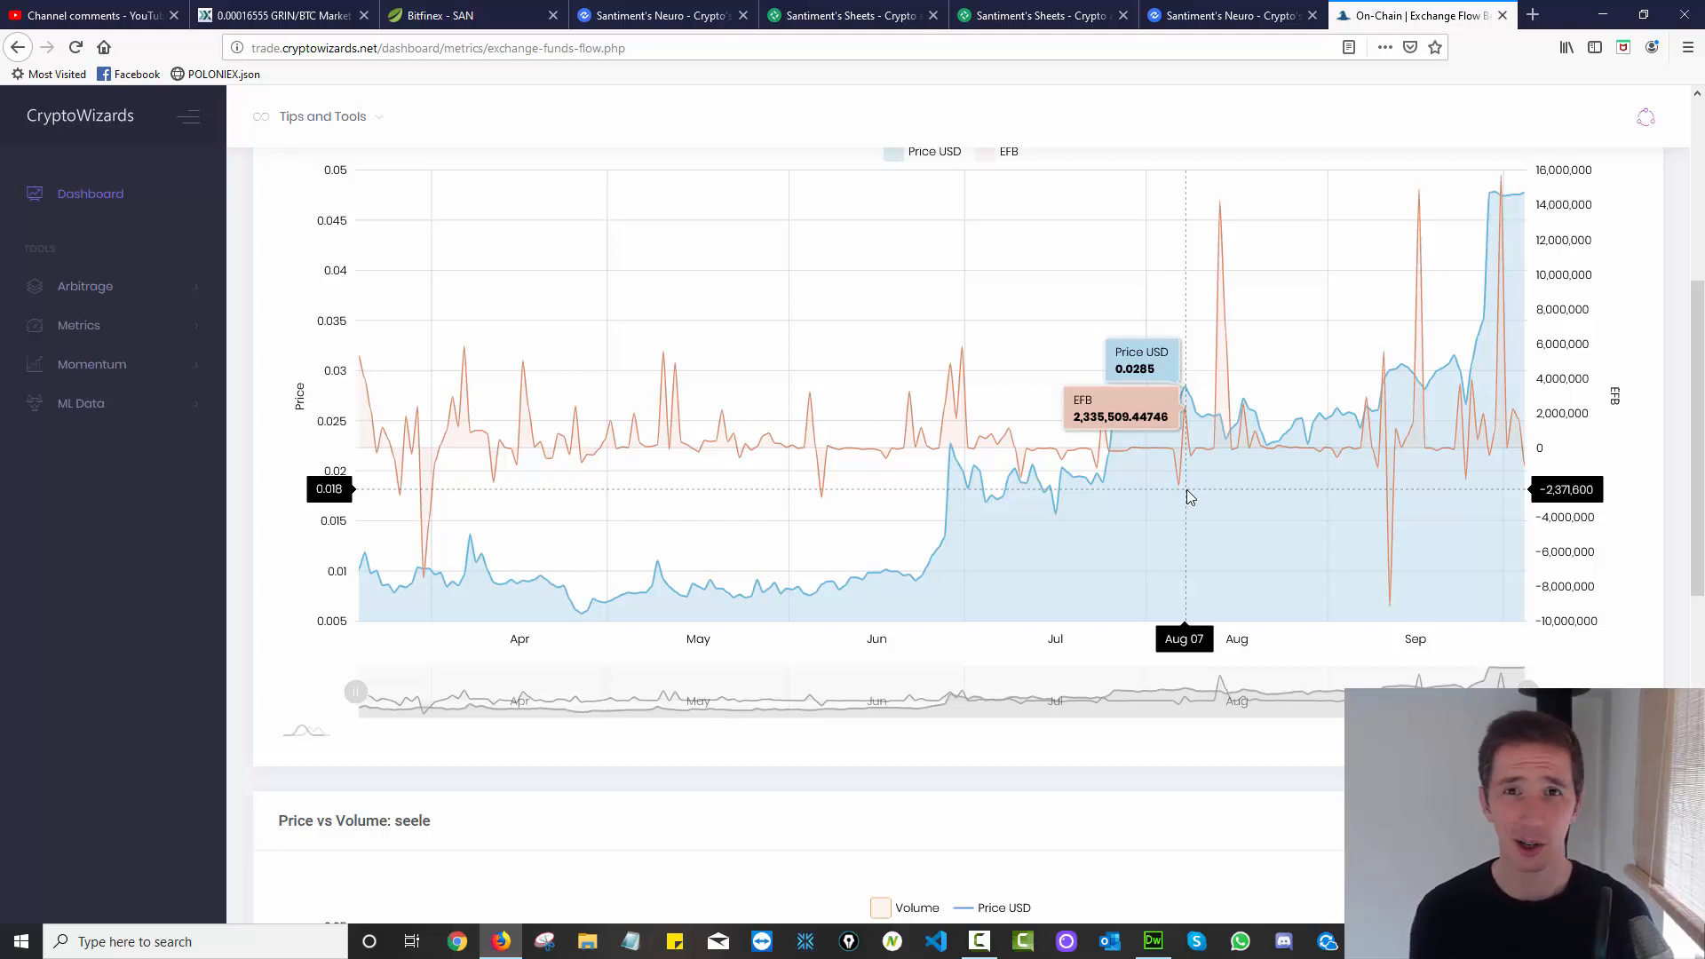
click(976, 941)
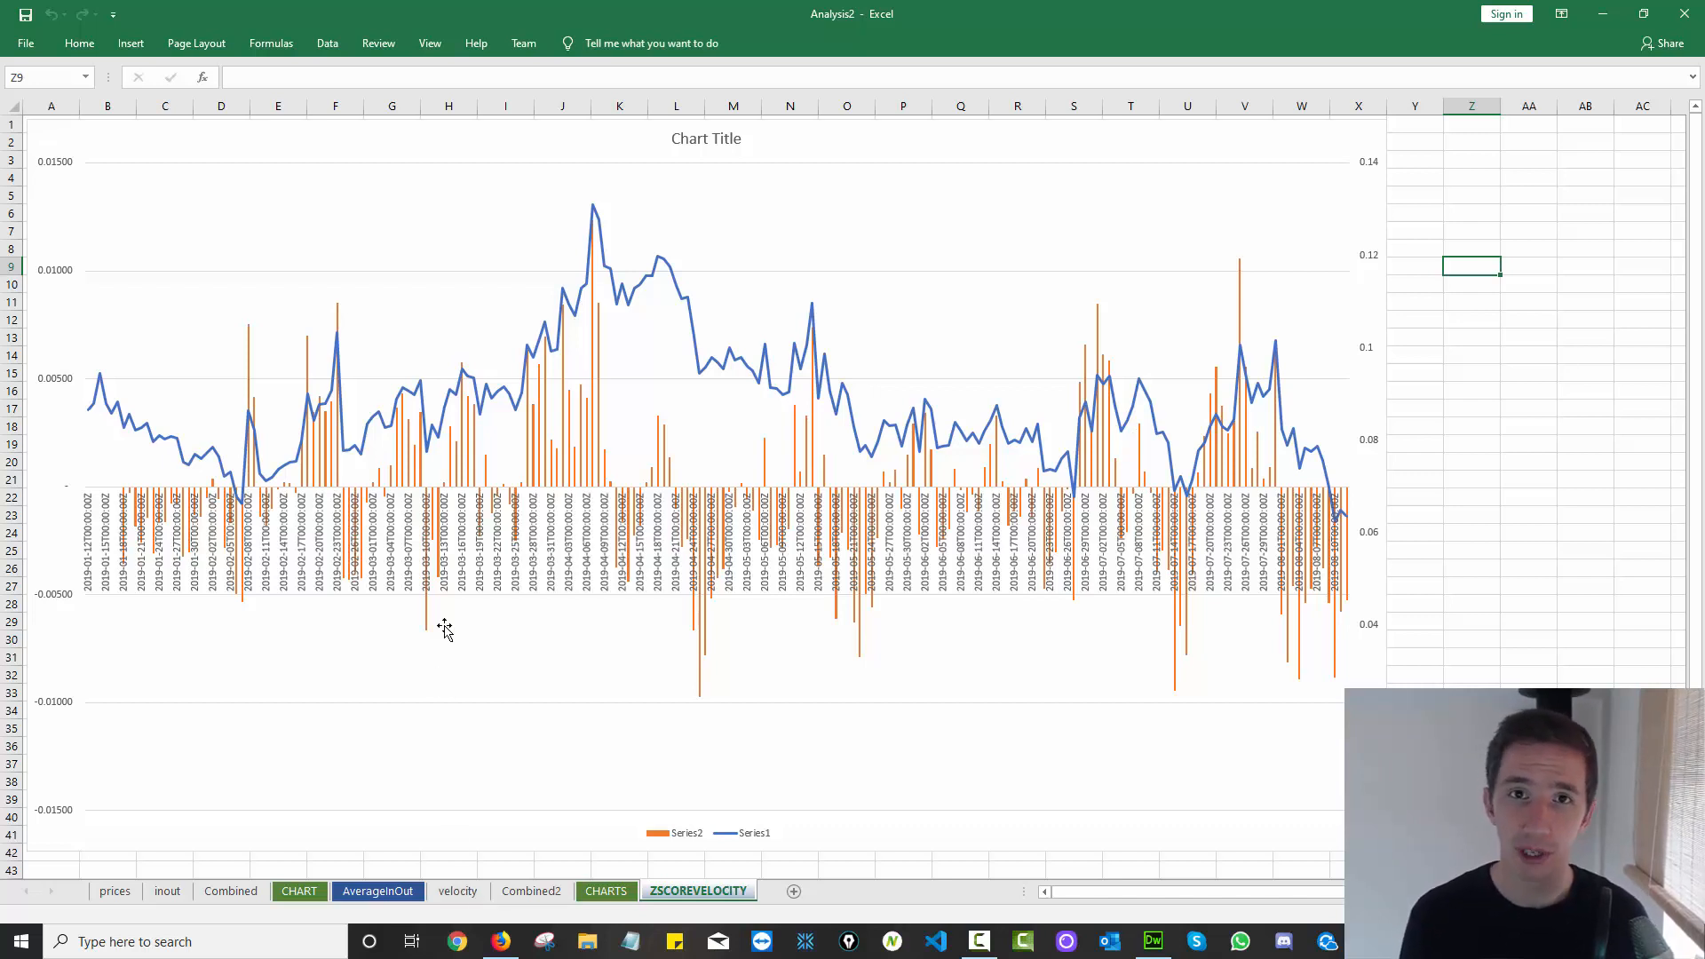
mouse_move(908, 392)
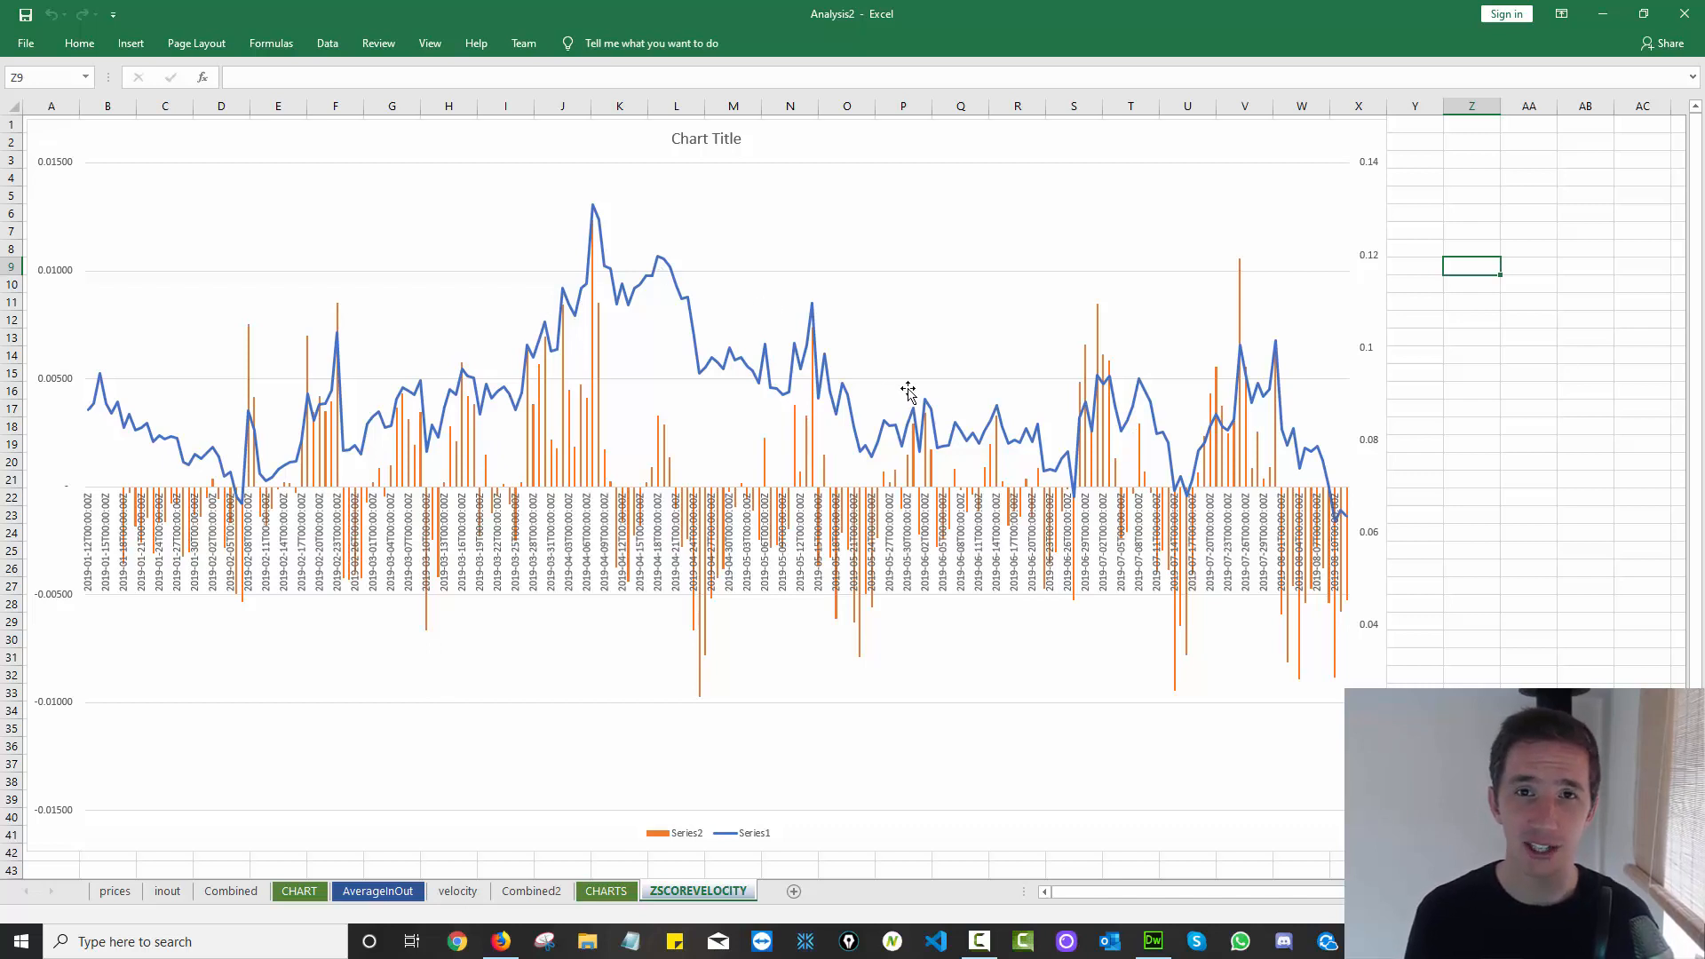
mouse_move(789, 629)
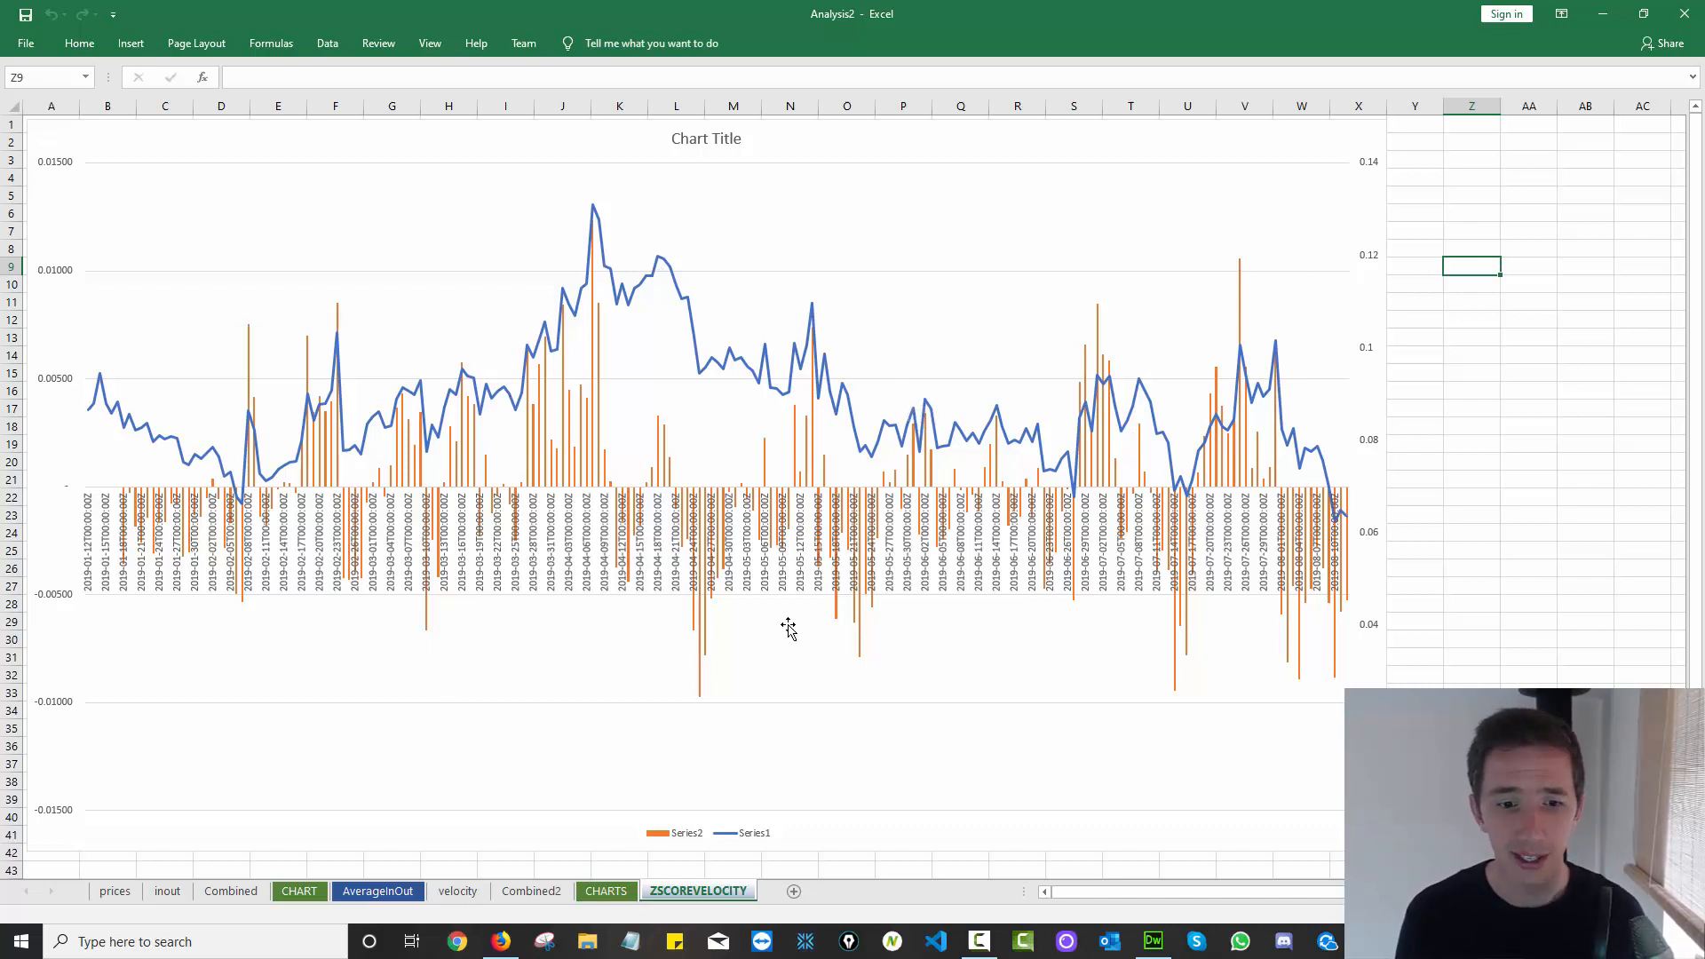
Switch to the velocity sheet listing daily token velocity by date.
click(457, 890)
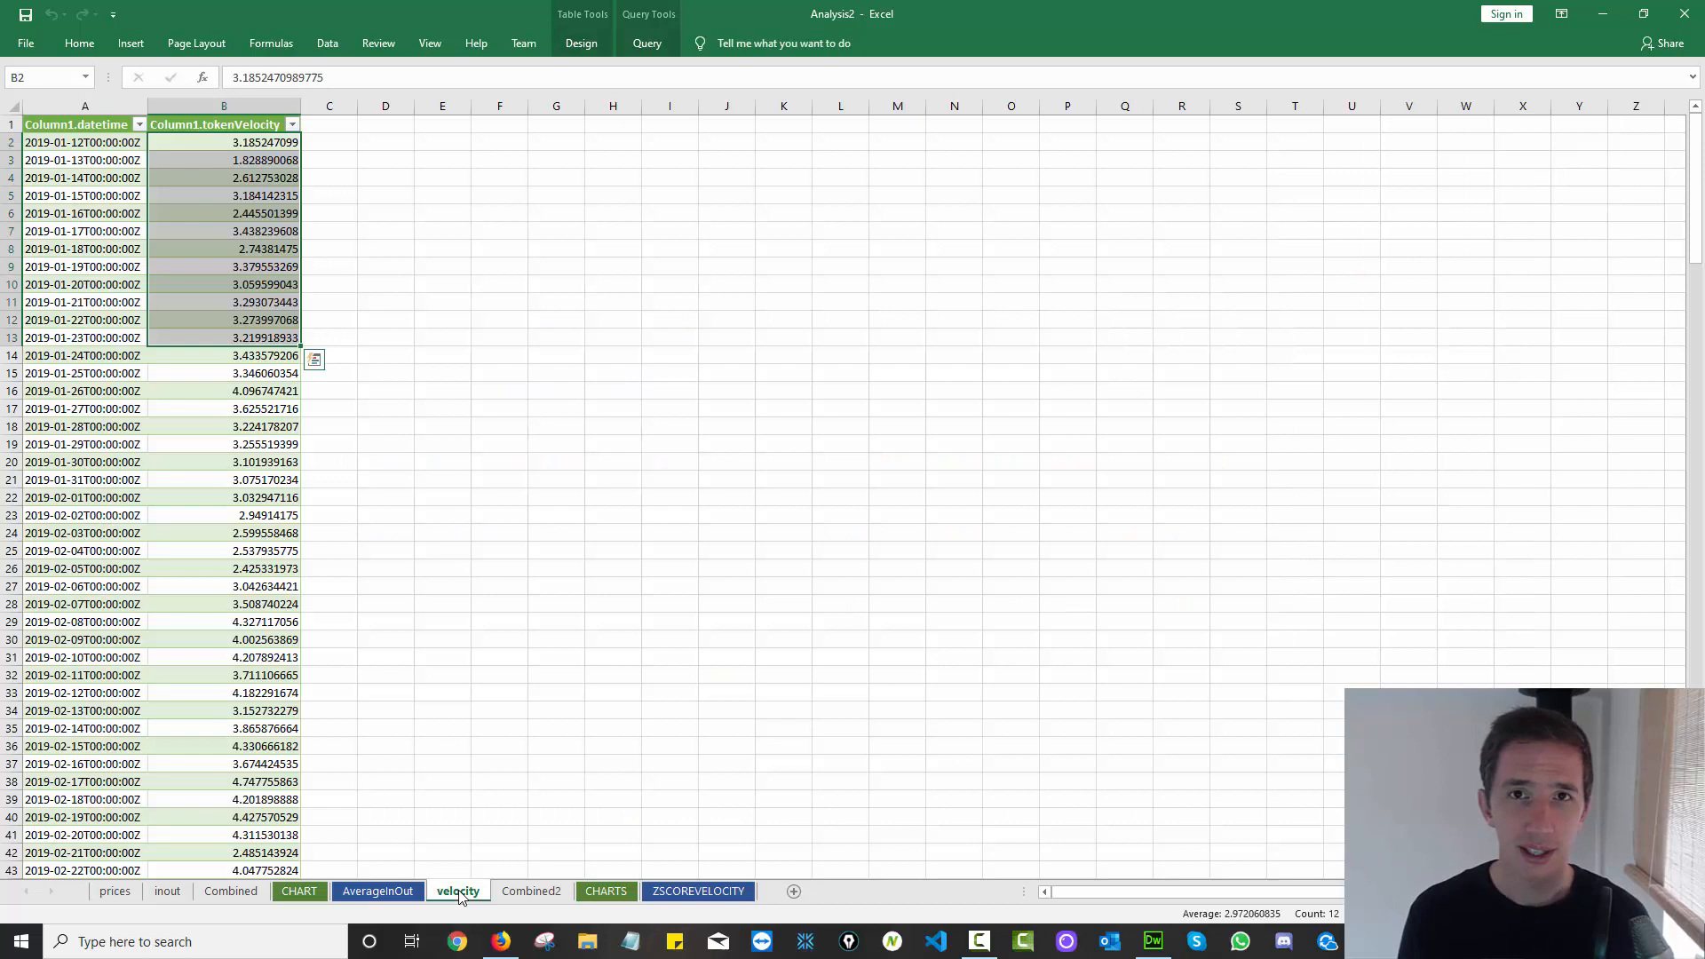
mouse_move(479, 746)
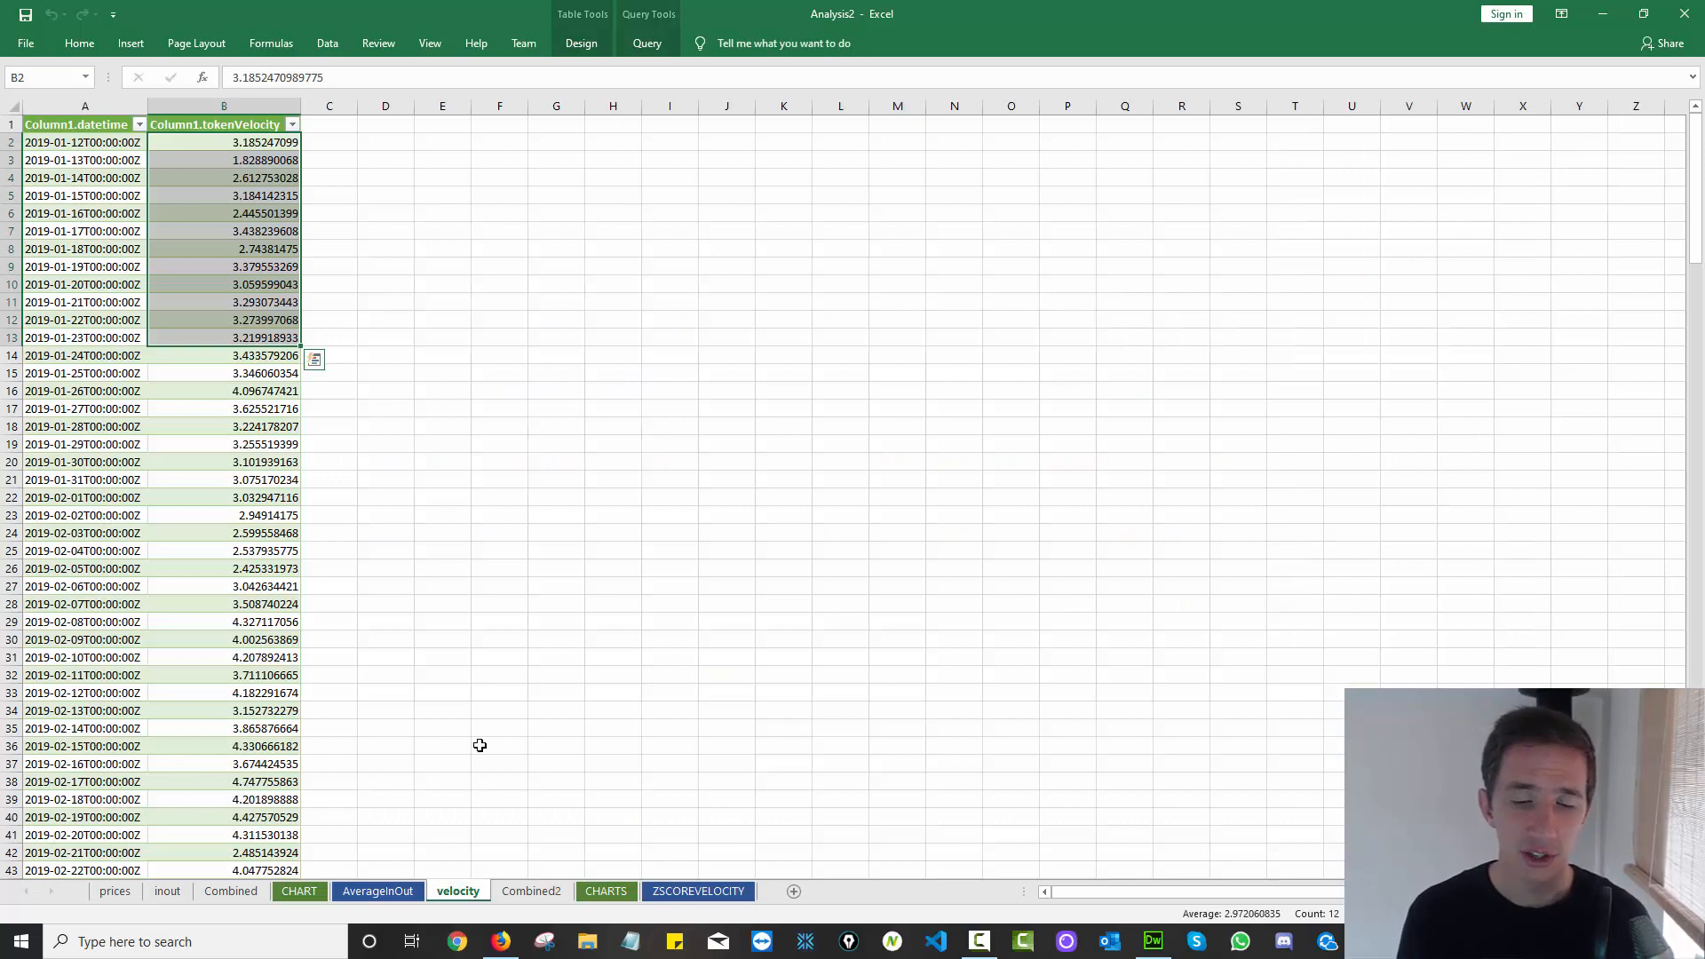
mouse_move(736, 438)
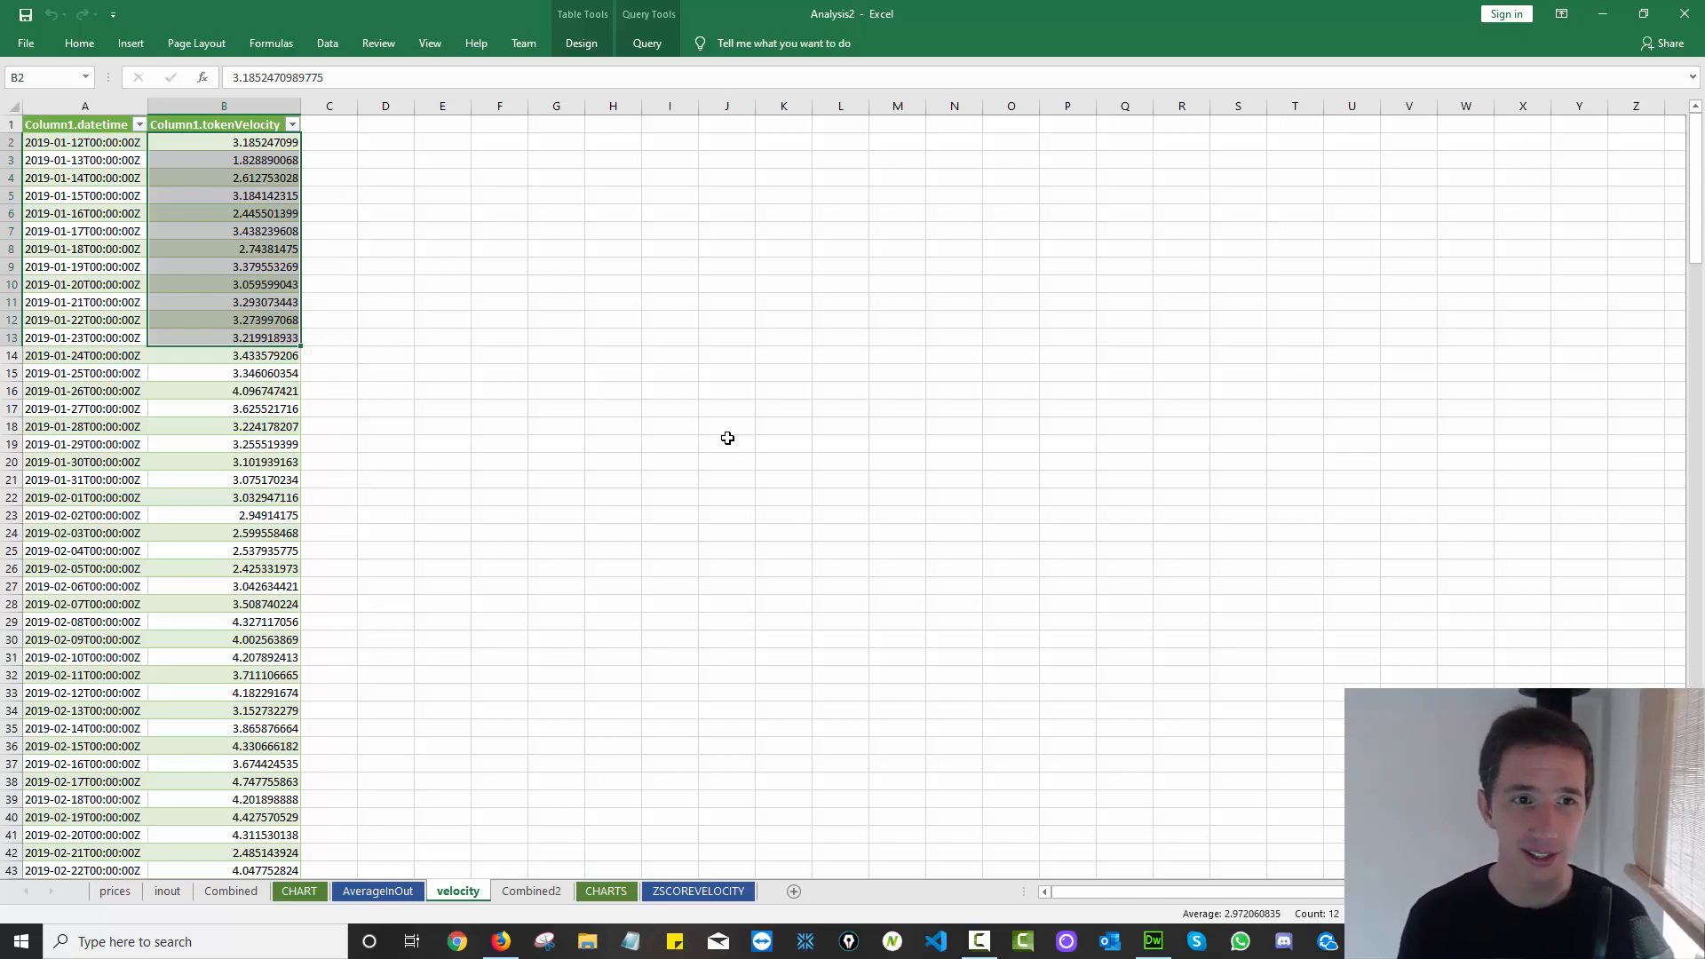
Deselect the velocity values and return to the ZSCOREVELOCITY chart sheet.
click(329, 142)
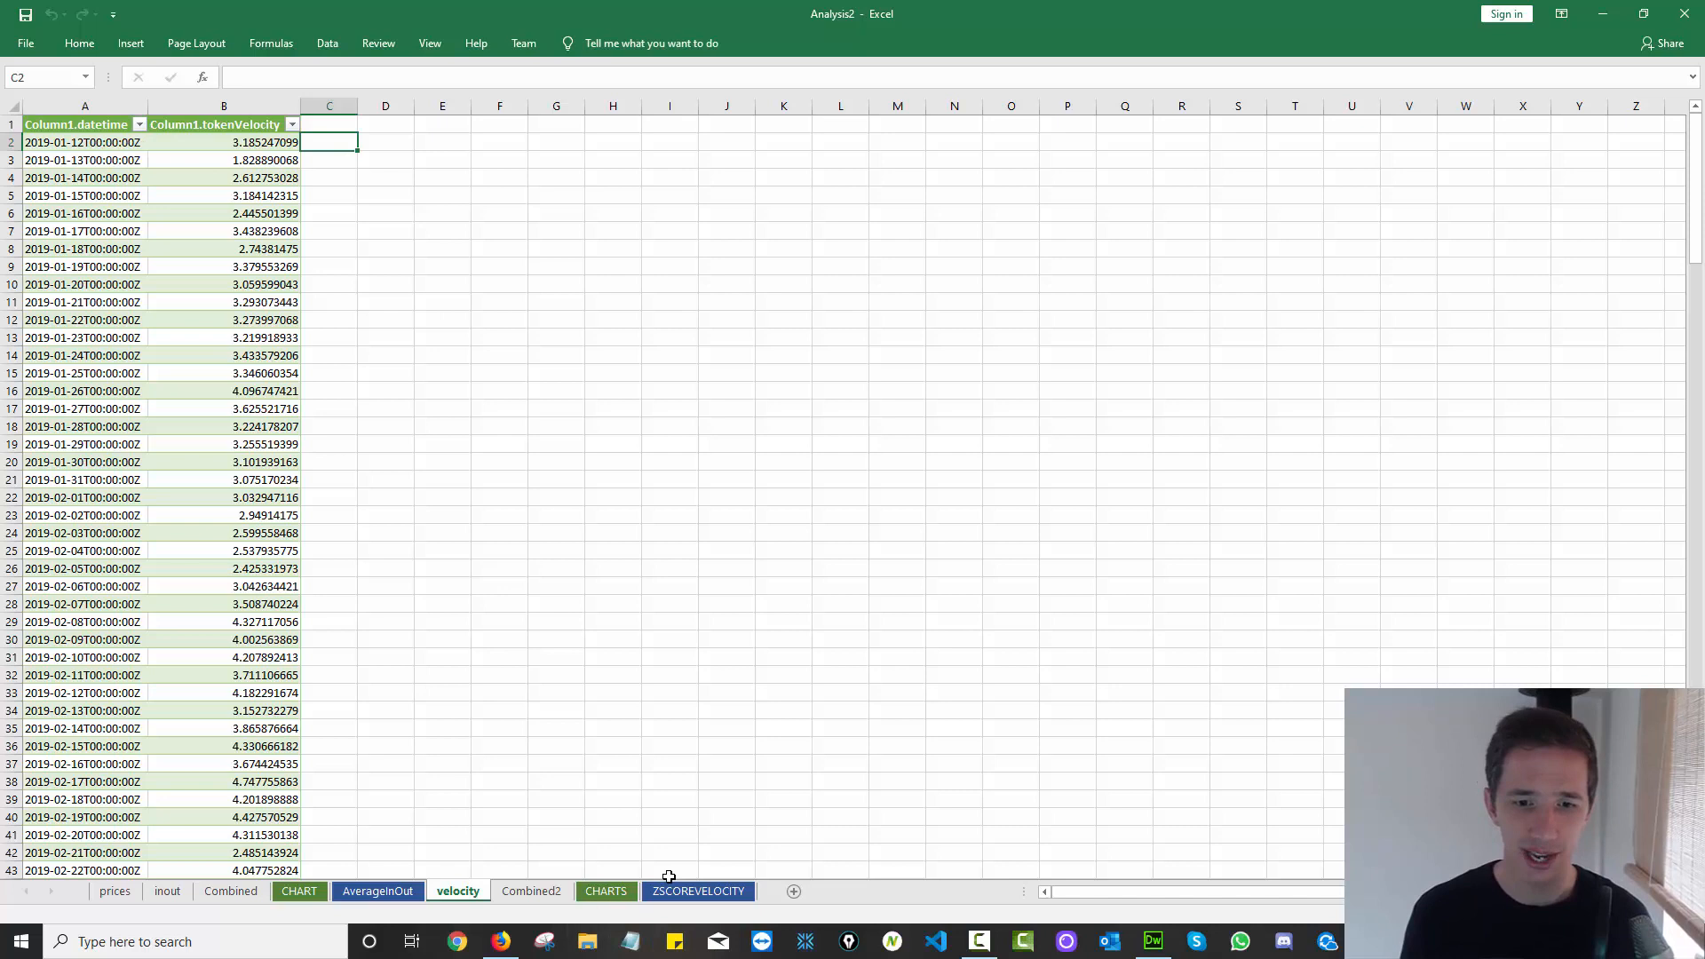
click(377, 891)
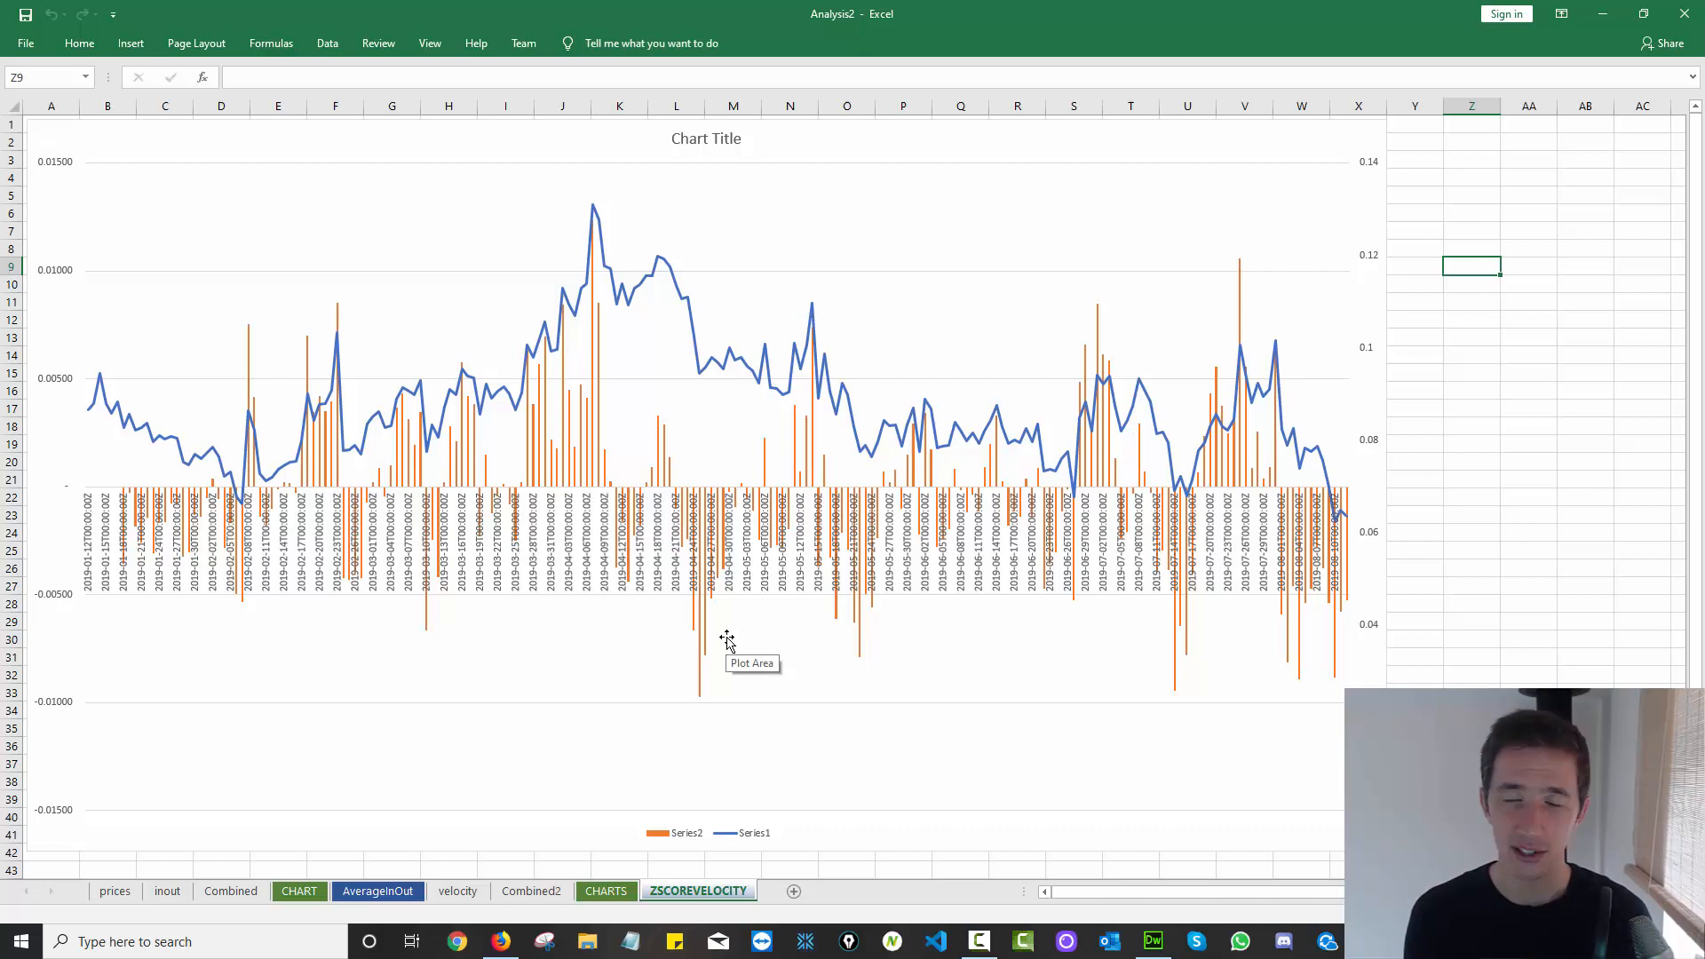
mouse_move(747, 667)
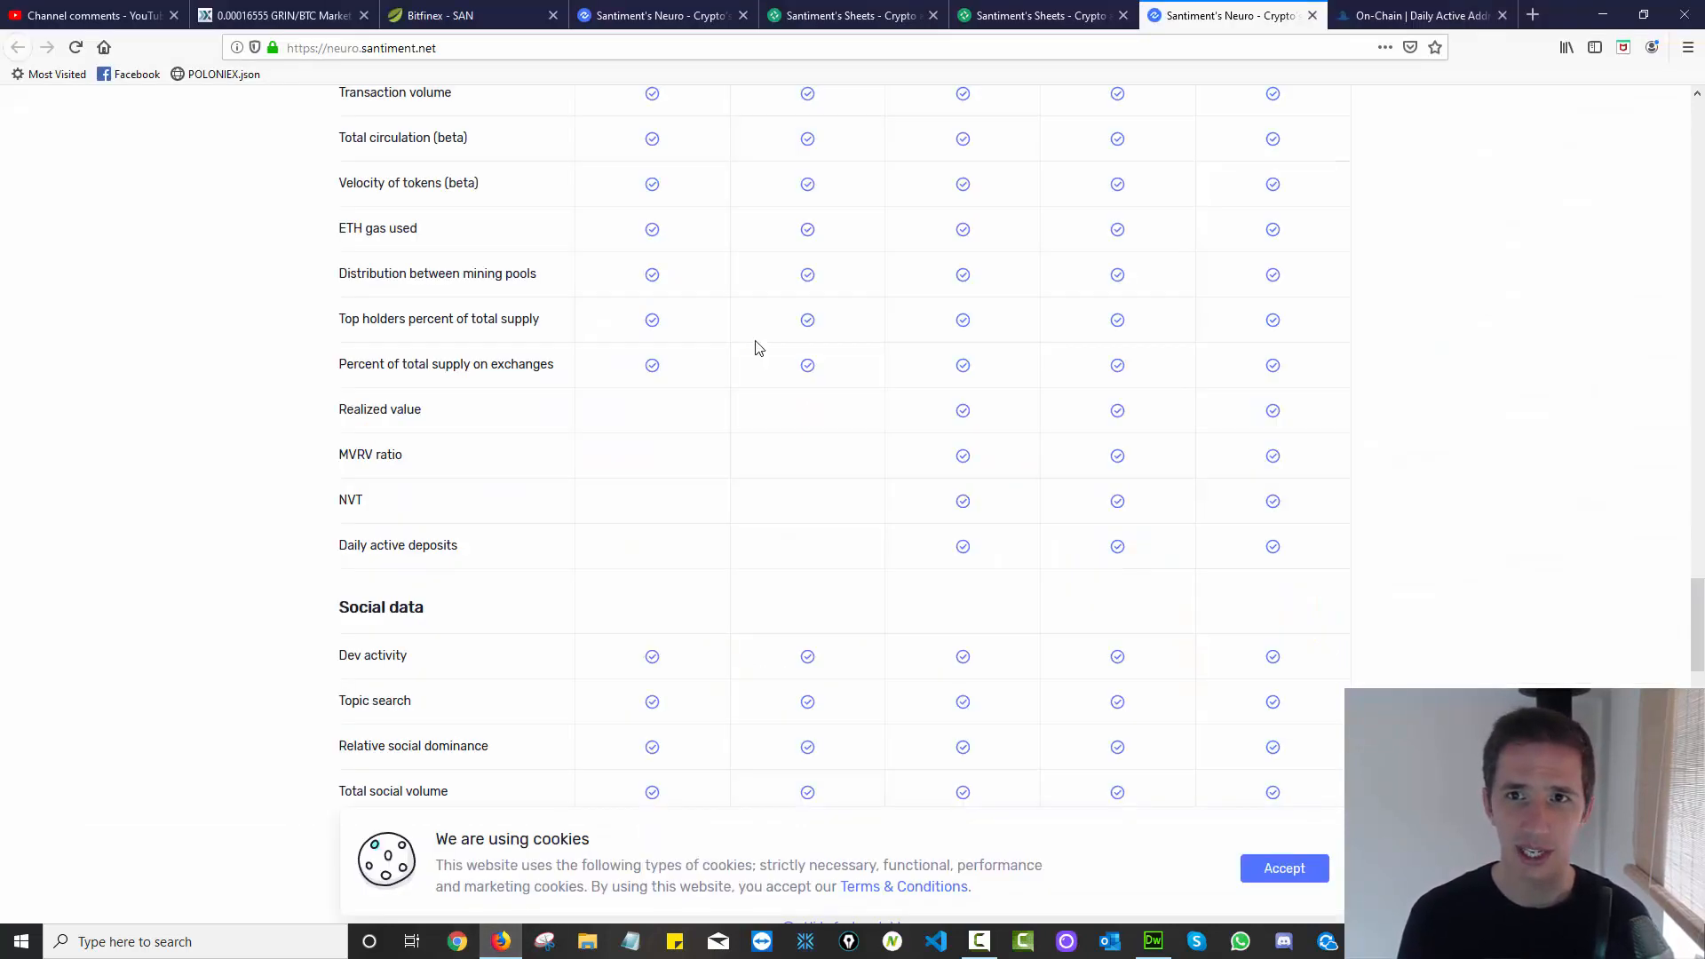
scroll(down, 3)
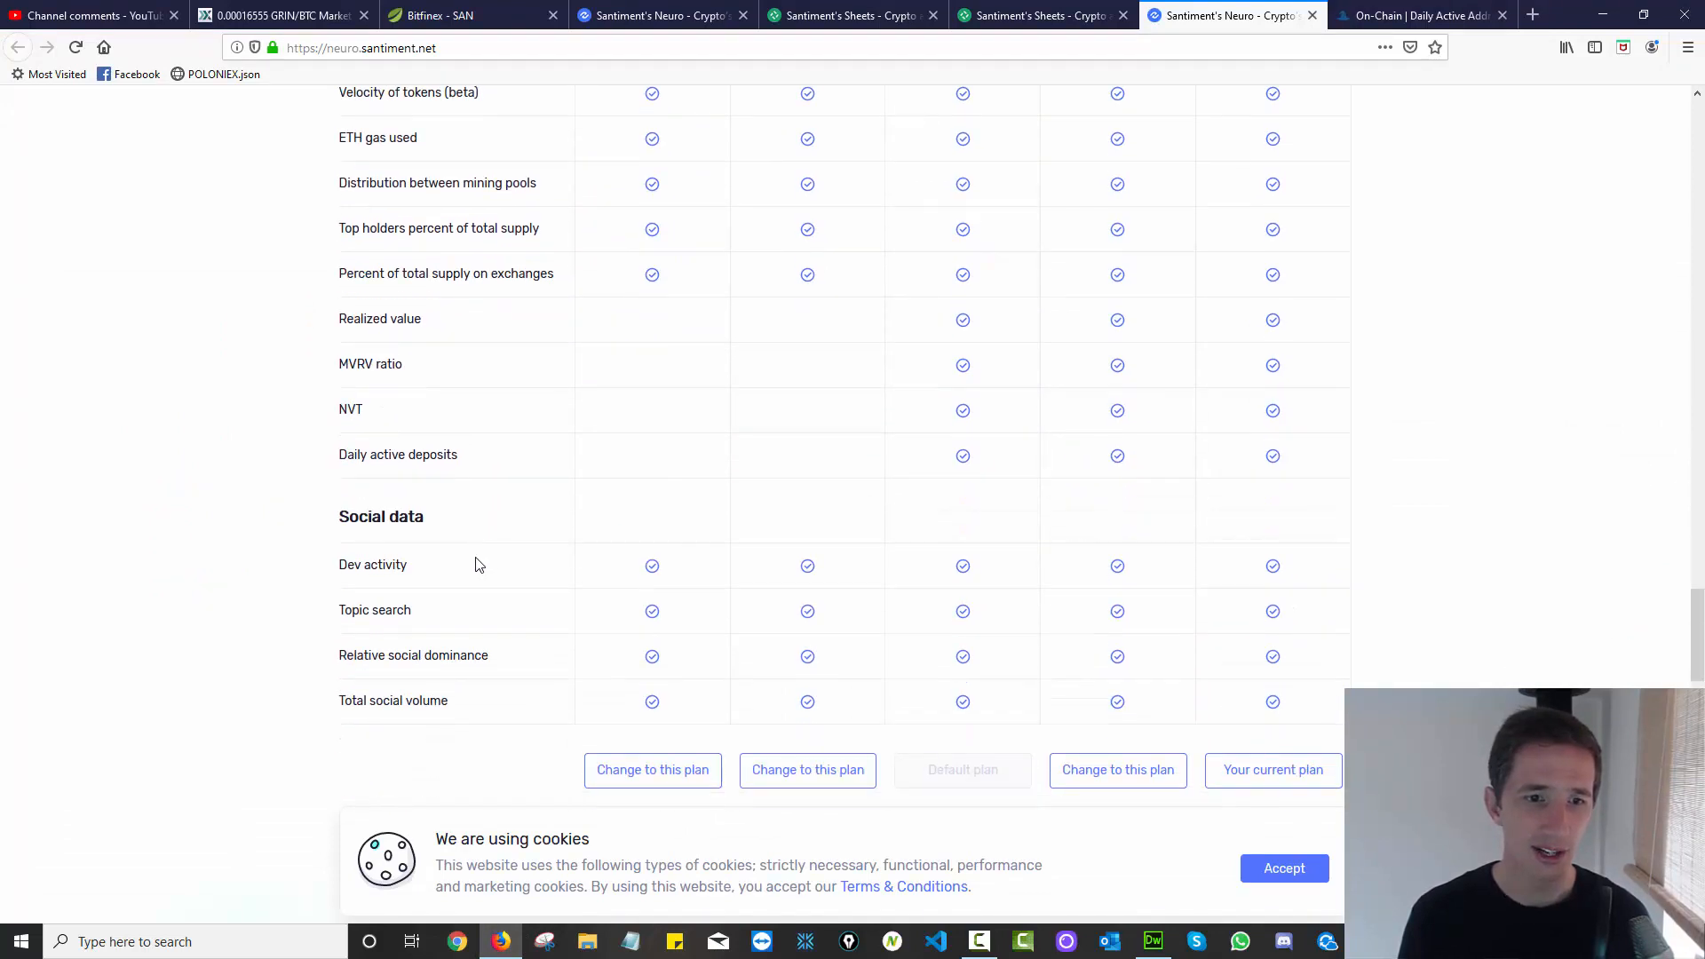
mouse_move(440, 572)
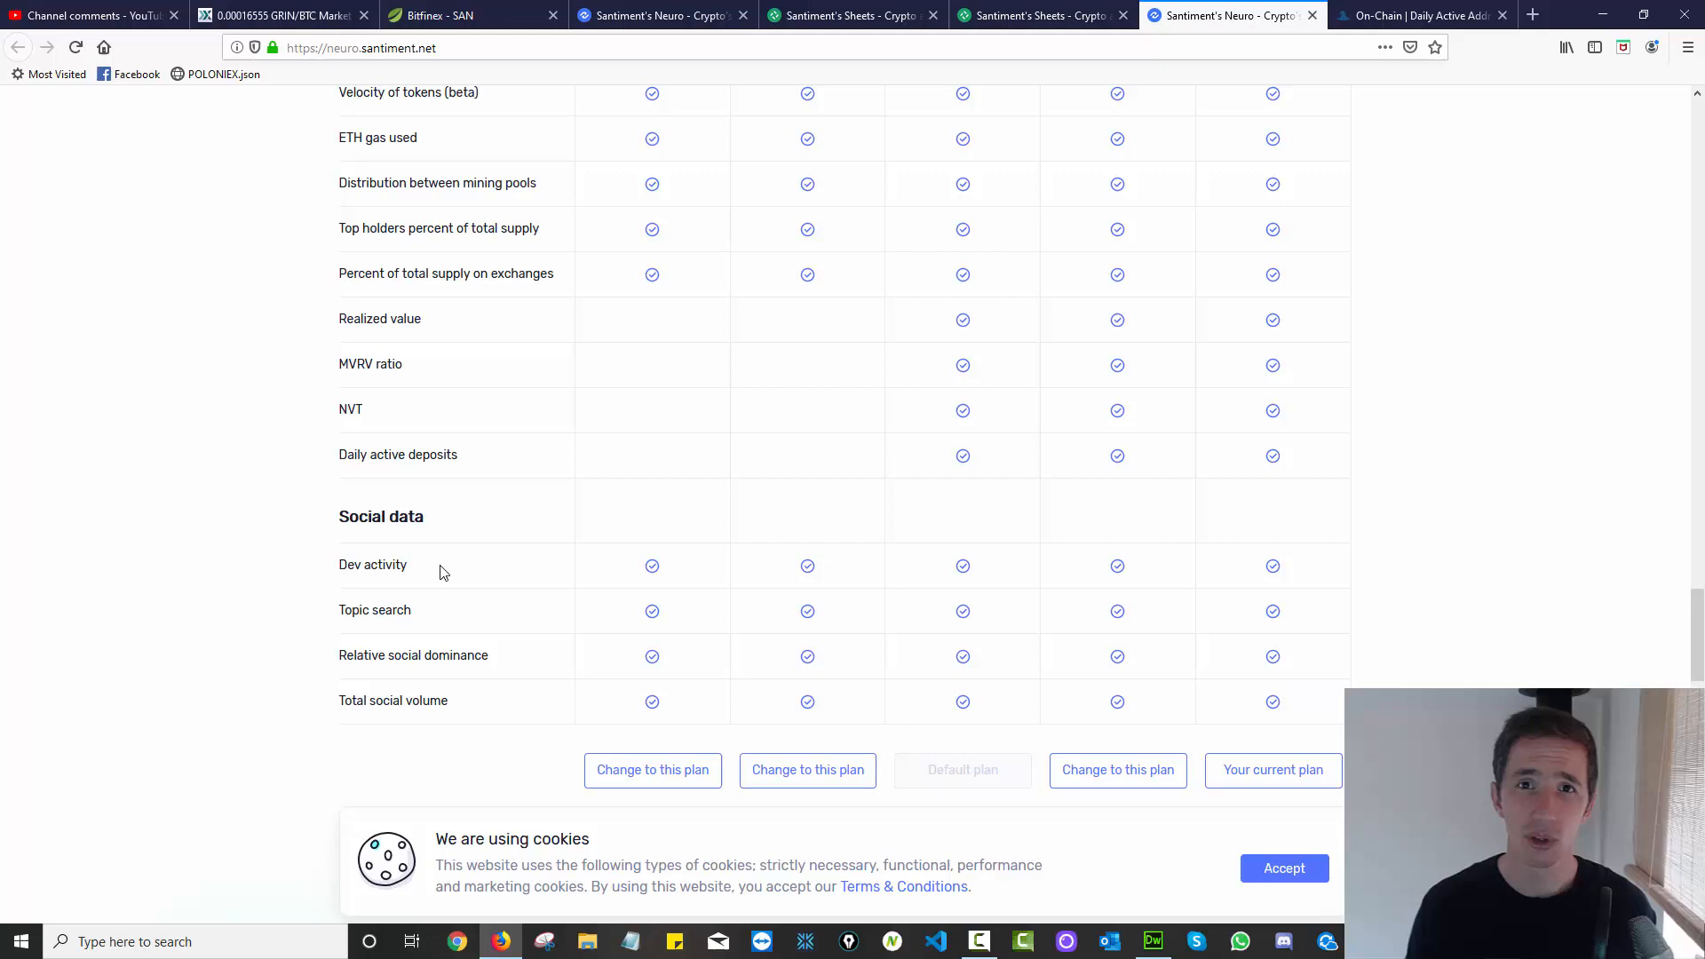
mouse_move(728, 354)
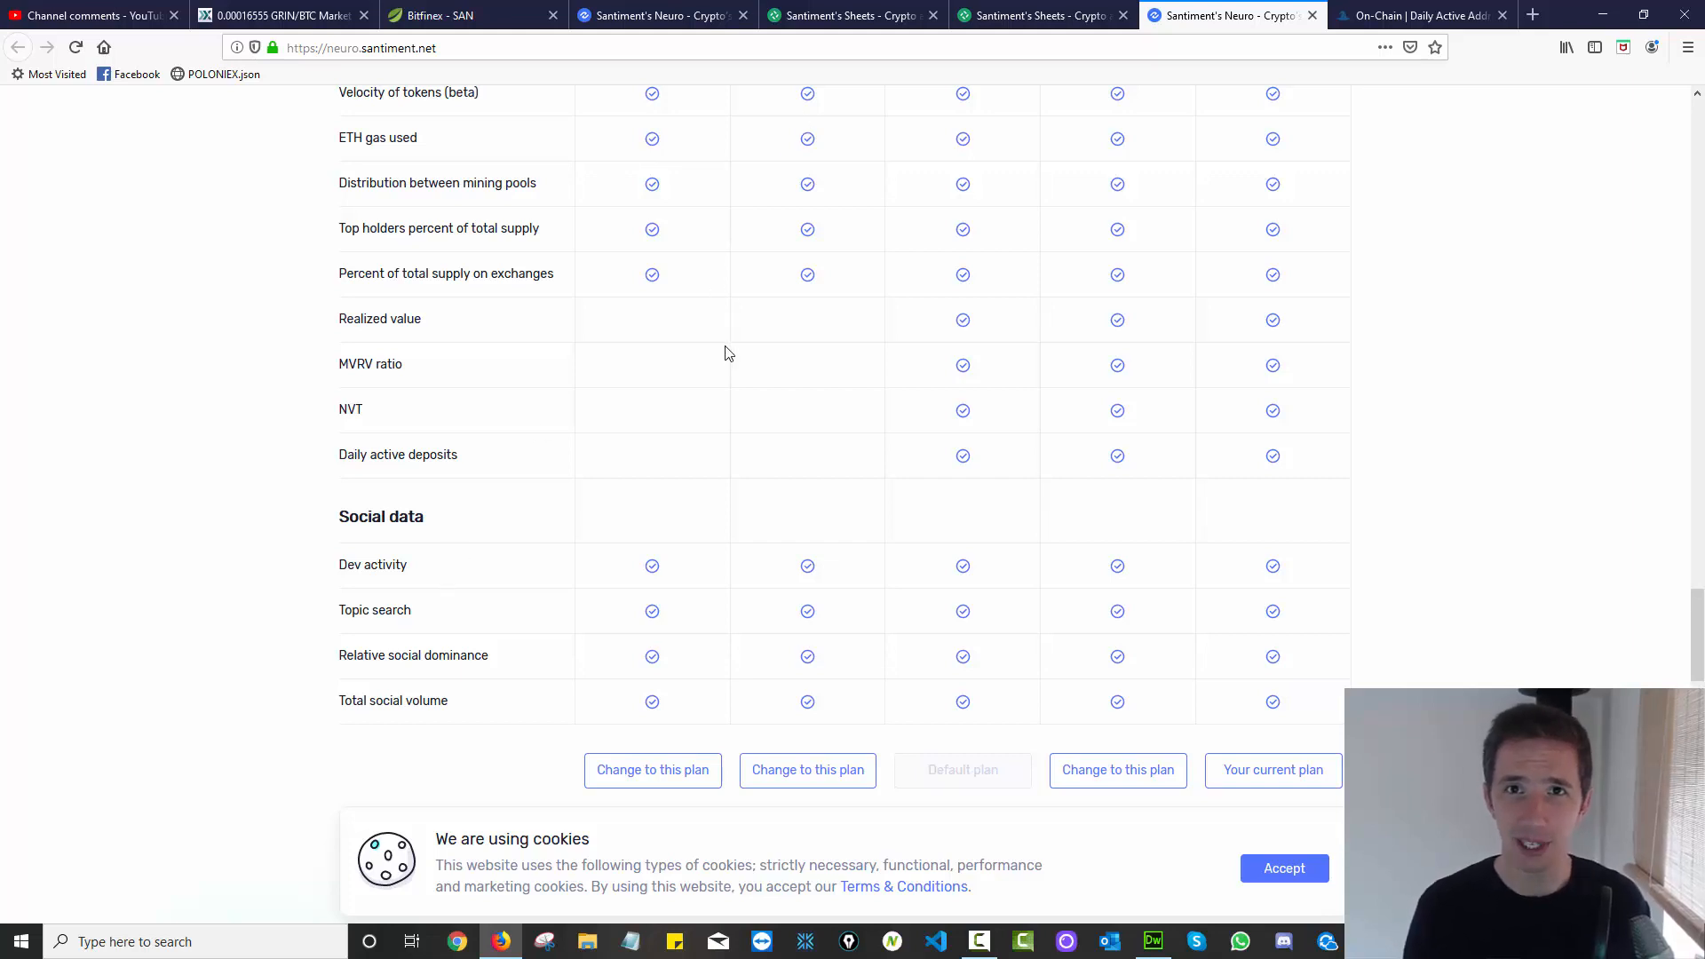
scroll(up, 3)
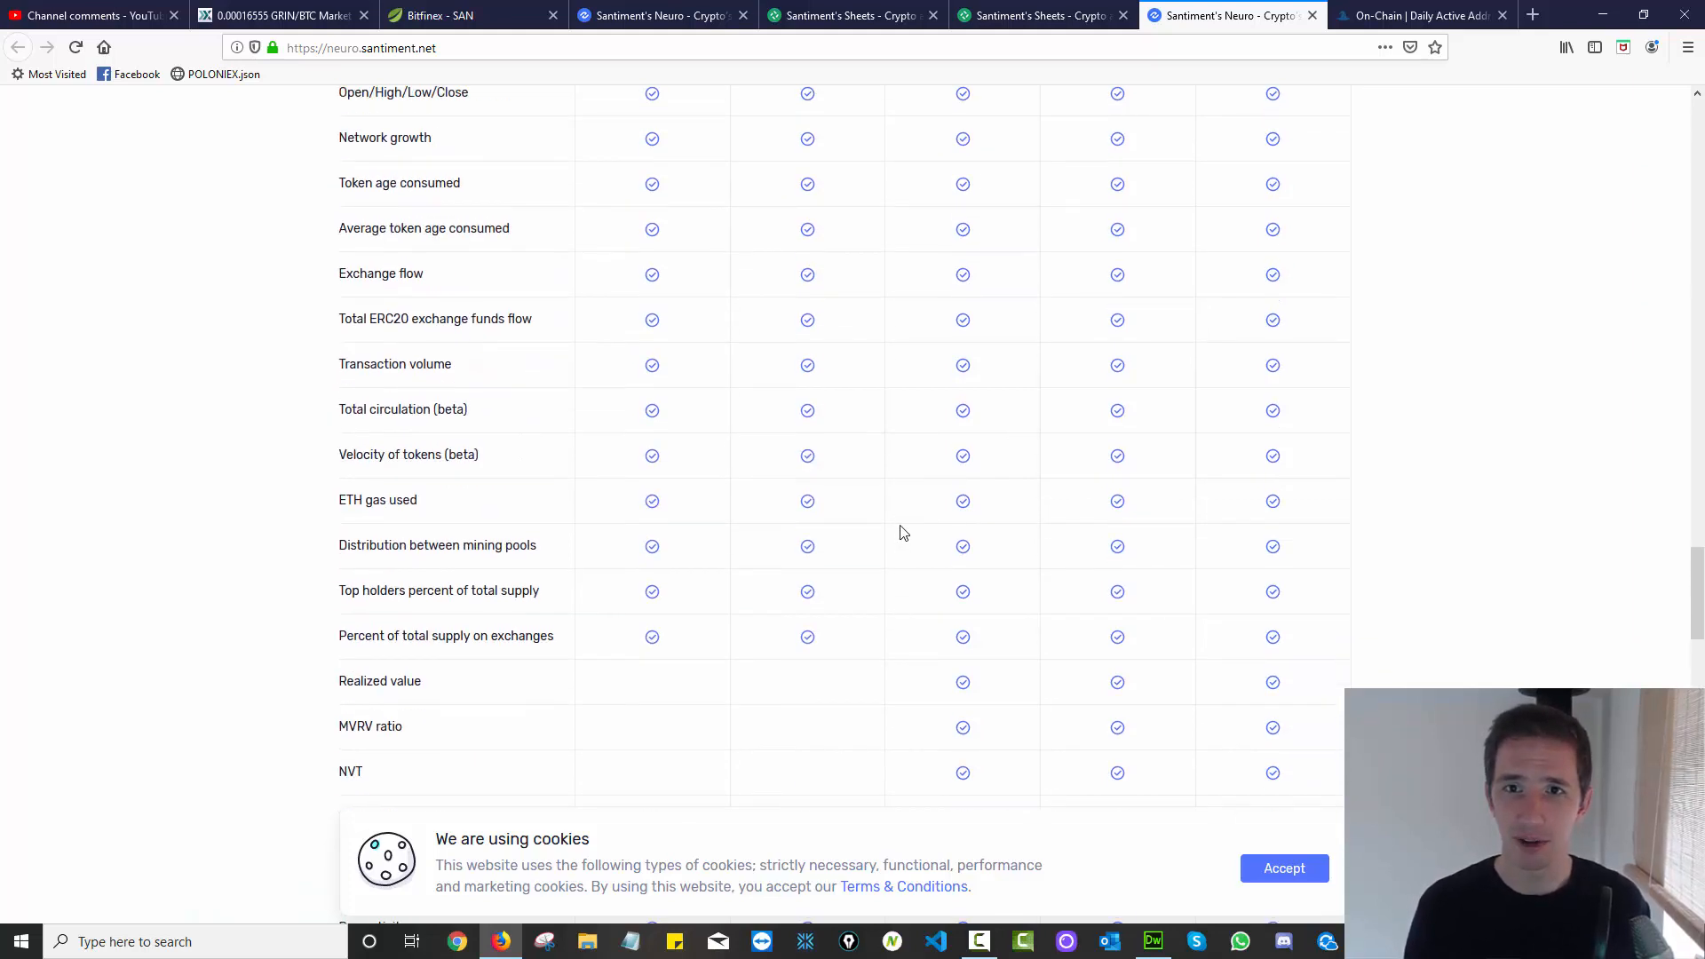
click(1419, 15)
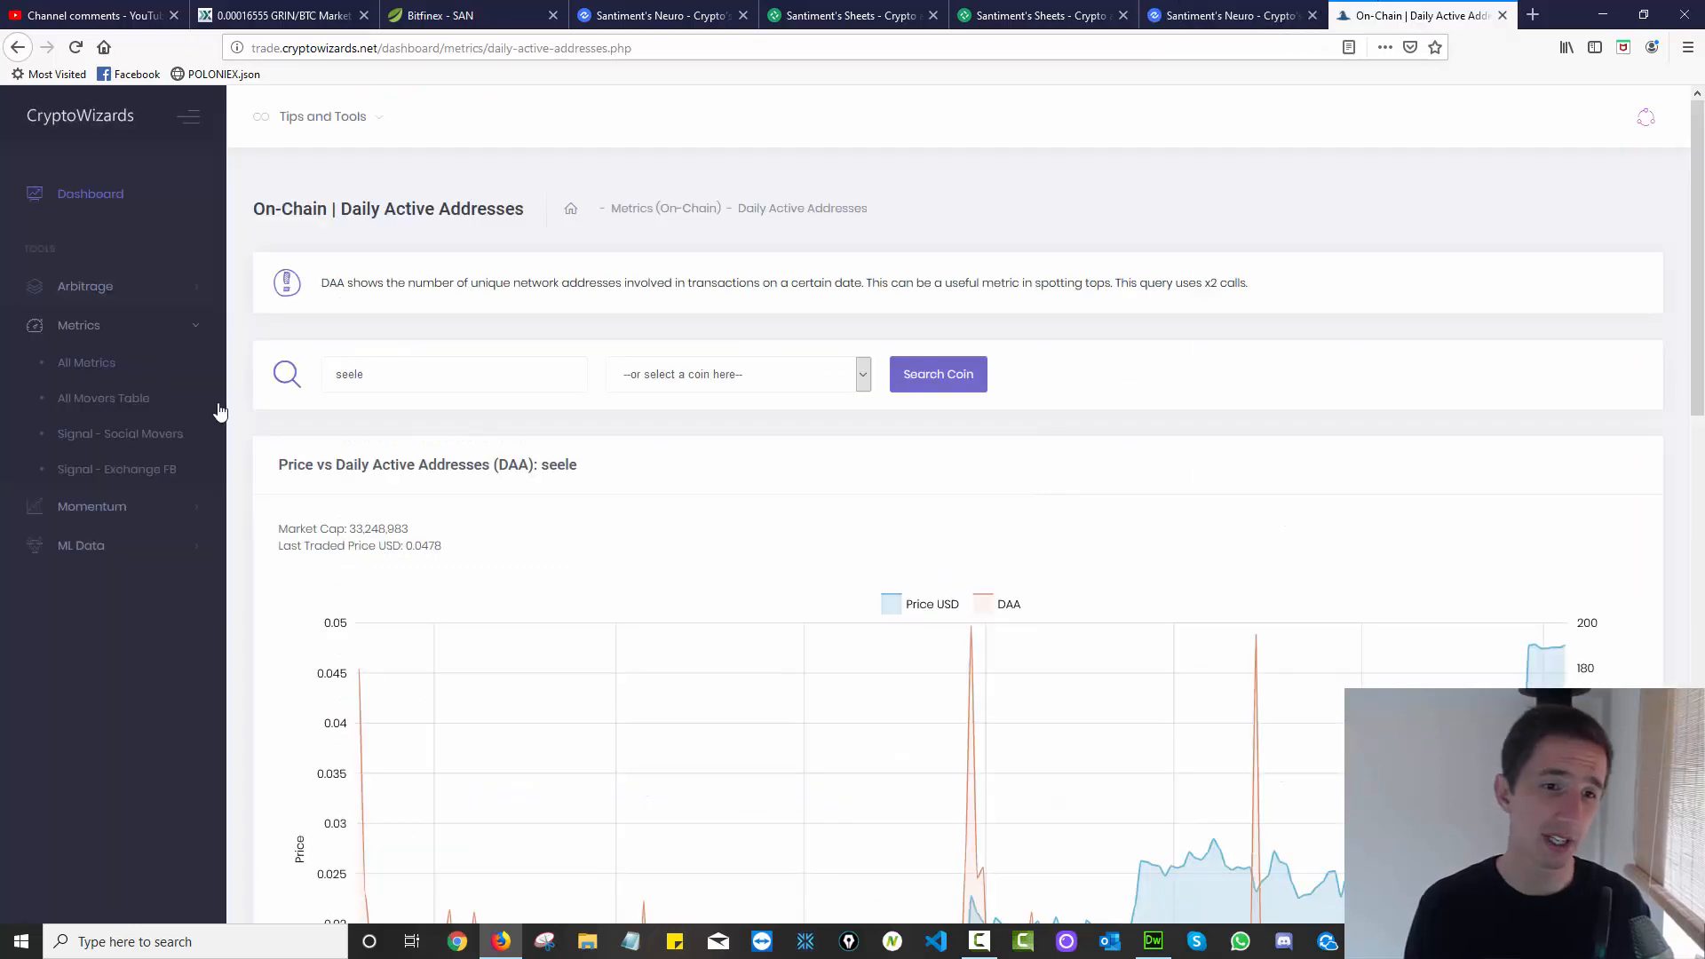
Open Developer Activity, search for ripple, and scroll to its price vs developer activity chart.
click(86, 362)
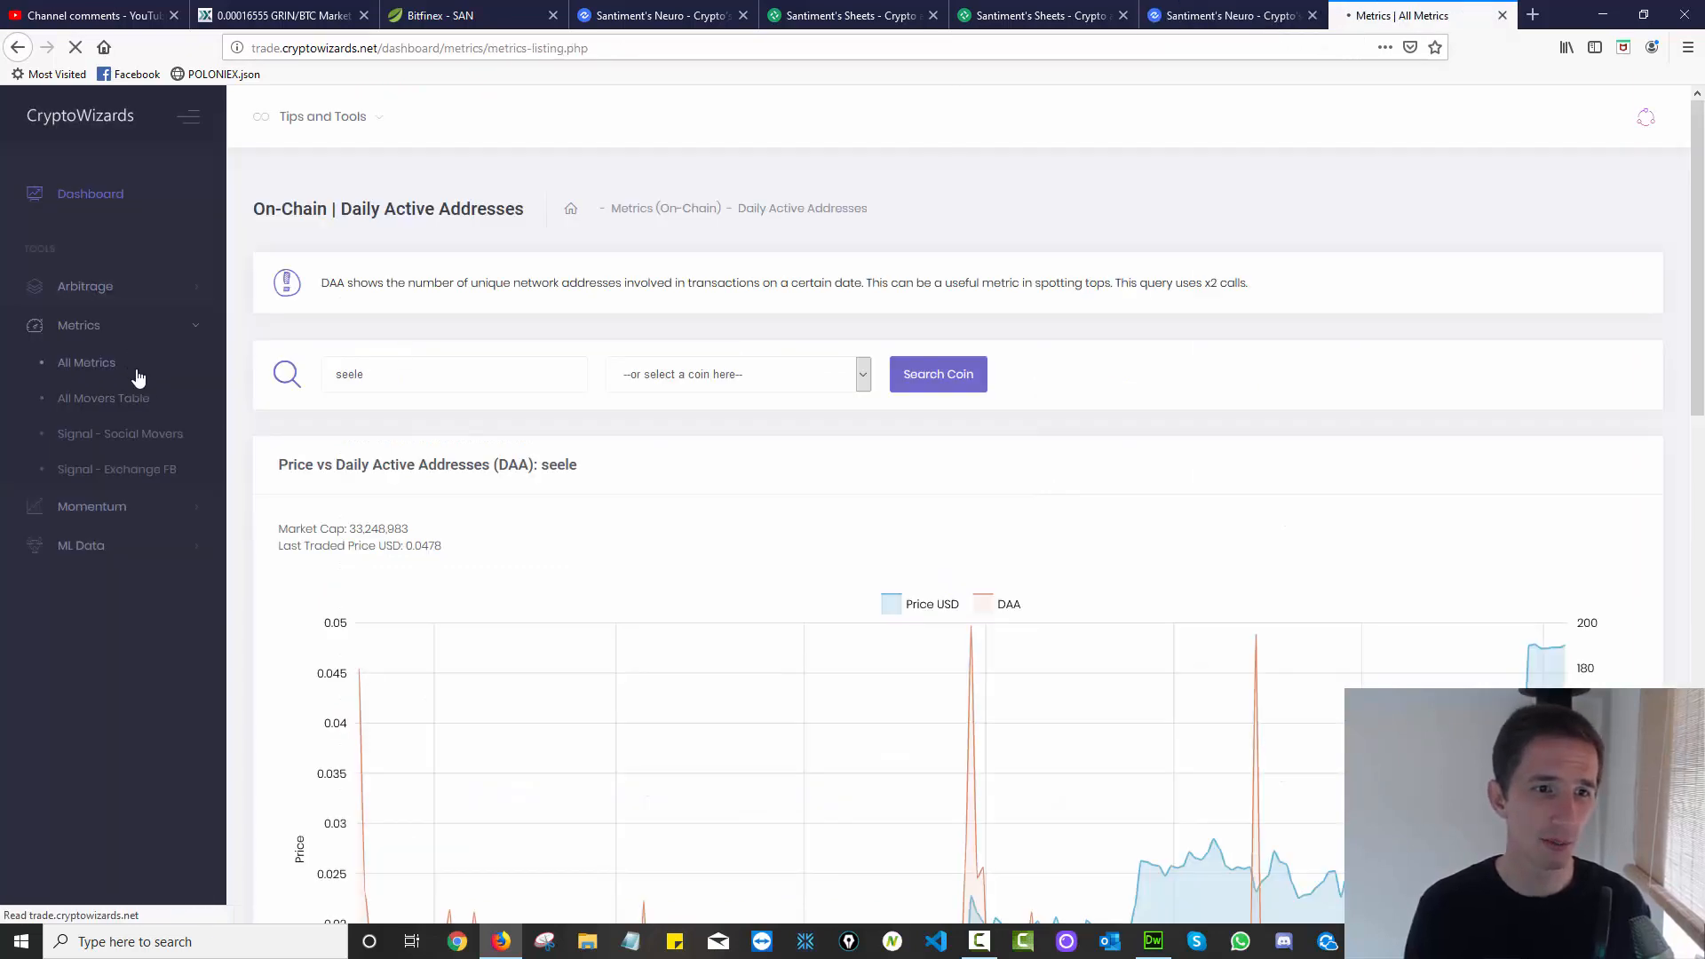
click(86, 362)
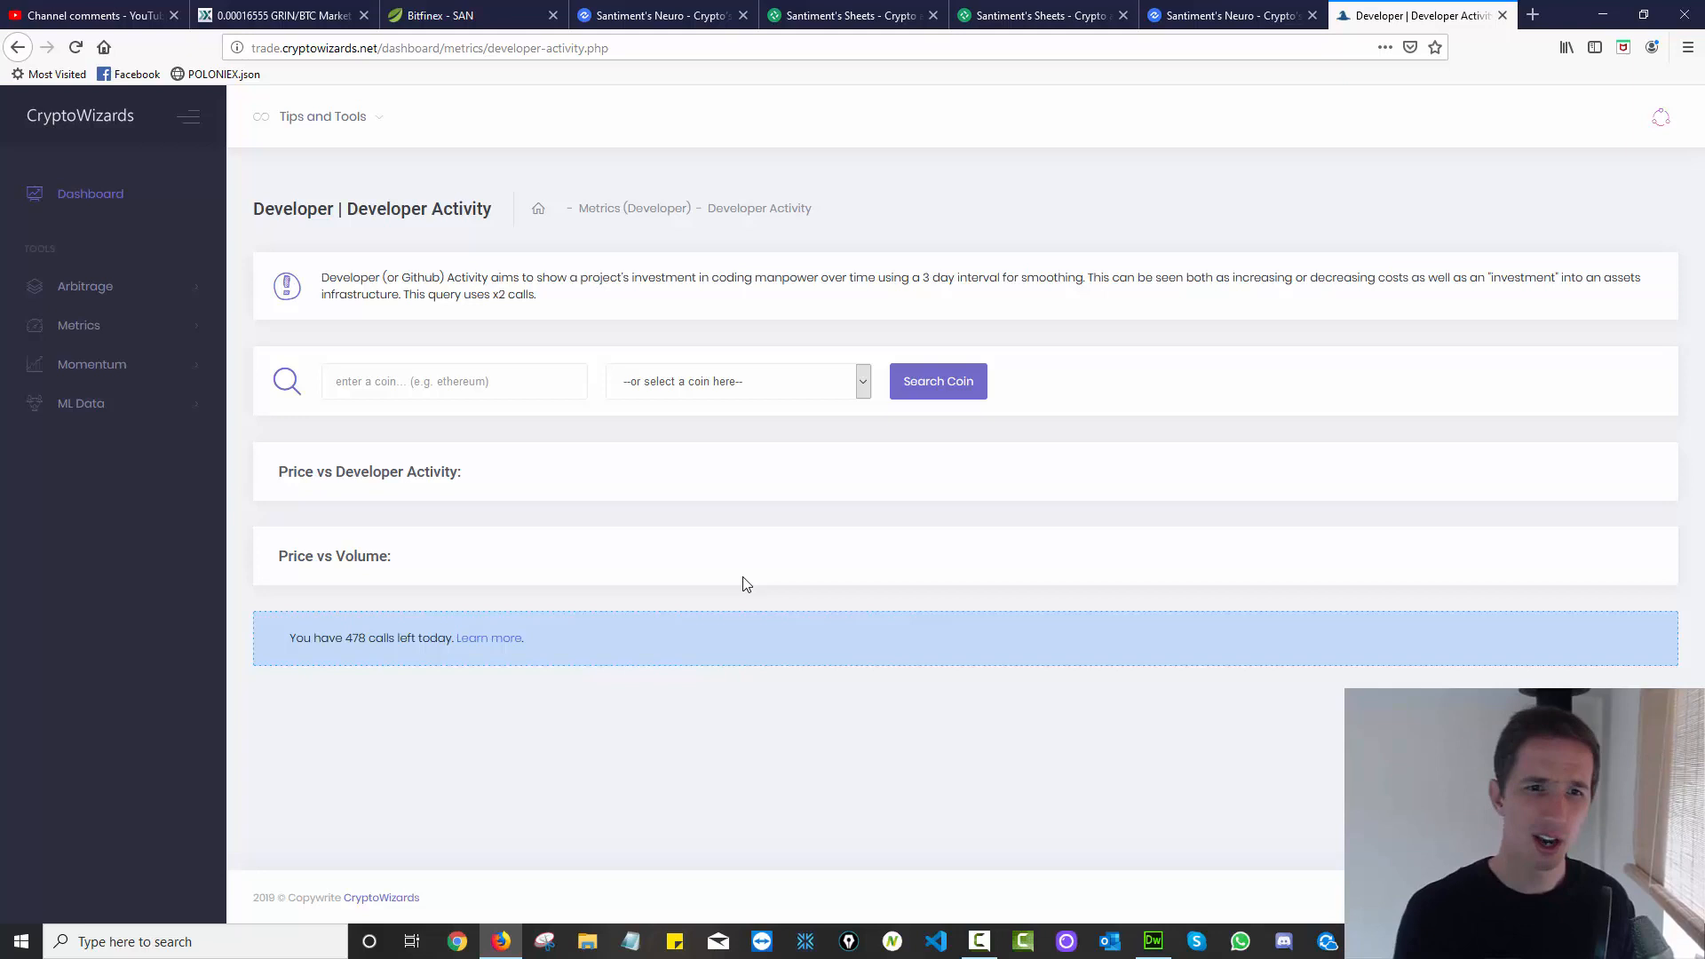
click(454, 381)
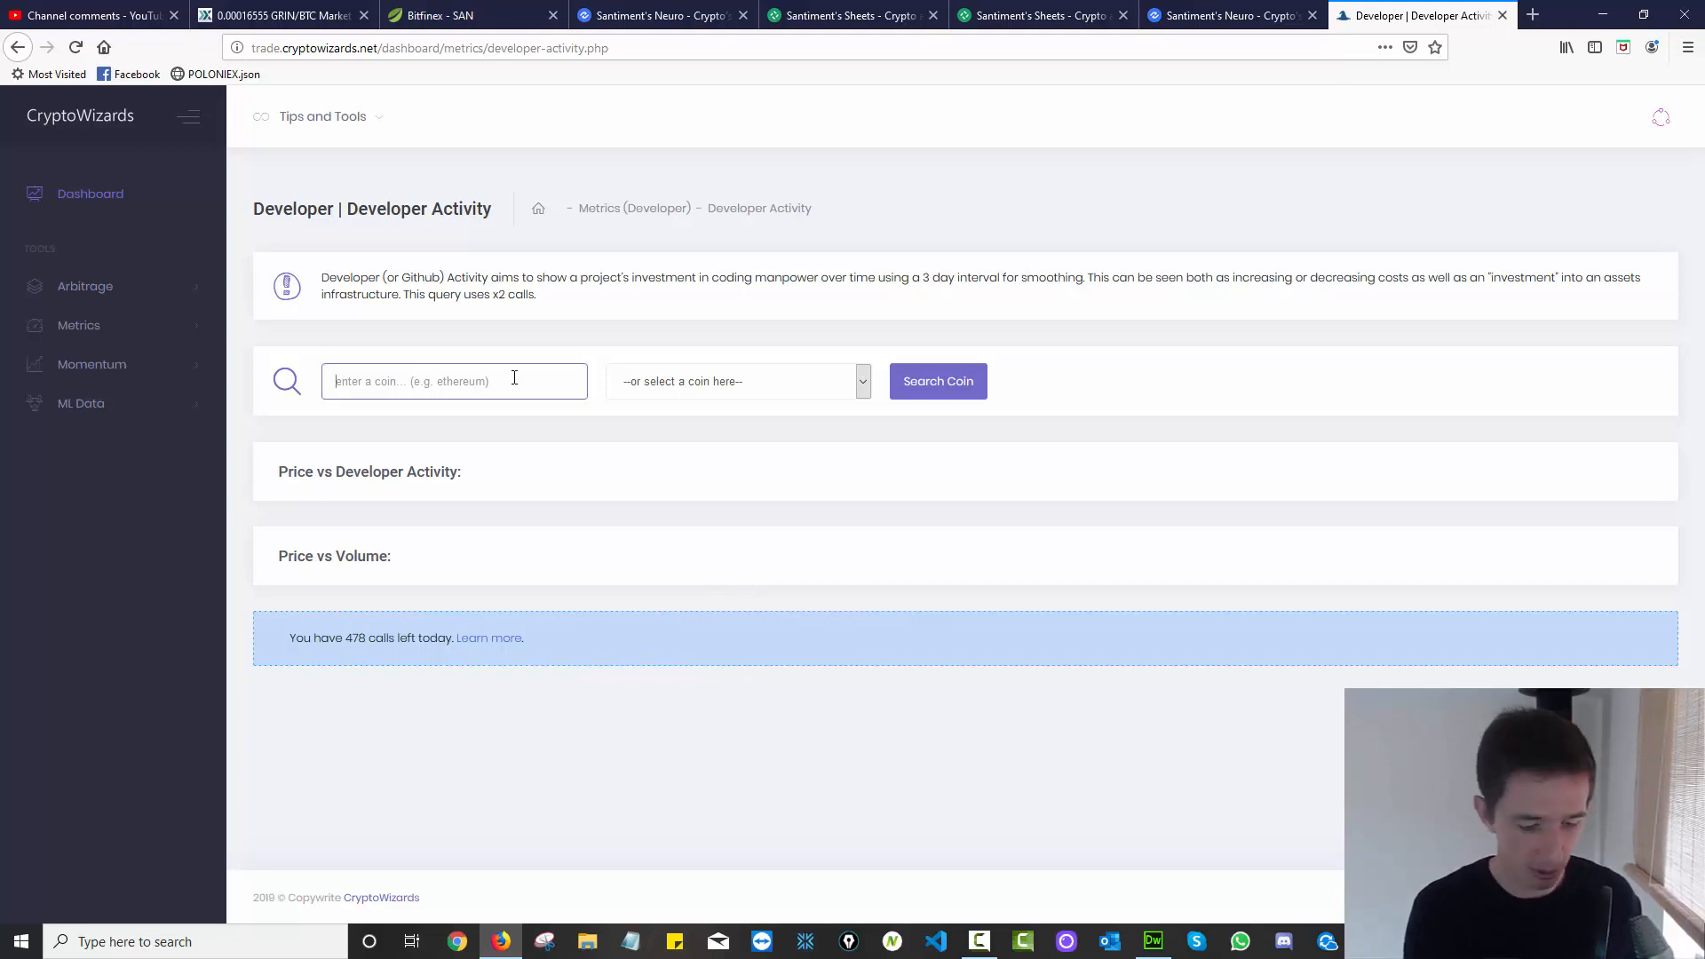
text(ripple)
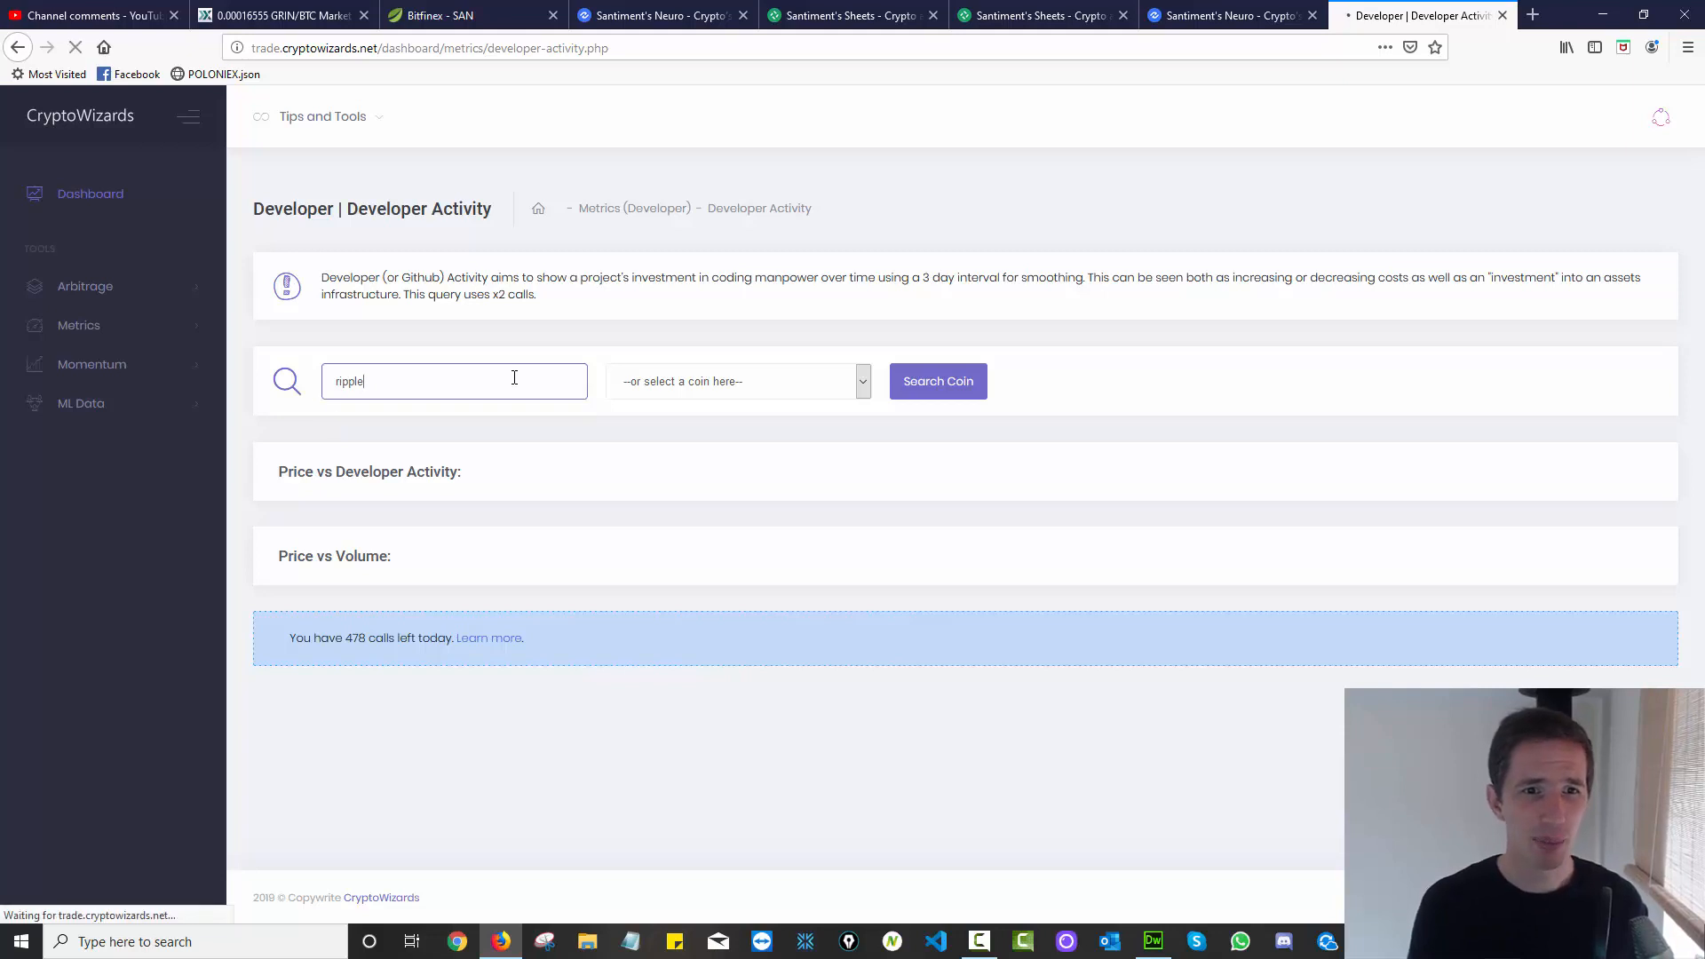
click(936, 381)
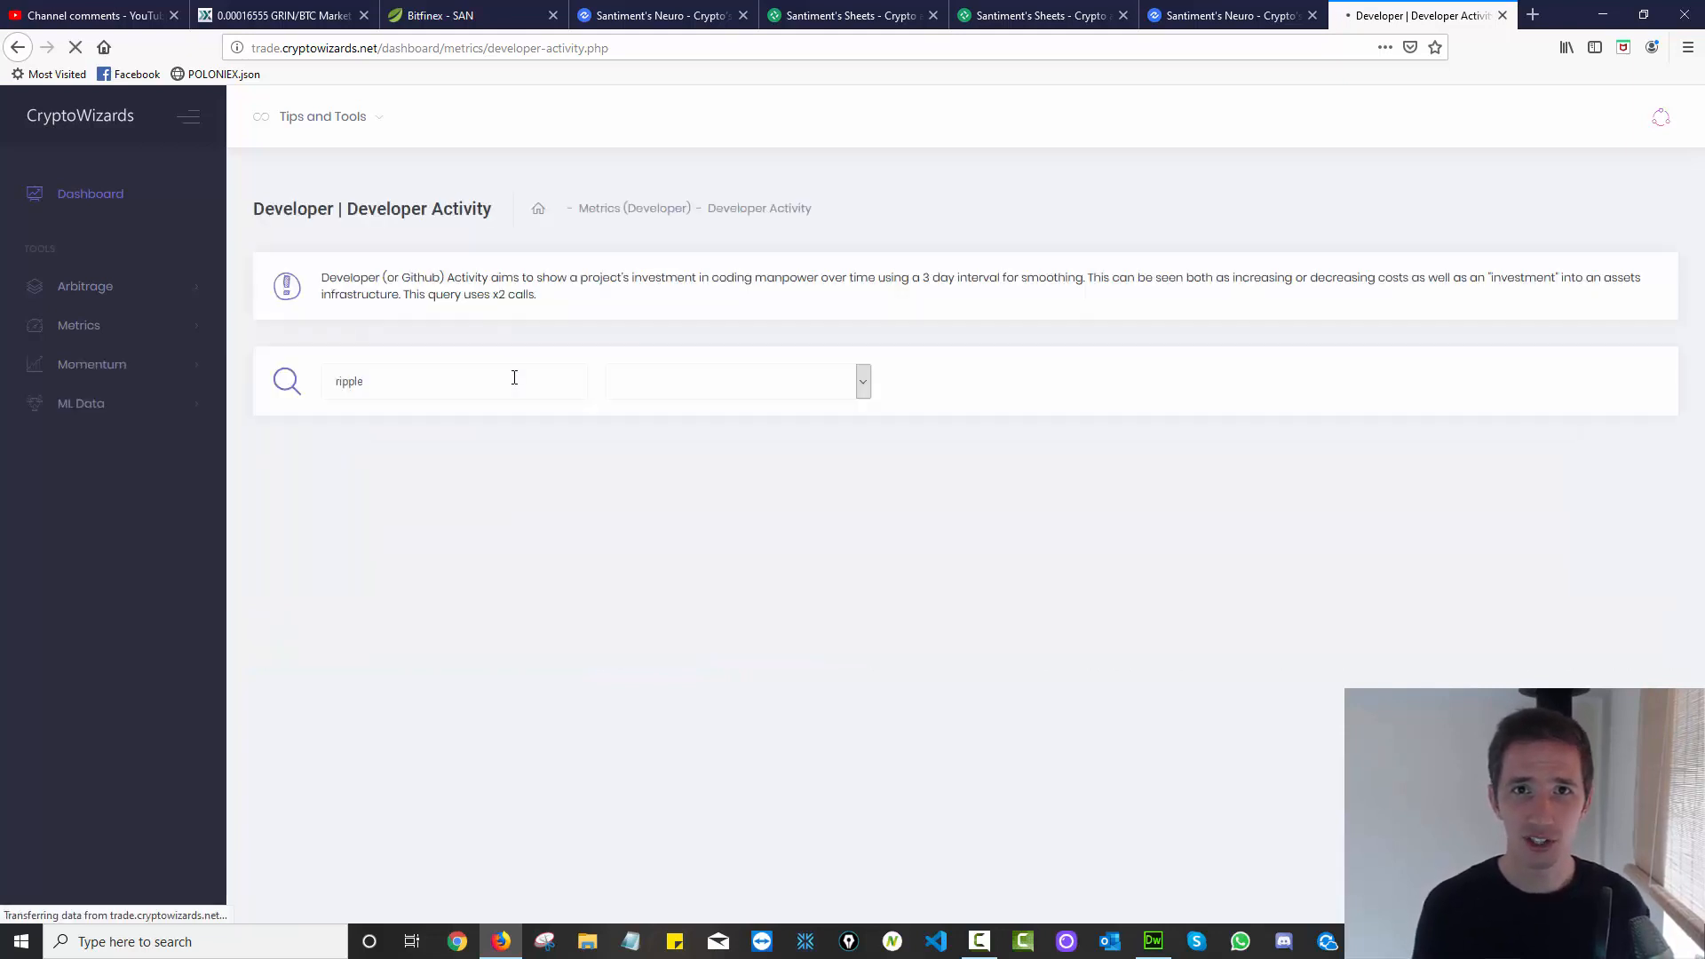
click(936, 381)
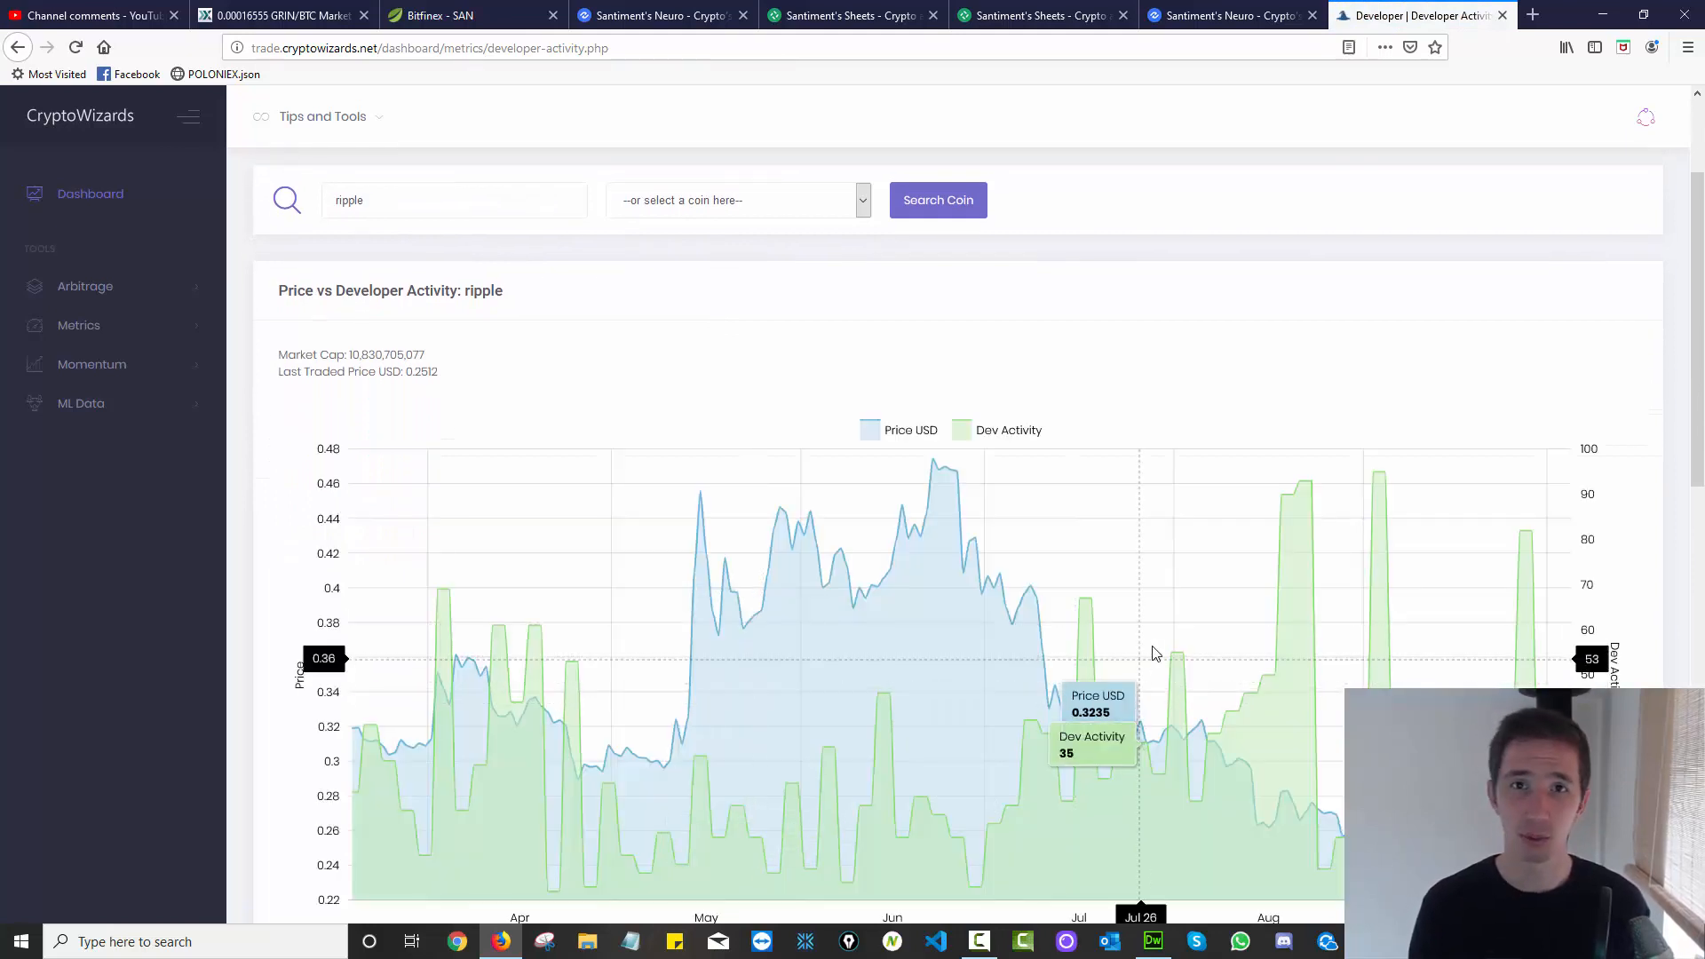
mouse_move(1302, 532)
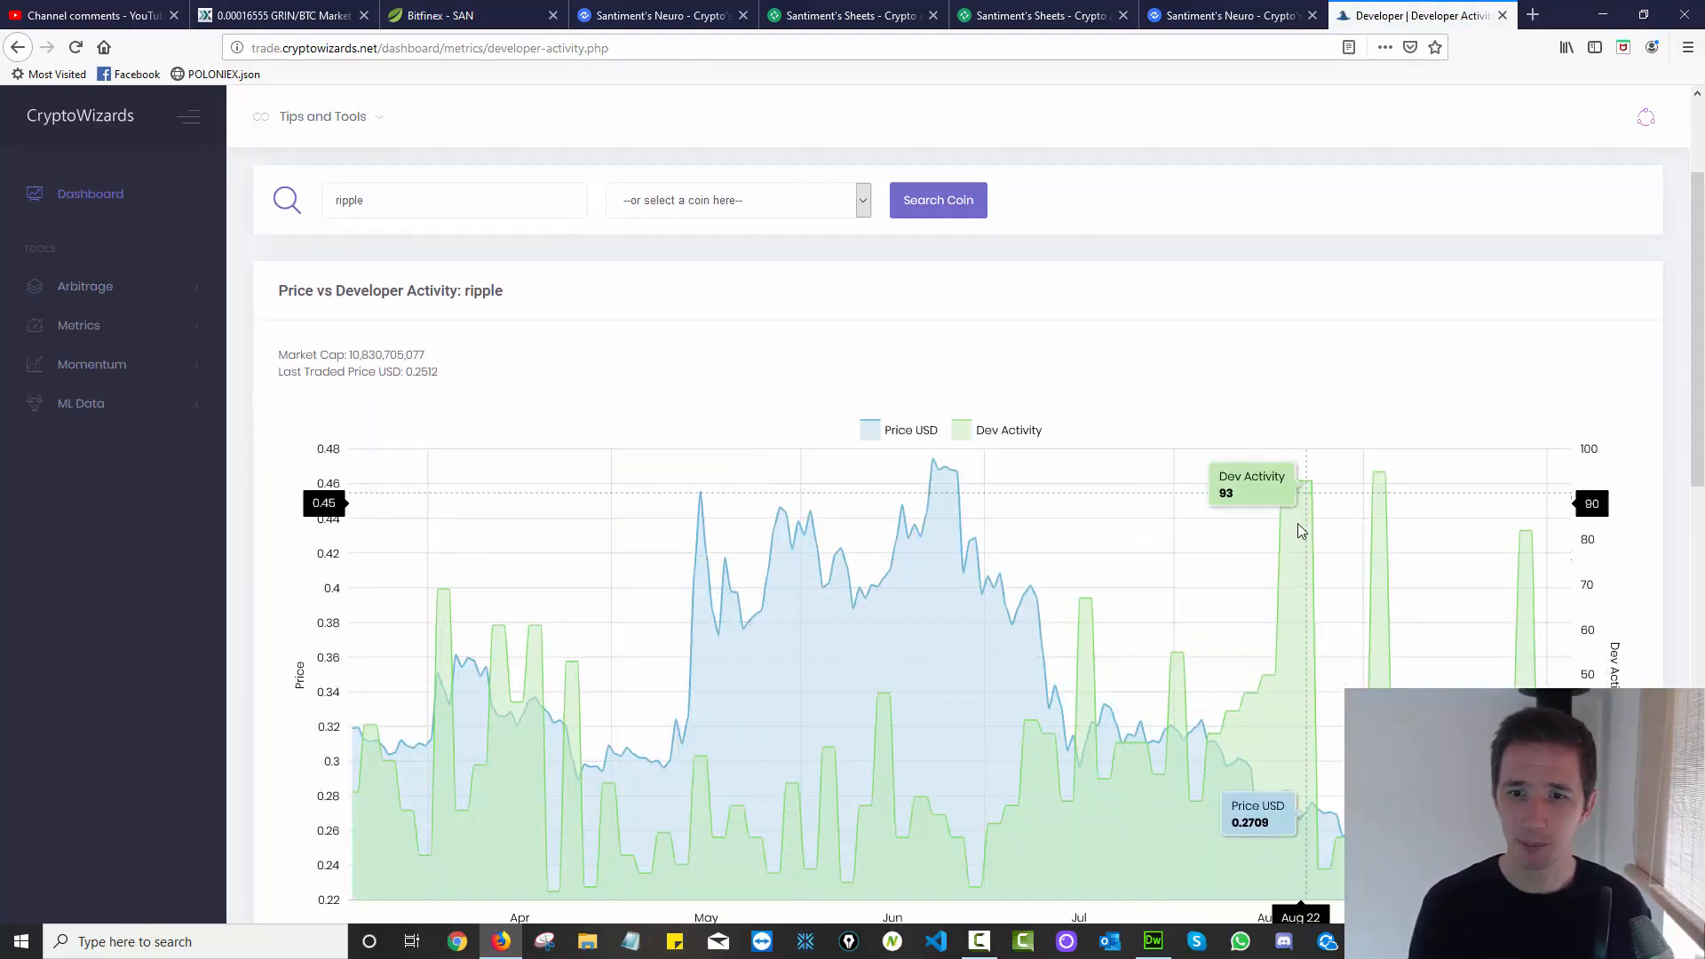
mouse_move(1403, 660)
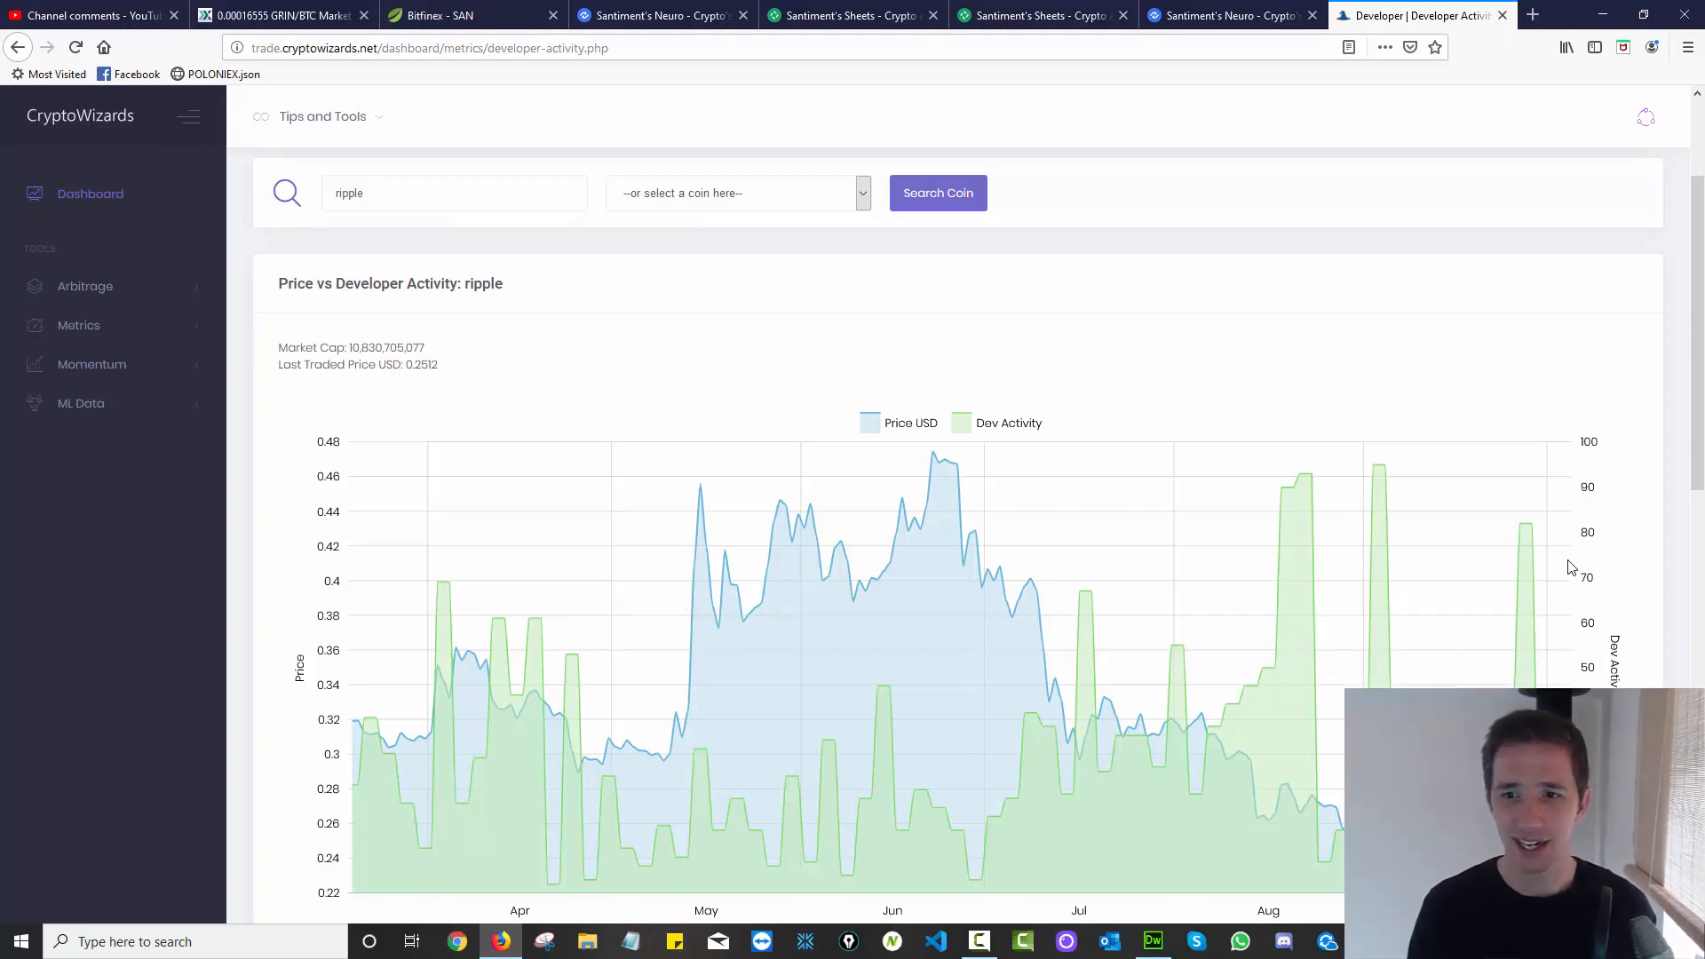
scroll(down, 3)
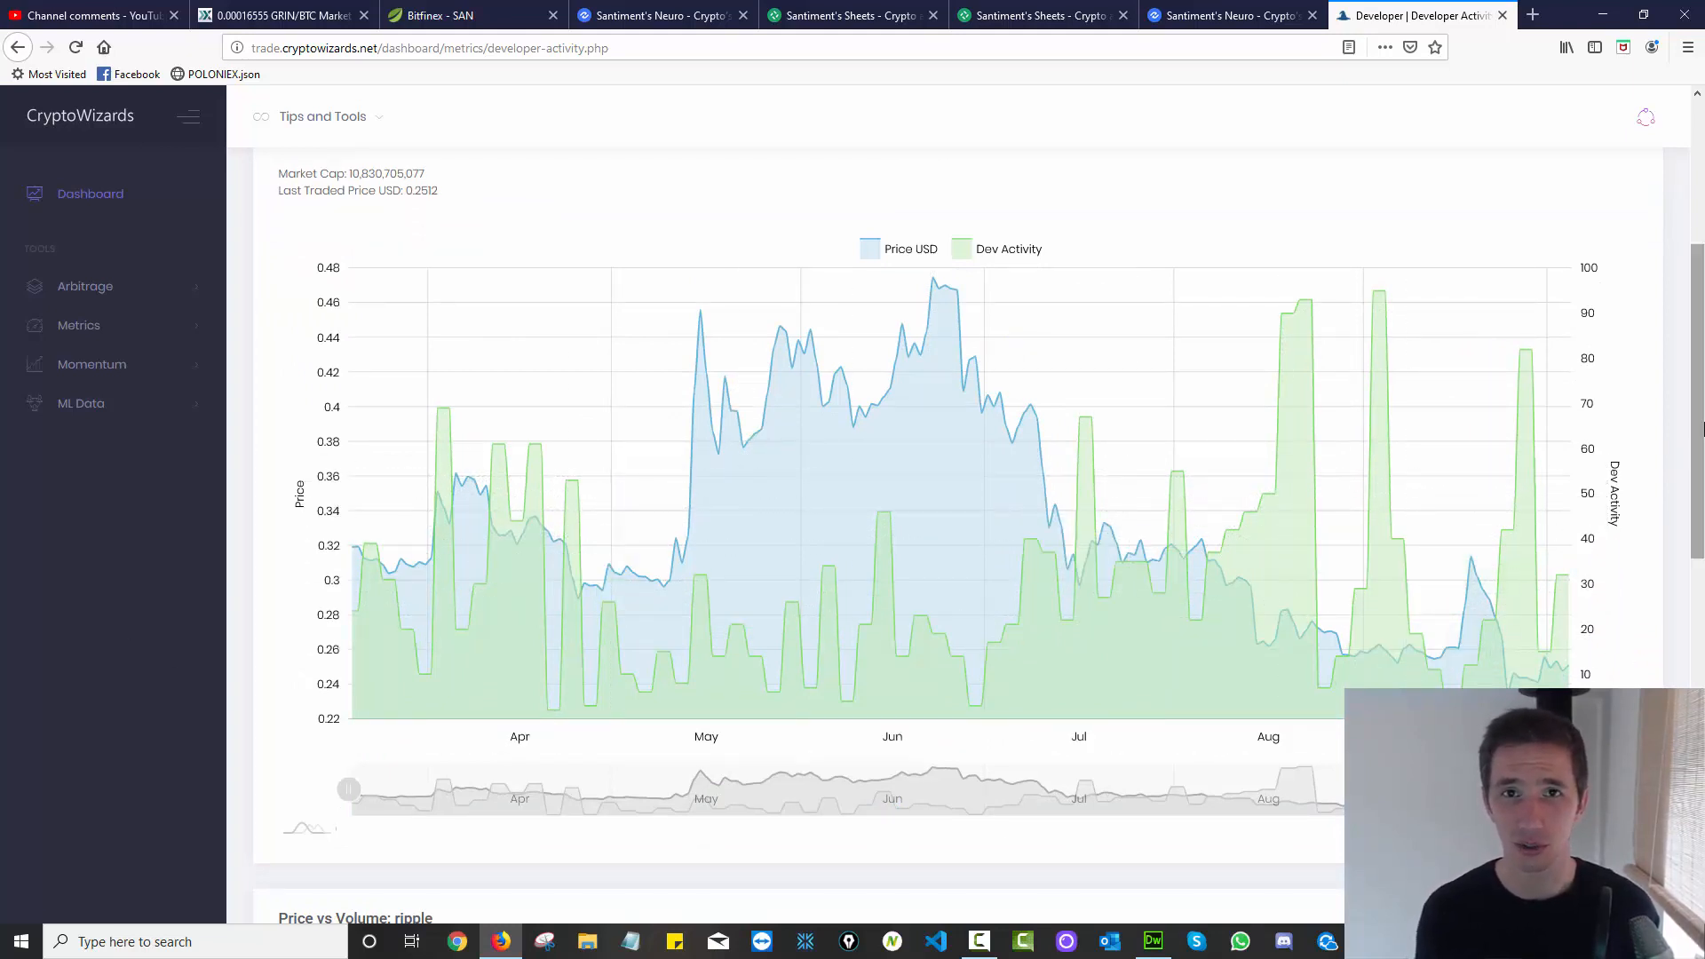
mouse_move(1504, 397)
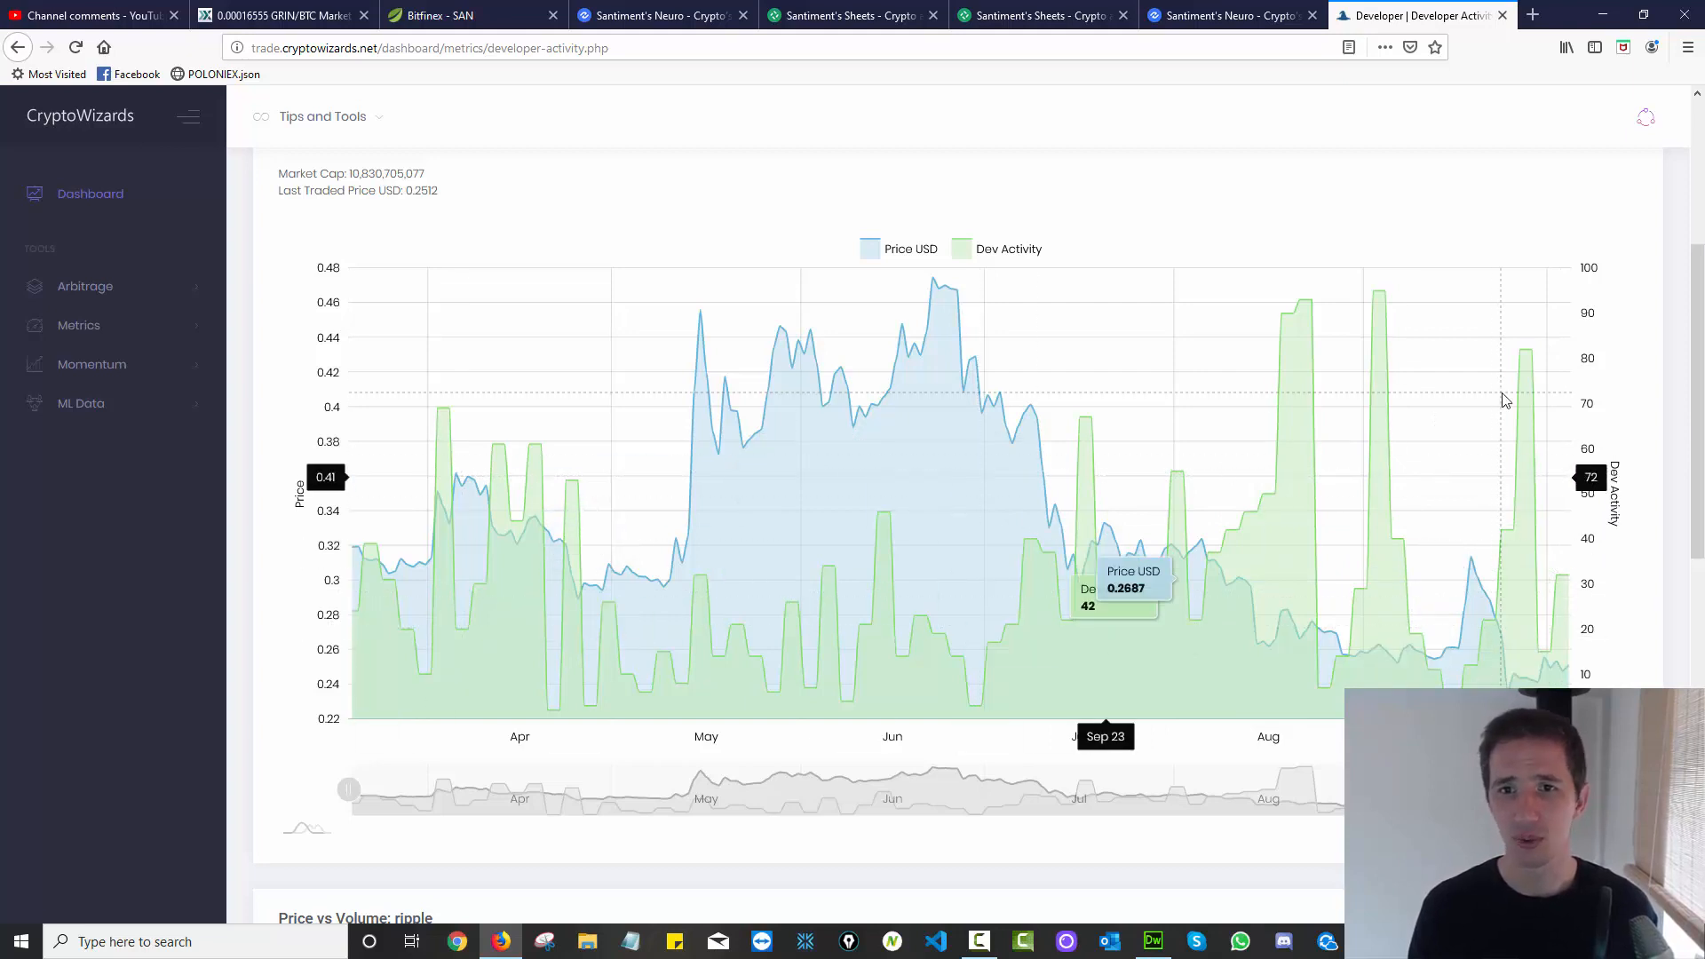
mouse_move(1501, 403)
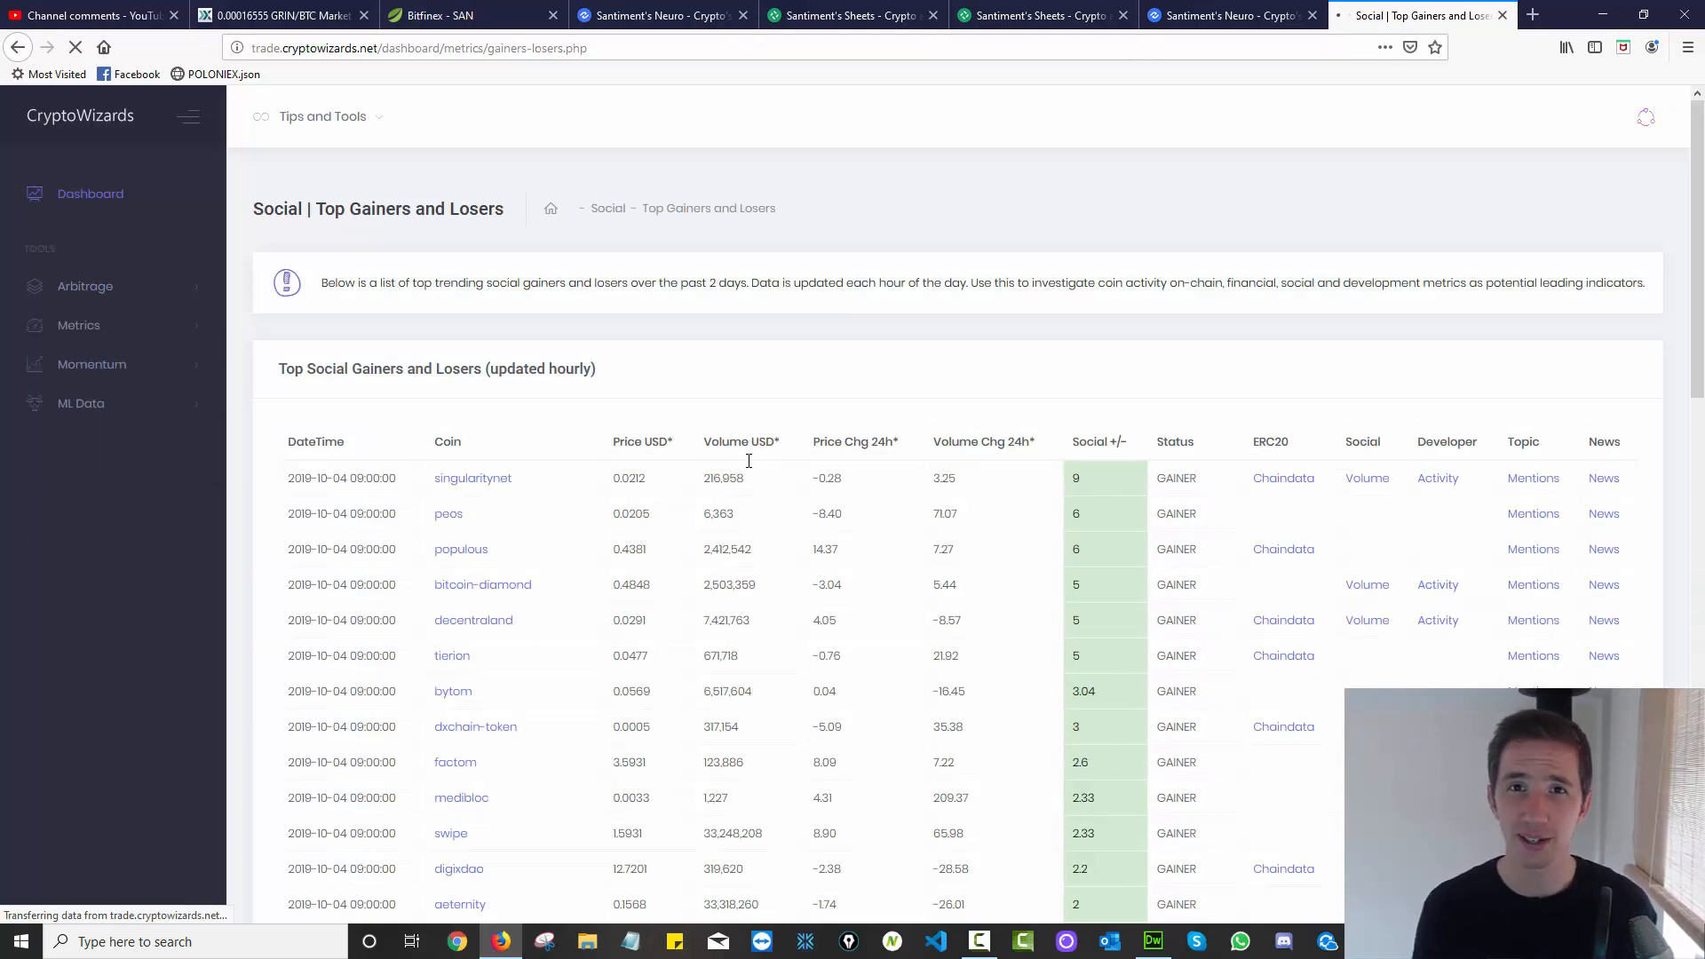
mouse_move(1094, 387)
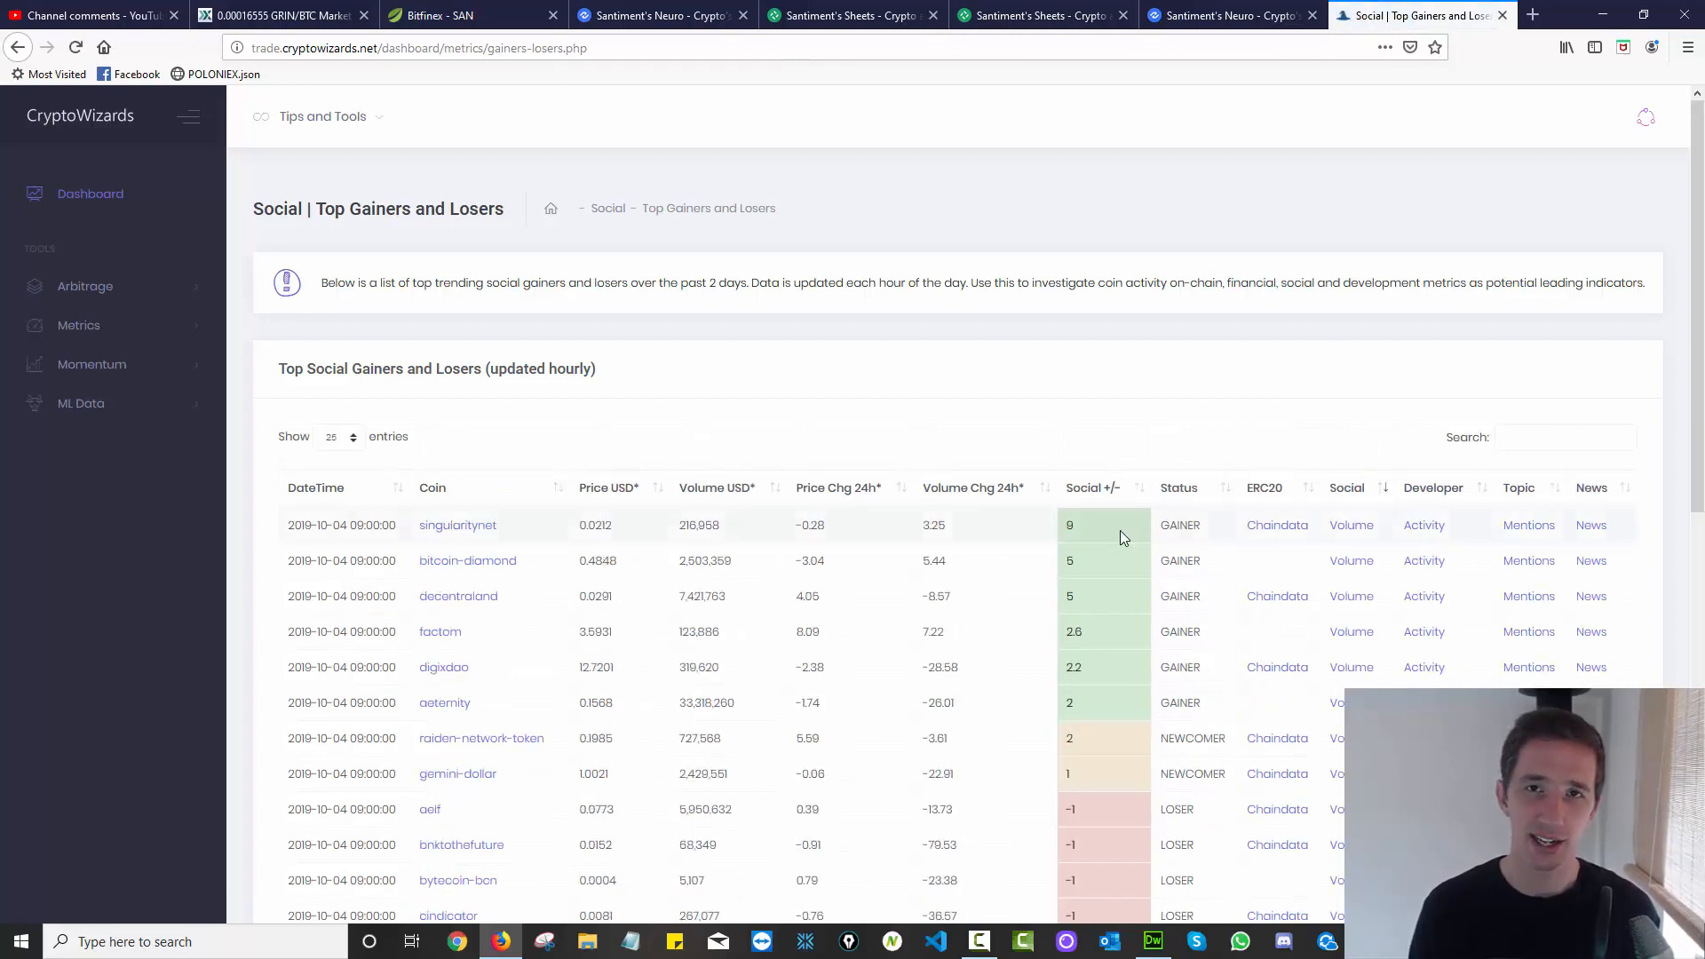
mouse_move(1042, 533)
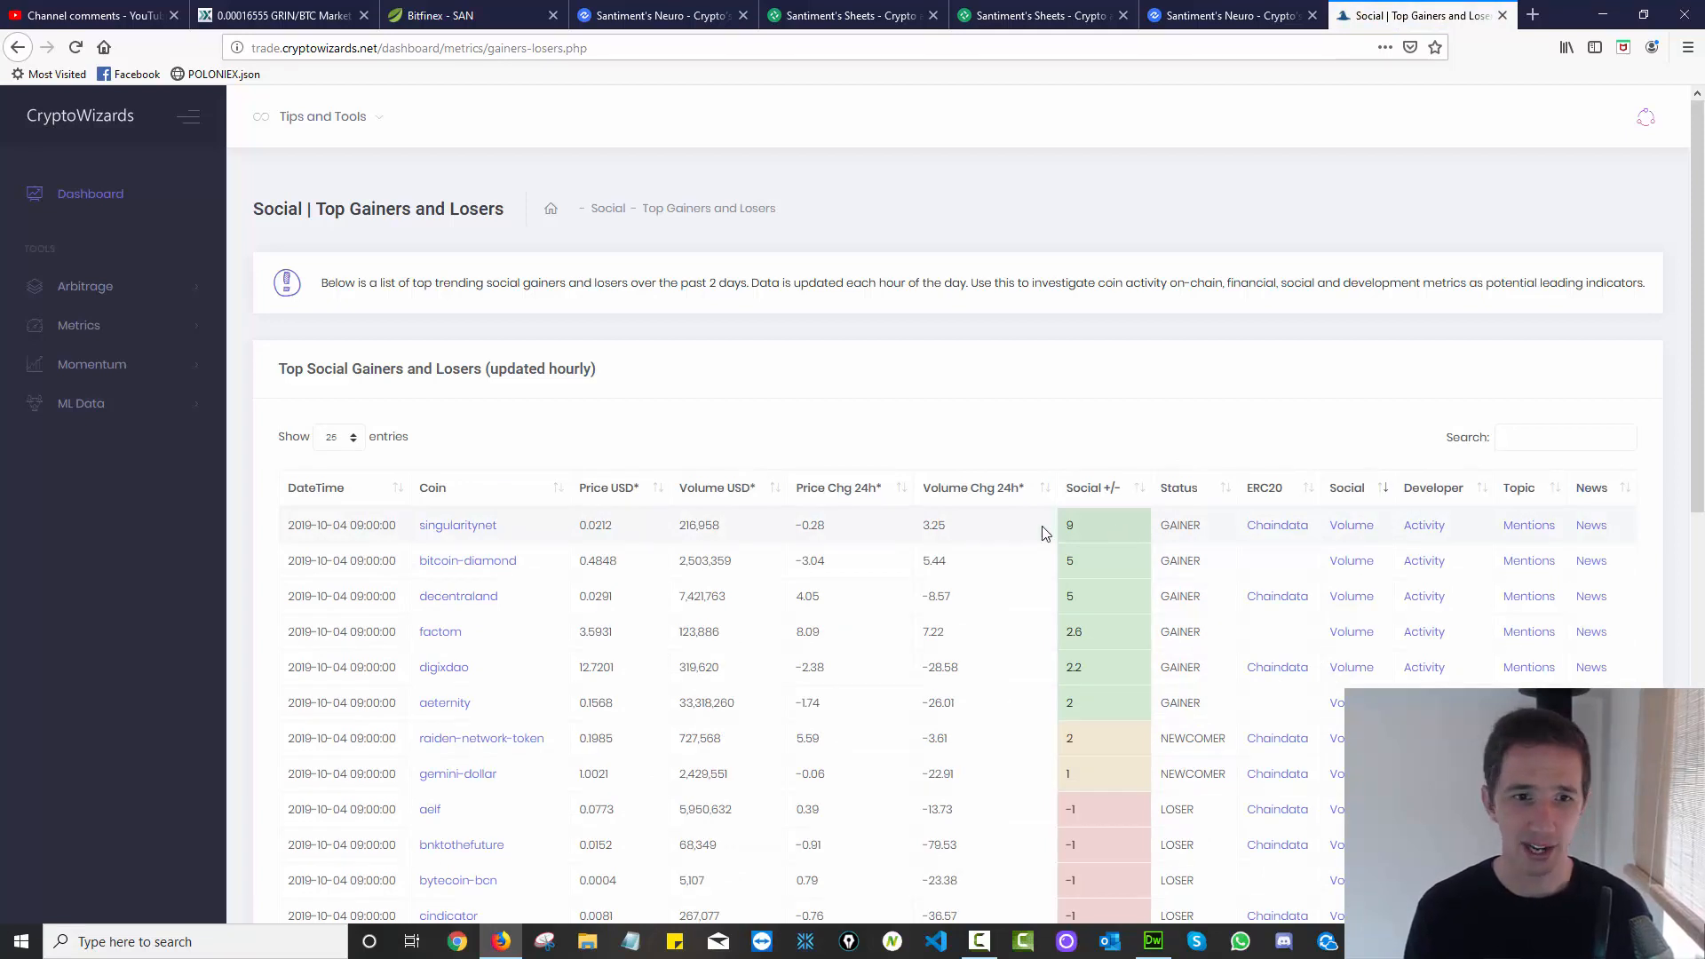
mouse_move(992, 525)
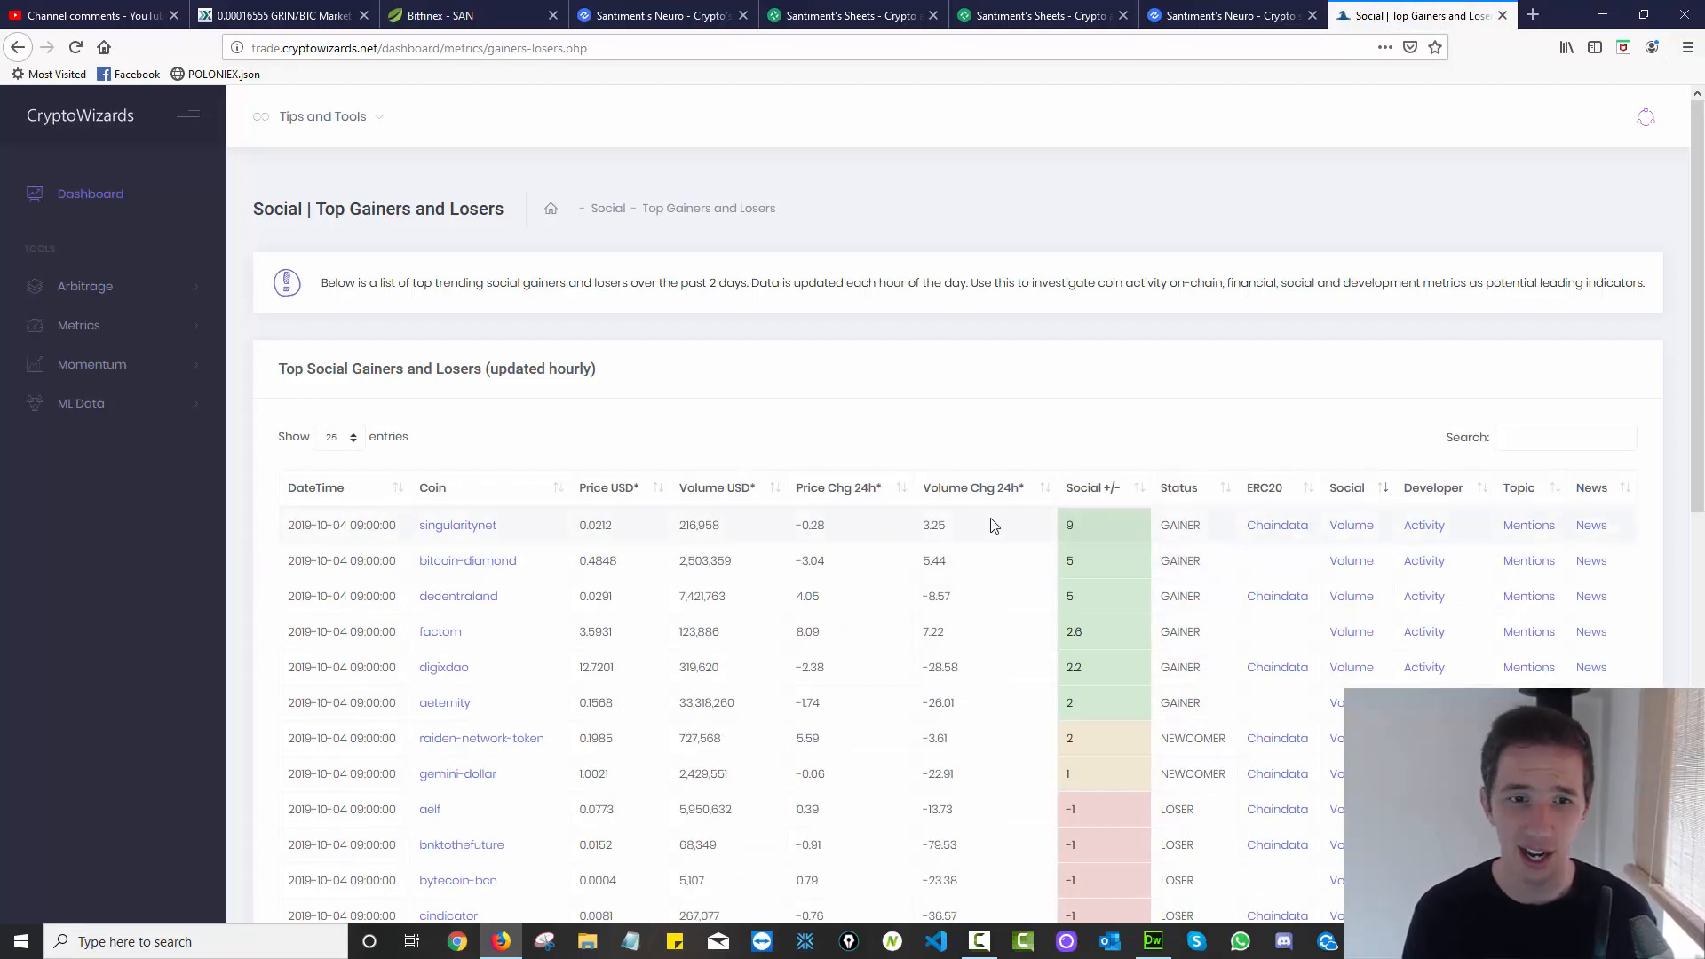
mouse_move(457, 525)
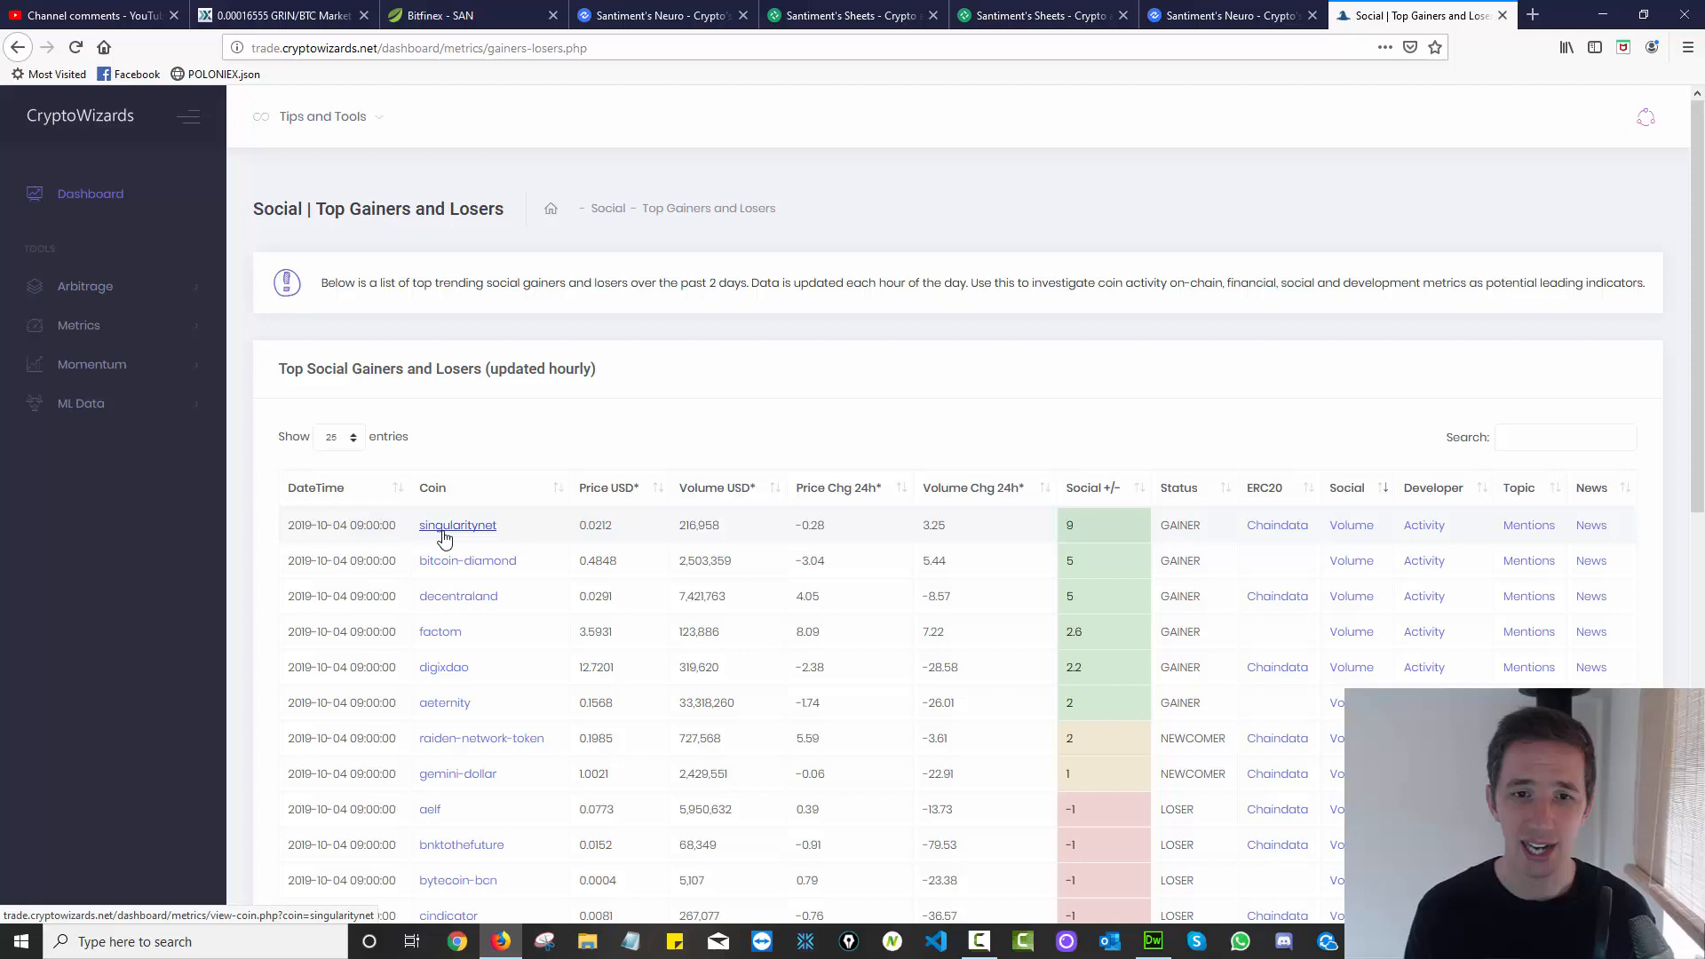
mouse_move(461, 577)
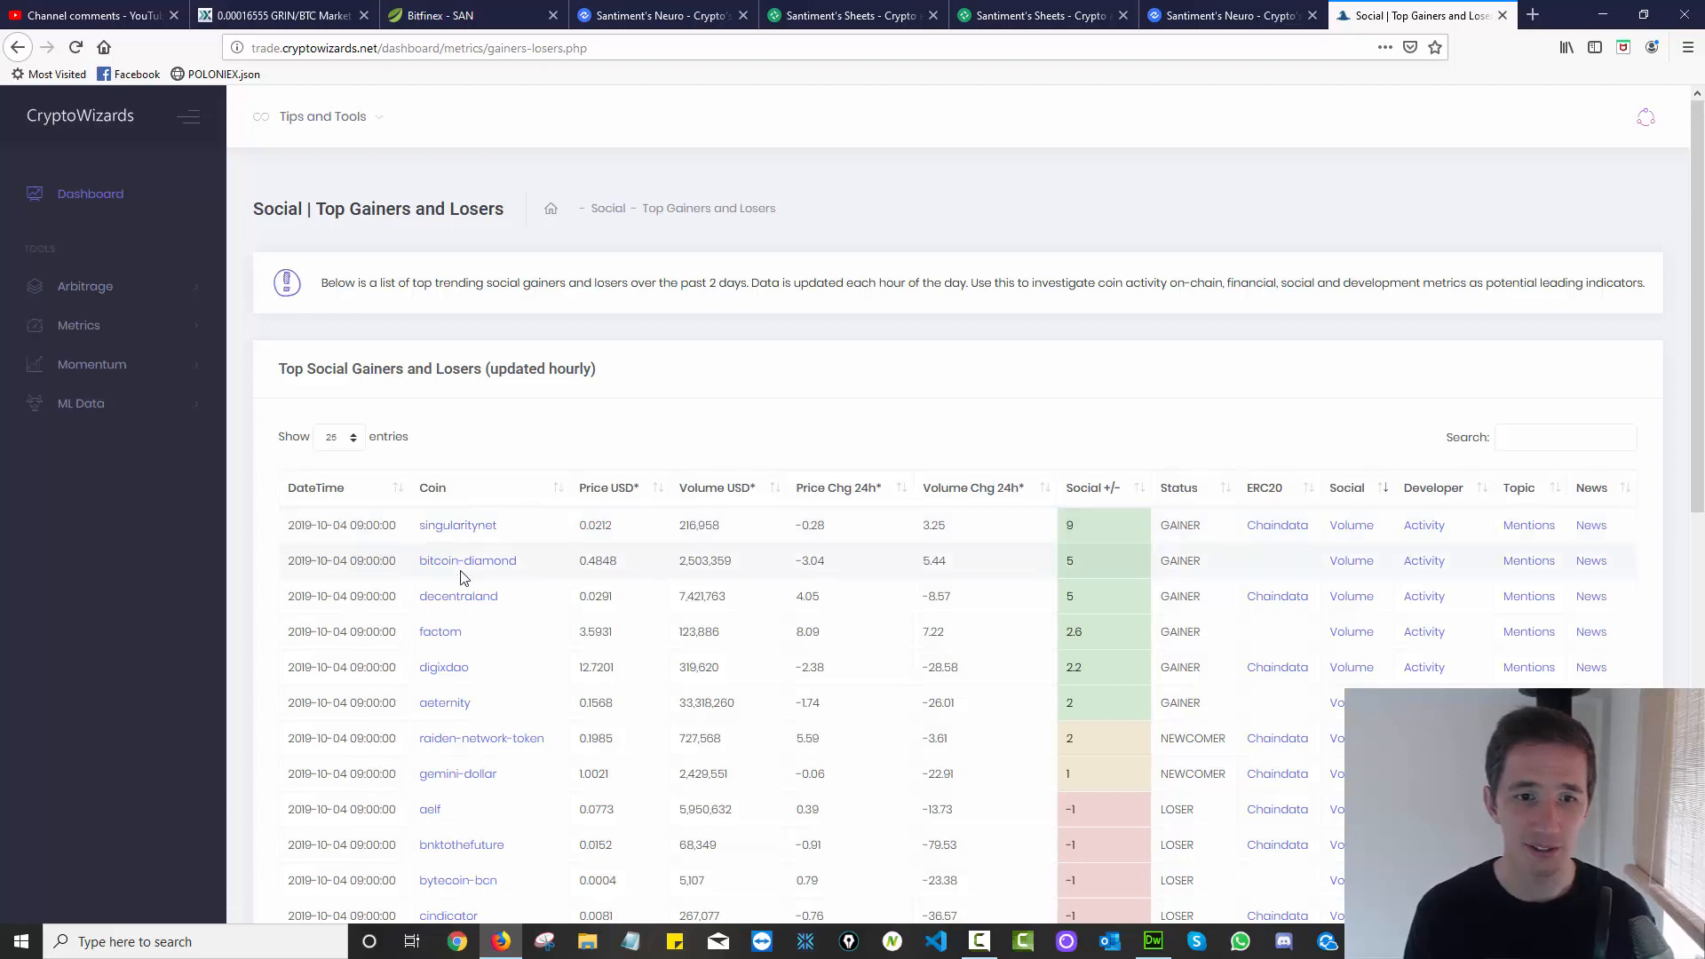
Browse the Top Social Gainers and Losers table and open bitcoin-diamond's social volume chart.
double_click(680, 560)
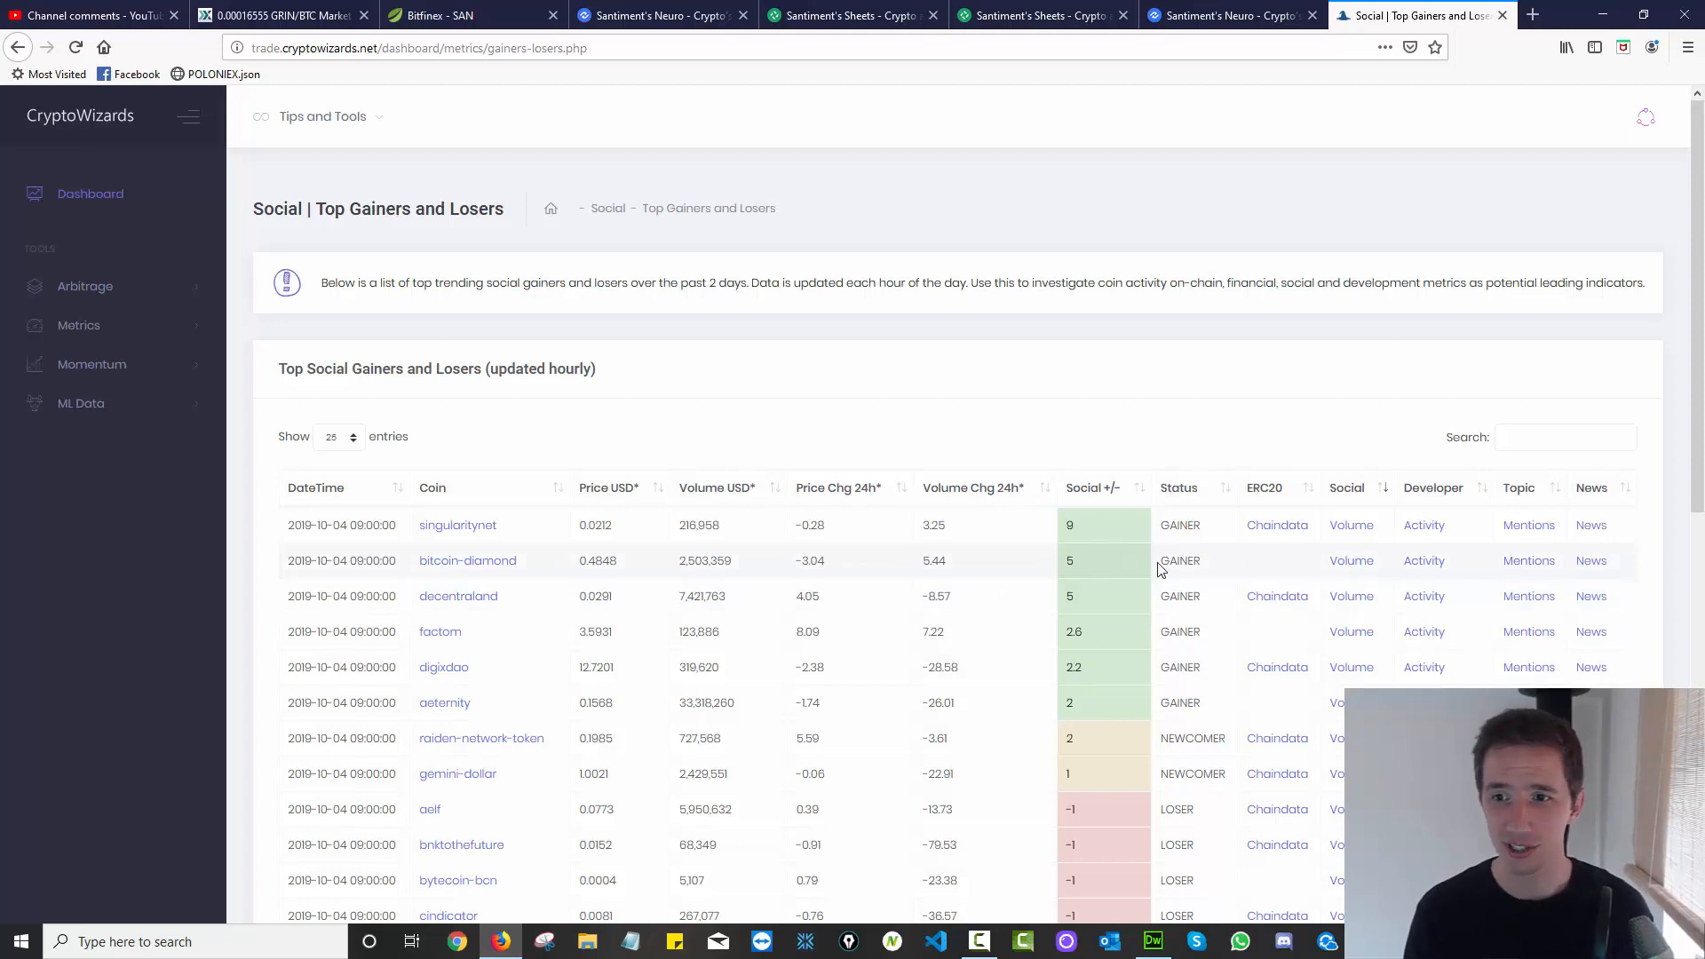
click(1532, 14)
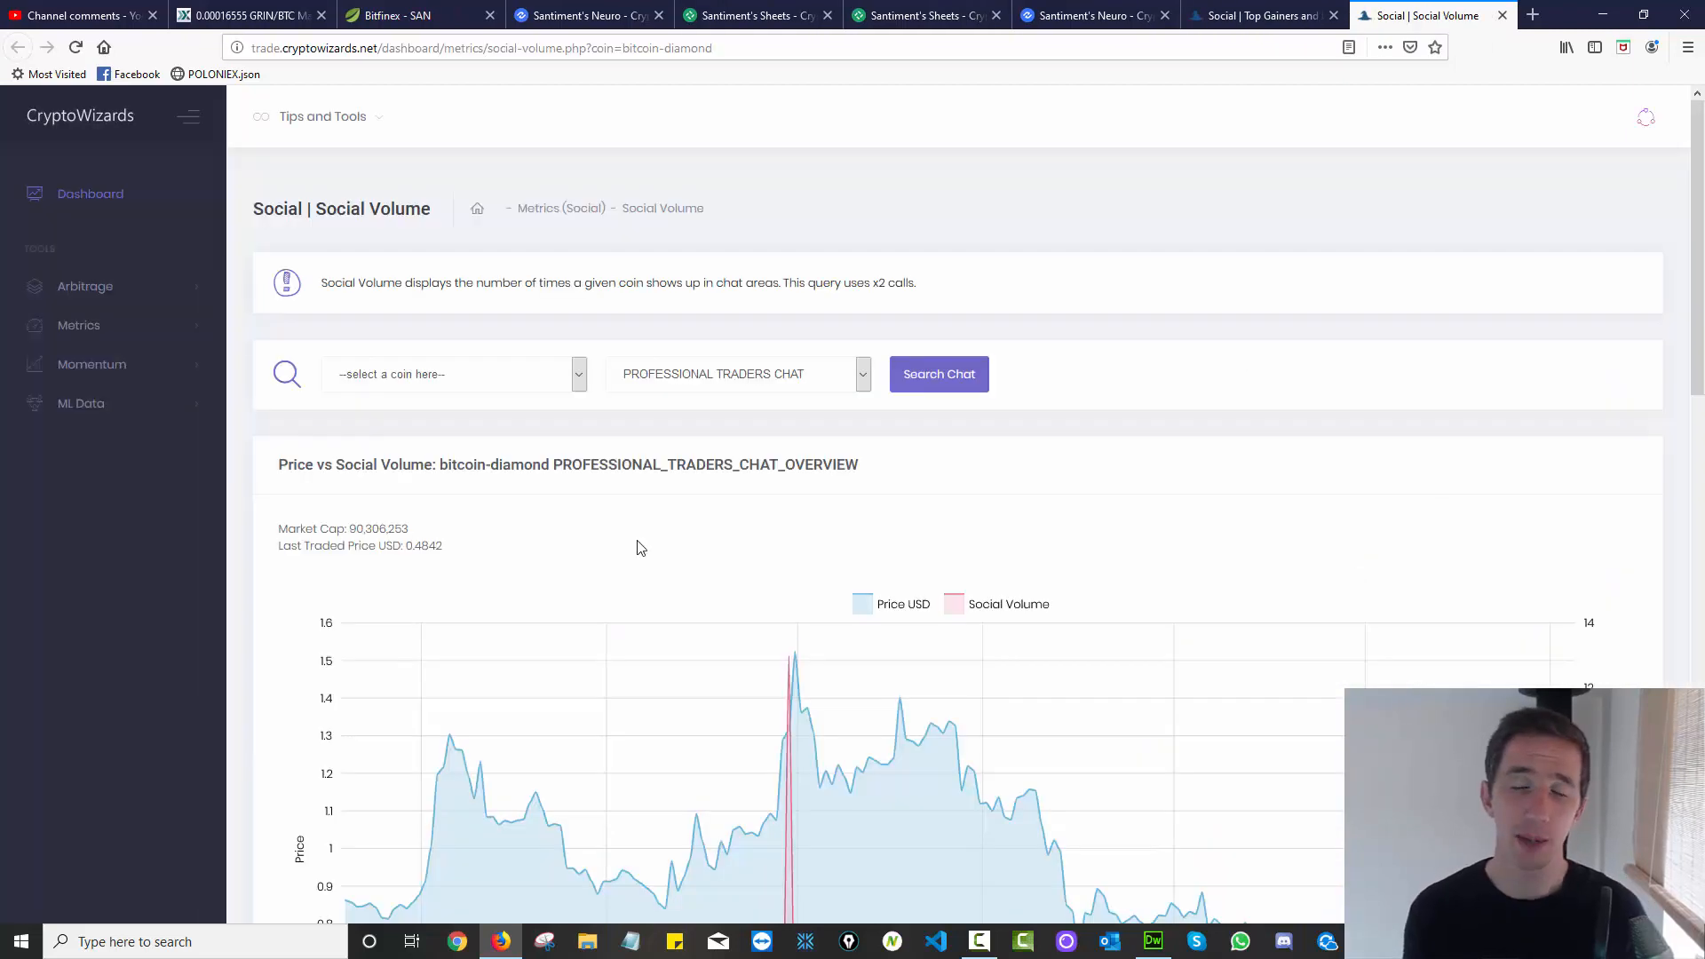
scroll(down, 3)
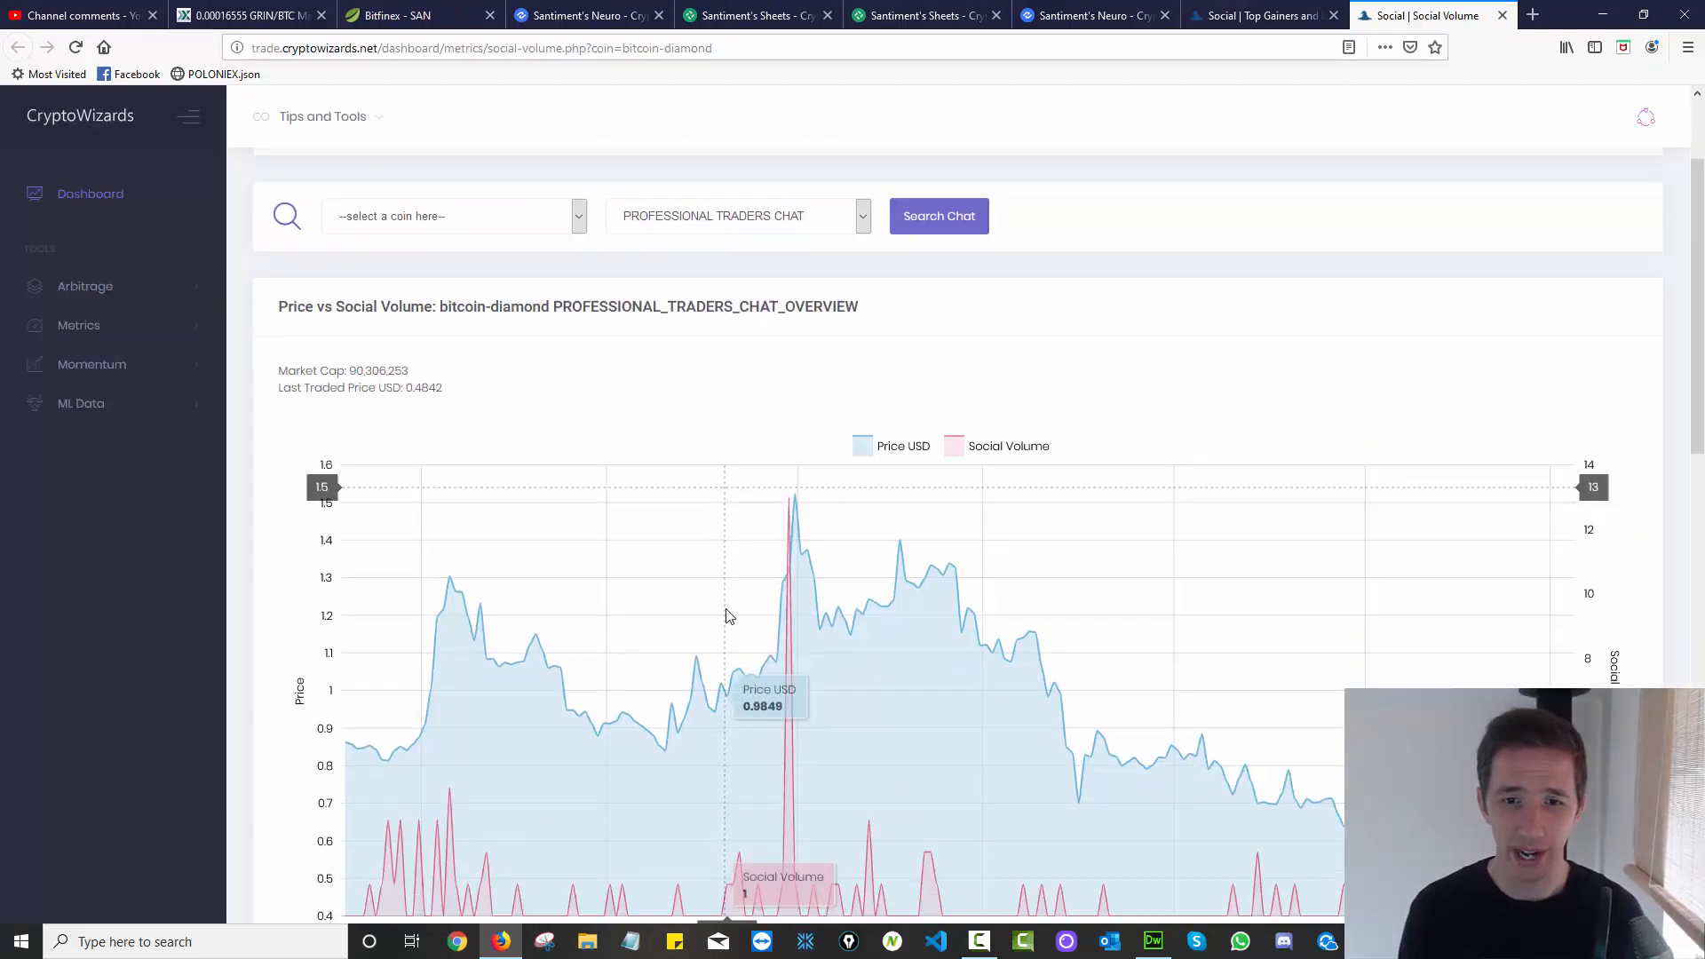
scroll(down, 3)
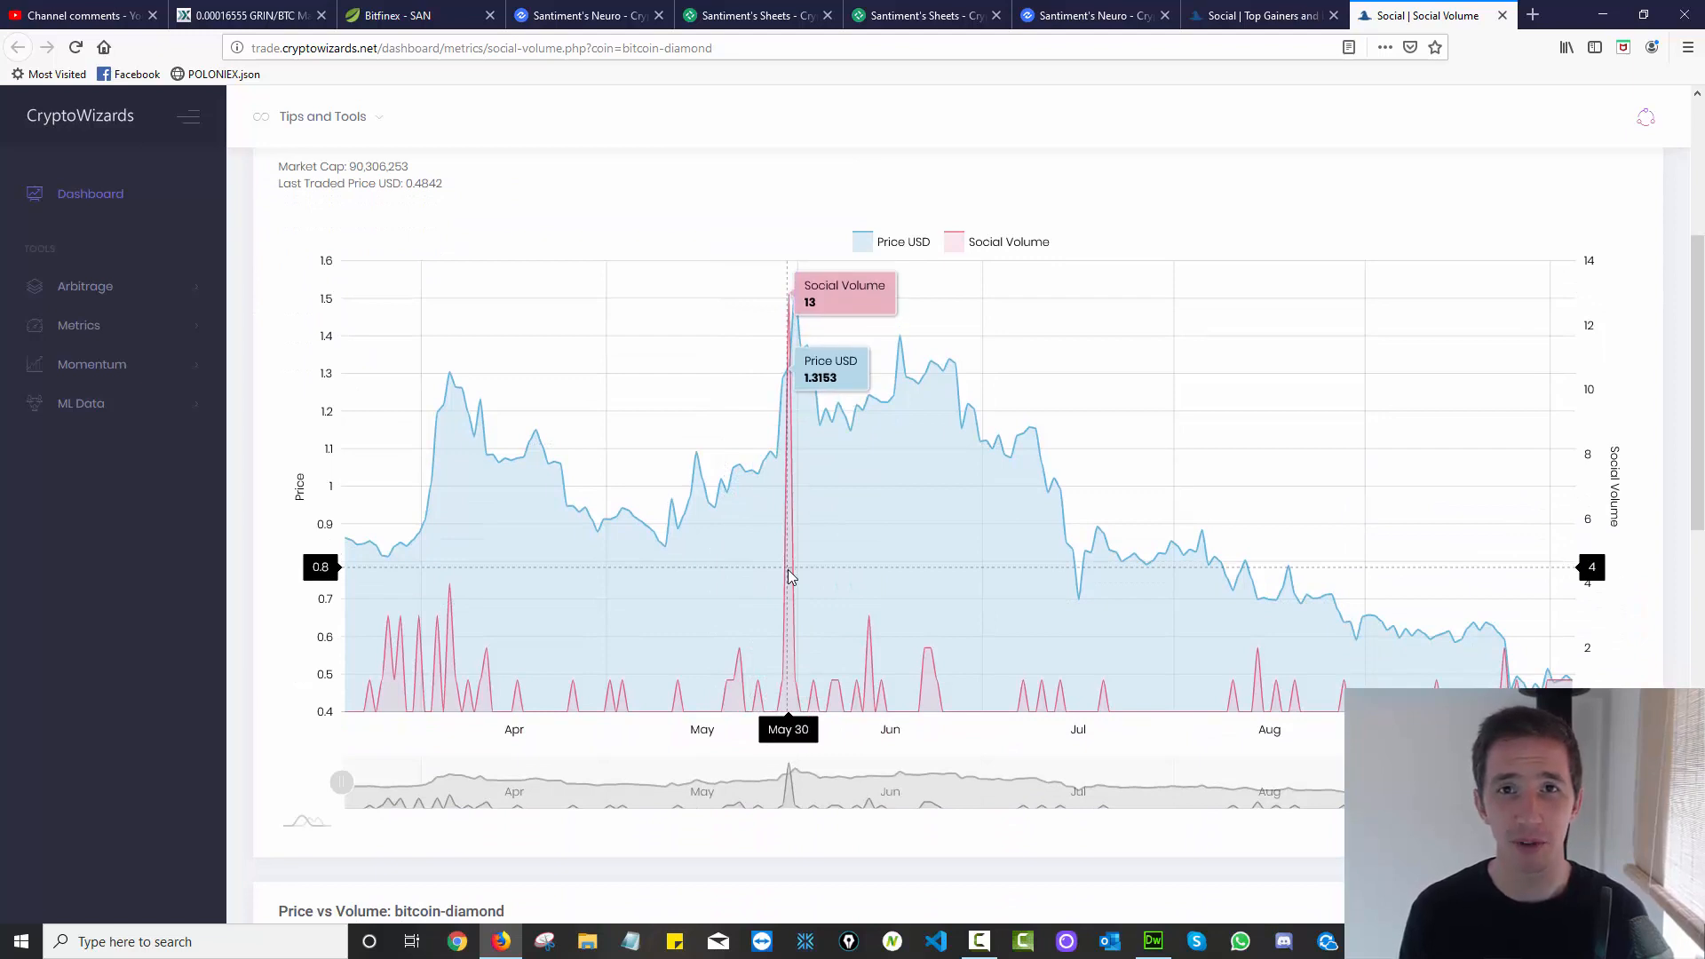
mouse_move(791, 315)
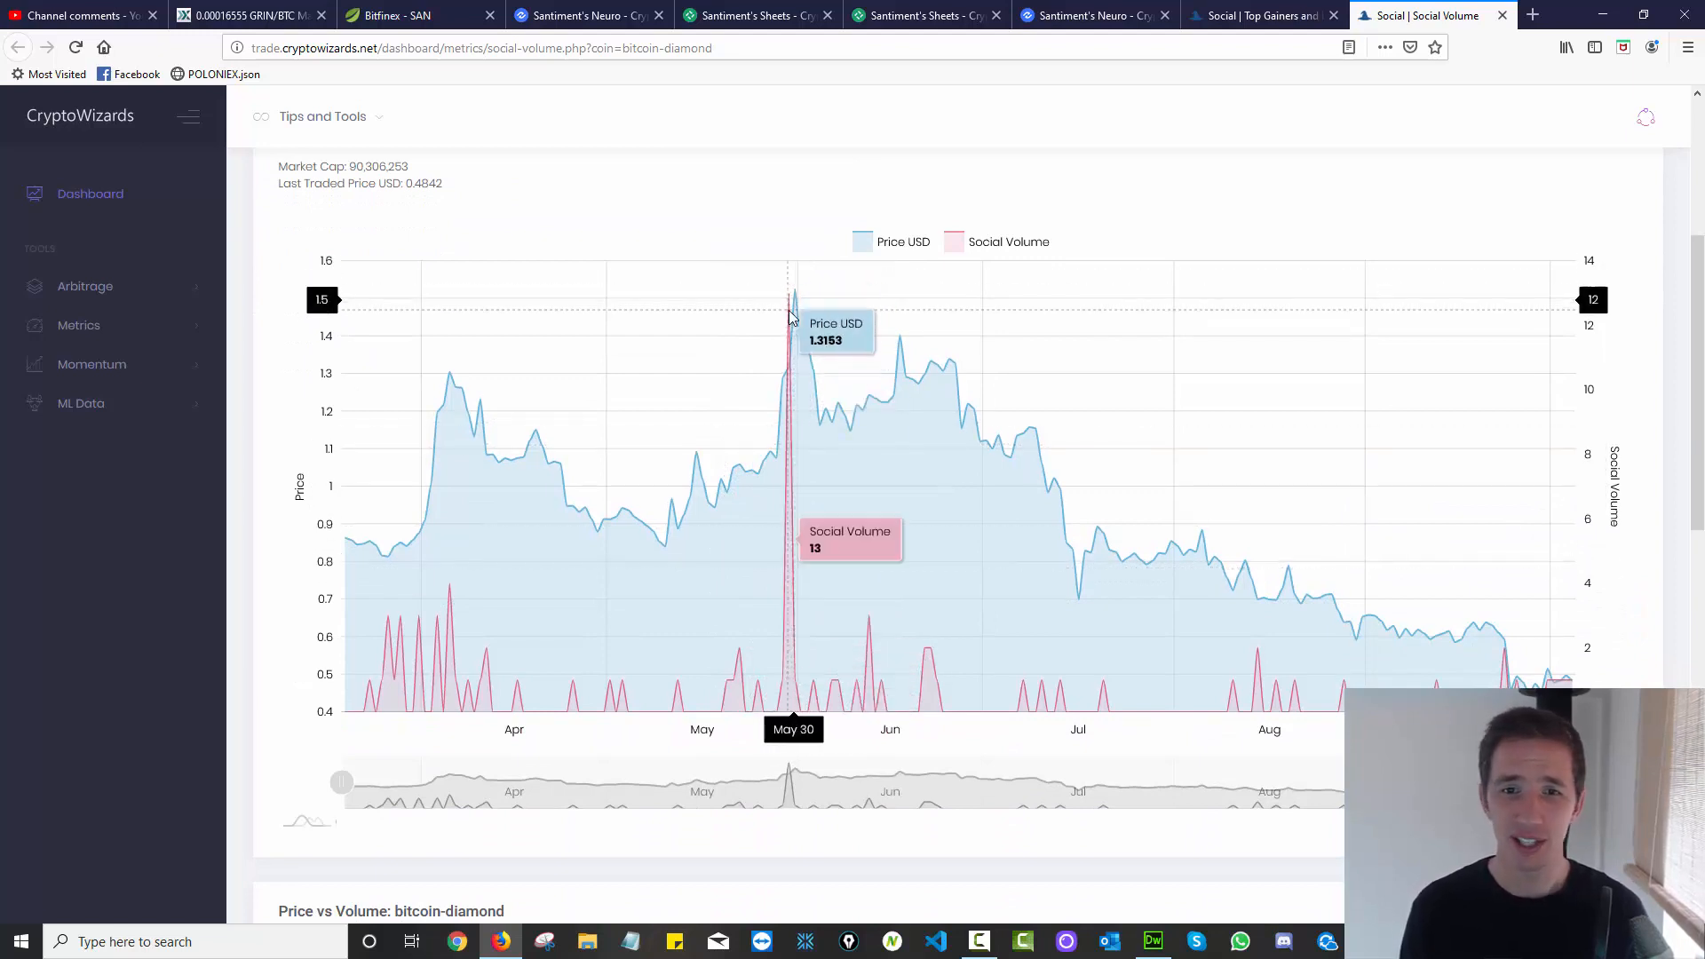
mouse_move(789, 318)
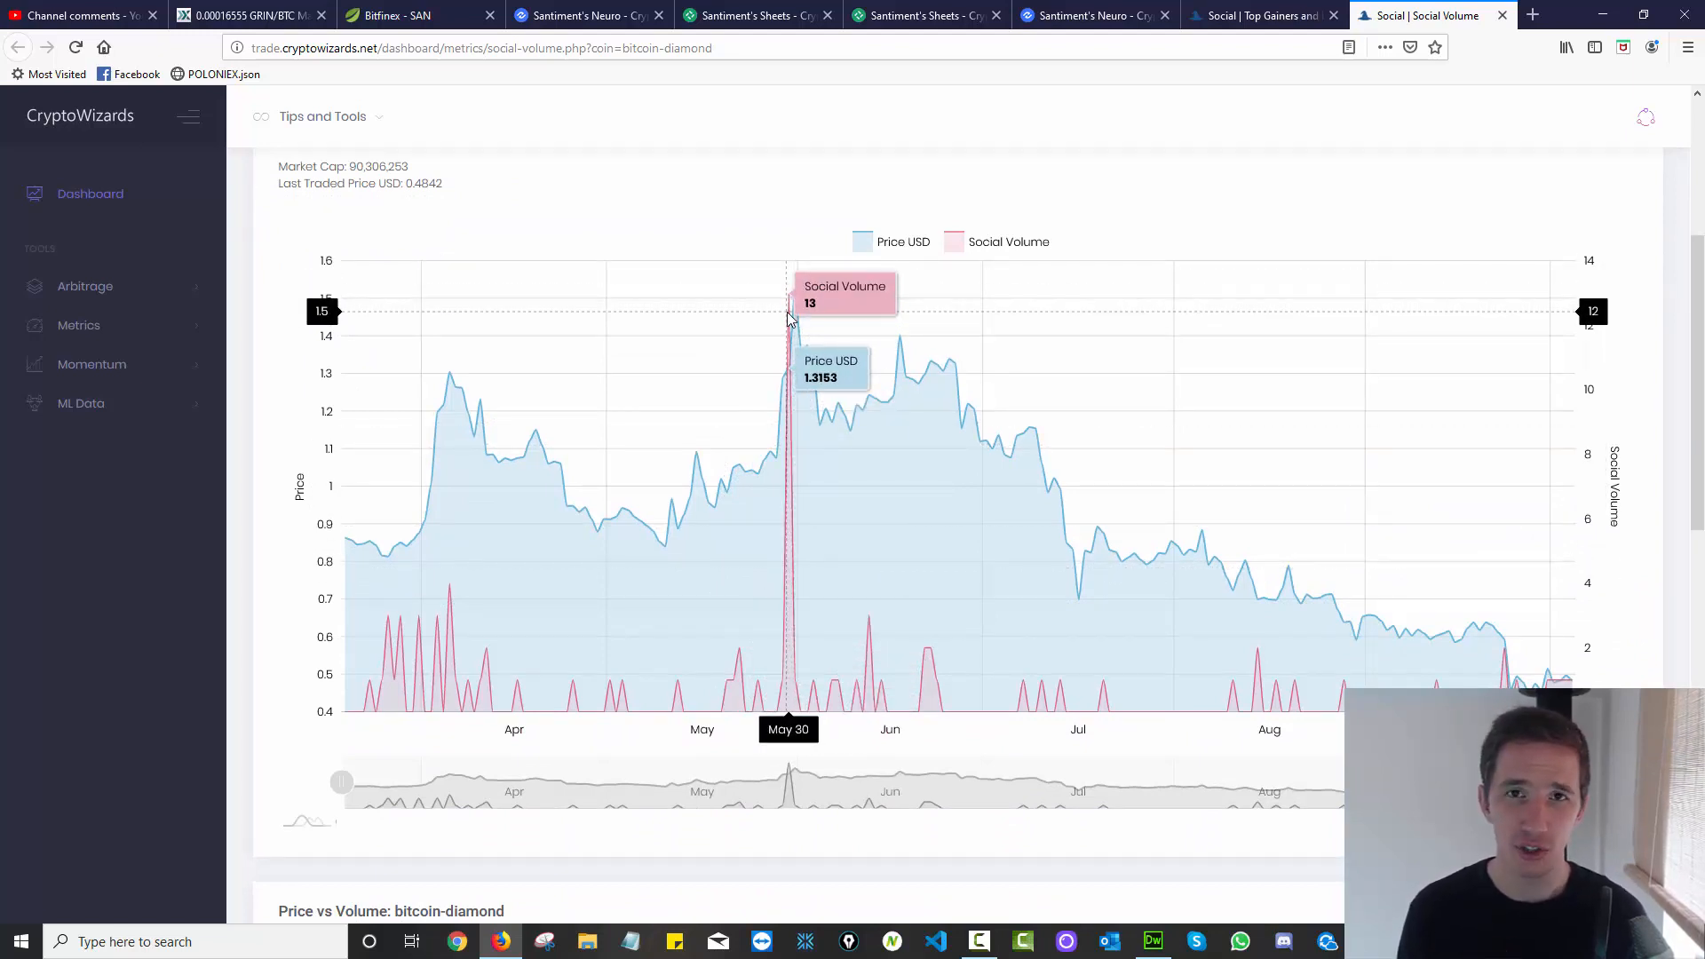
mouse_move(792, 313)
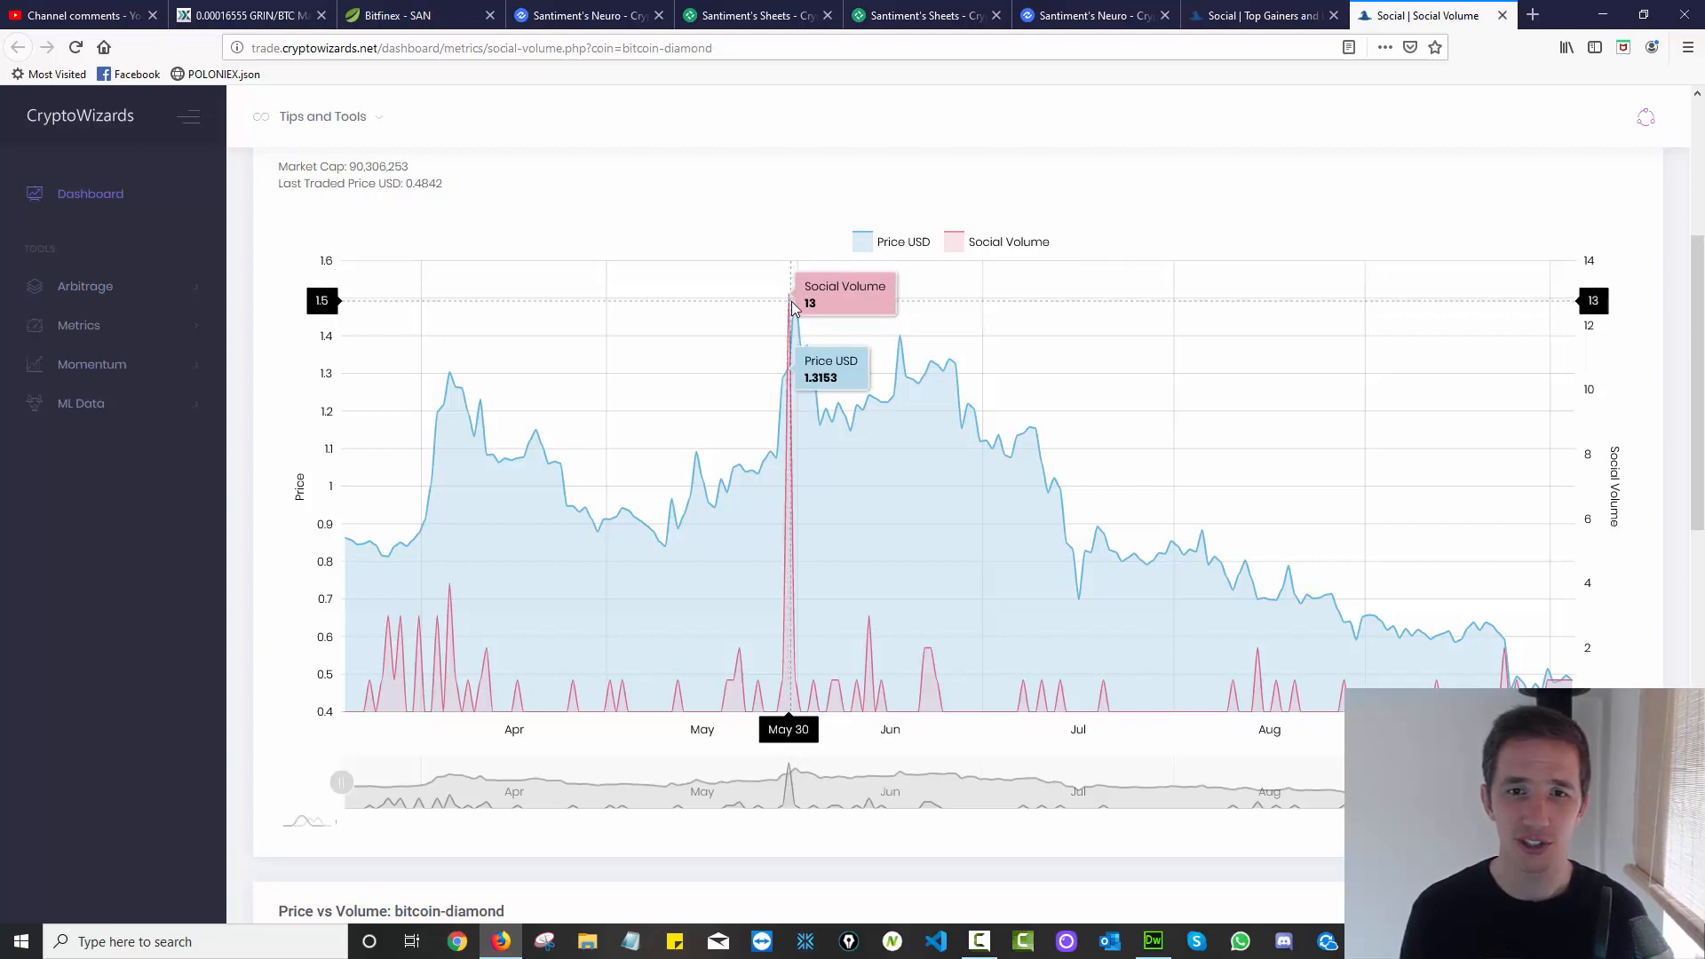
scroll(up, 3)
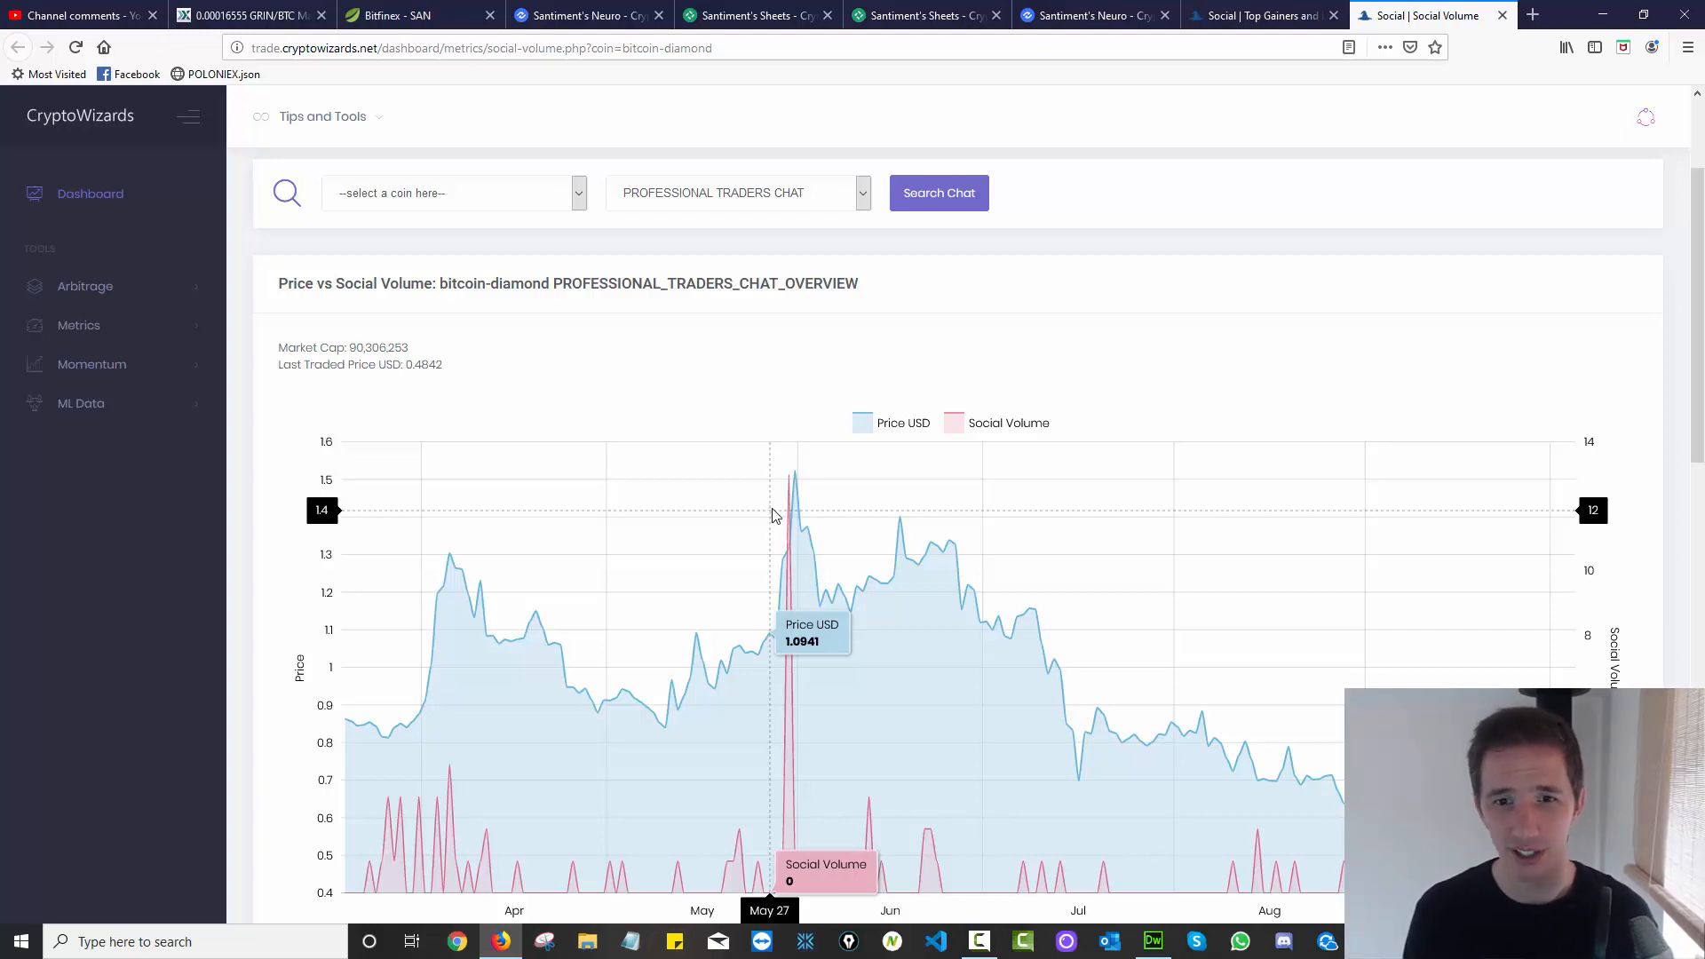
mouse_move(805, 543)
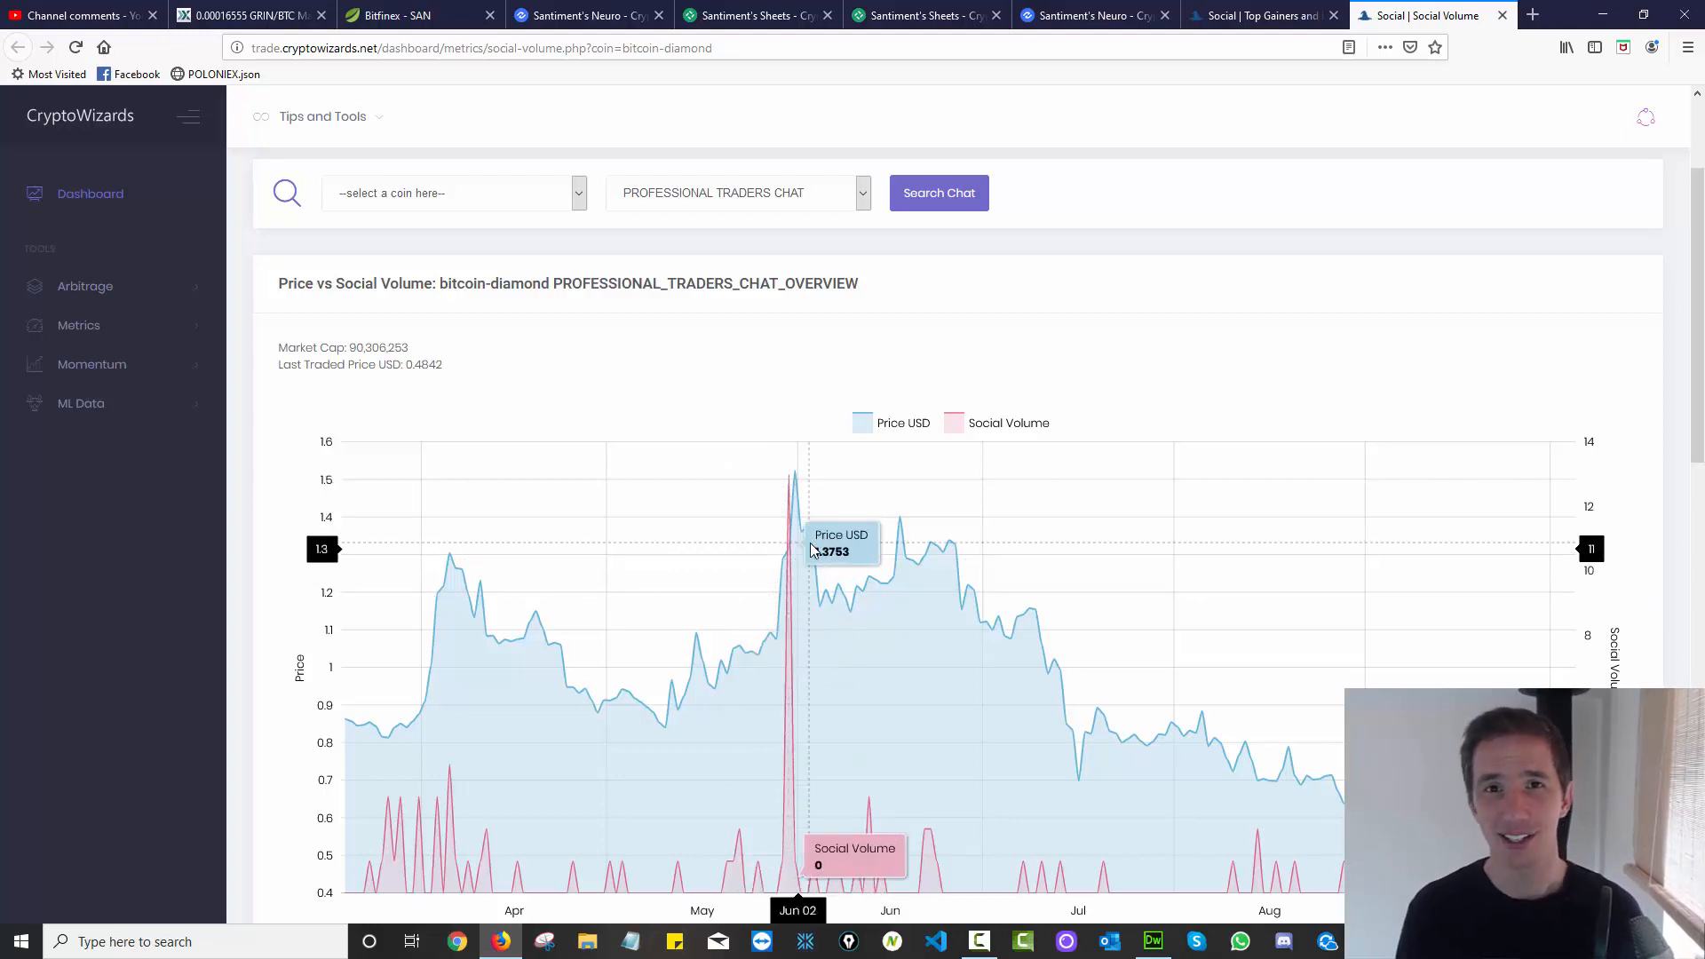
mouse_move(791, 533)
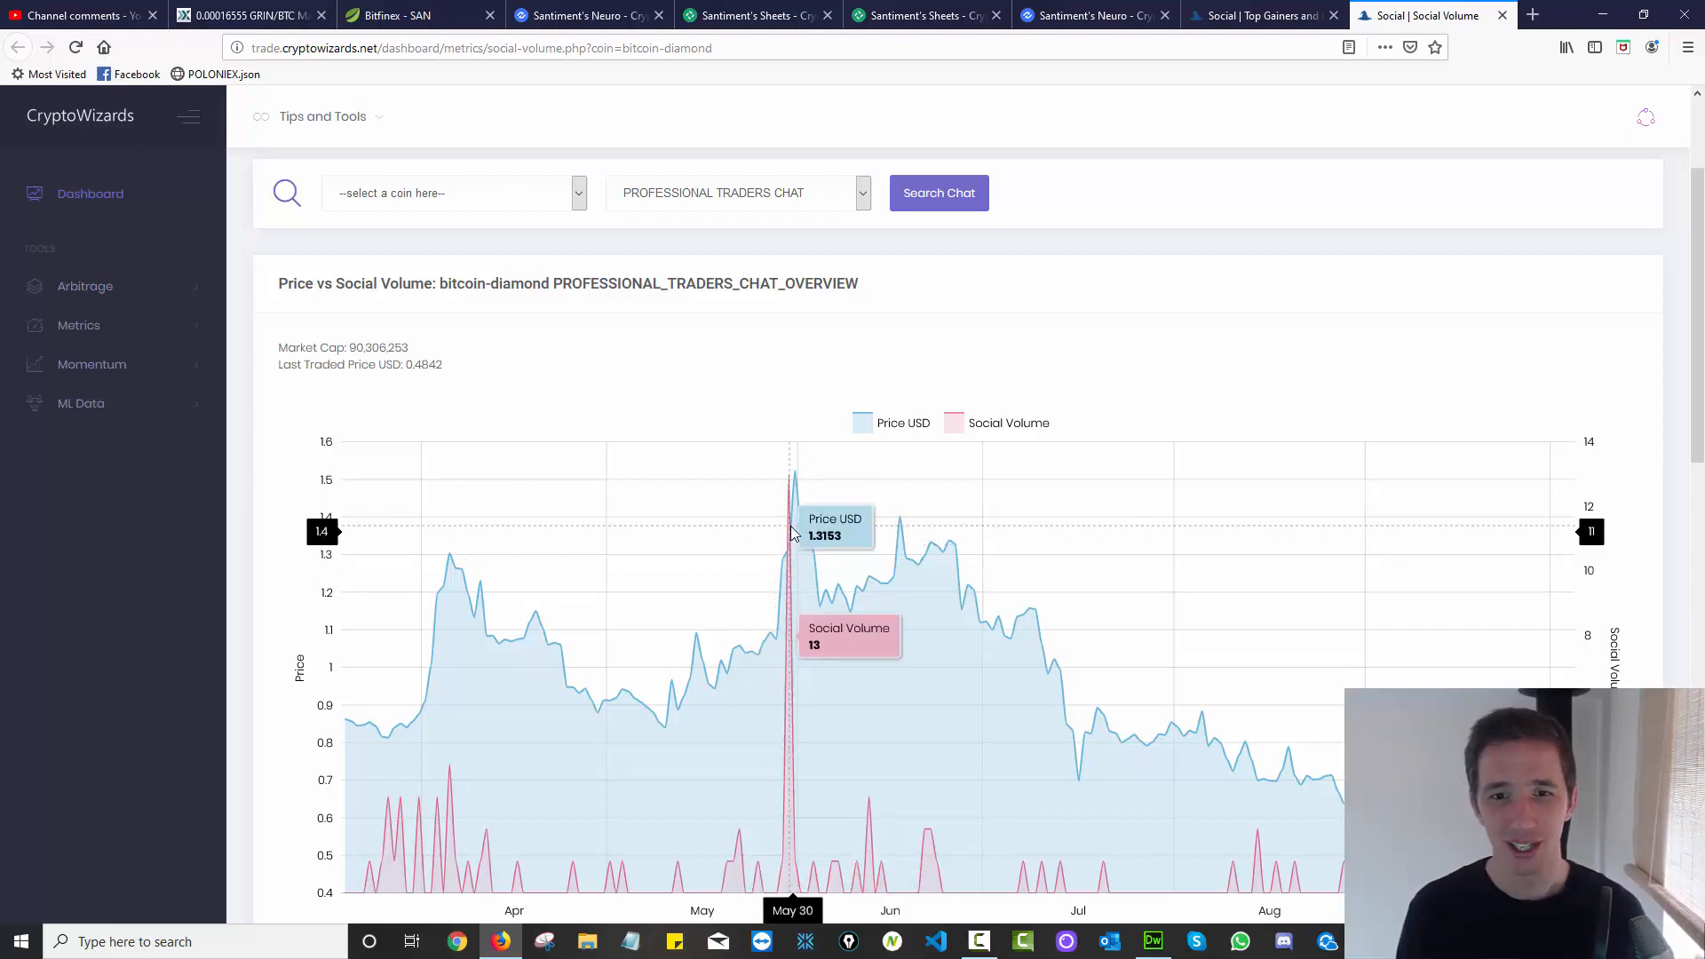
mouse_move(791, 533)
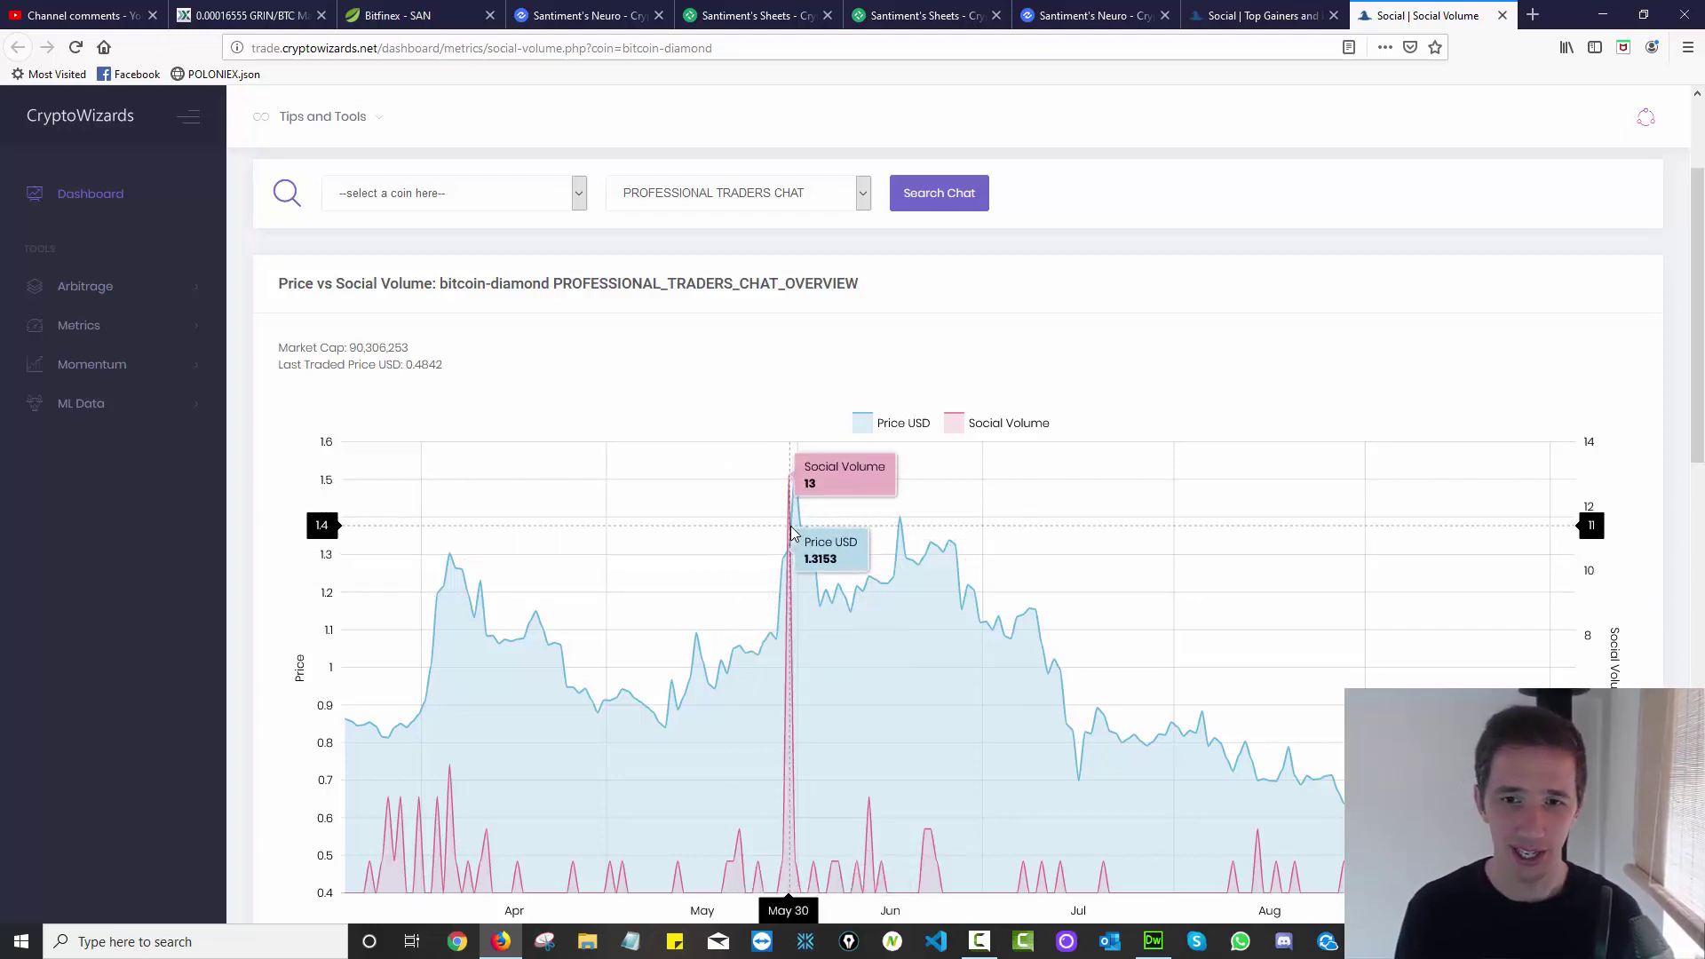
scroll(down, 3)
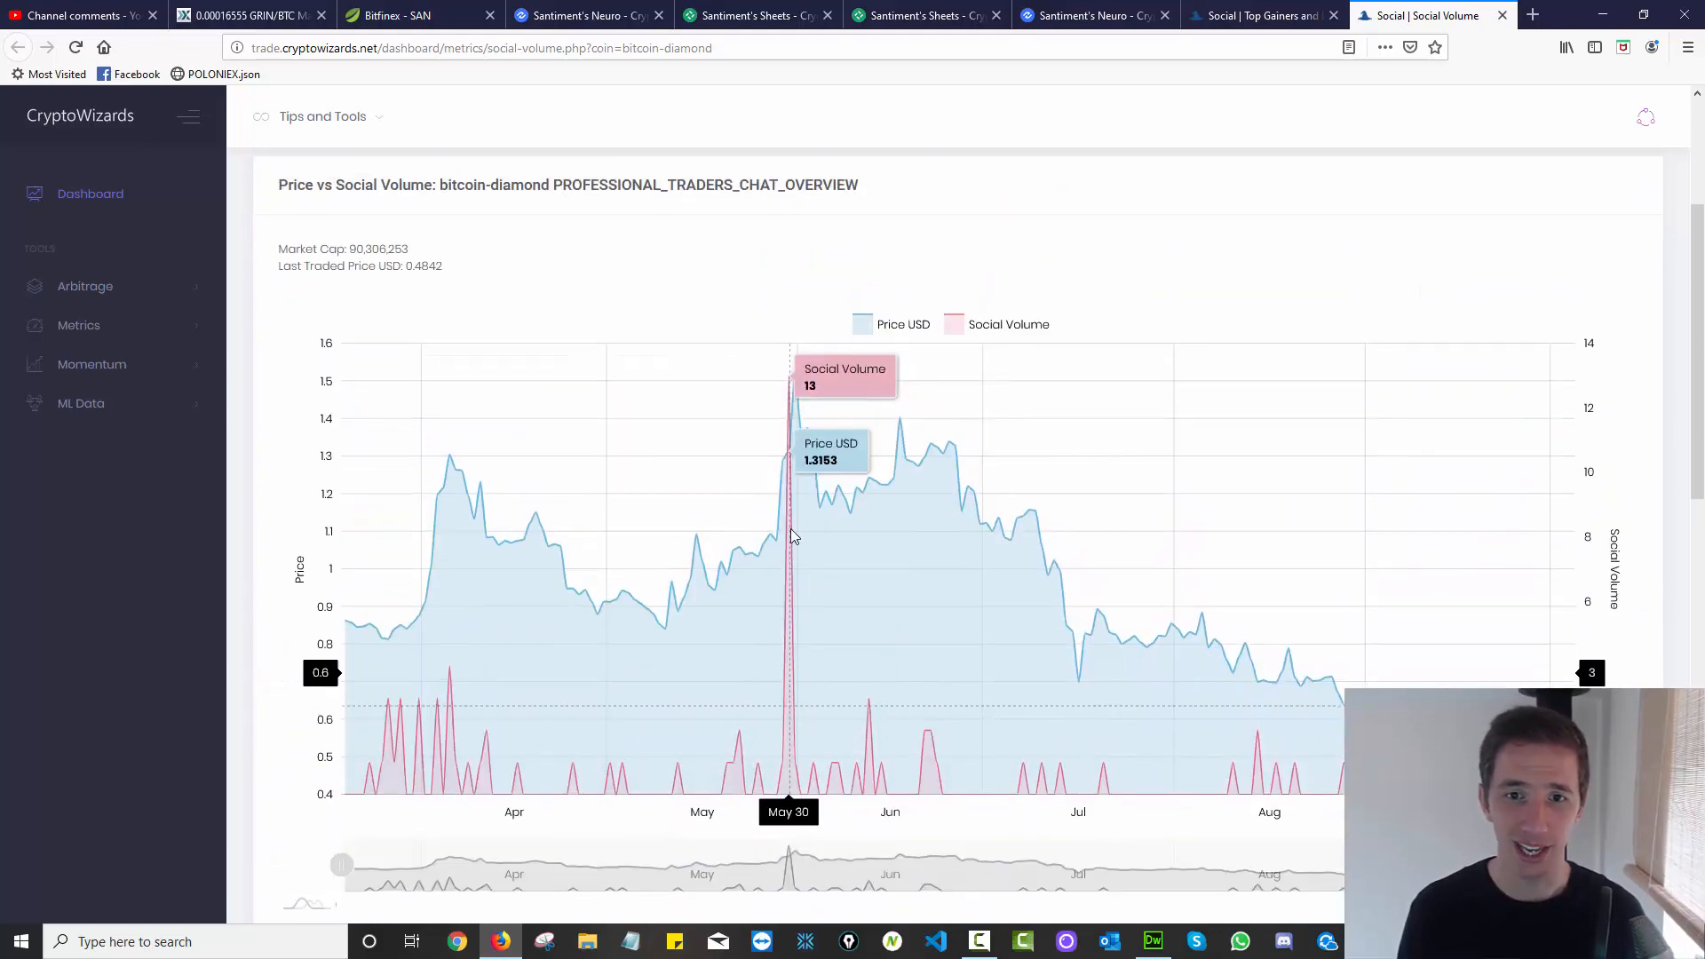
scroll(down, 3)
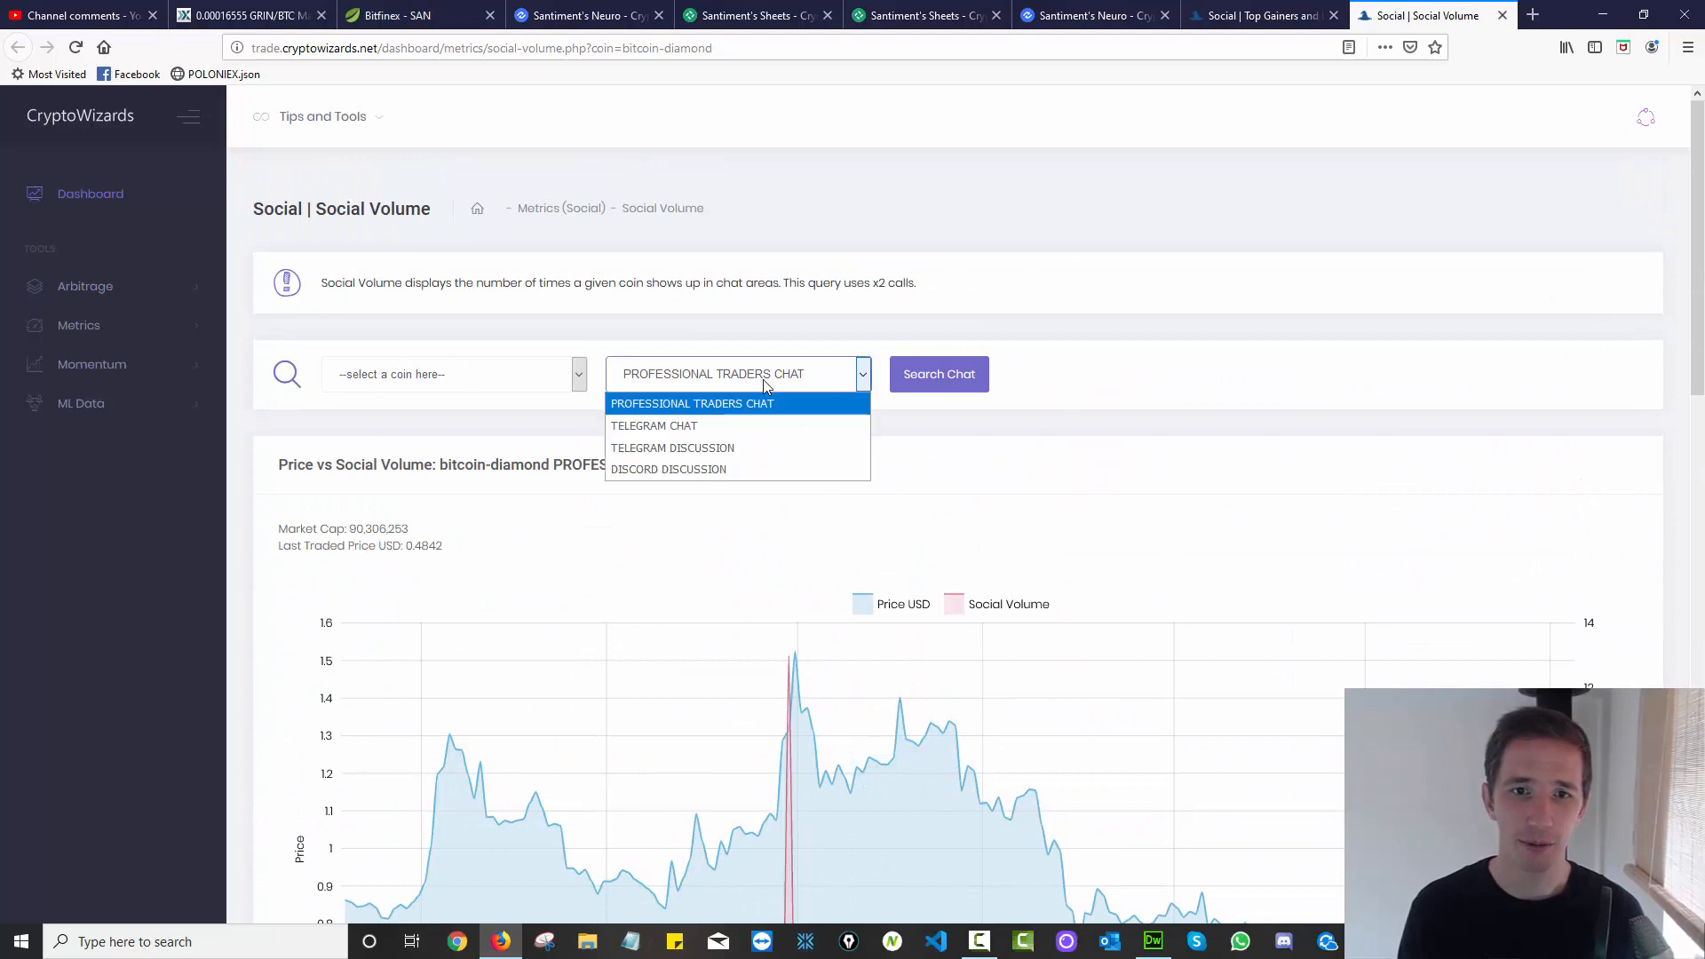
mouse_move(740, 426)
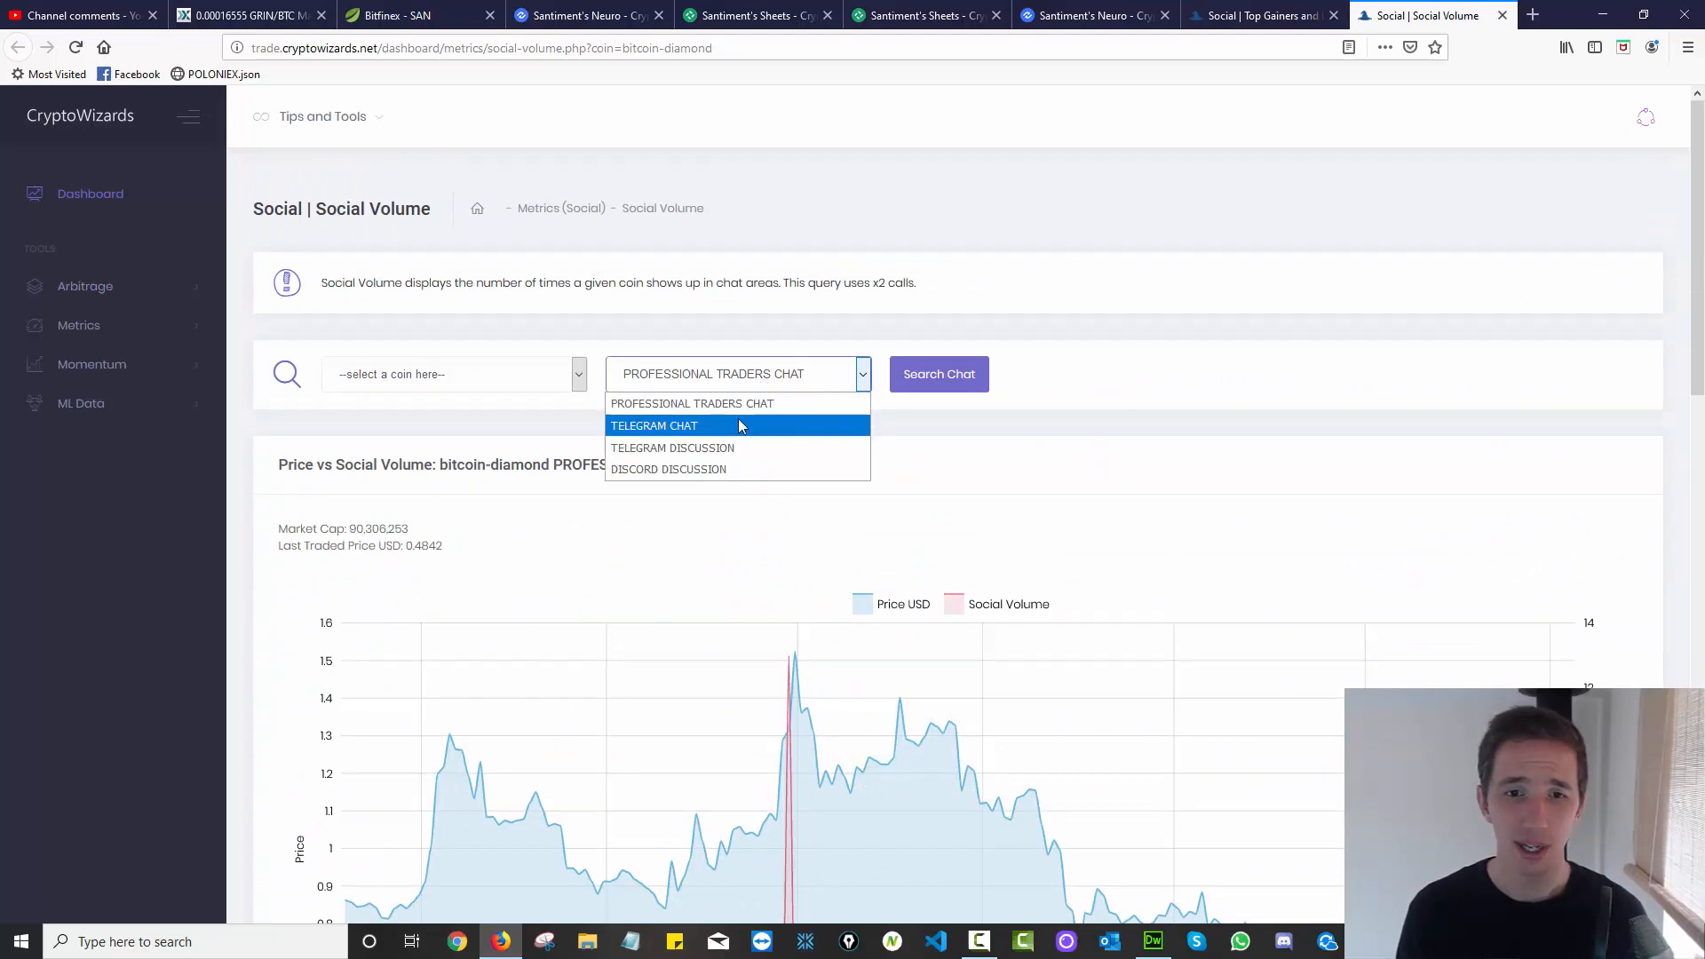
mouse_move(747, 447)
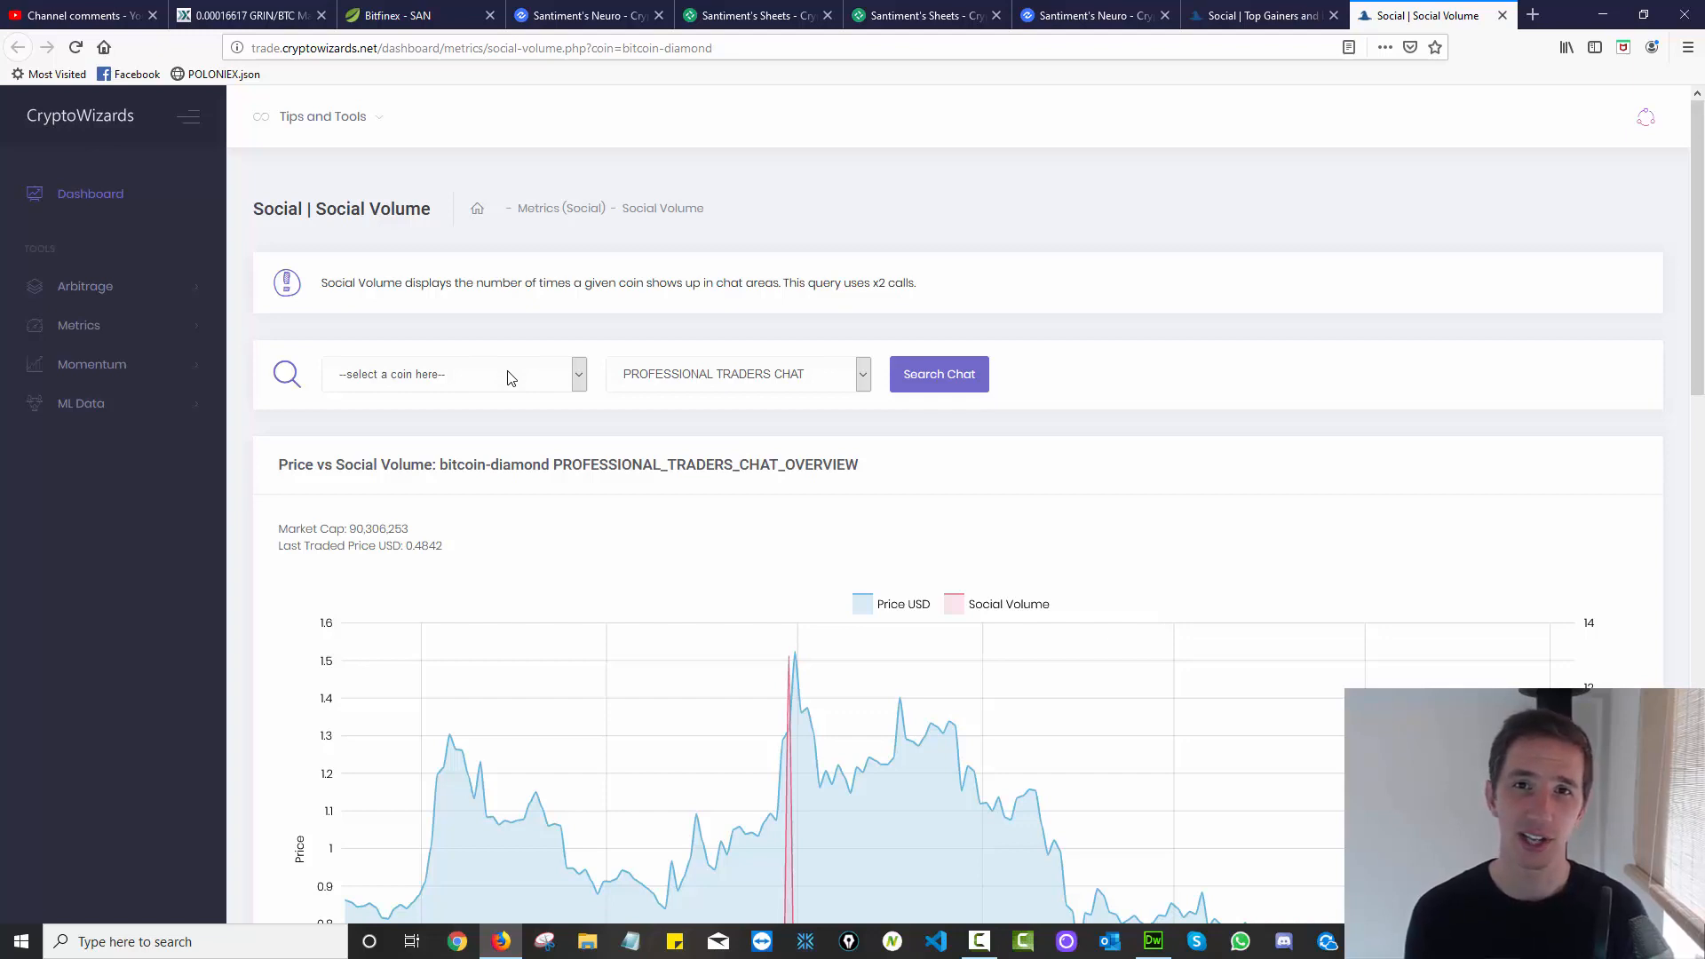
Expand the Metrics sidebar menu showing All Metrics, All Movers Table and signal pages.
click(77, 325)
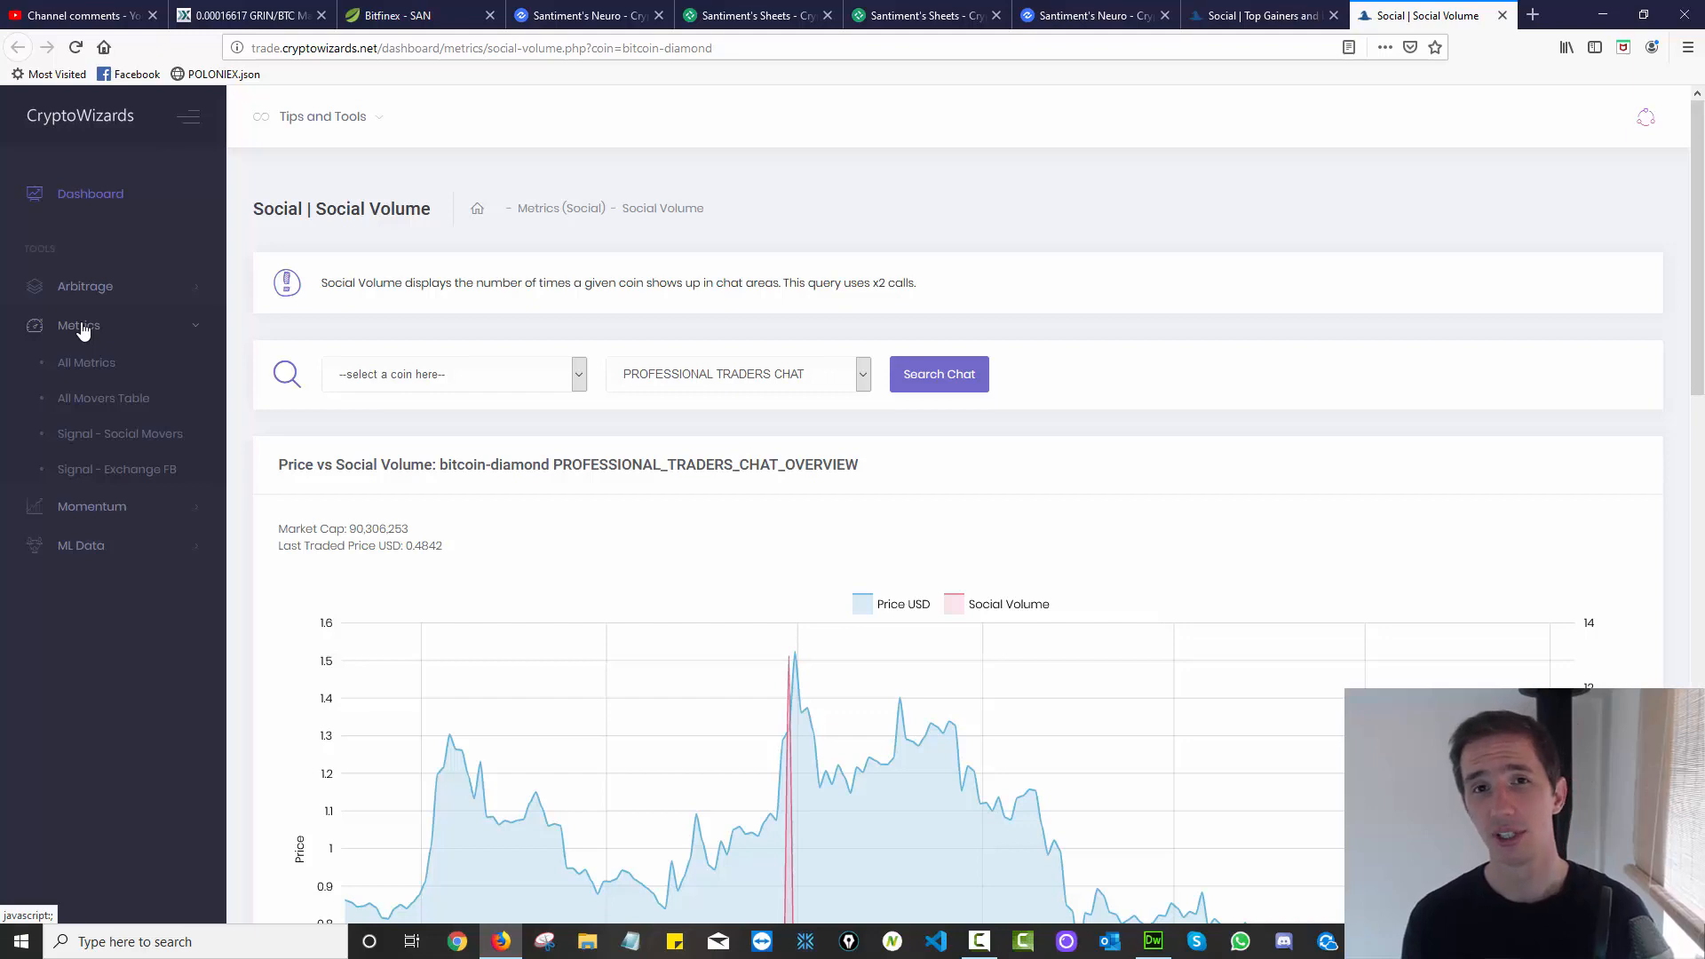